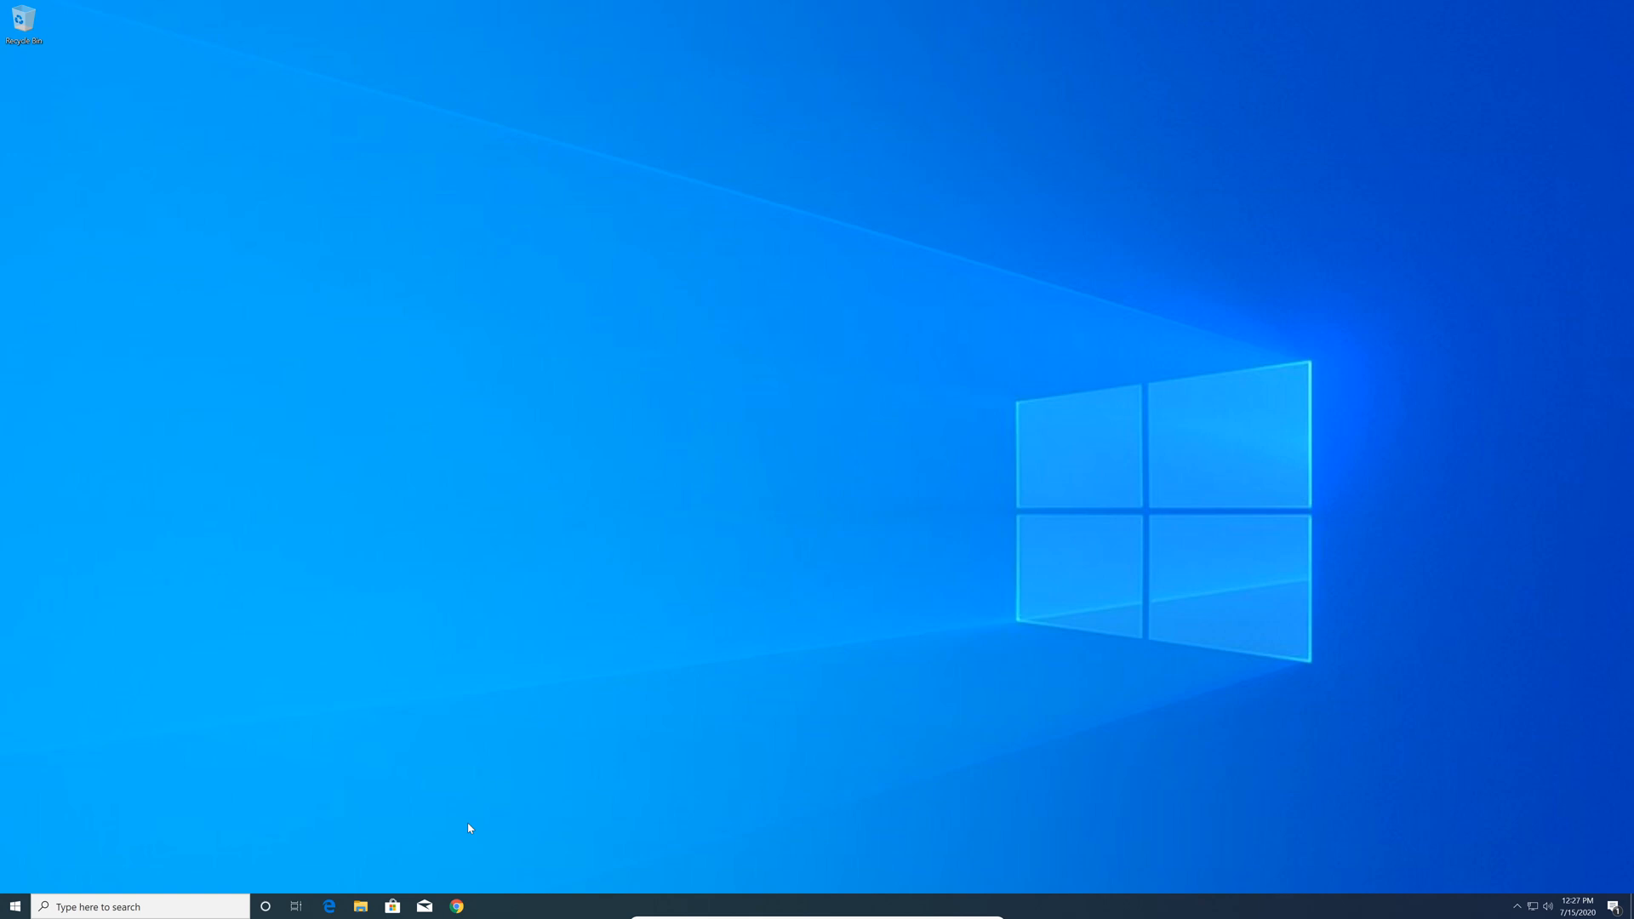
Step: Launch Chrome and run a Google search for 'comptia objectives' from the 'co' suggestion
left_click(456, 905)
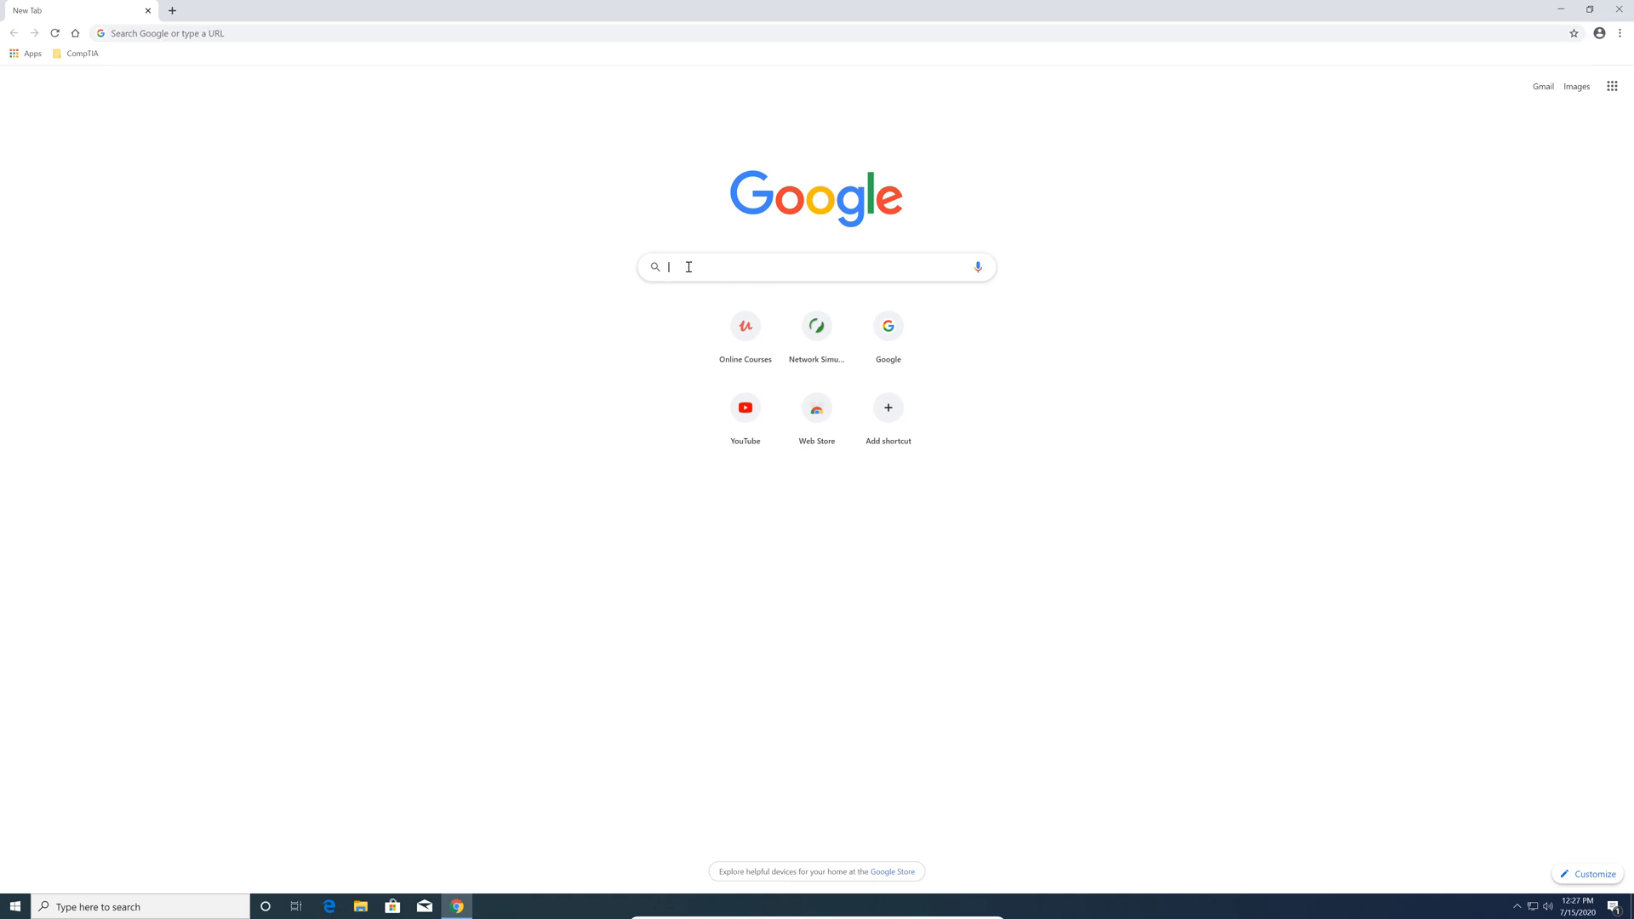
type("co")
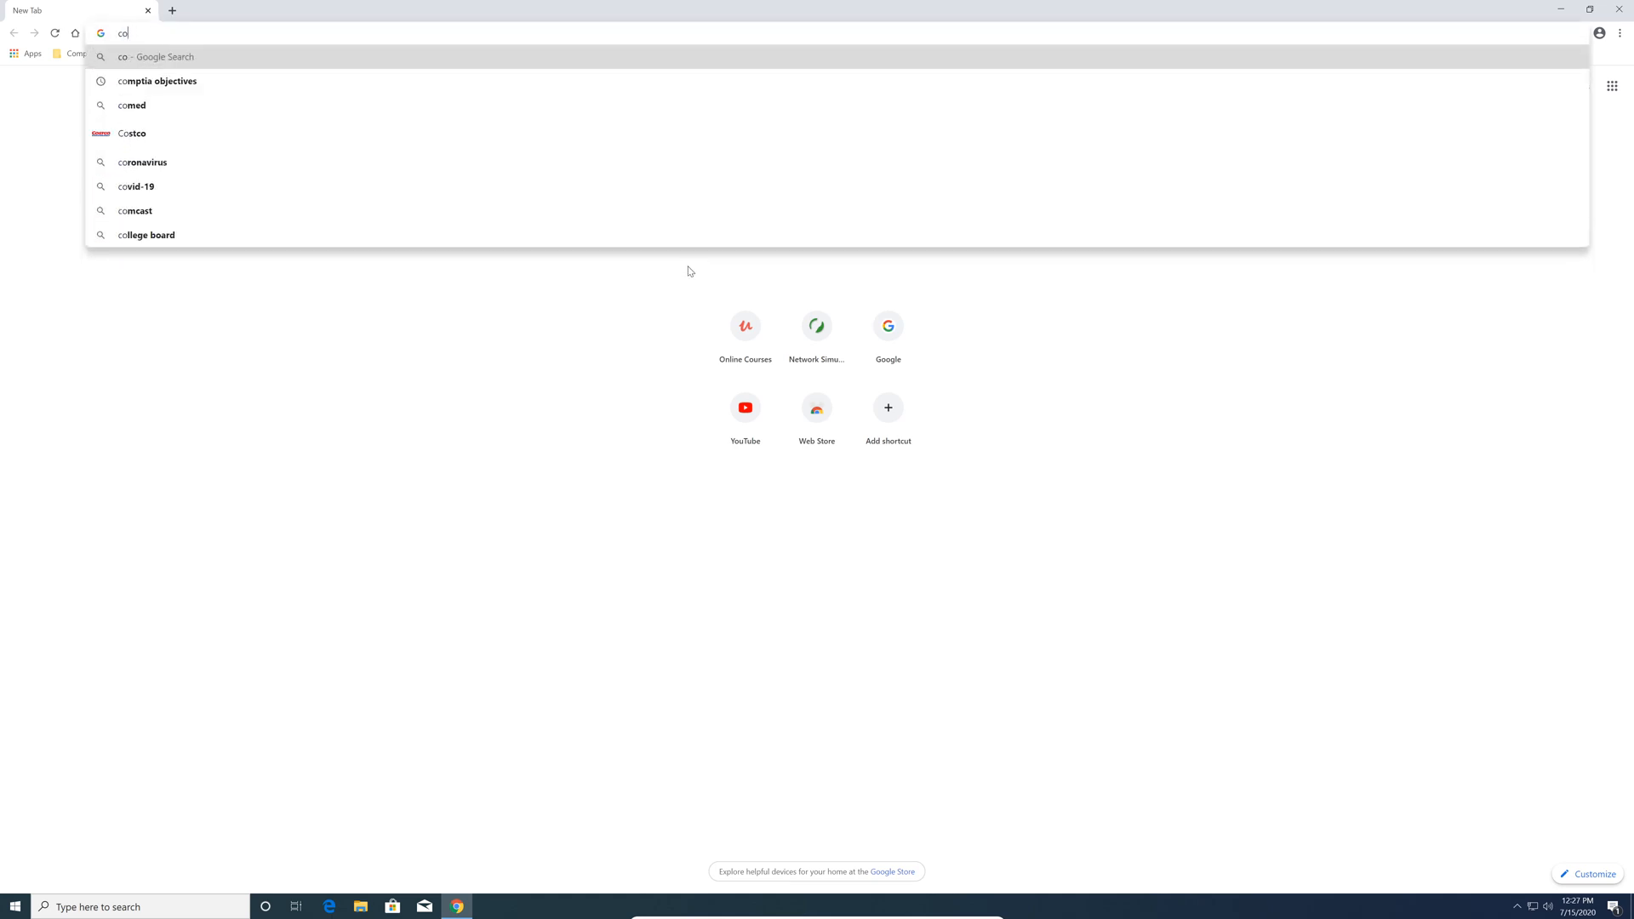
left_click(157, 81)
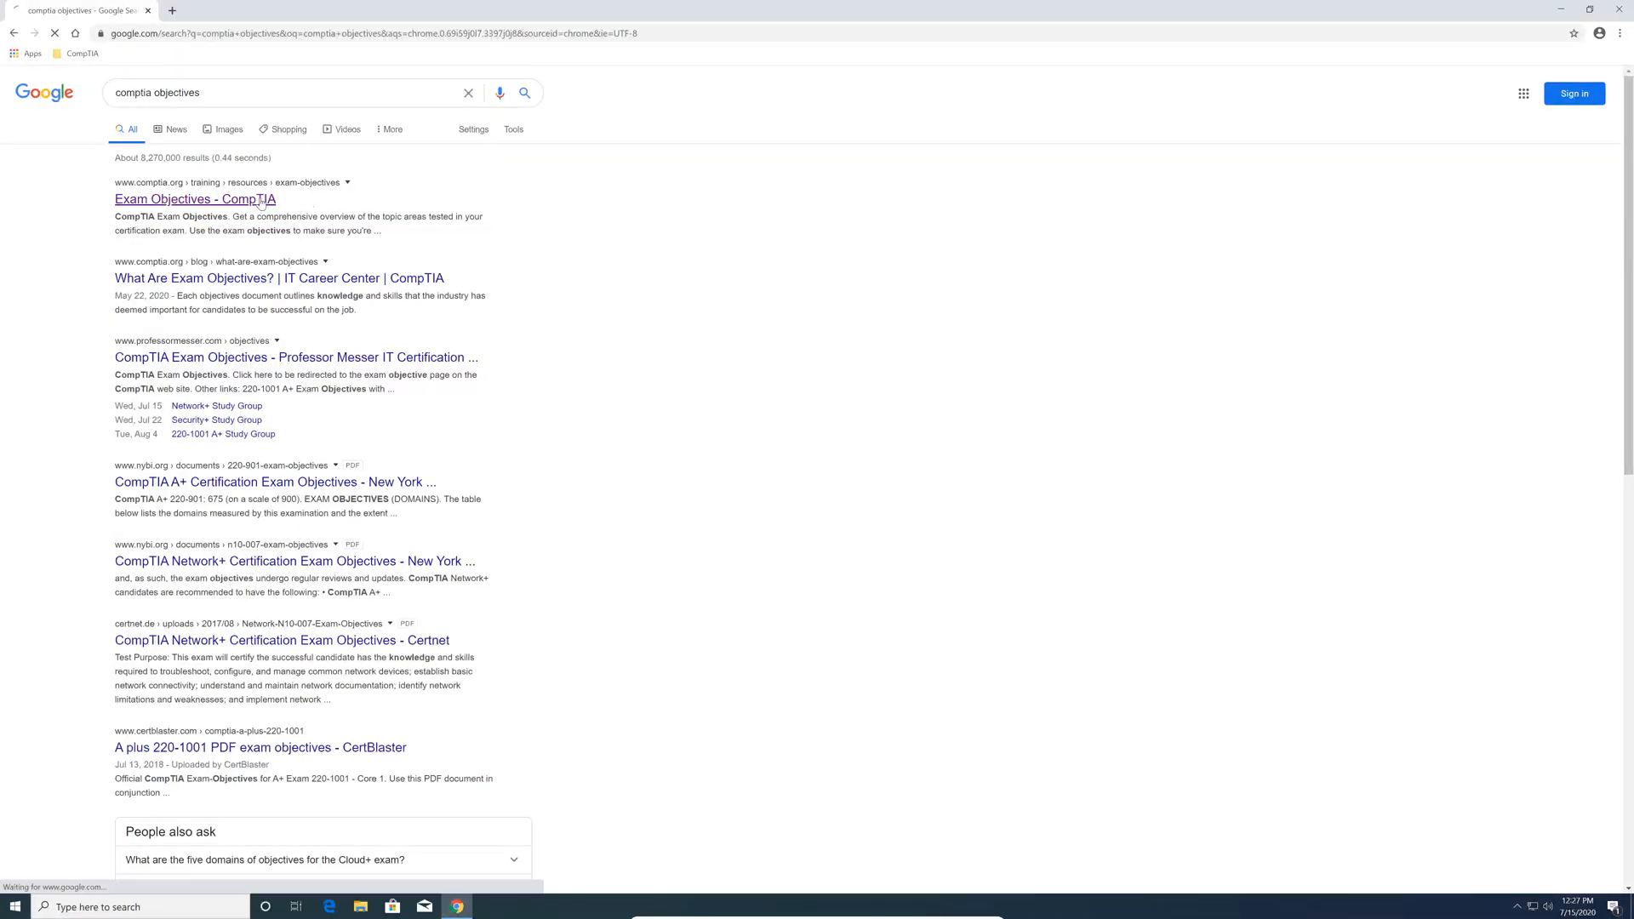
Step: On the CompTIA Exam Objectives page, fill in first name, last name, email and country USA
left_click(194, 199)
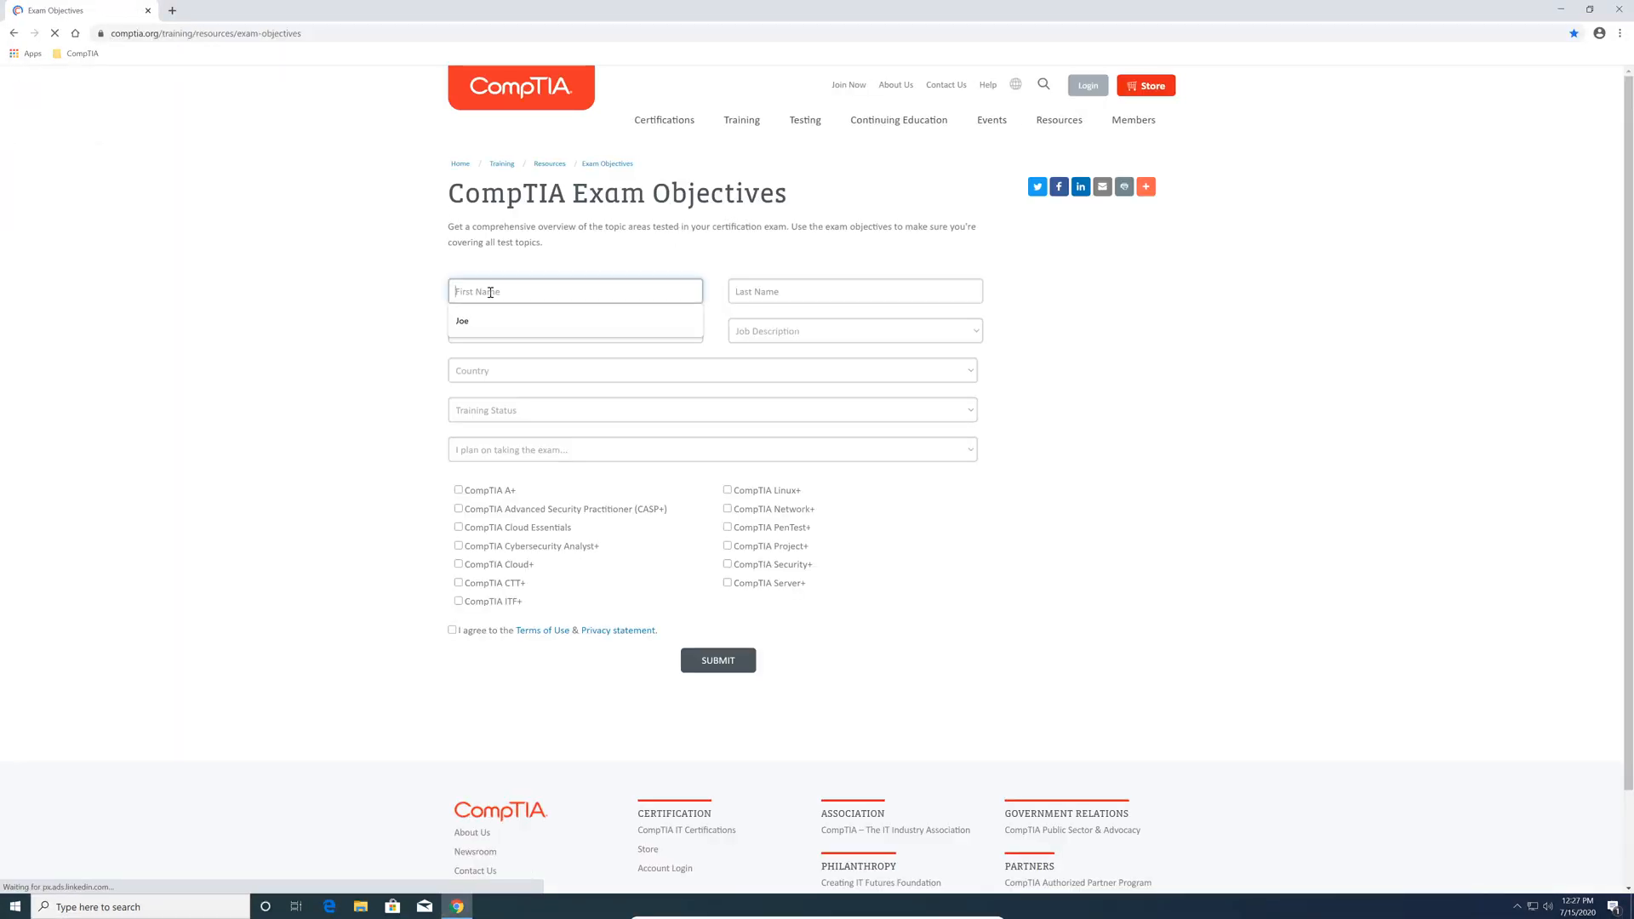
left_click(853, 291)
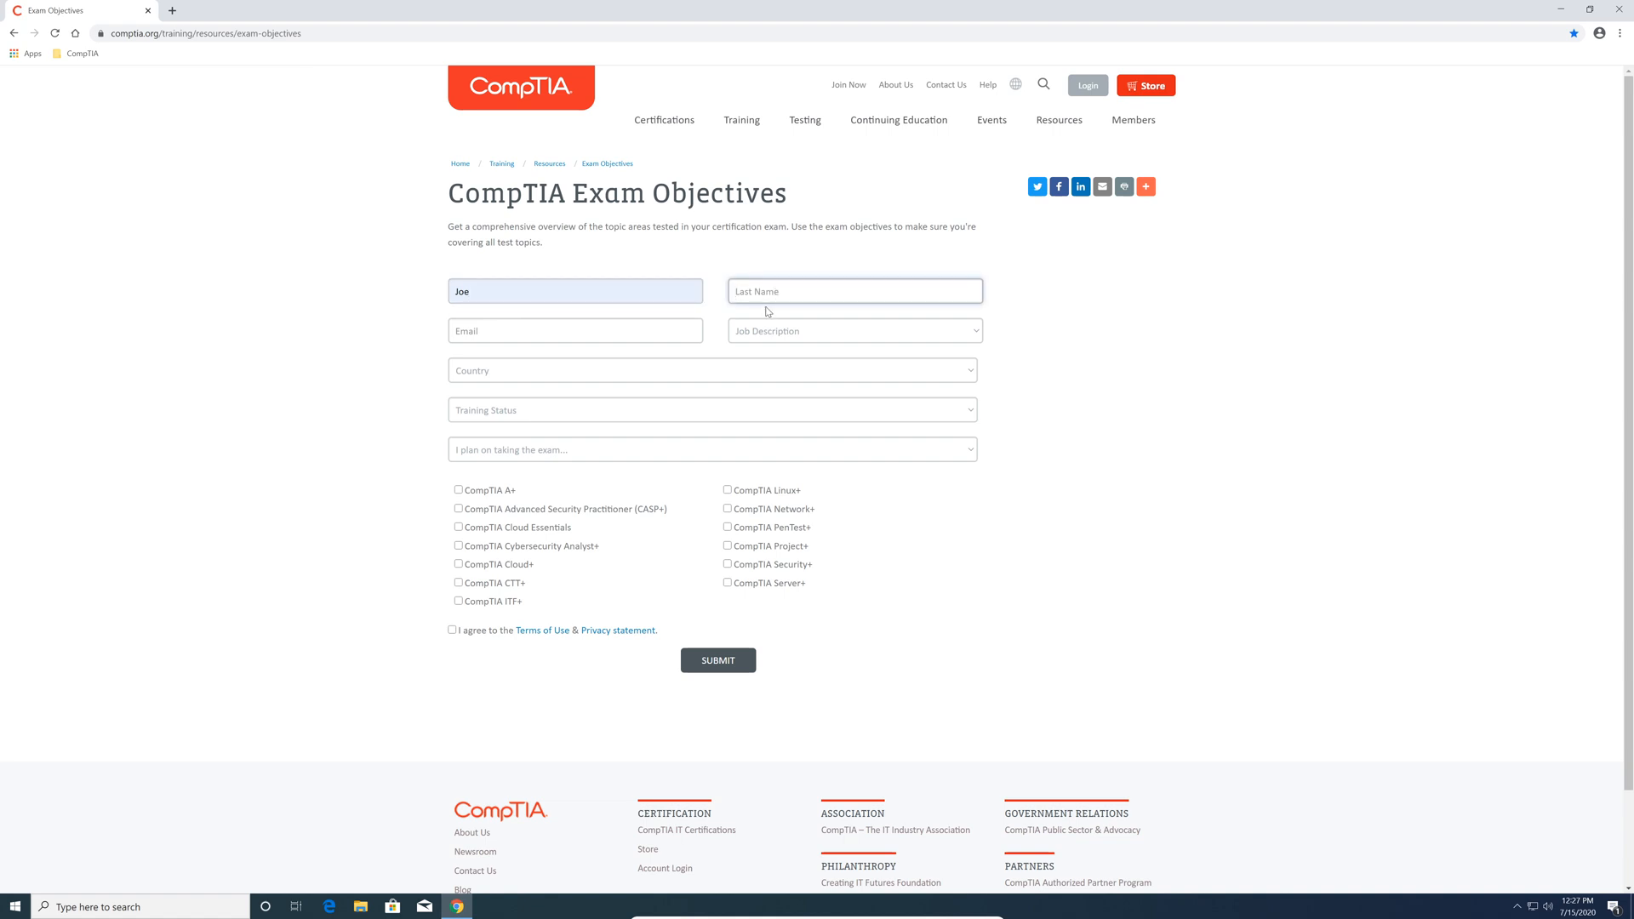
left_click(574, 331)
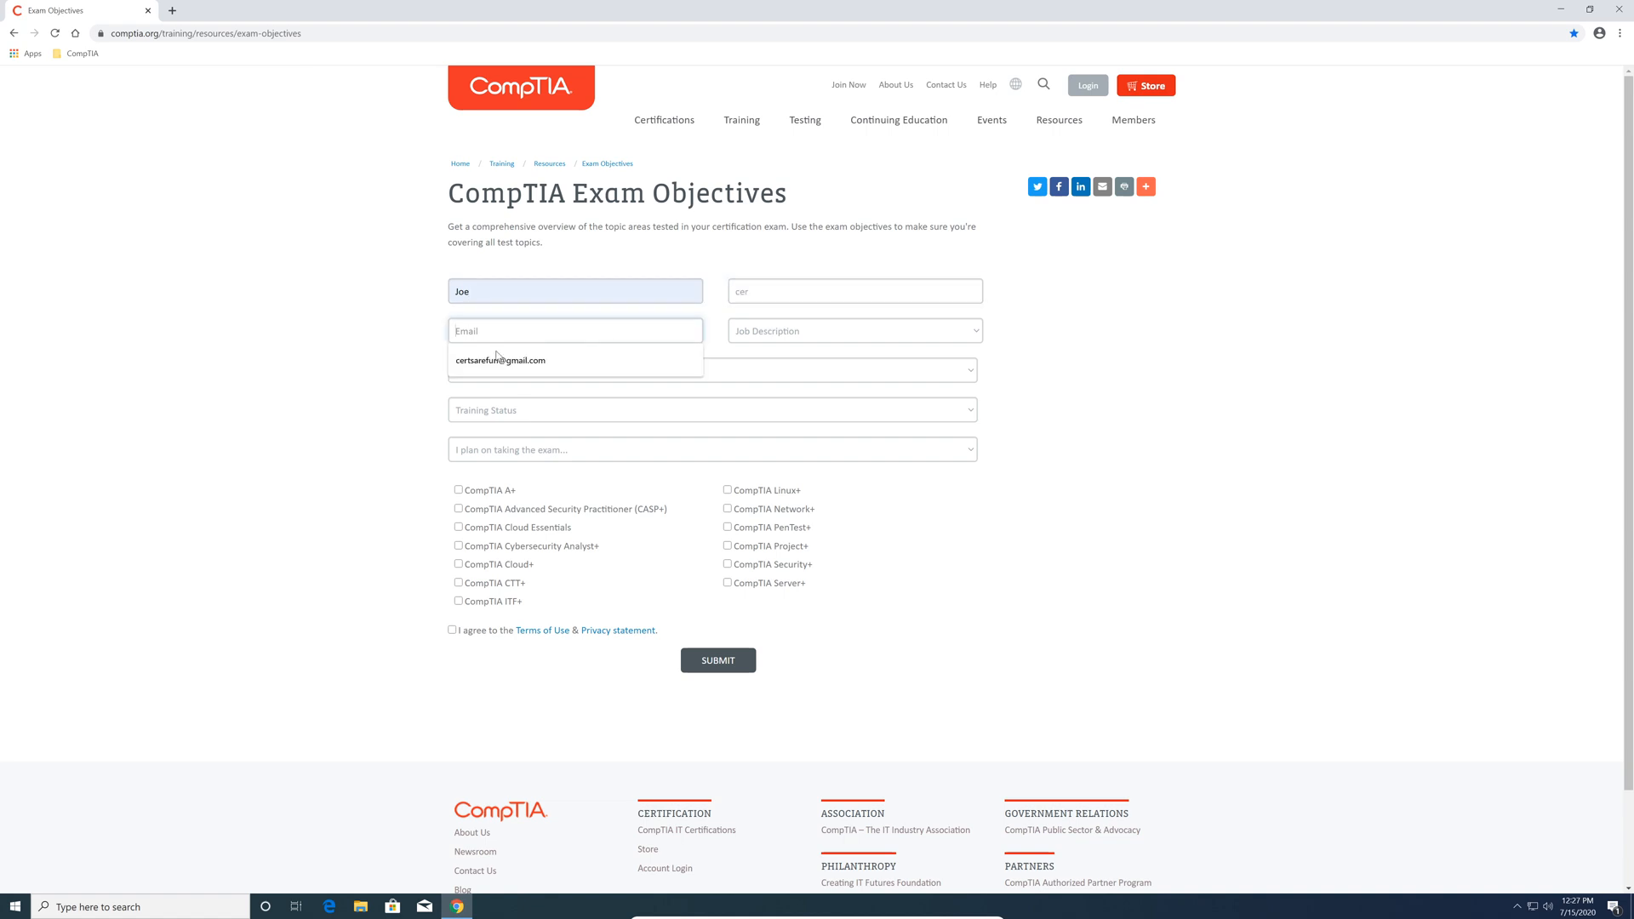
left_click(500, 359)
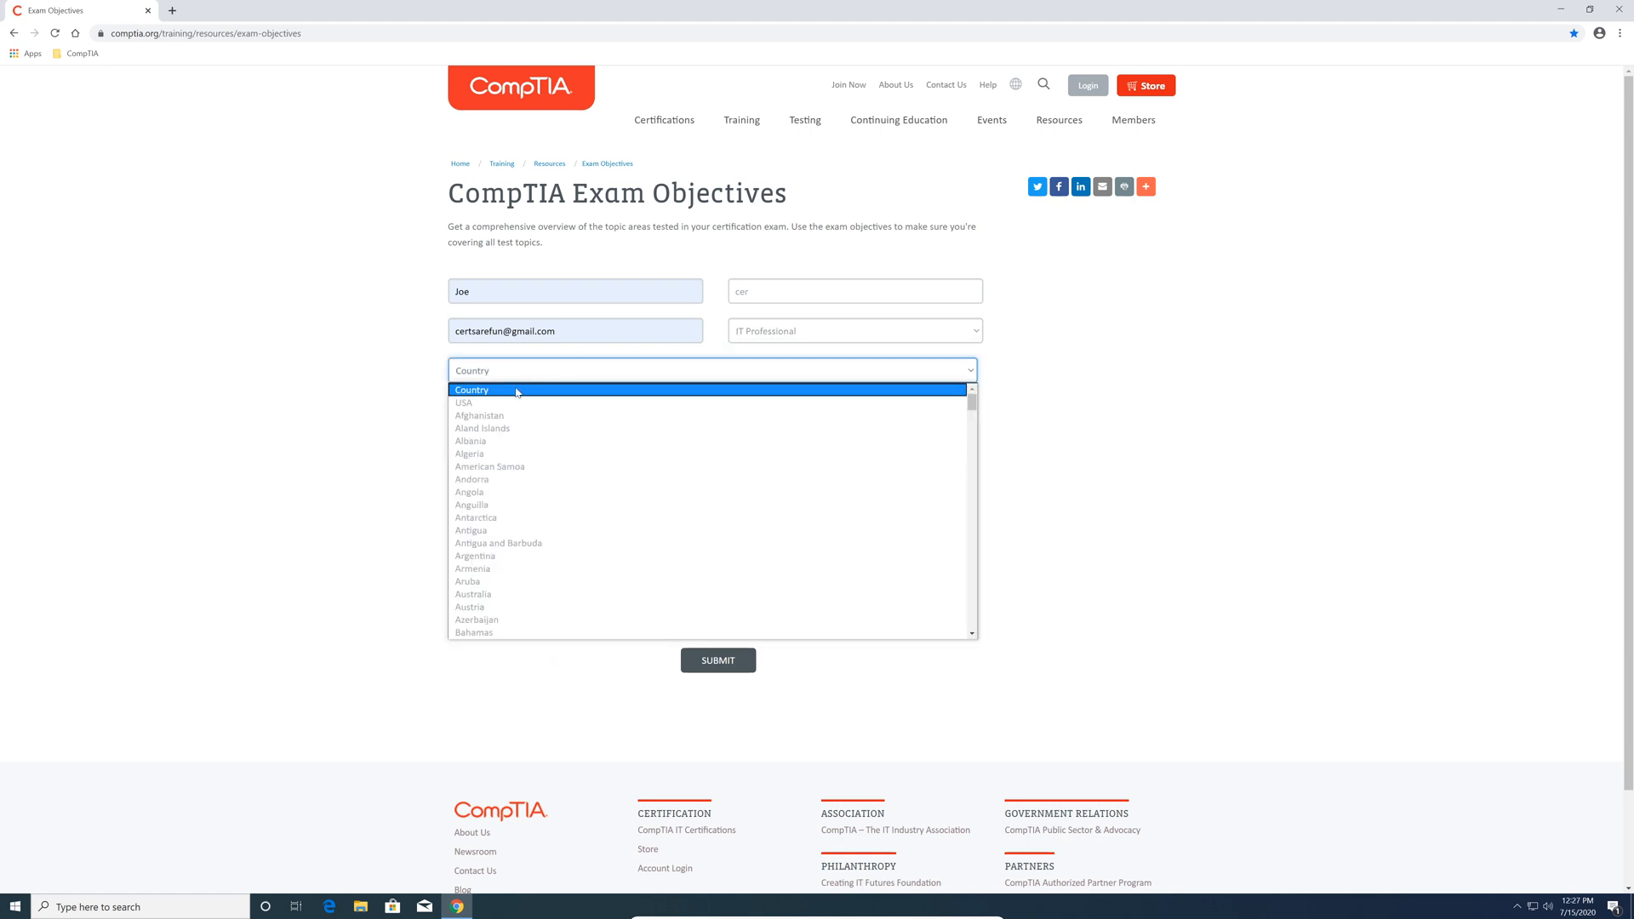
left_click(463, 404)
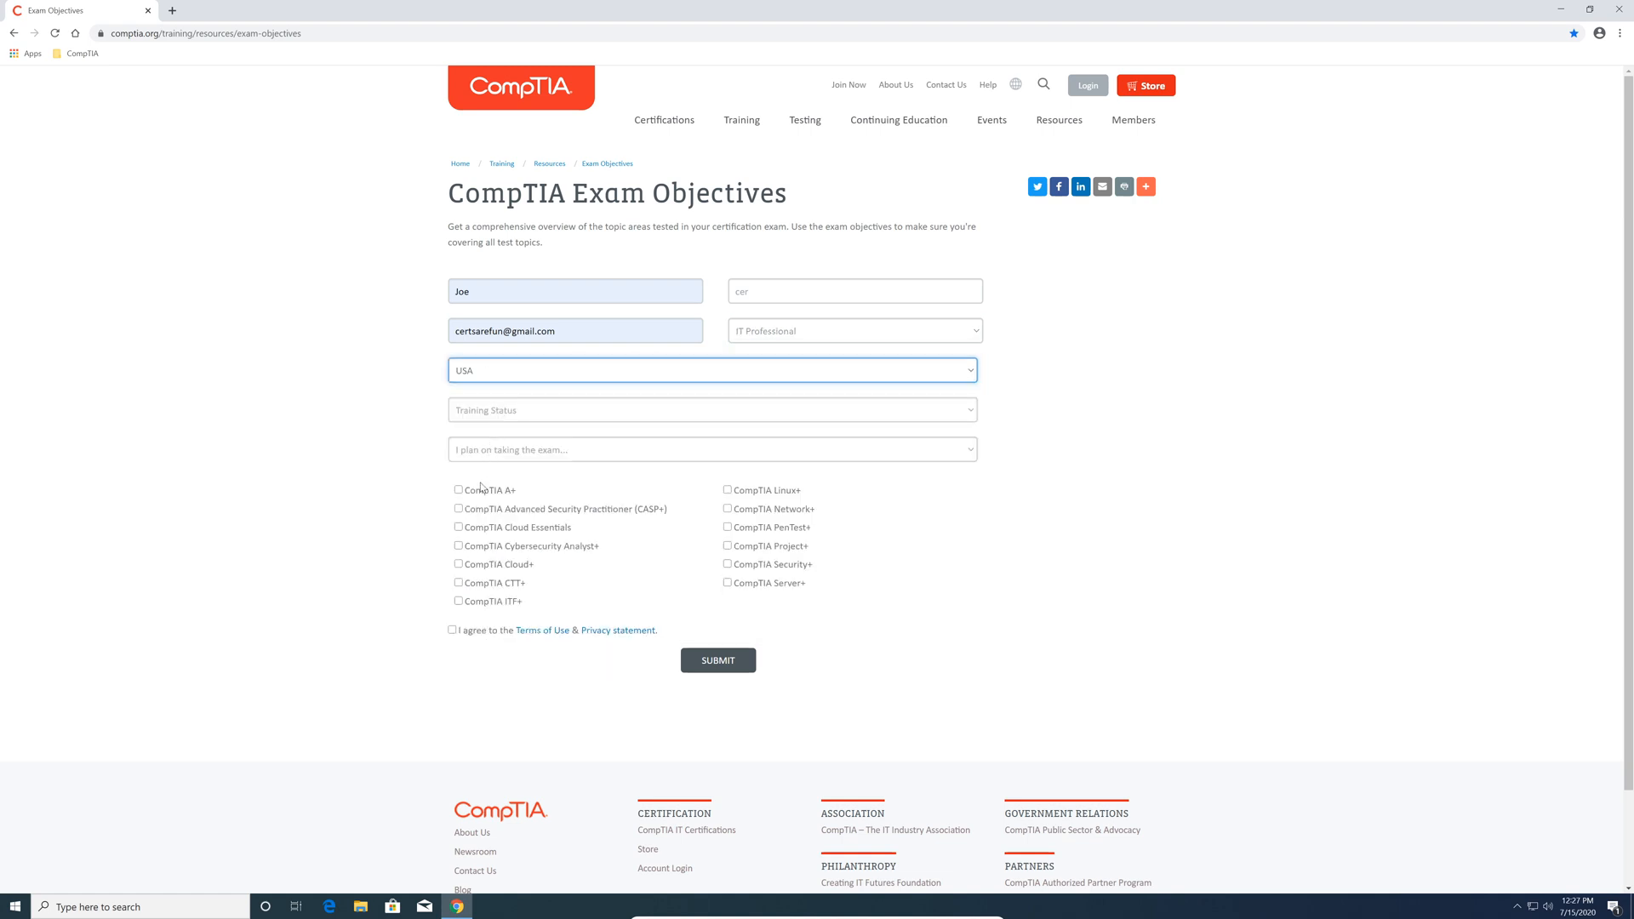
Step: Select CompTIA Server+ as the exam, agree to the terms of use and submit the form
left_click(727, 582)
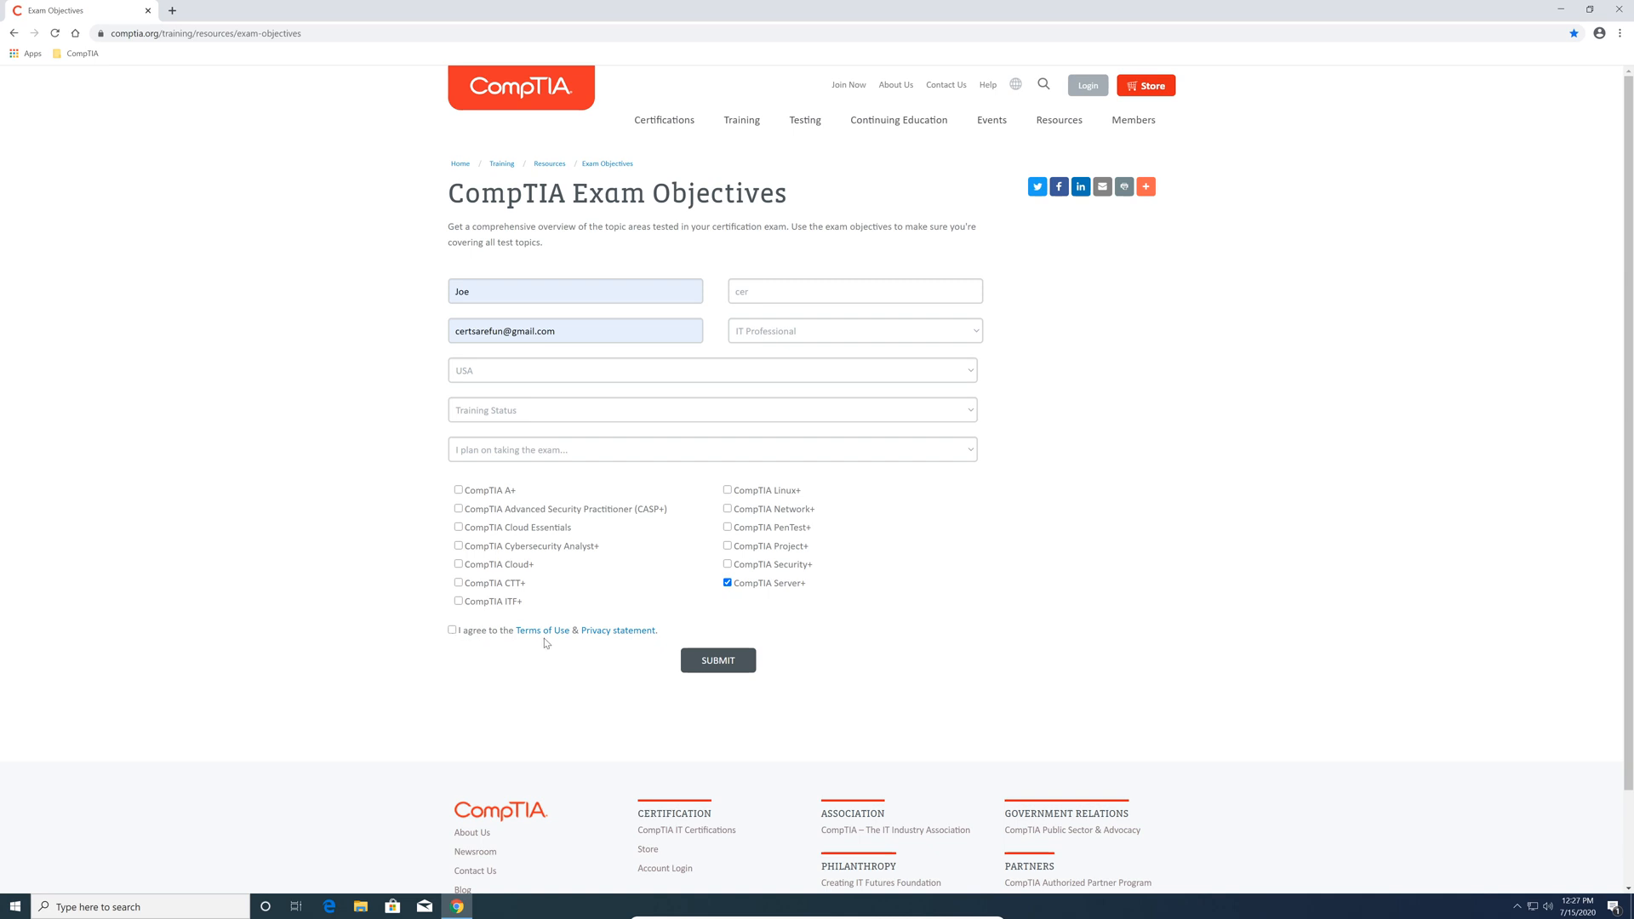
left_click(451, 630)
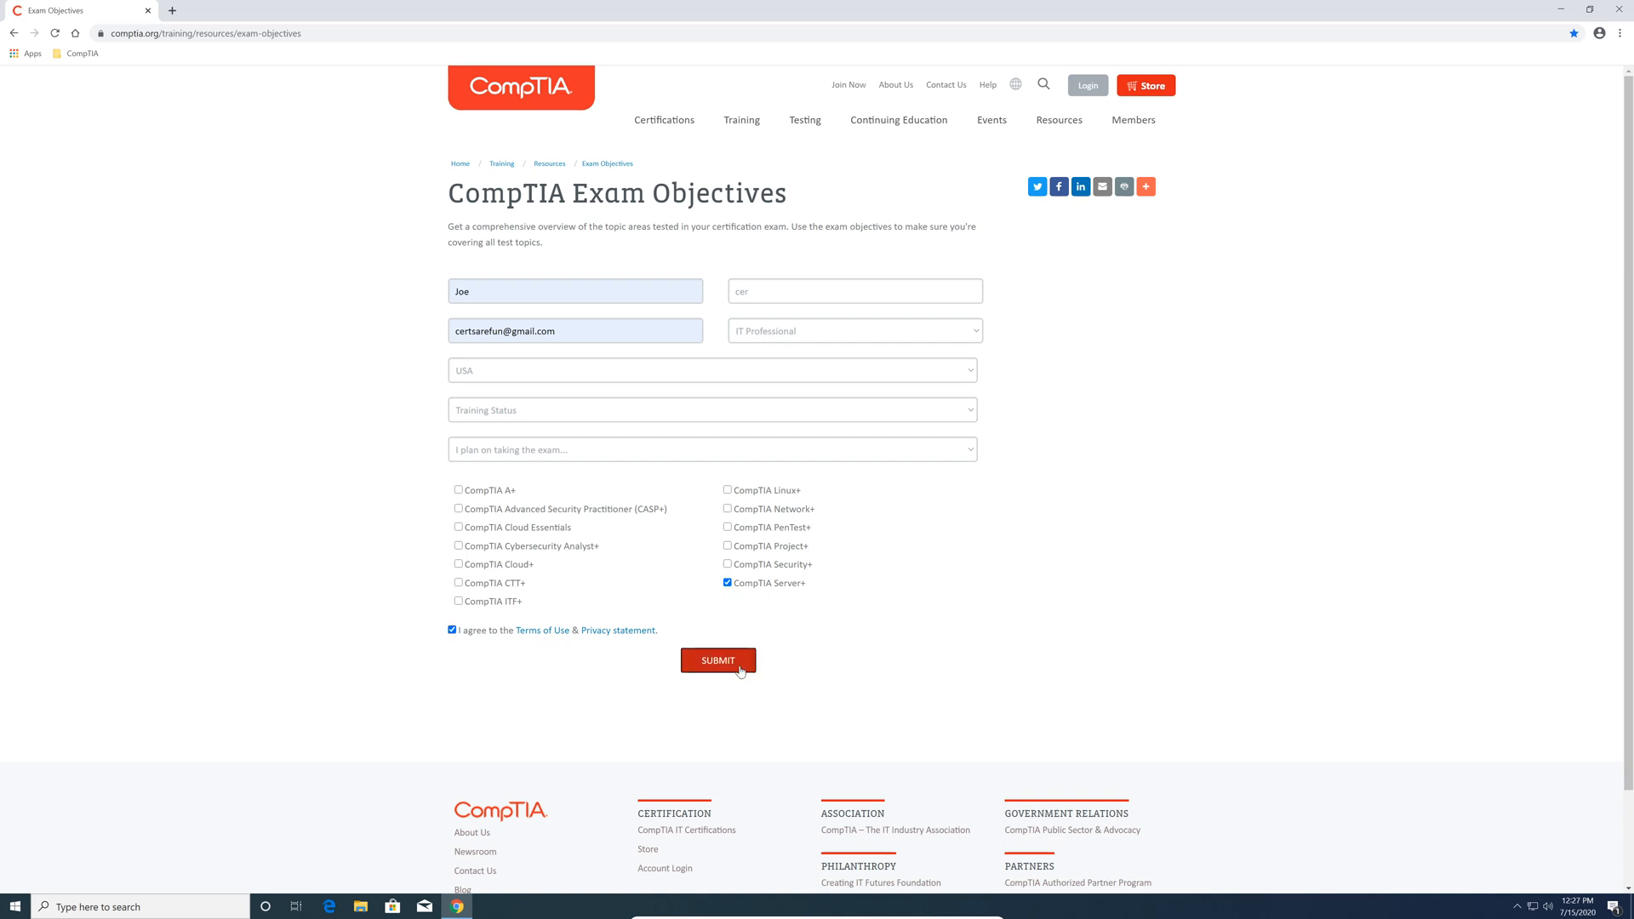
left_click(716, 660)
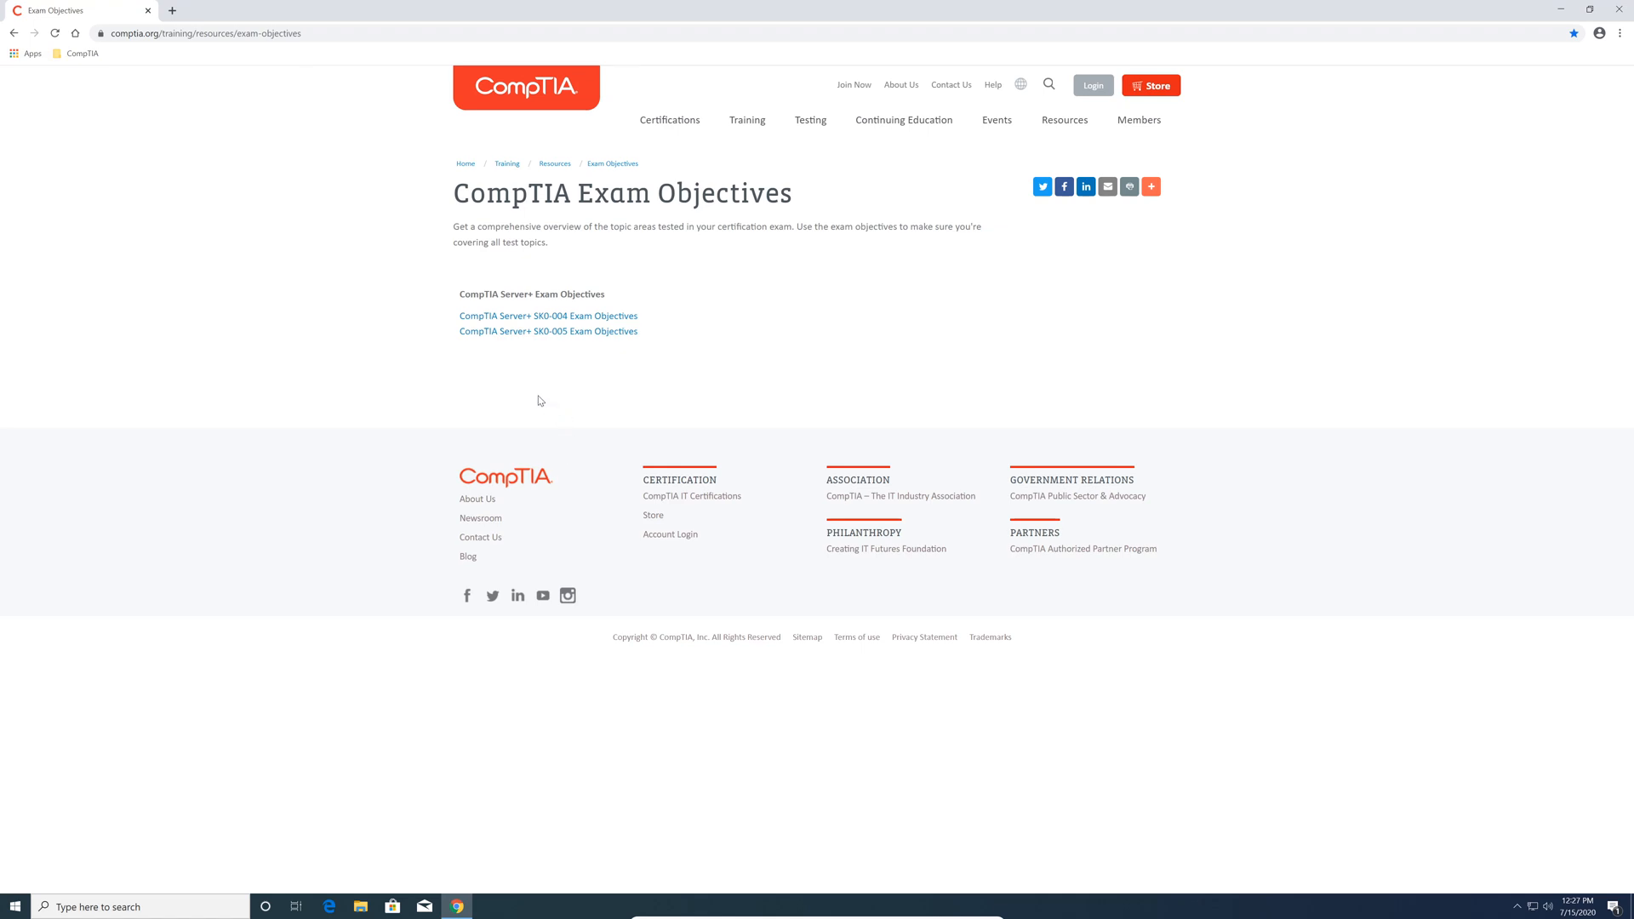
mouse_move(501, 354)
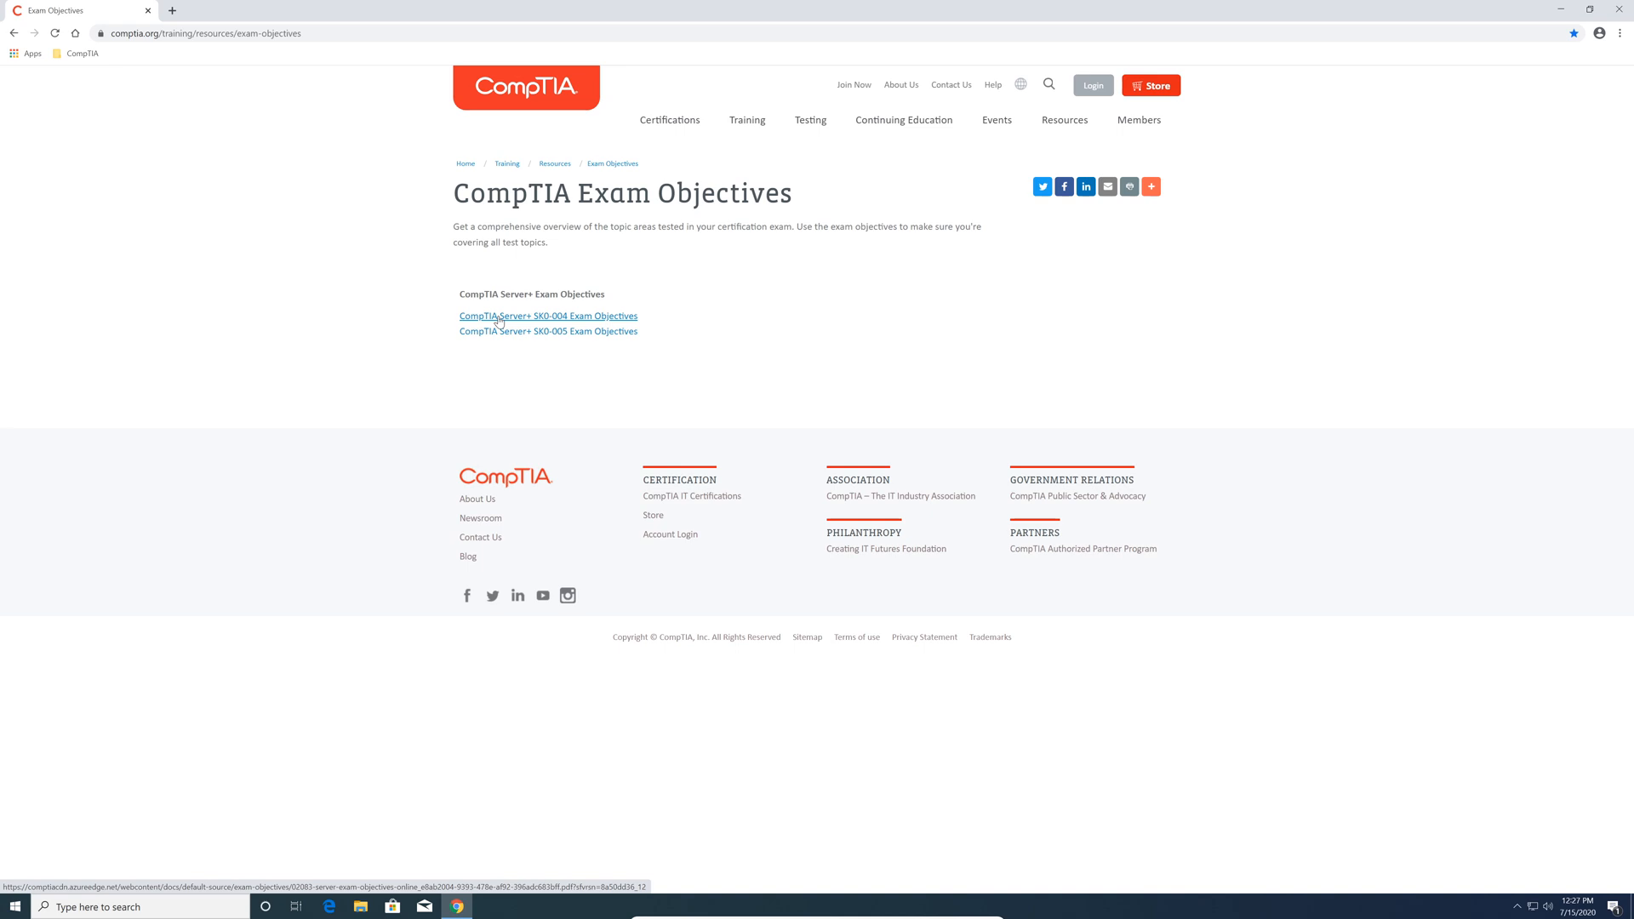
Step: Follow the 'CompTIA Server+ SK0-004 Exam Objectives' link to load the PDF in a new tab
left_click(548, 316)
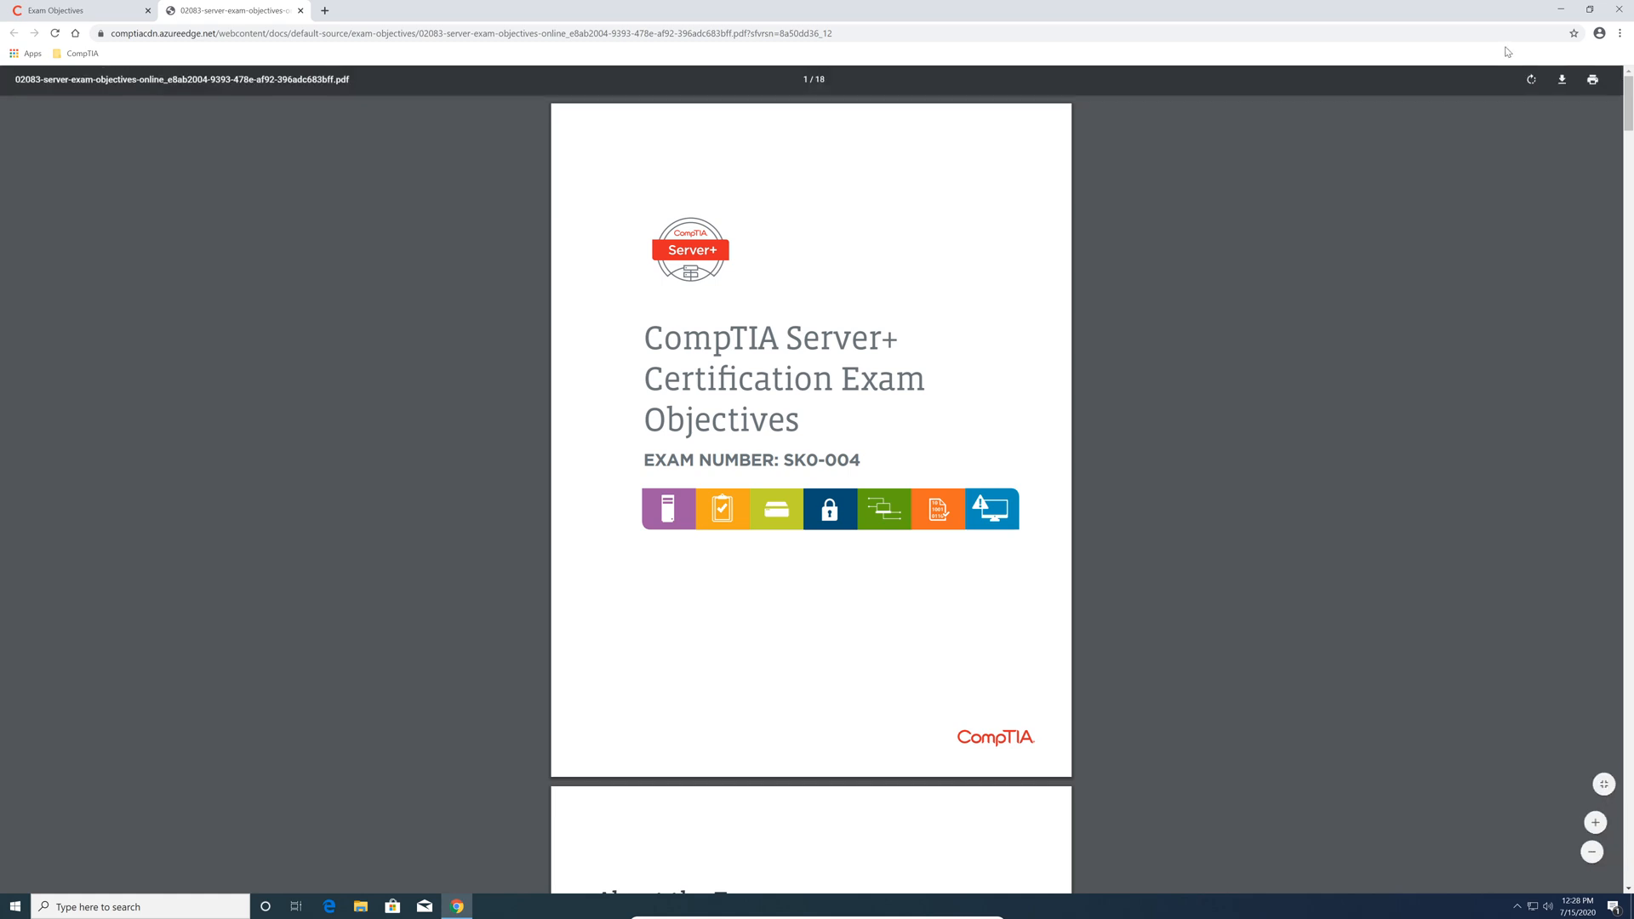
Step: Save the SK0-004 objectives PDF to the Desktop so it opens in Acrobat Reader
left_click(1560, 80)
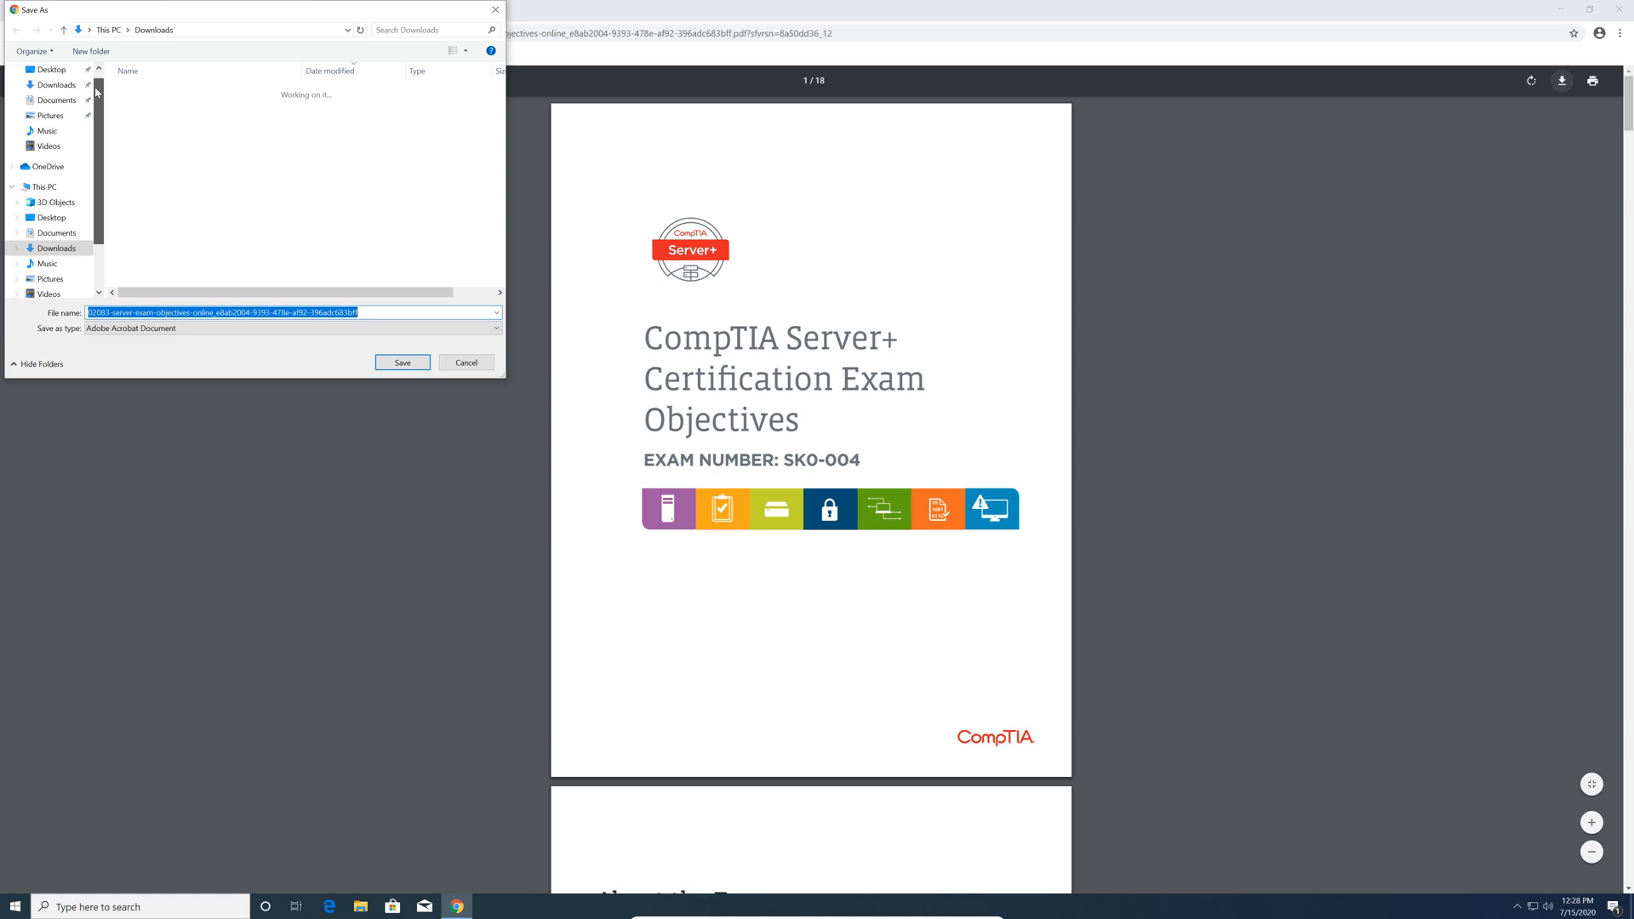
left_click(49, 96)
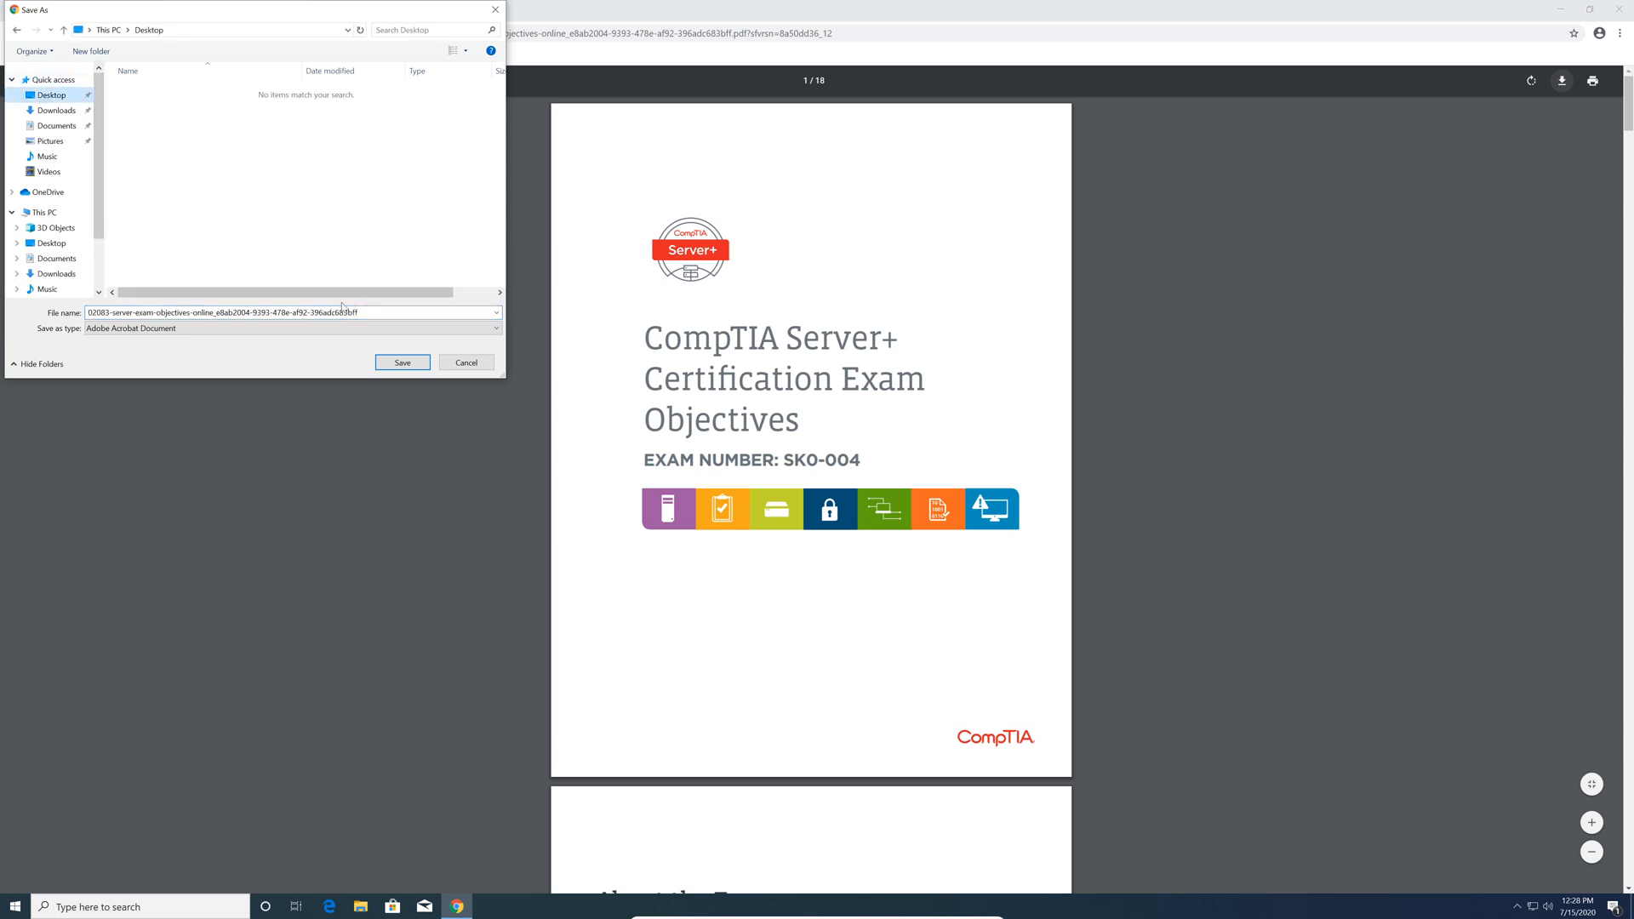
left_click(402, 362)
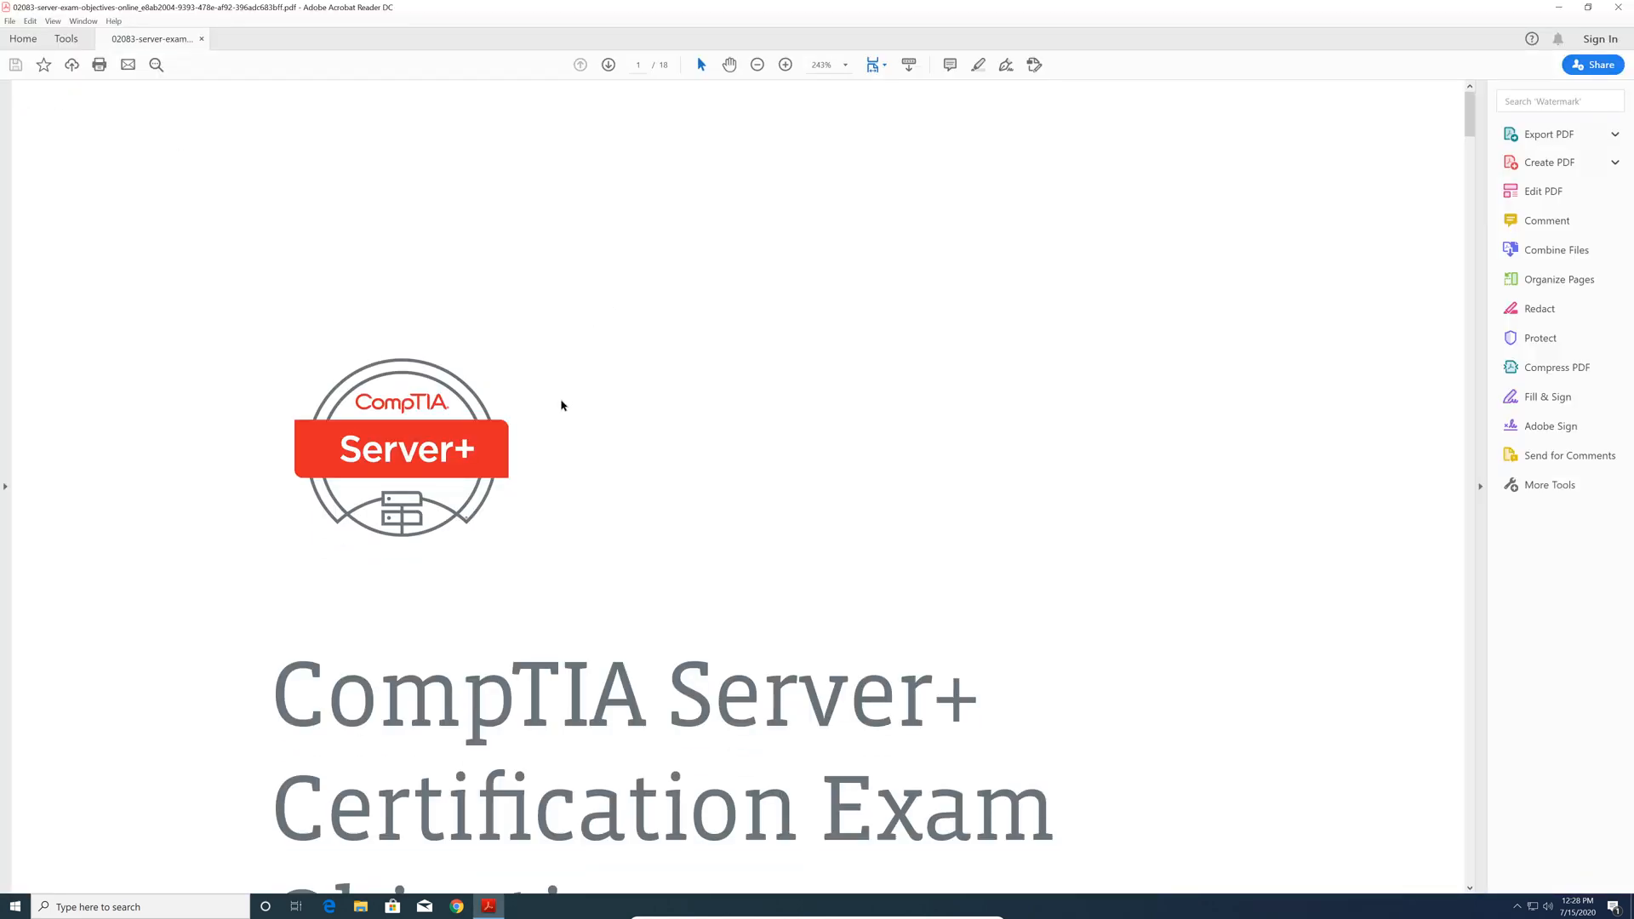
Step: Scroll from the cover page down to the Test Details section on page 3
scroll("down", 3)
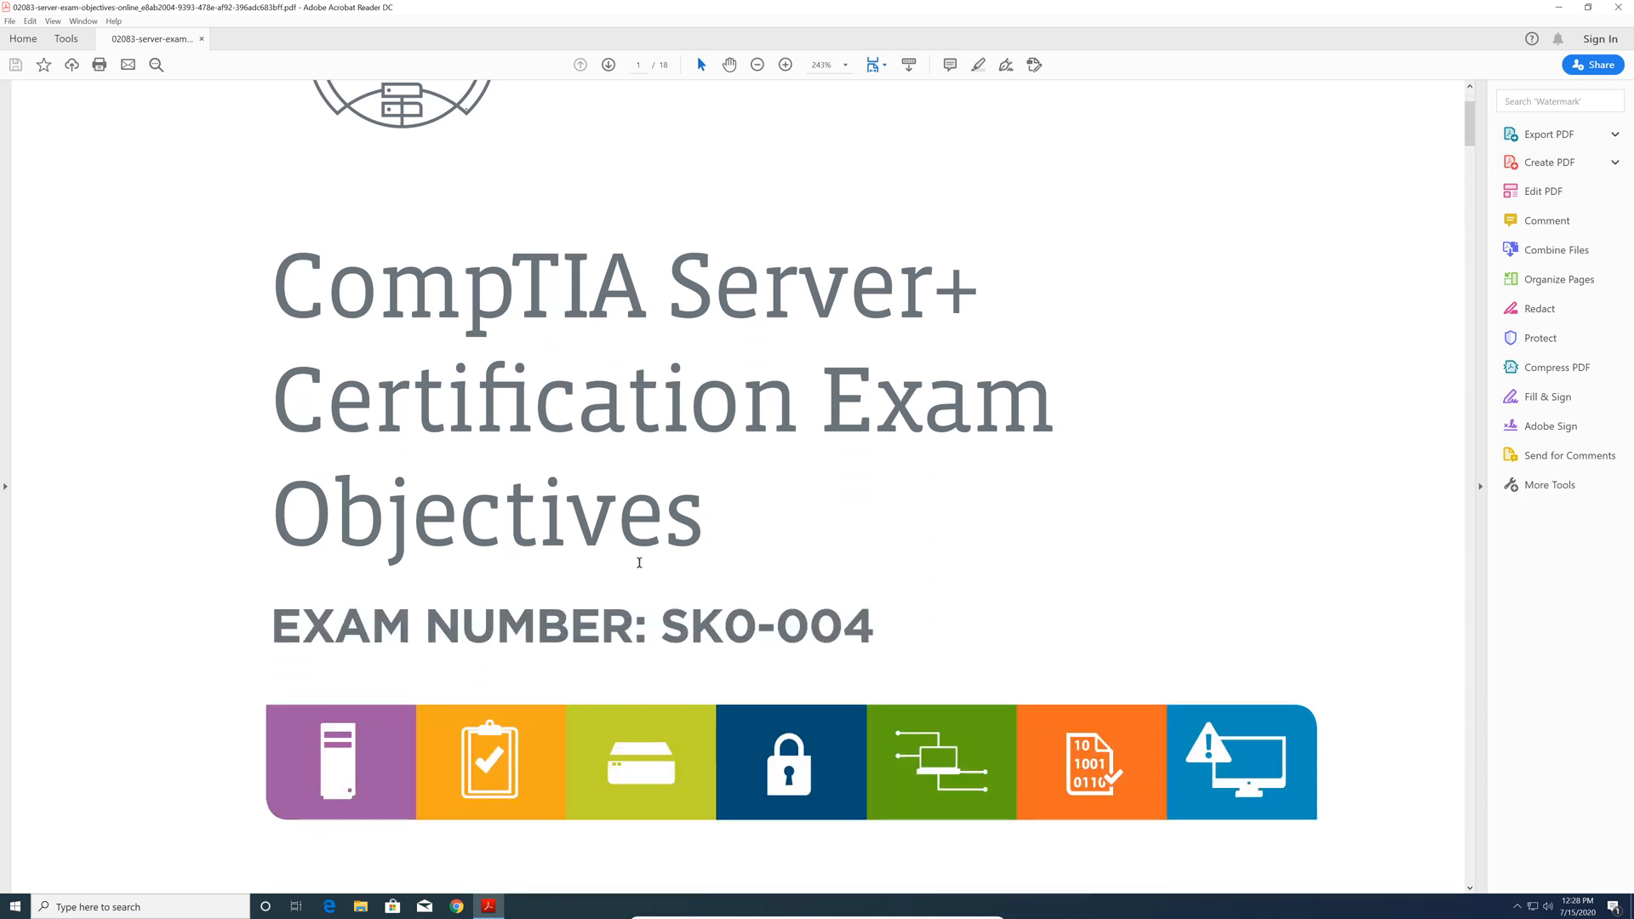
scroll("down", 3)
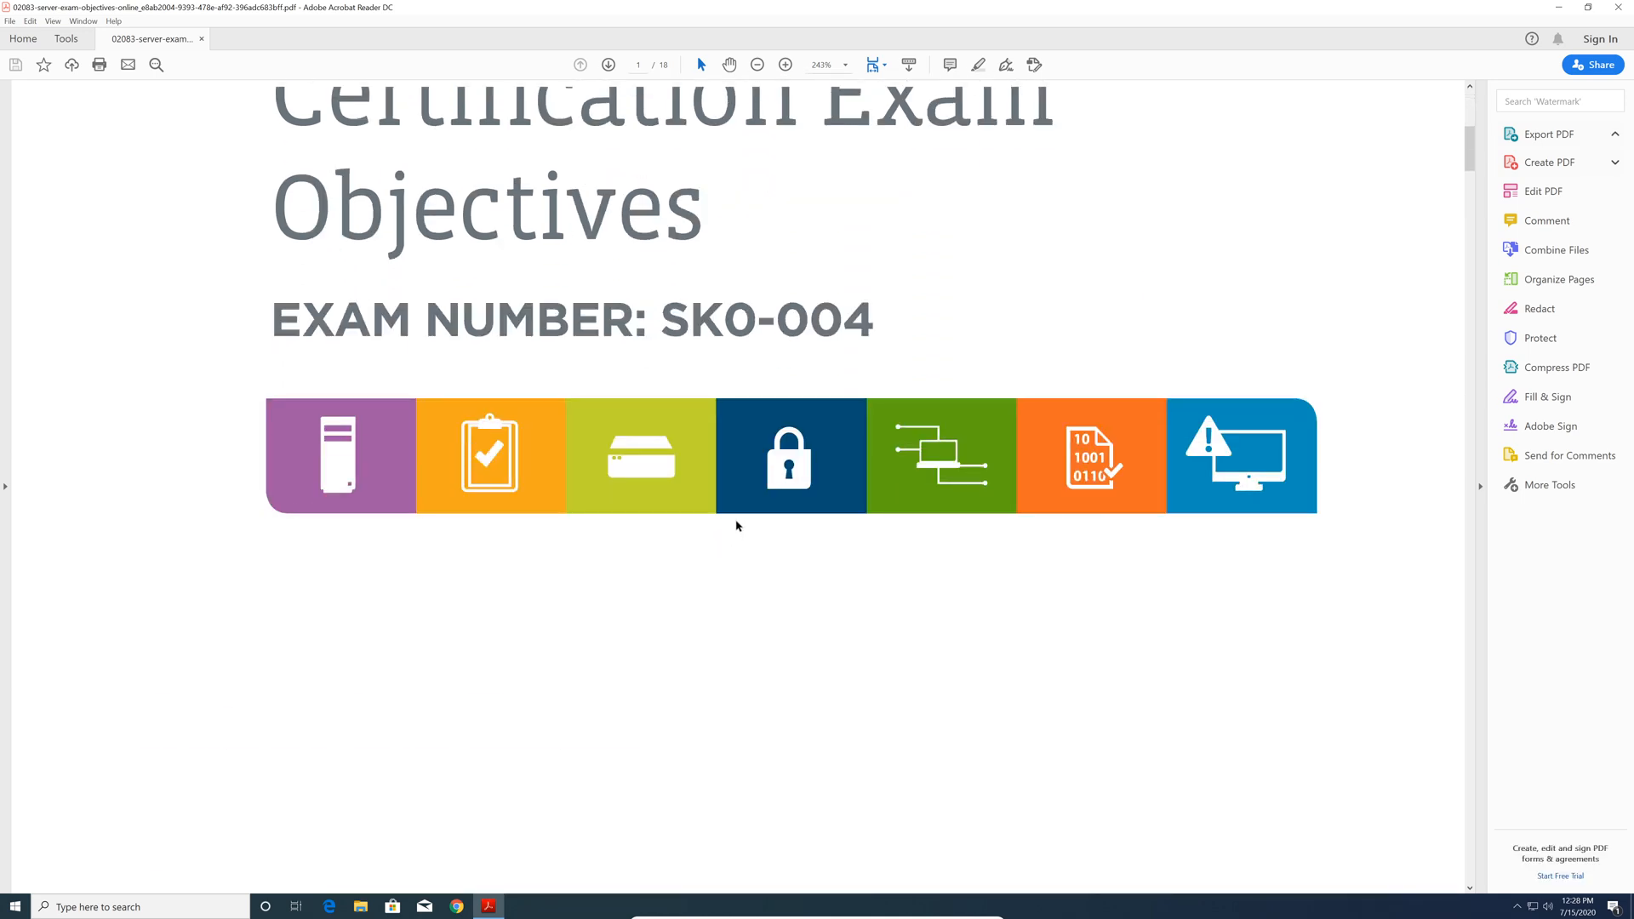
scroll("down", 3)
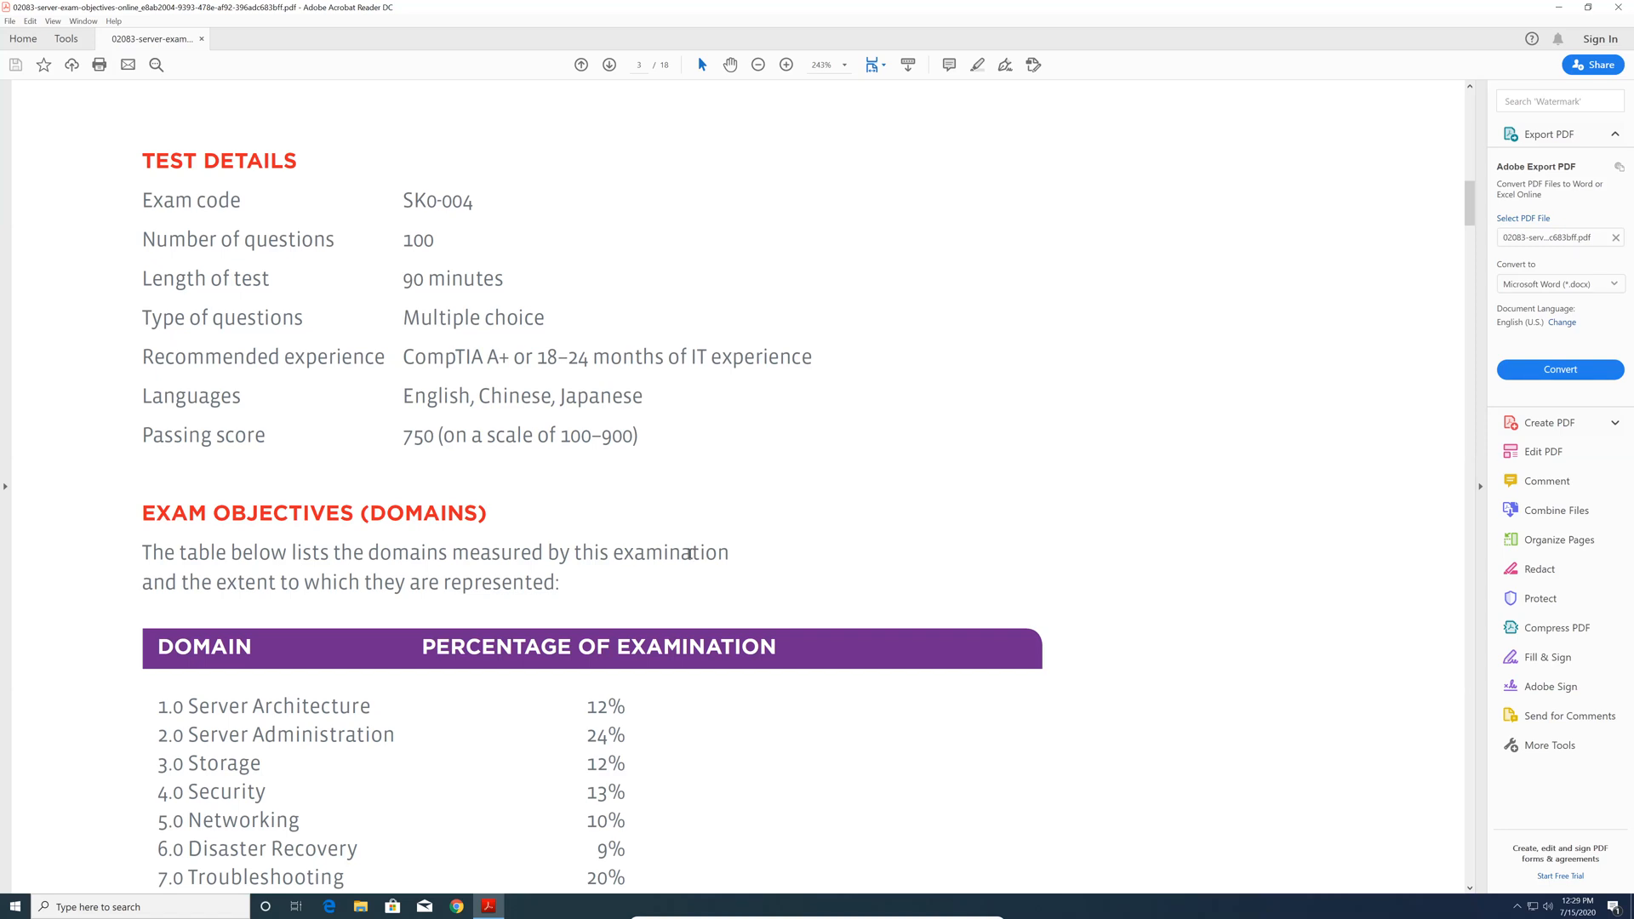
mouse_move(689, 582)
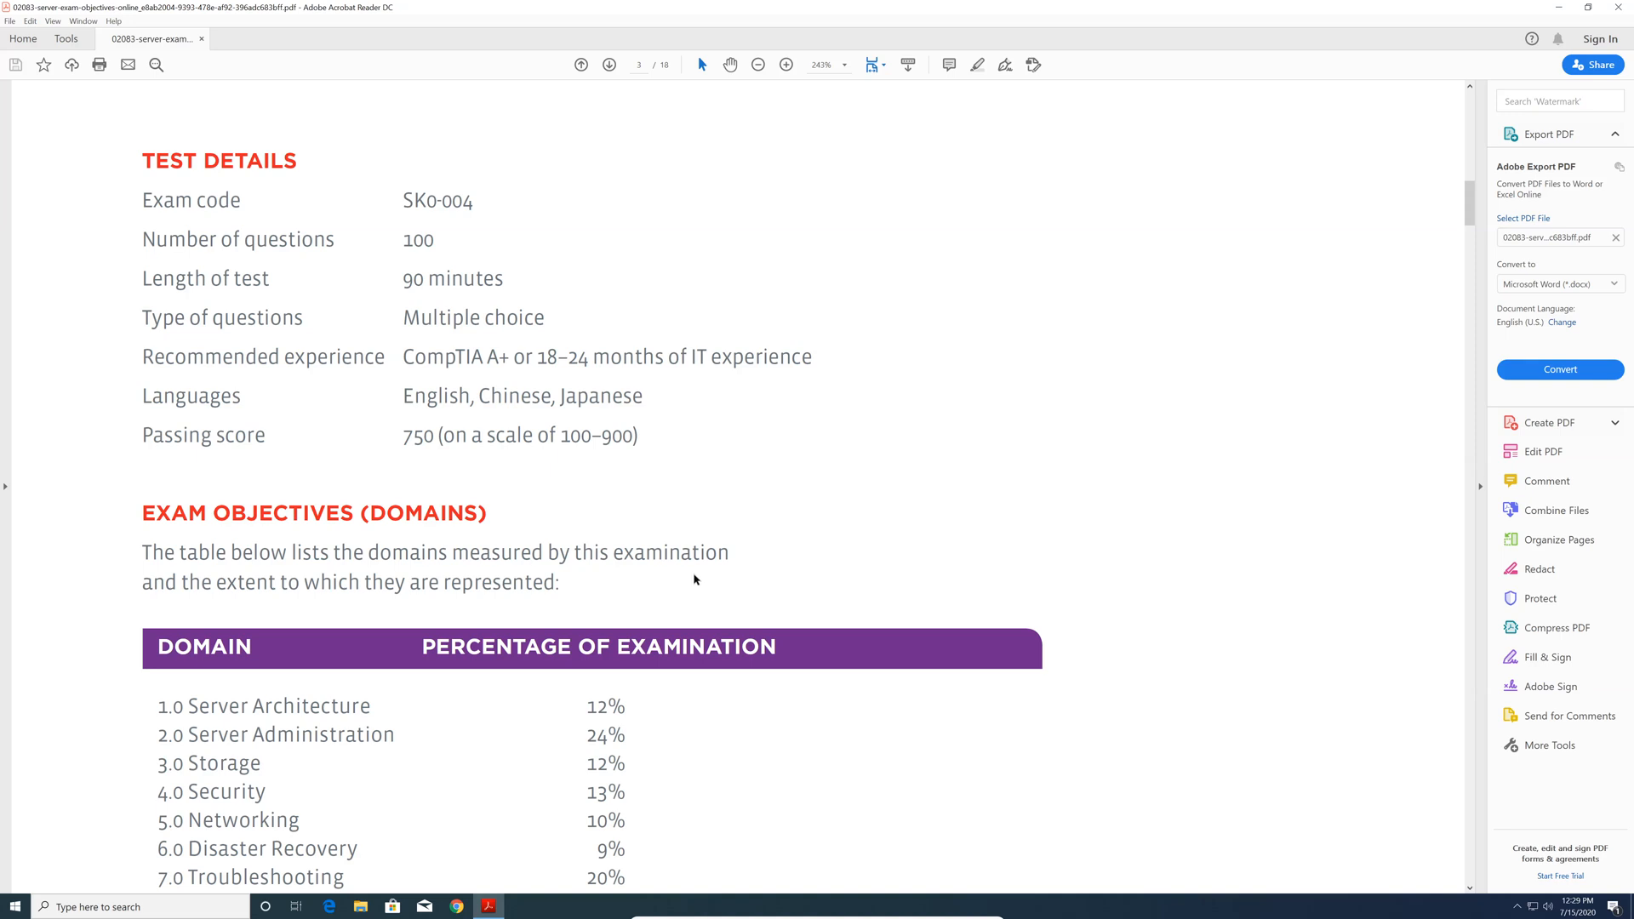
Step: Scroll until the seven-domain percentage table with its 100% total row fills the view
scroll("down", 3)
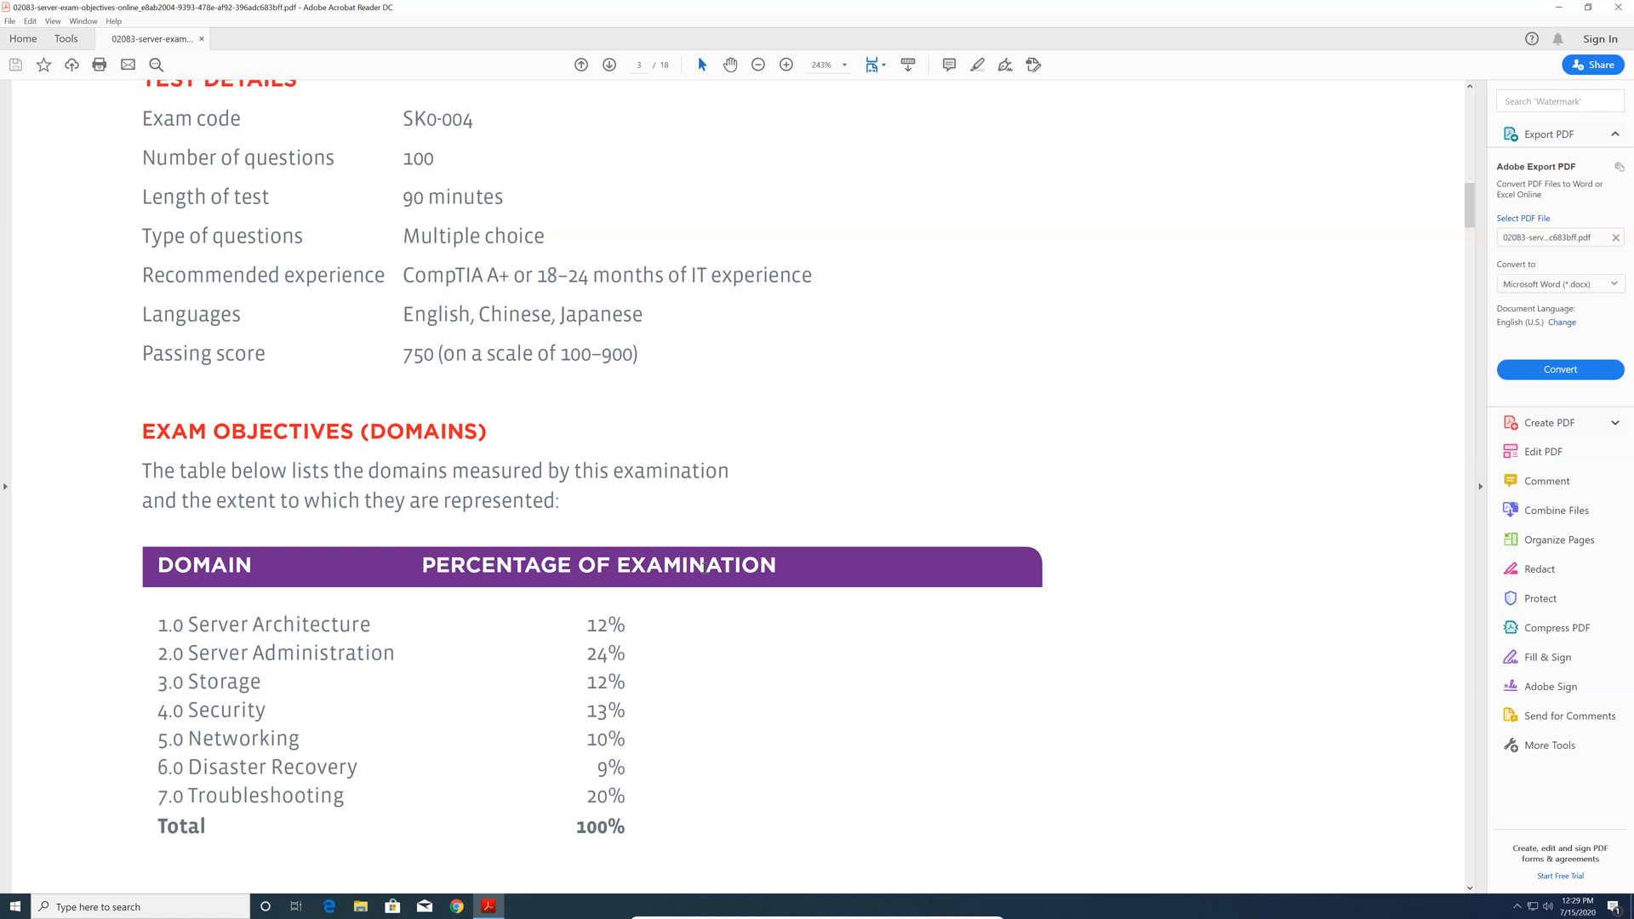
scroll("down", 3)
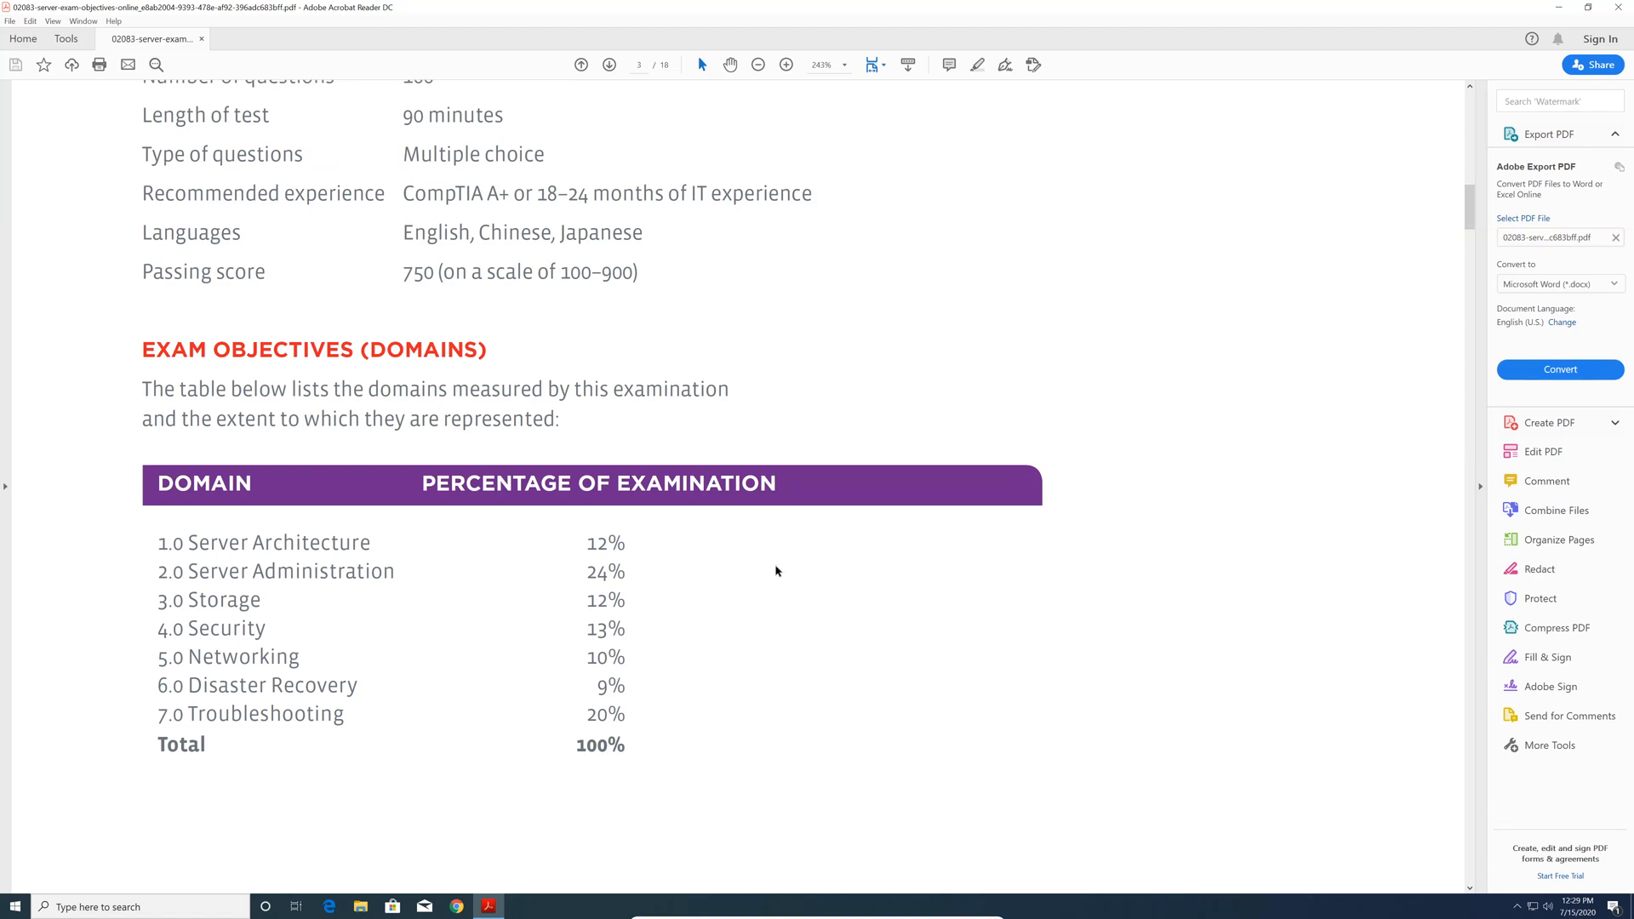
mouse_move(121, 458)
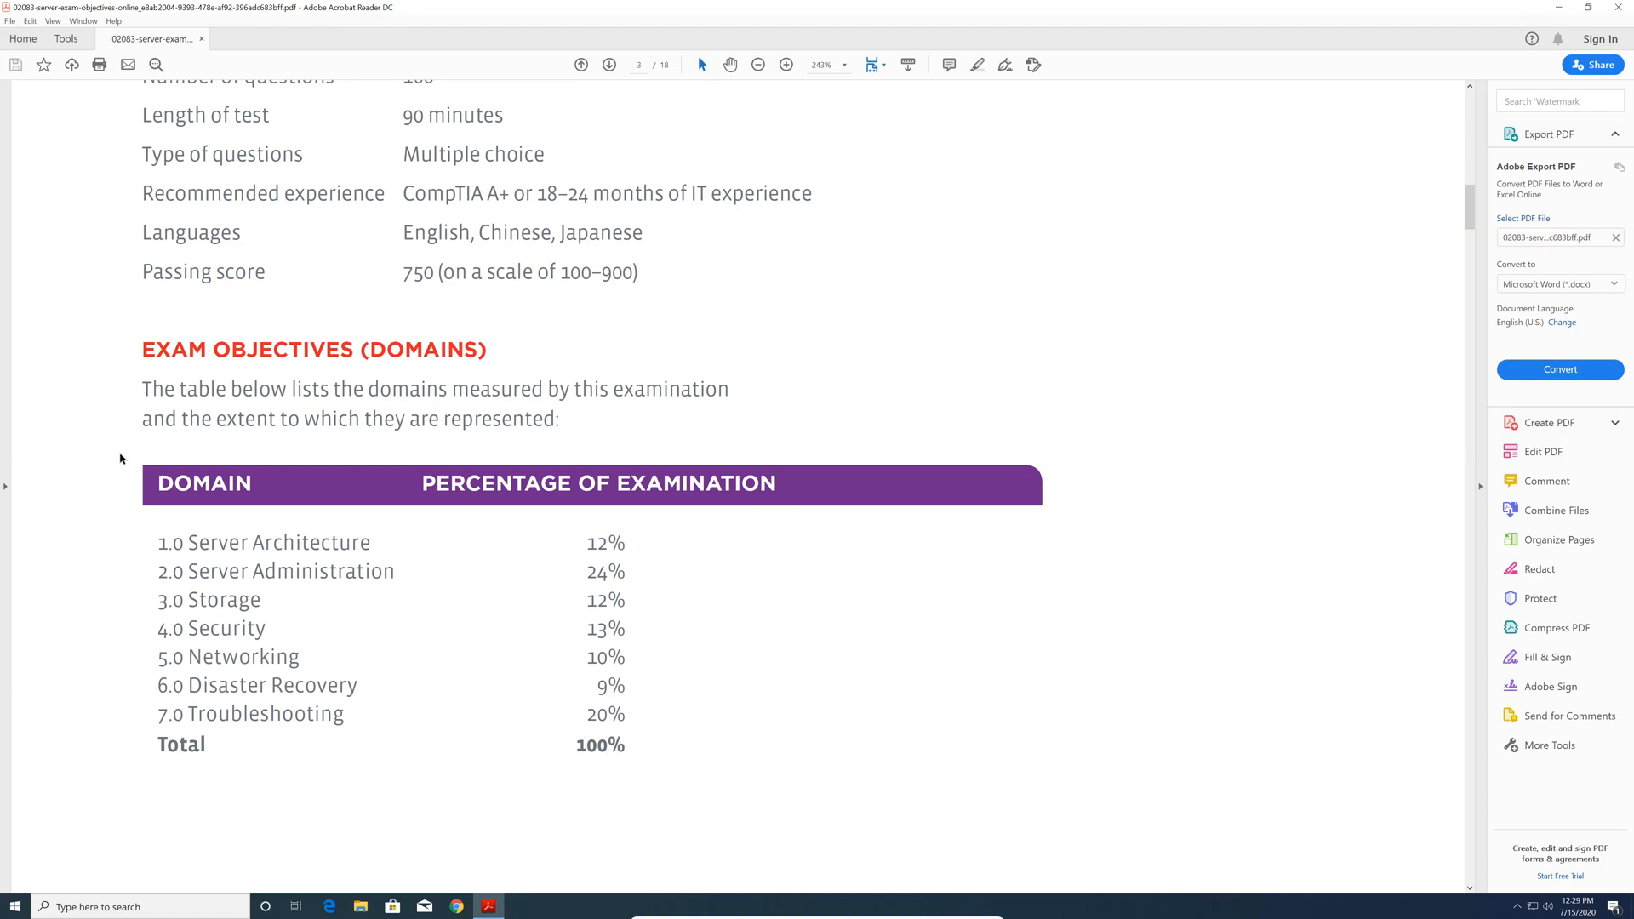
mouse_move(92, 458)
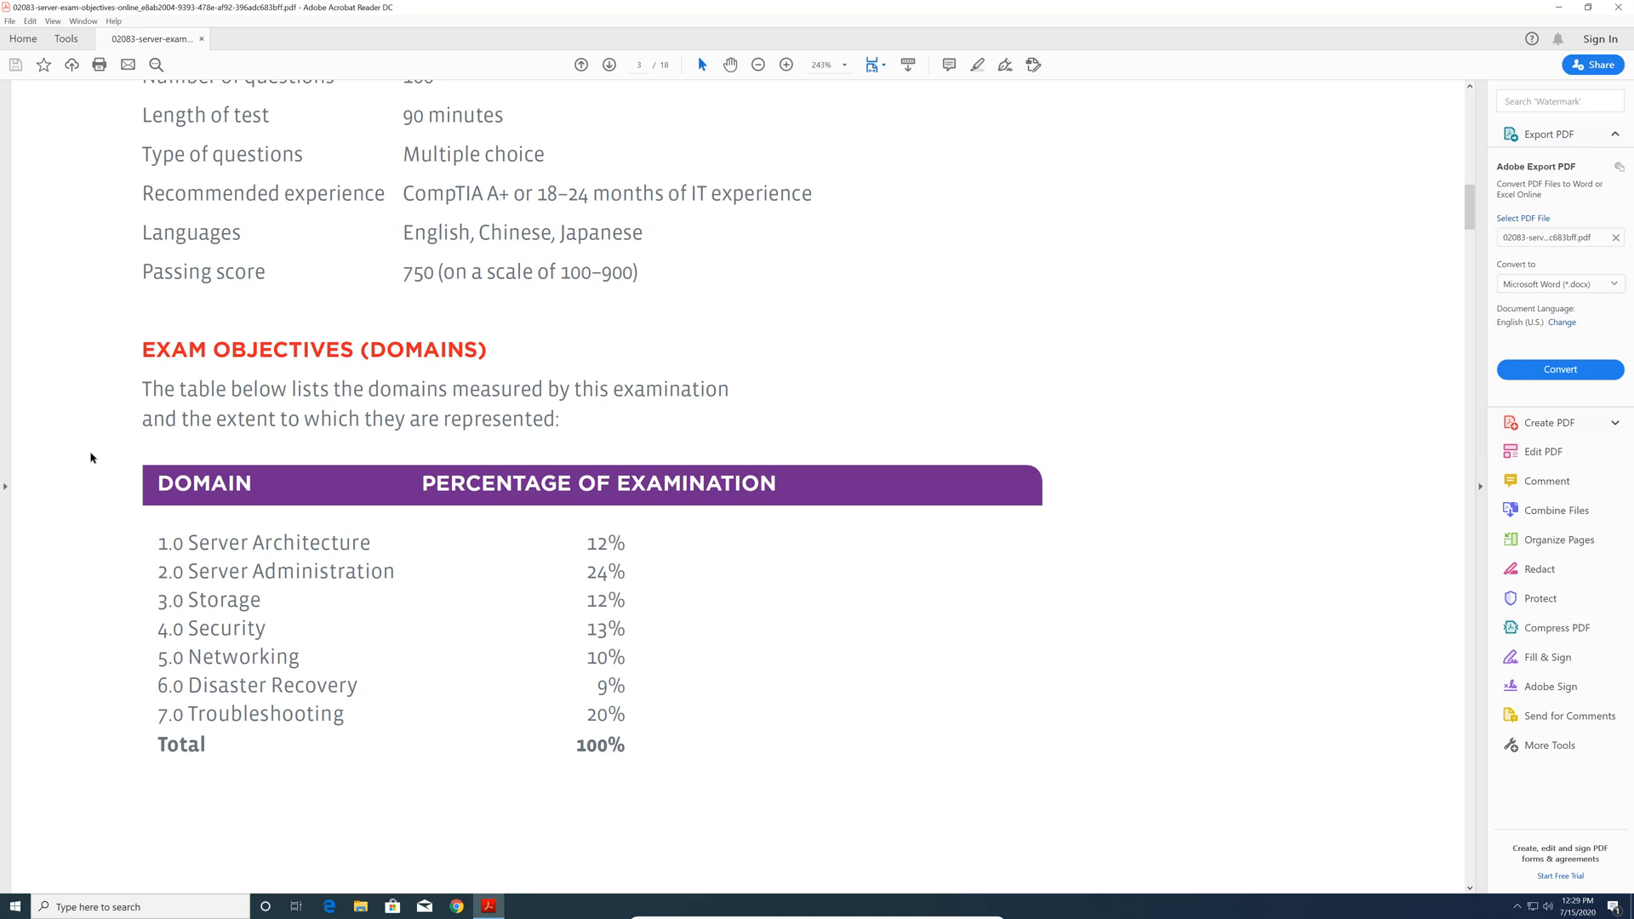
mouse_move(115, 572)
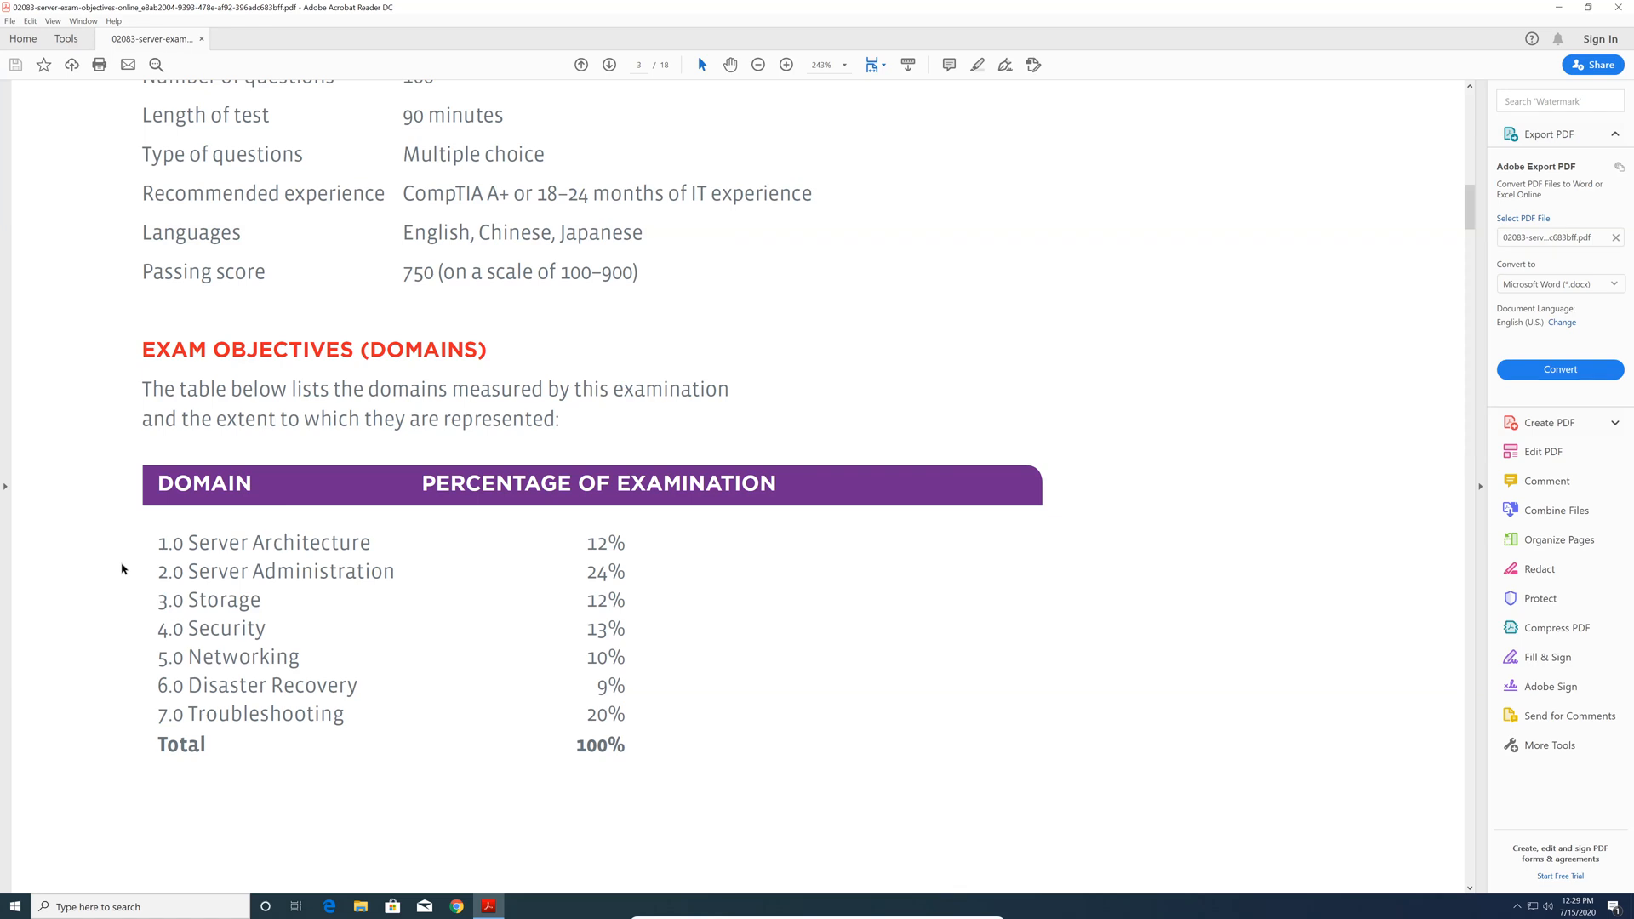
mouse_move(88, 609)
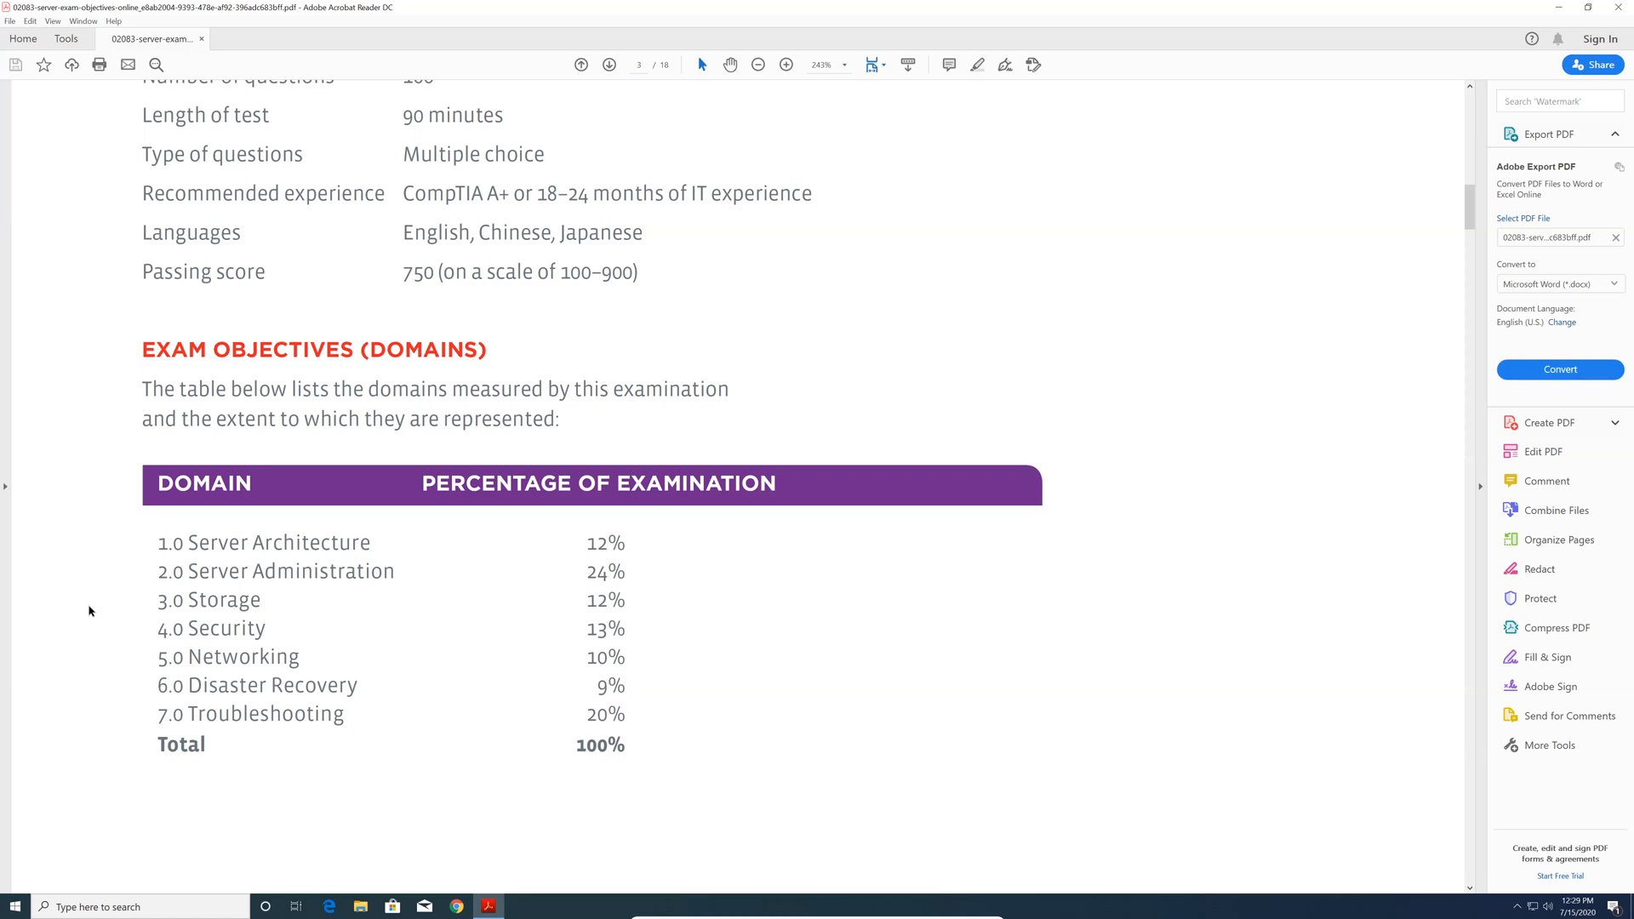
scroll("down", 3)
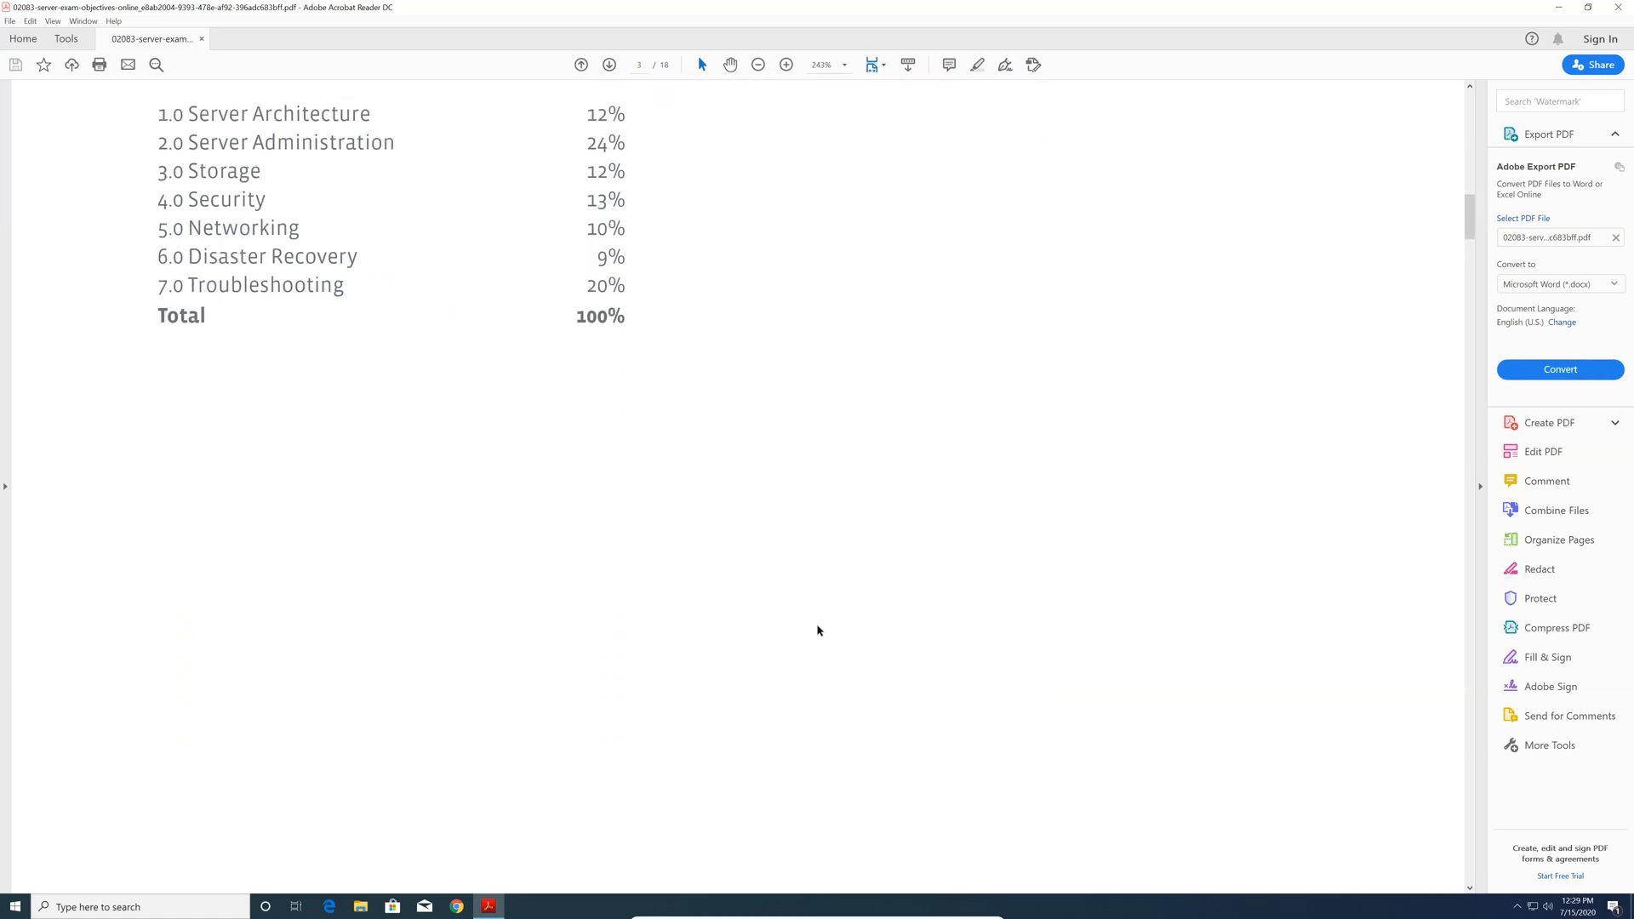
Step: Scroll past objective 1.1 server form factors to the full 1.2 server components list
scroll("down", 3)
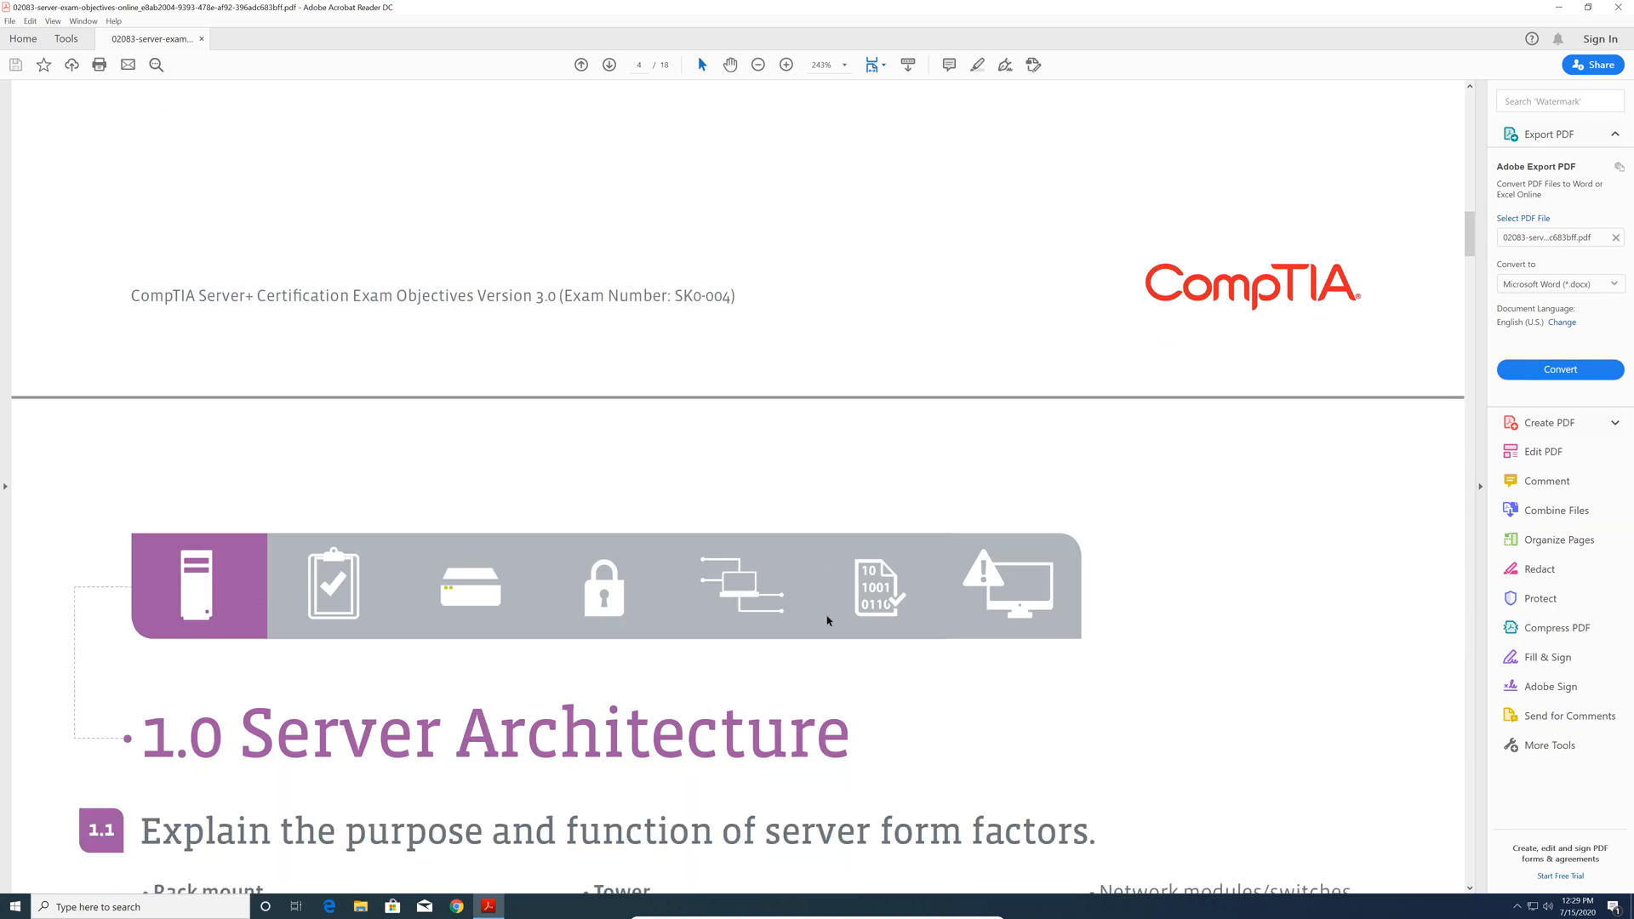
scroll("down", 3)
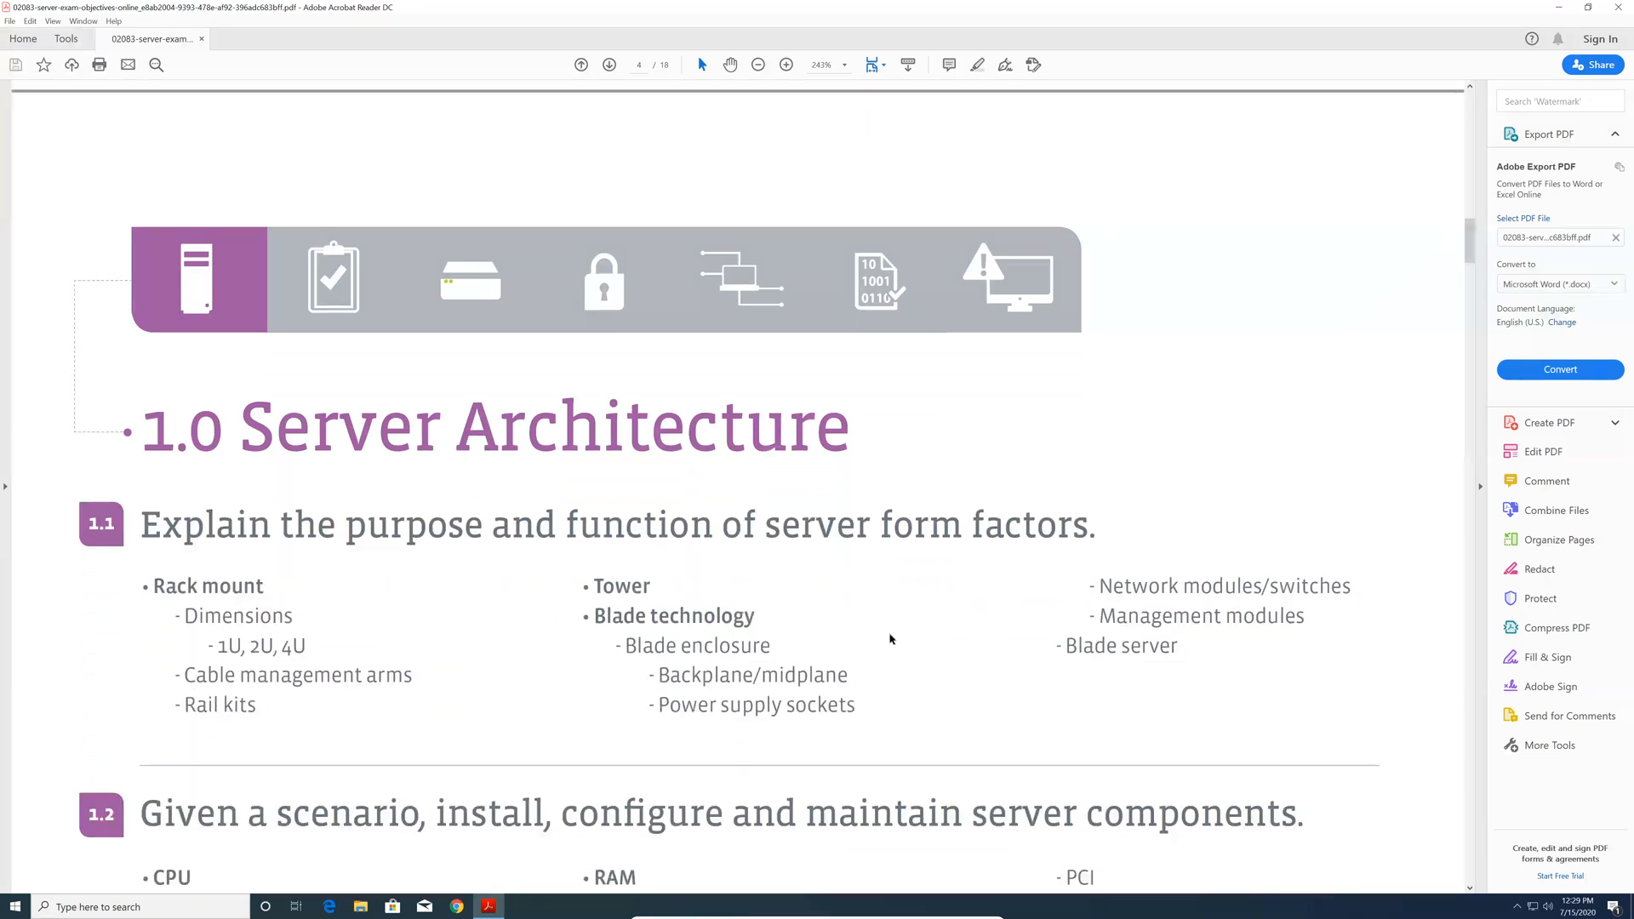
mouse_move(885, 615)
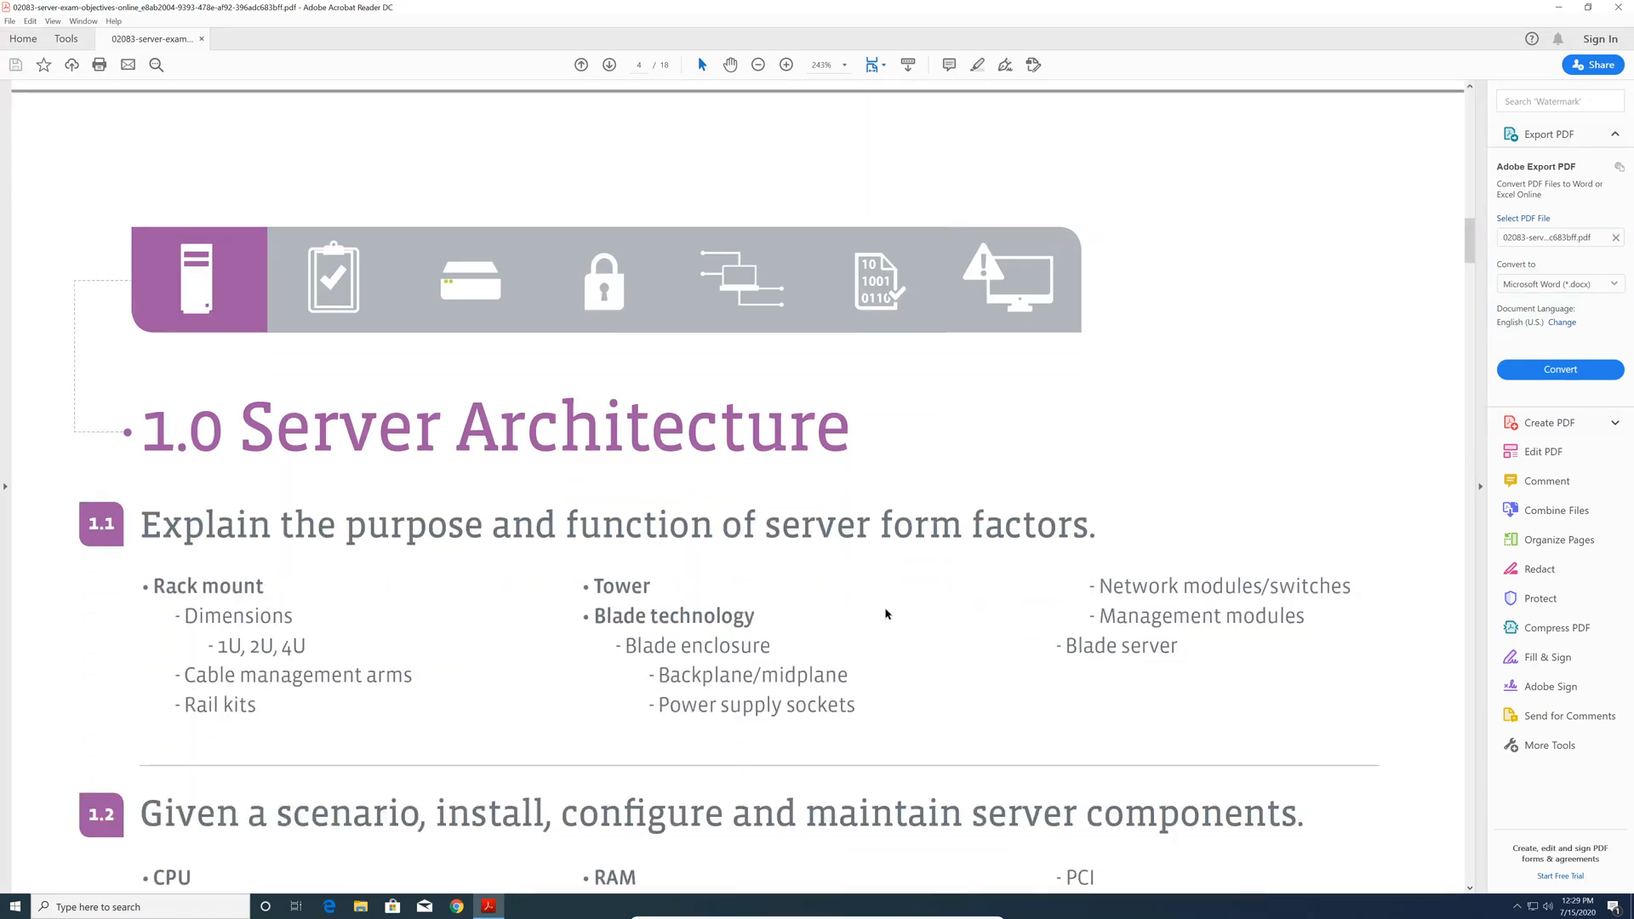
mouse_move(818, 601)
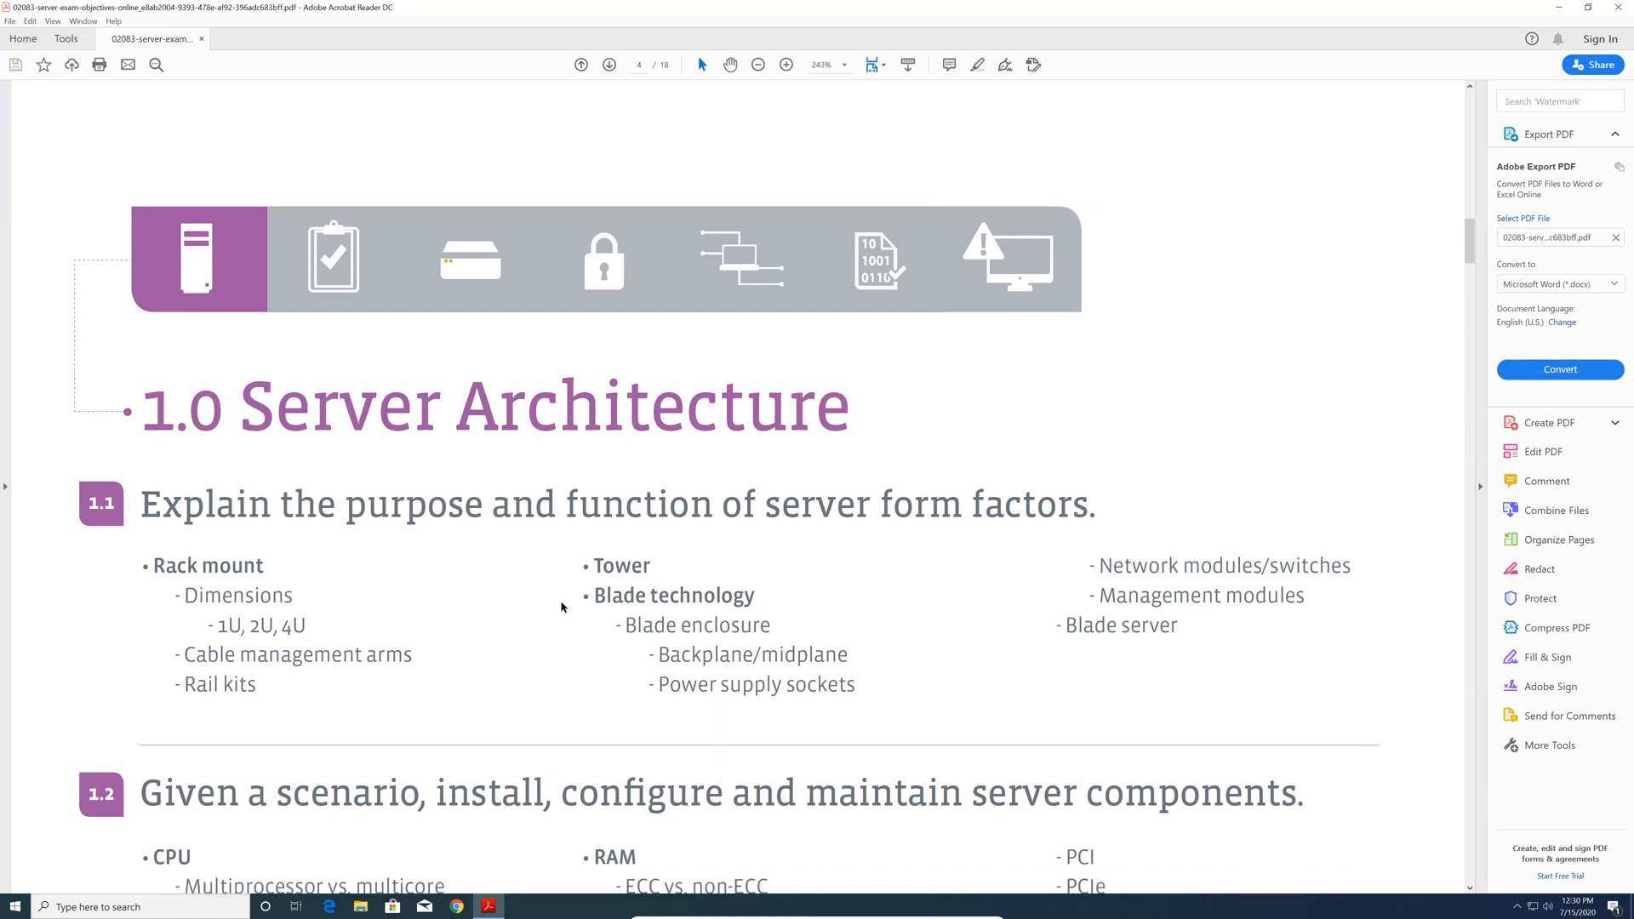
mouse_move(522, 657)
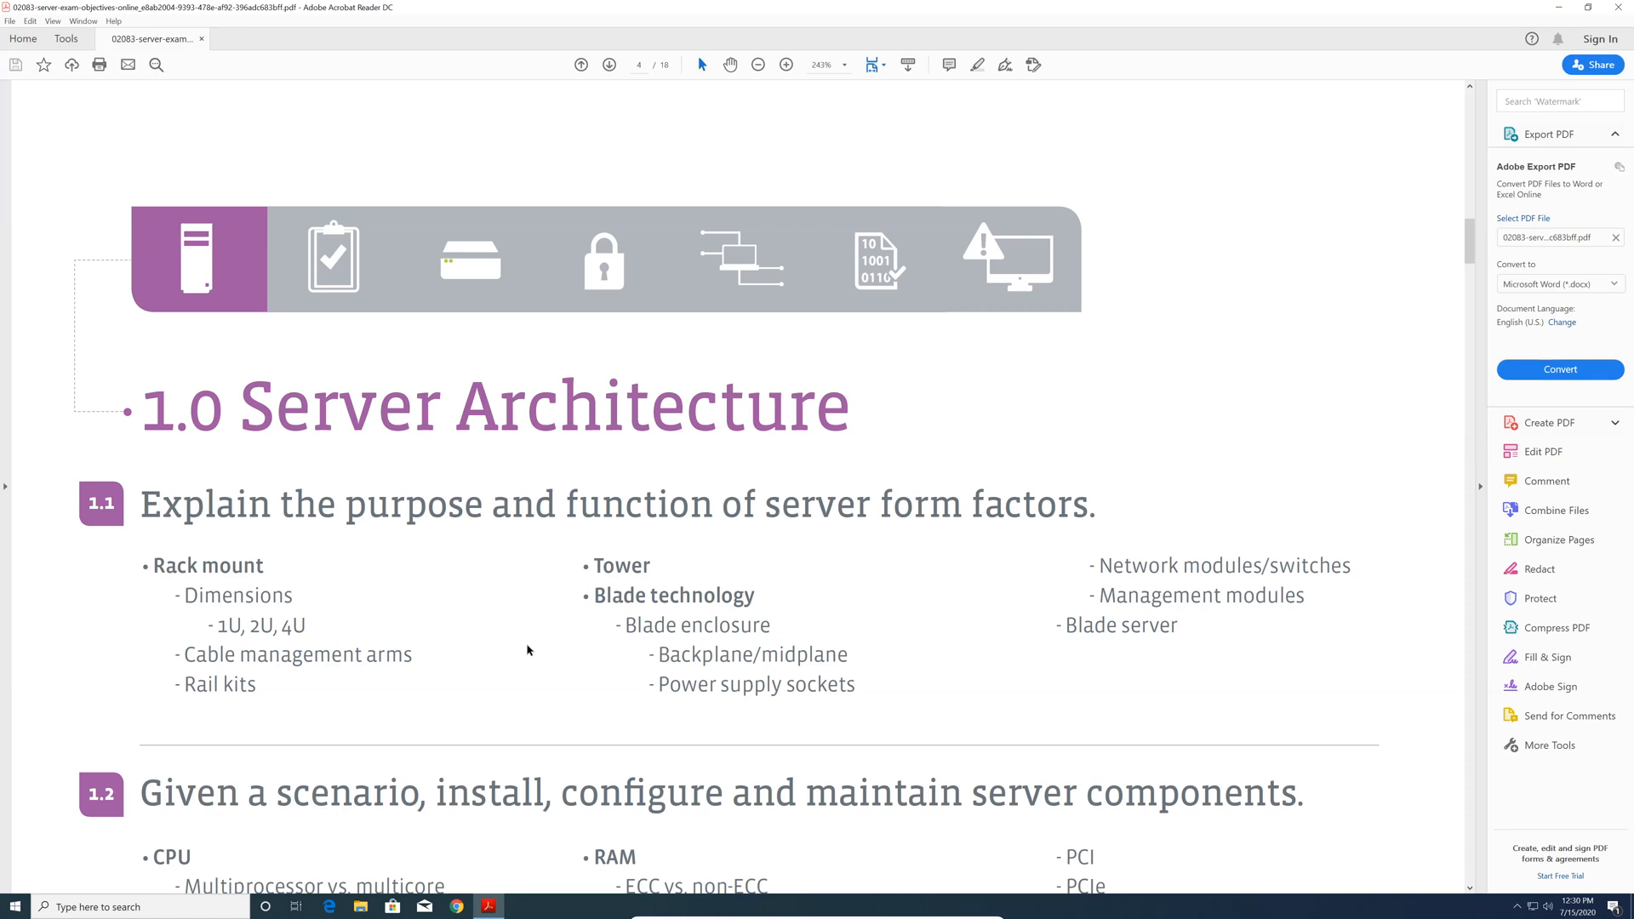
scroll("down", 3)
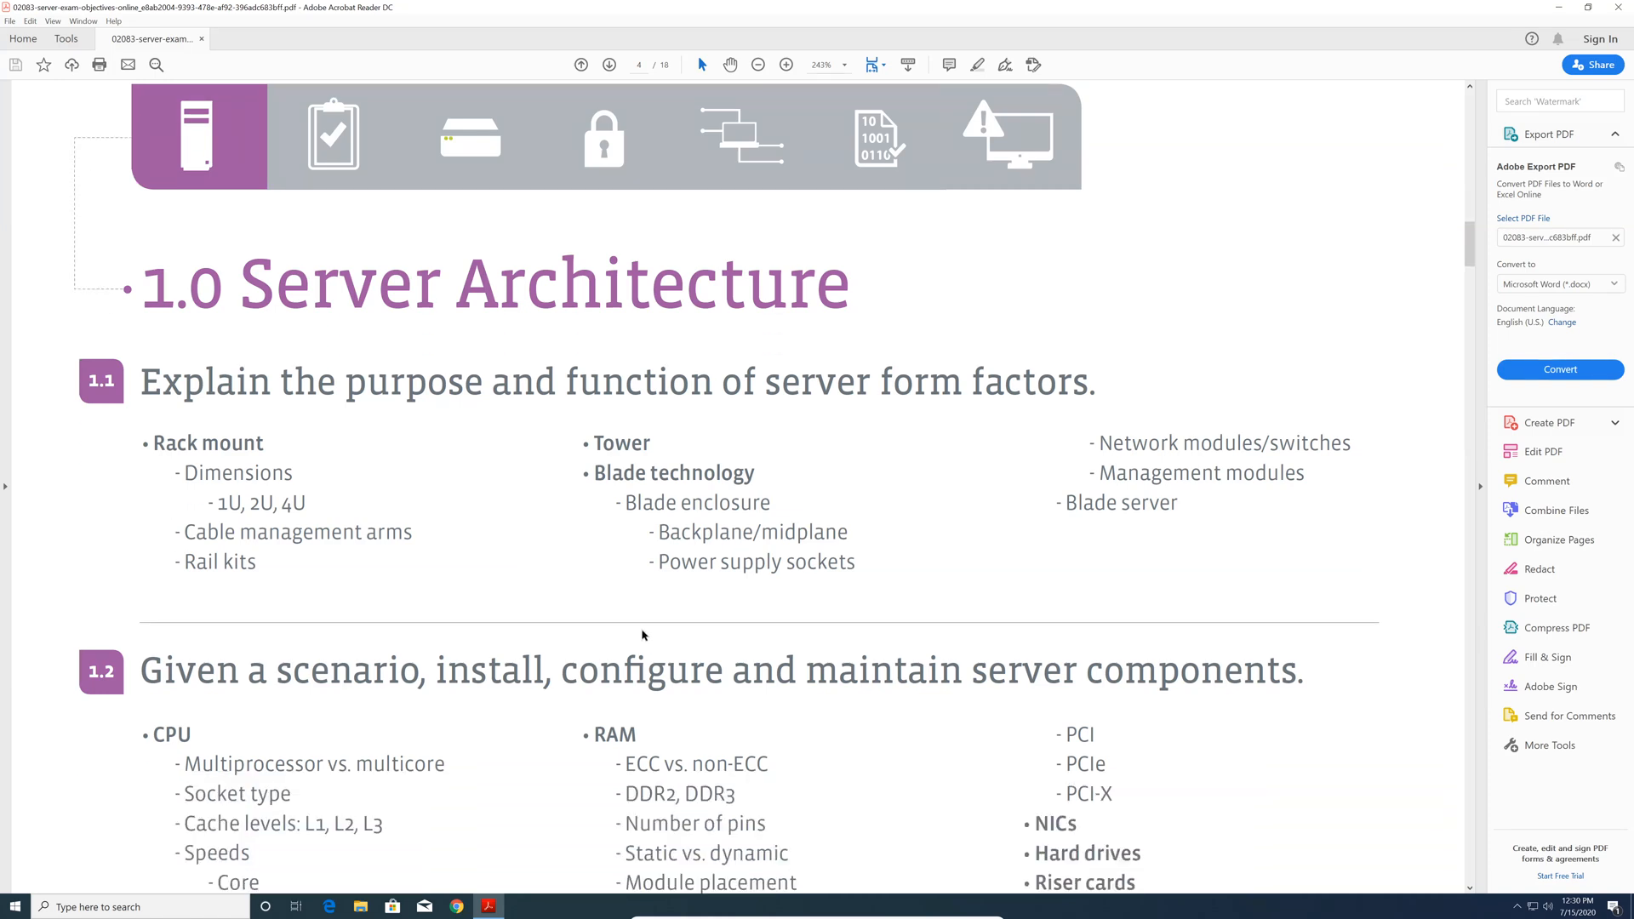
scroll("down", 3)
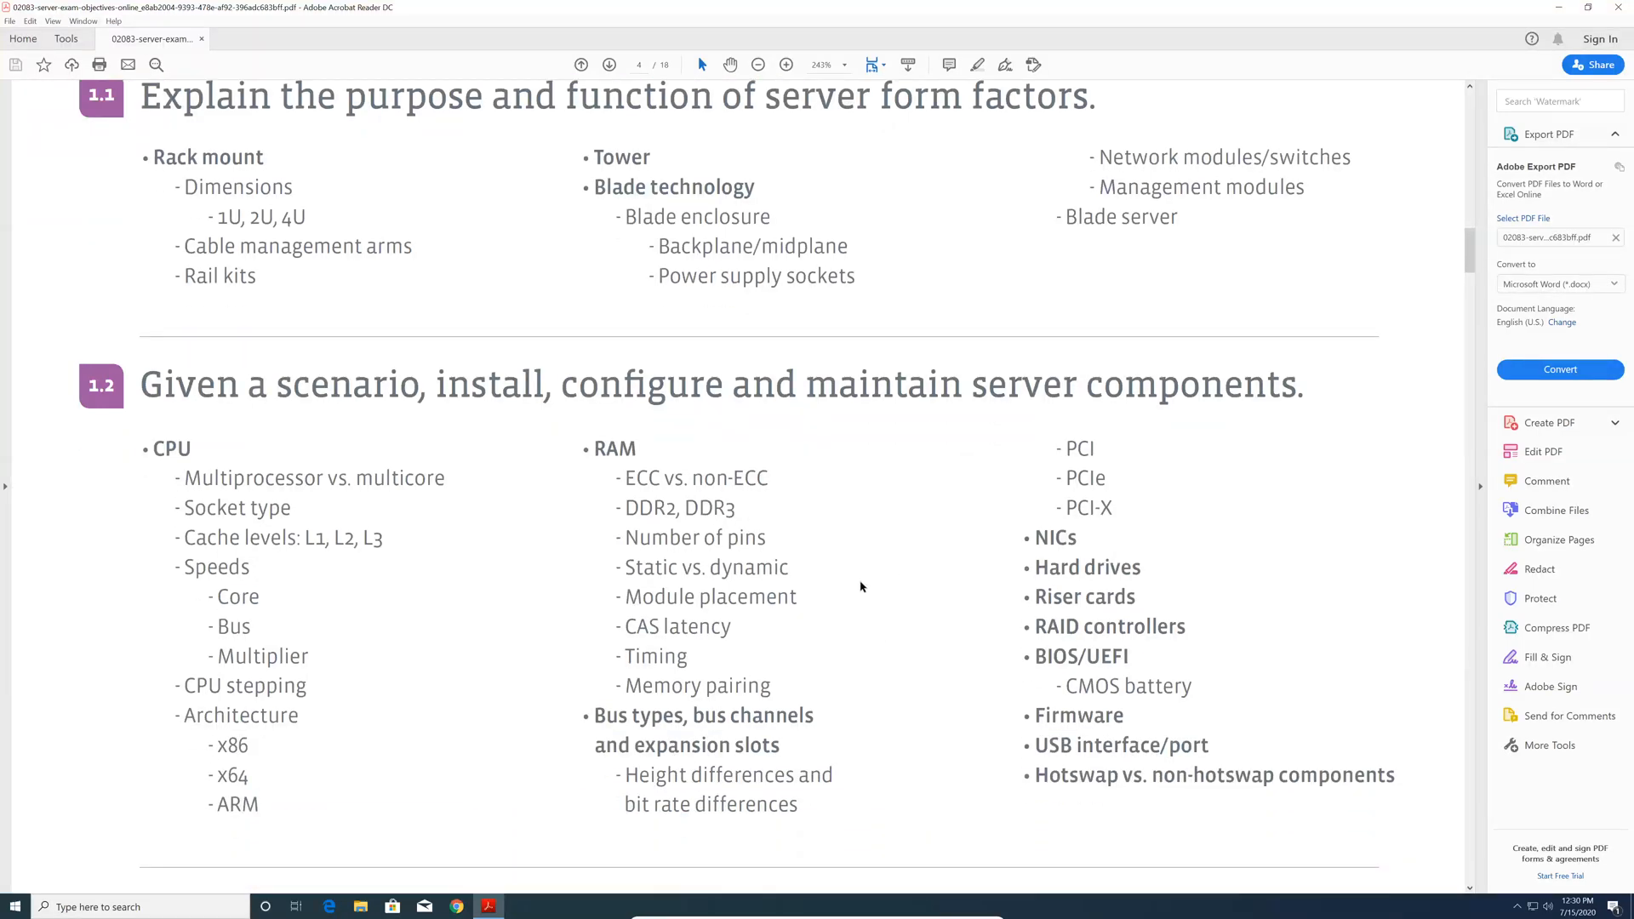
mouse_move(633, 476)
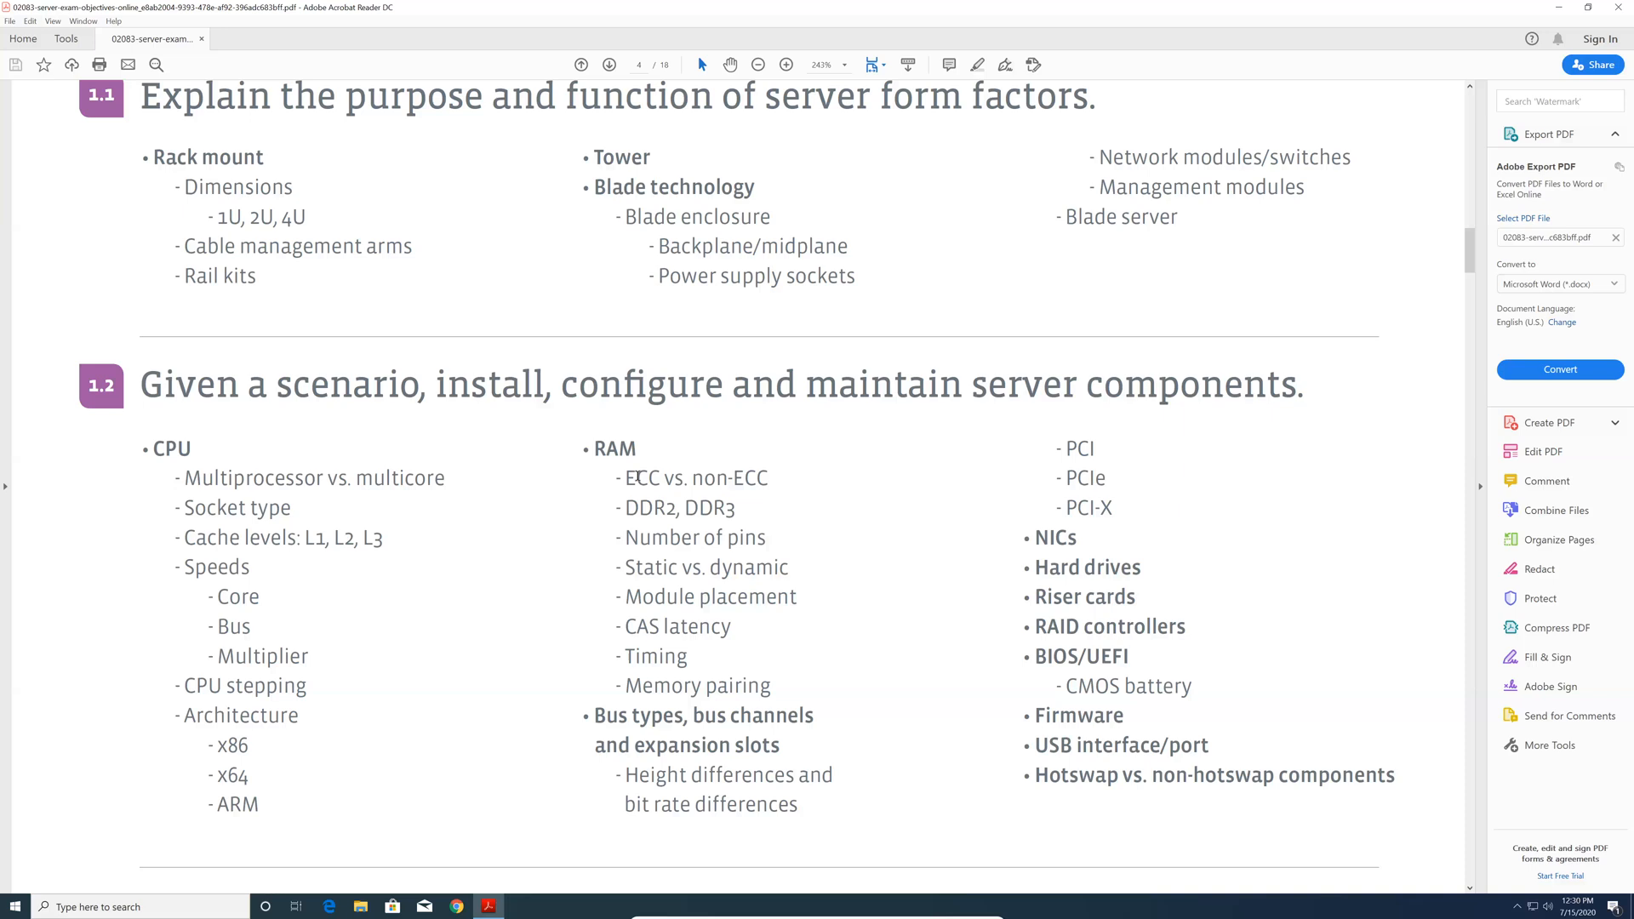
mouse_move(766, 566)
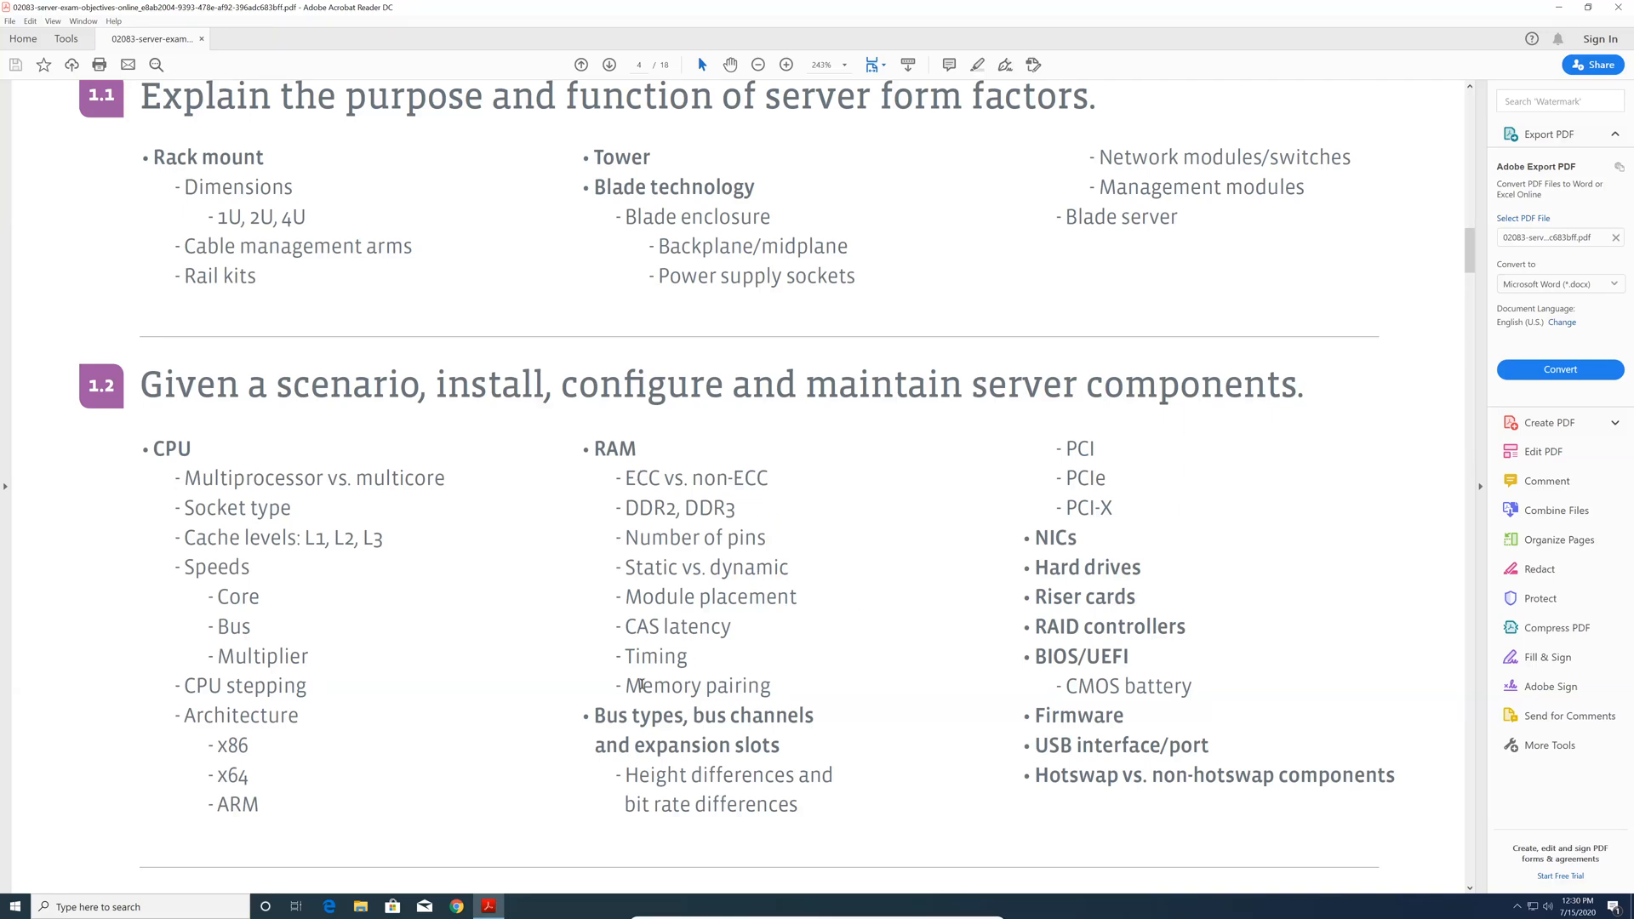
mouse_move(930, 502)
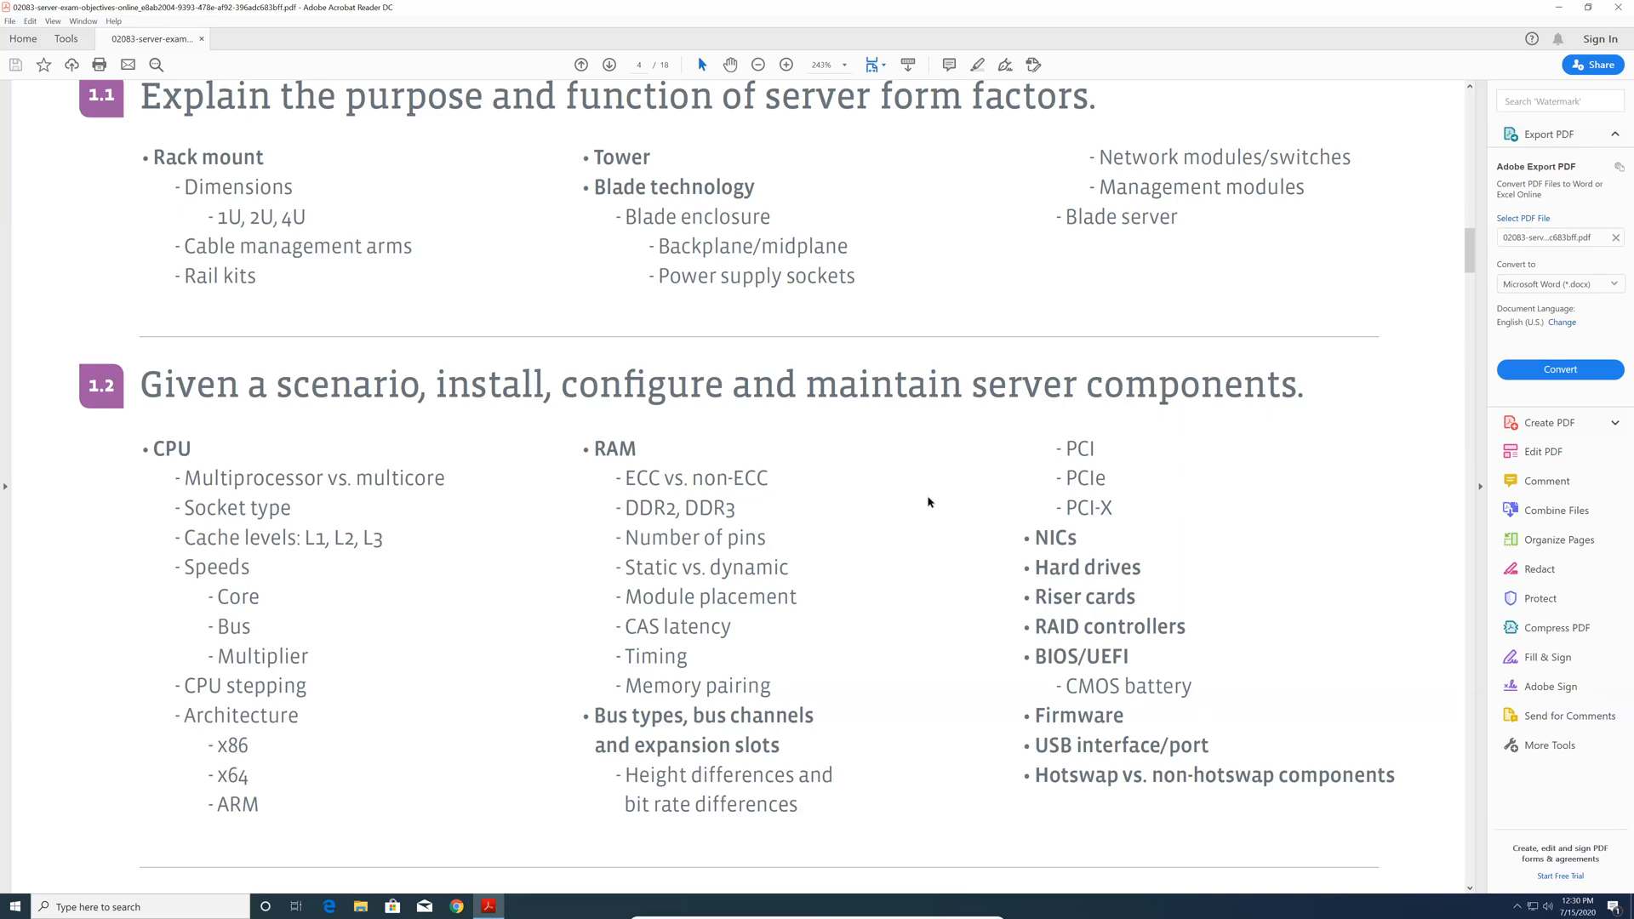
mouse_move(933, 485)
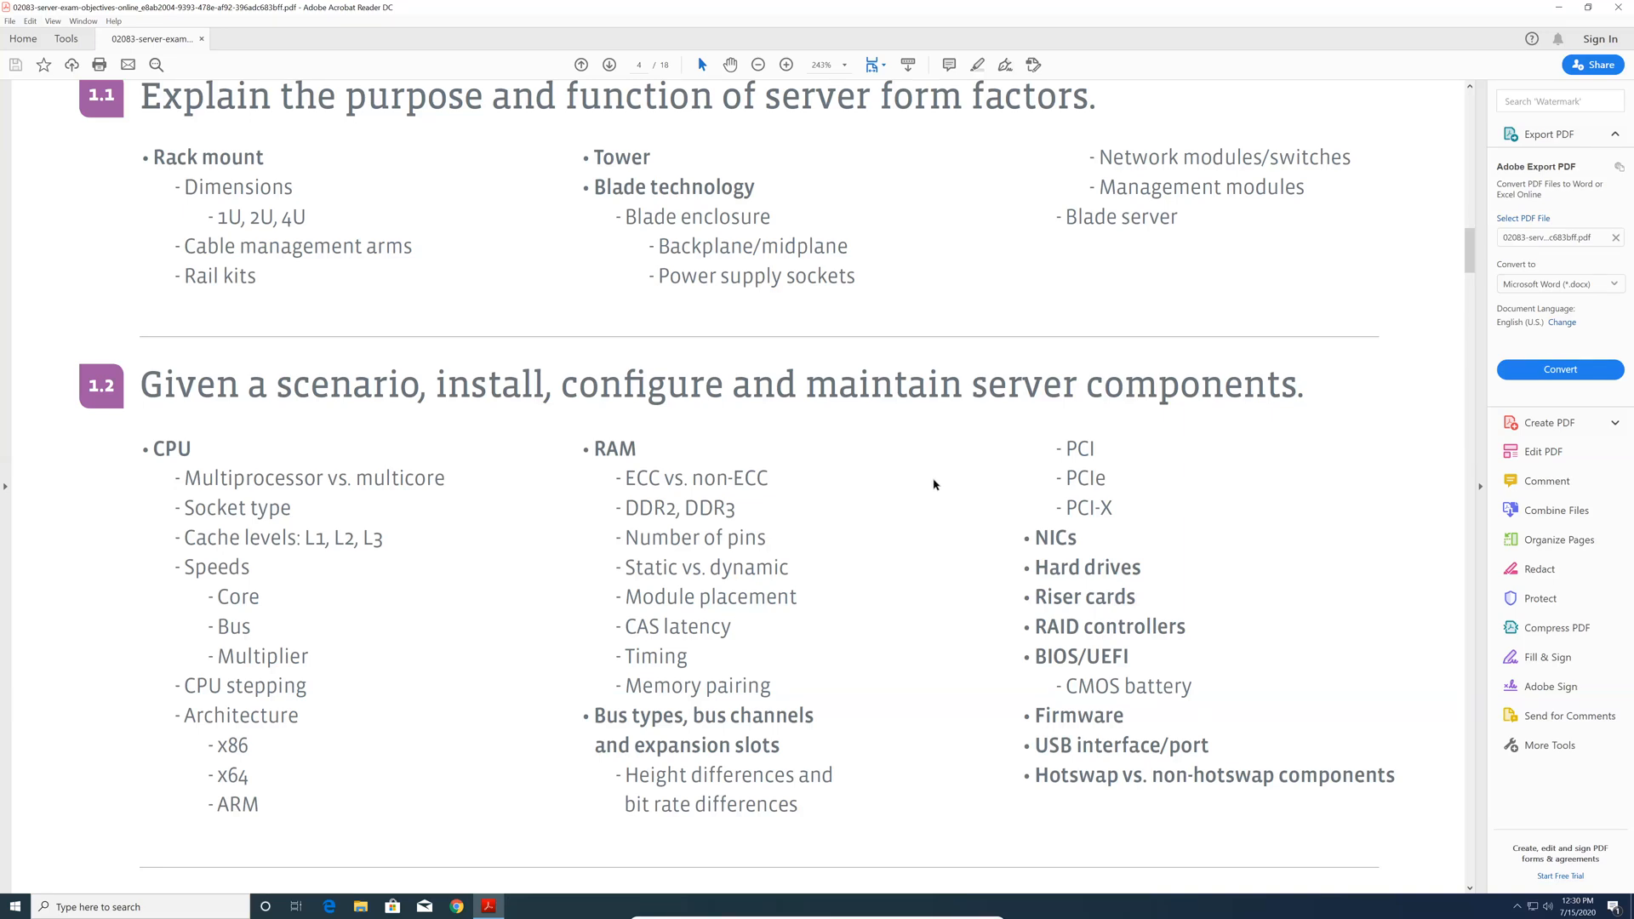
scroll("down", 3)
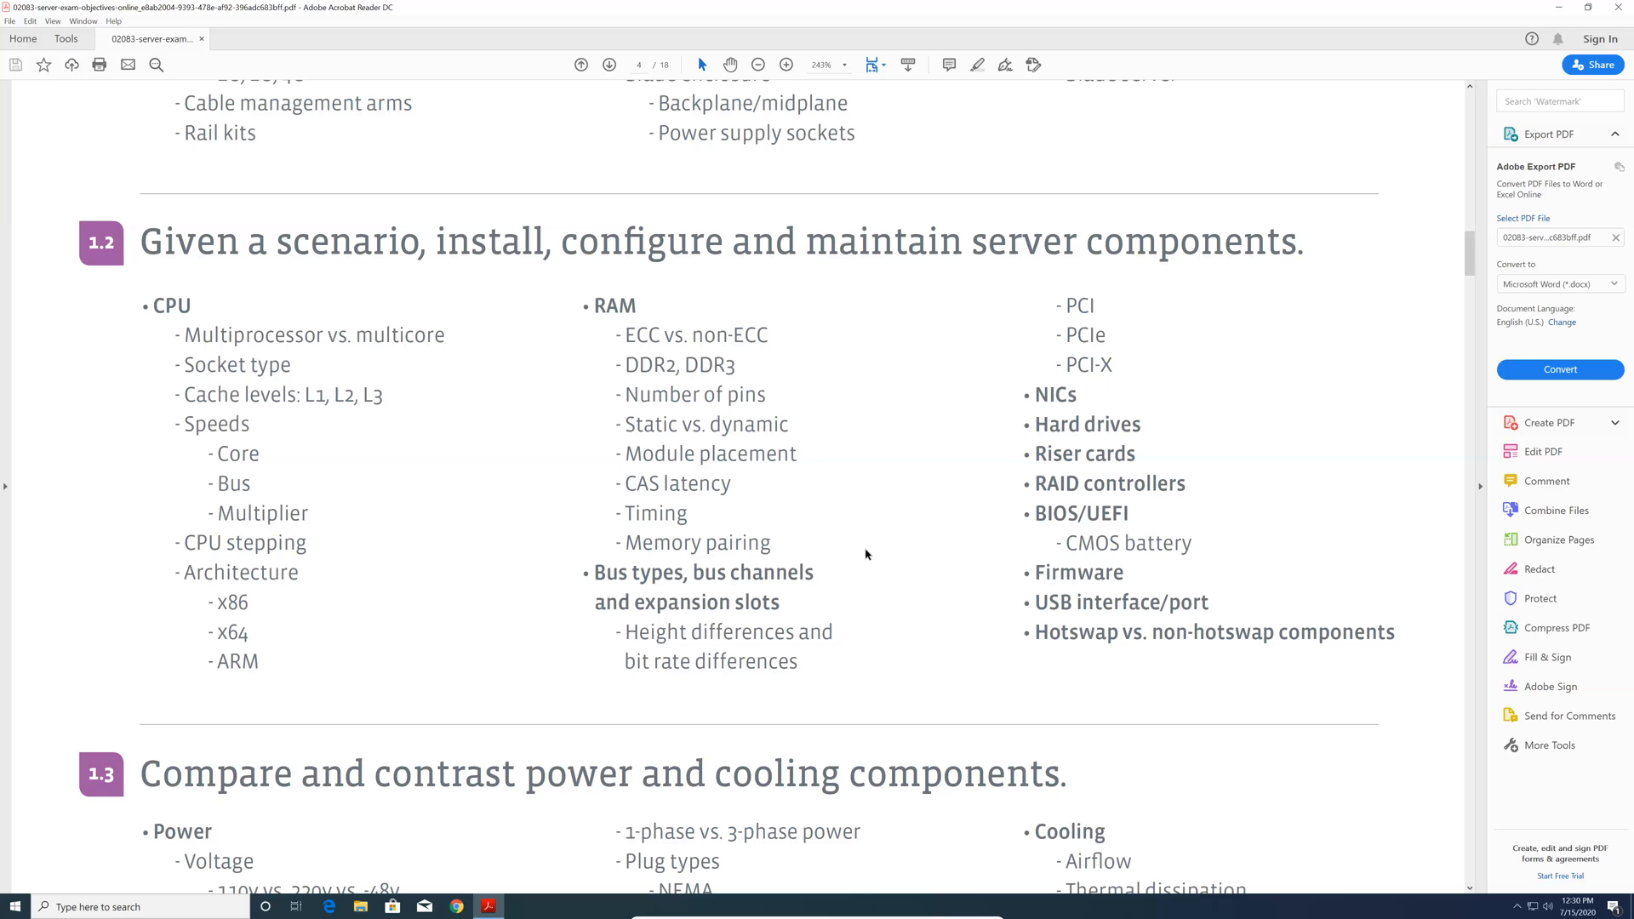
Step: Scroll through objective 1.3 power and cooling components onto the 2.0 Server Administration page
scroll("down", 3)
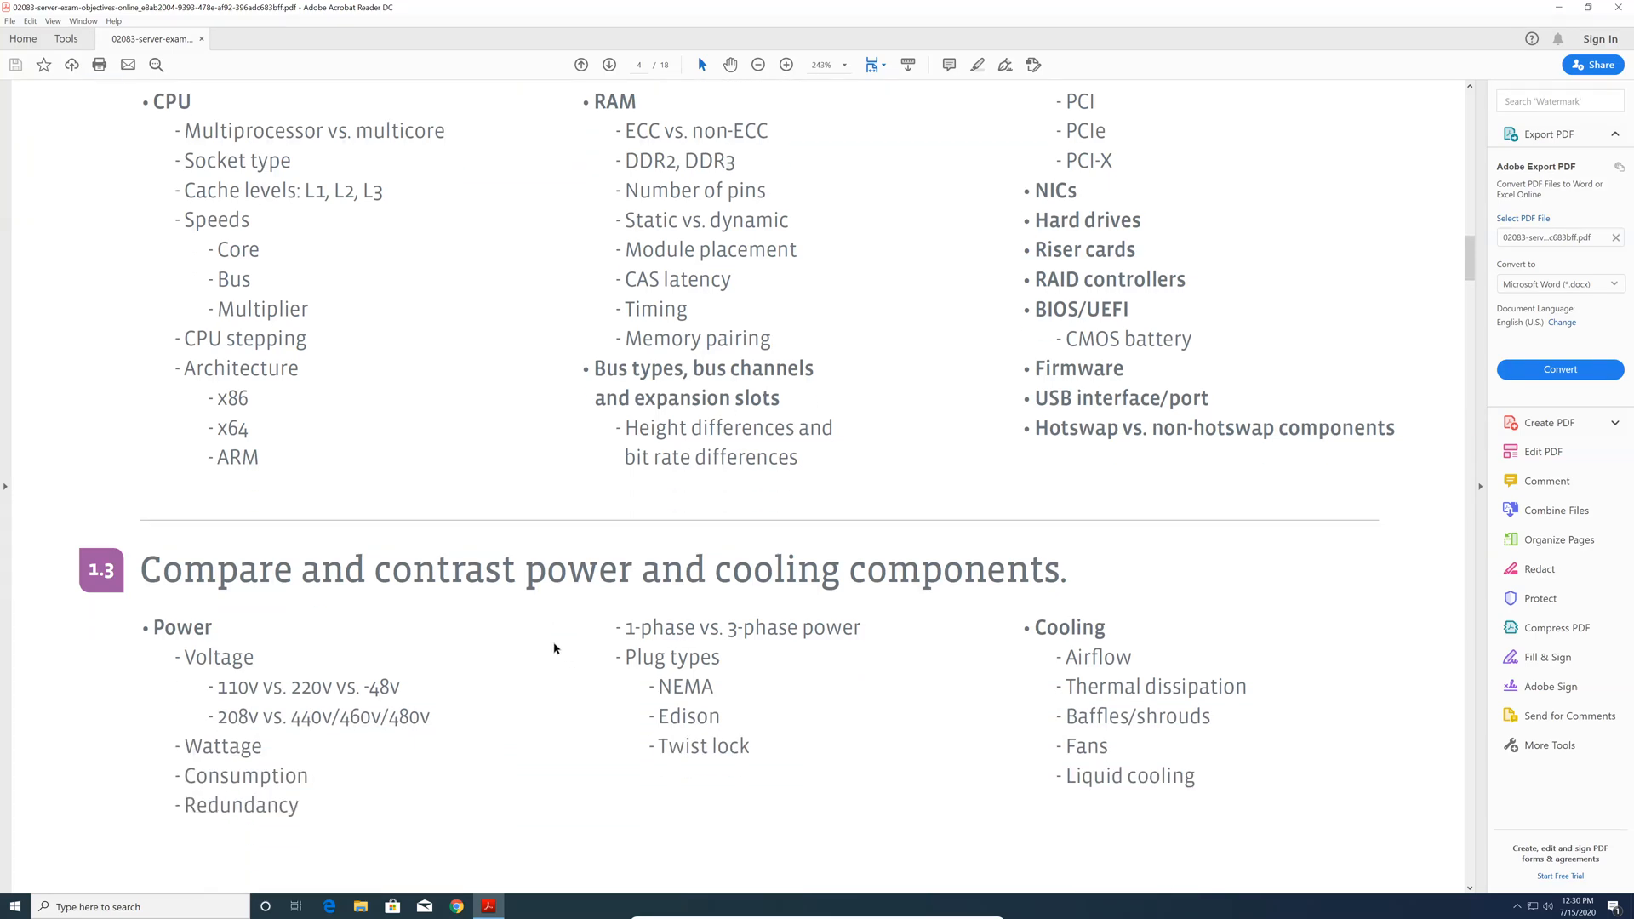
scroll("down", 3)
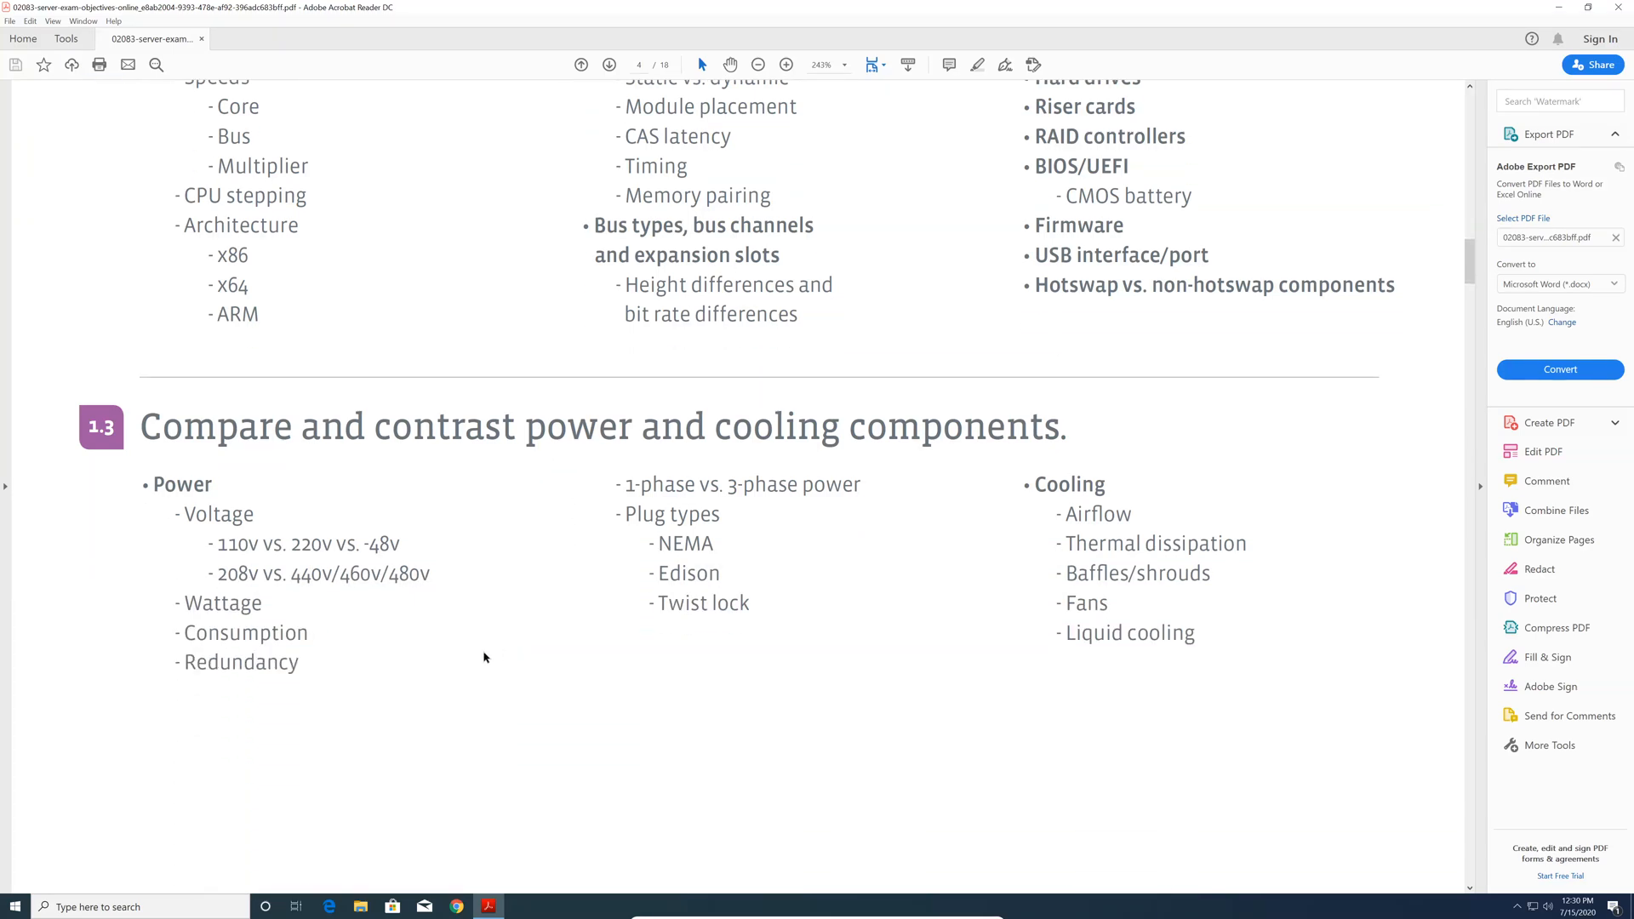
scroll("down", 3)
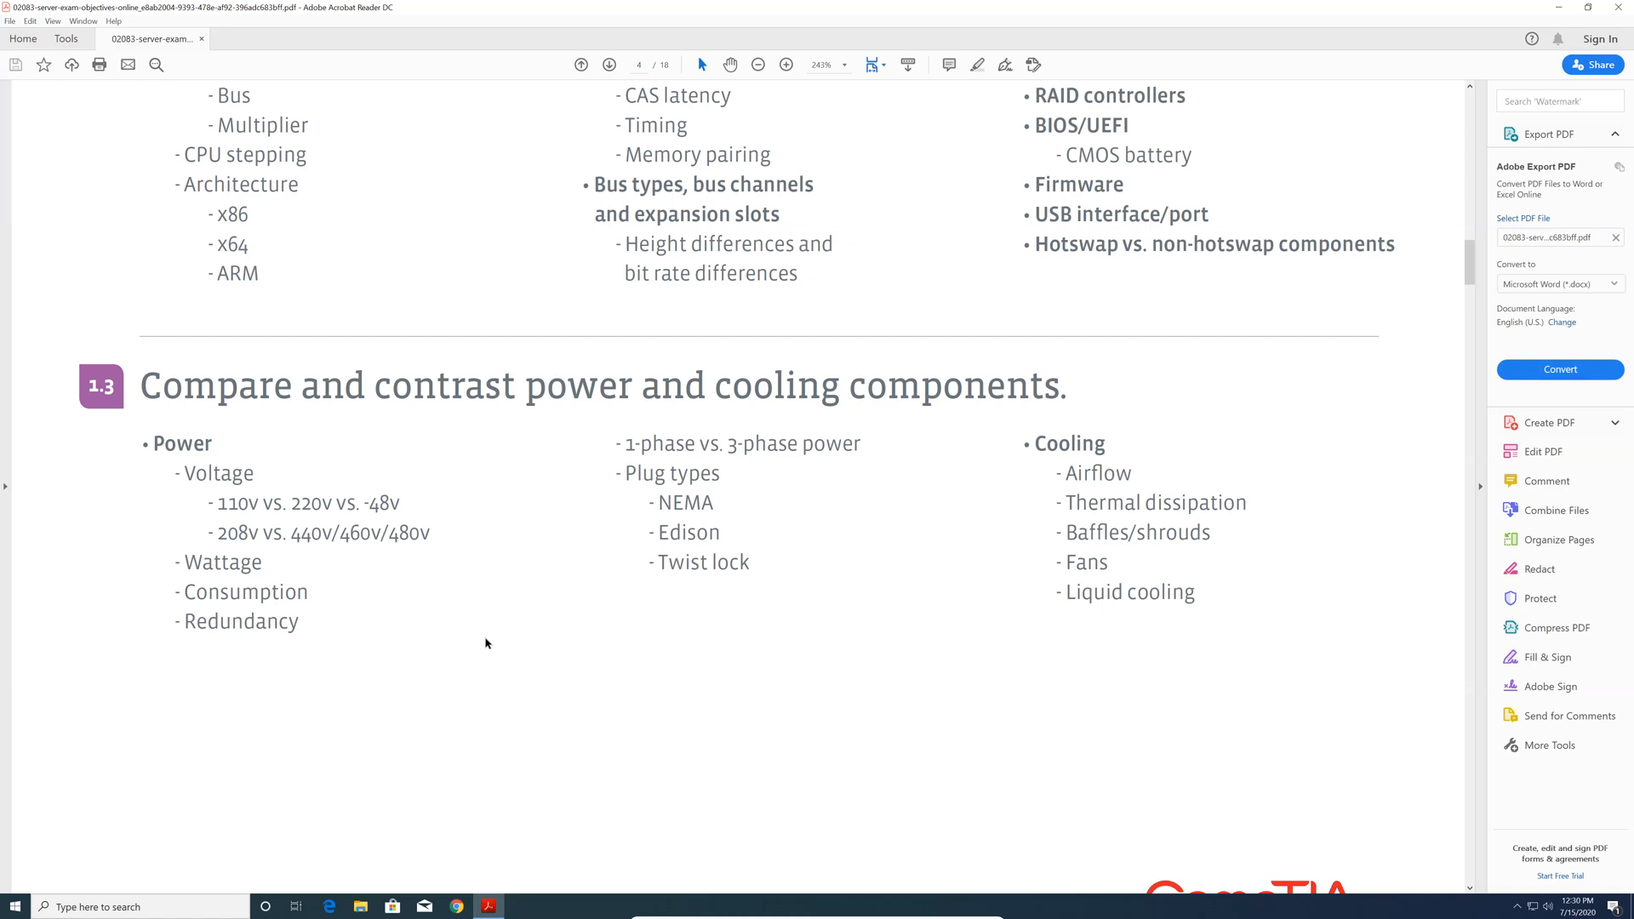
scroll("down", 3)
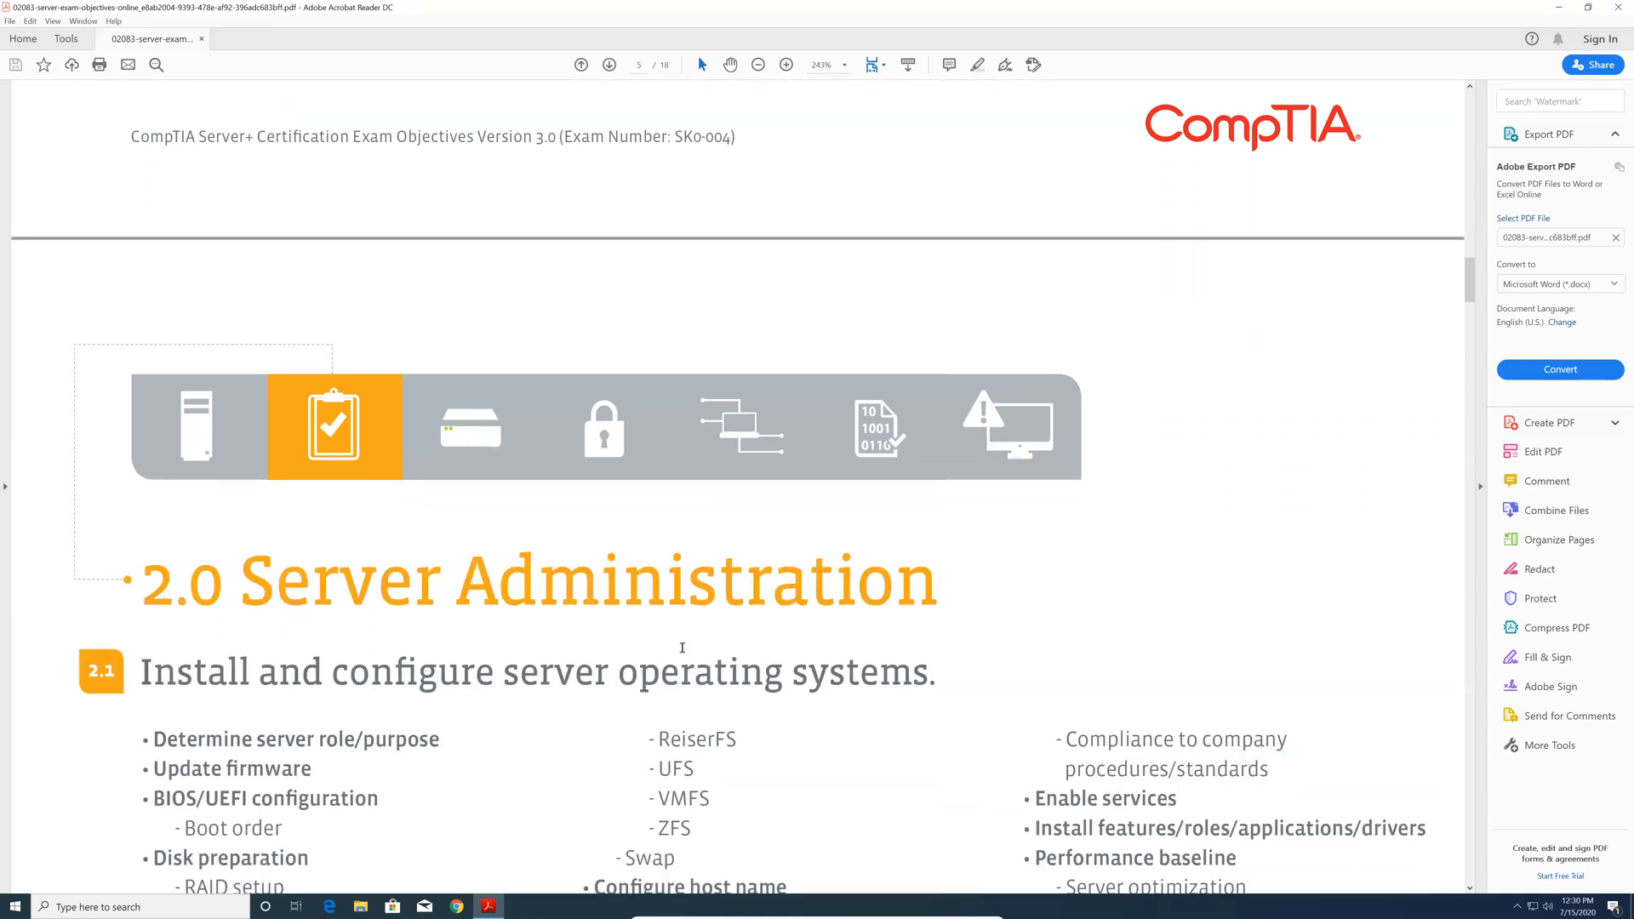
Step: Scroll through objectives 2.1 and 2.2 on page 5 until 2.3 access and control methods appears
scroll("down", 3)
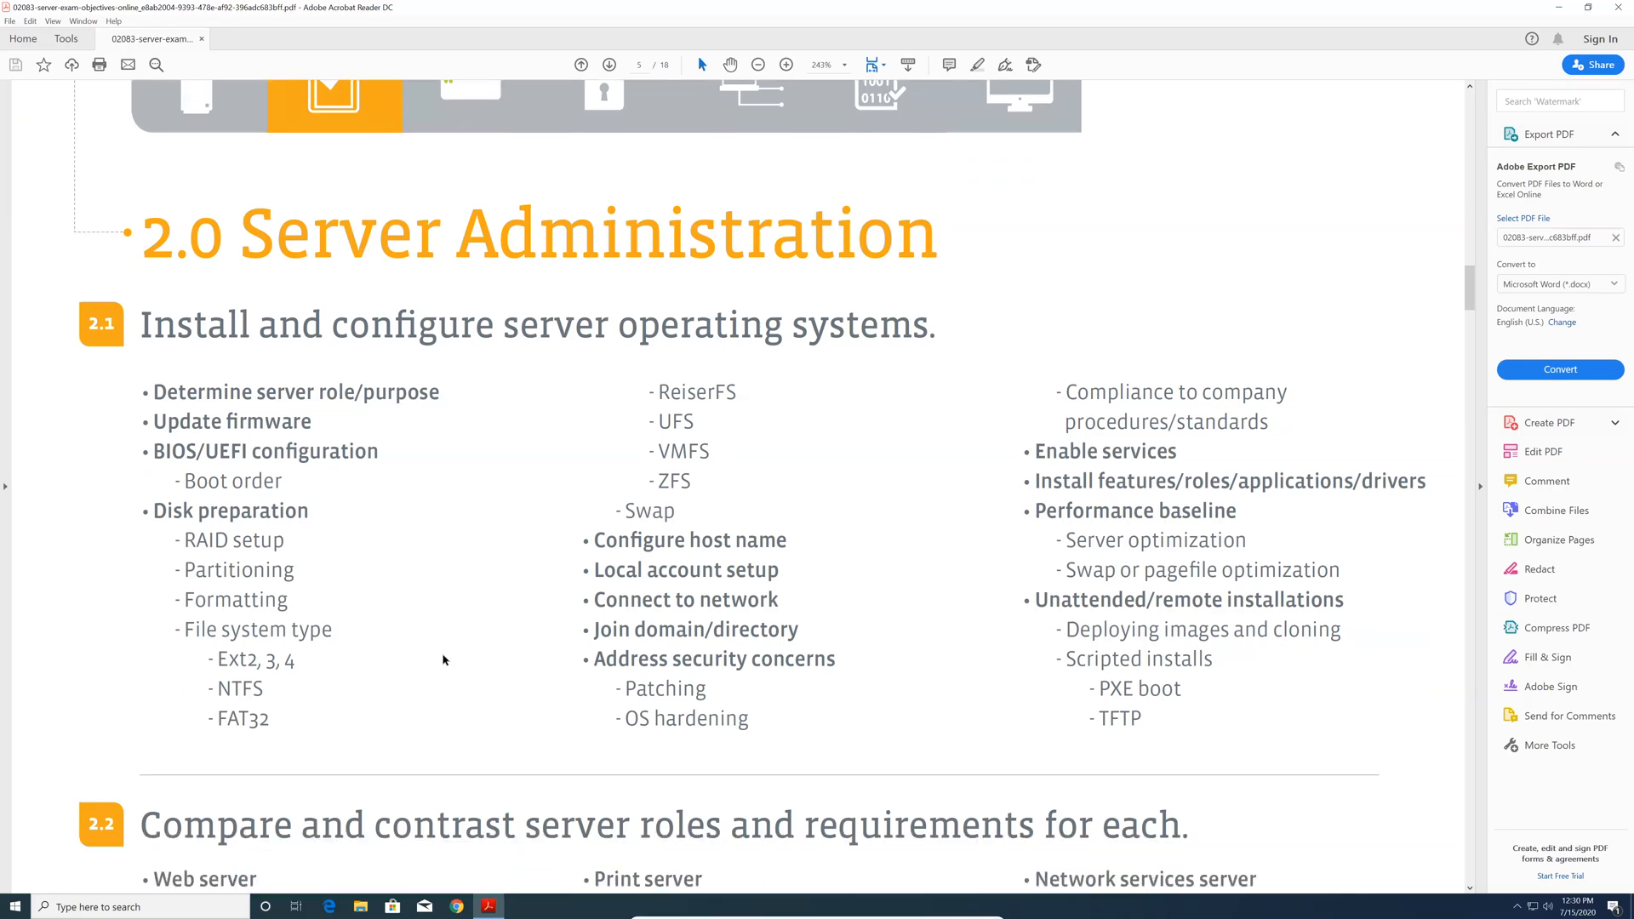
scroll("down", 3)
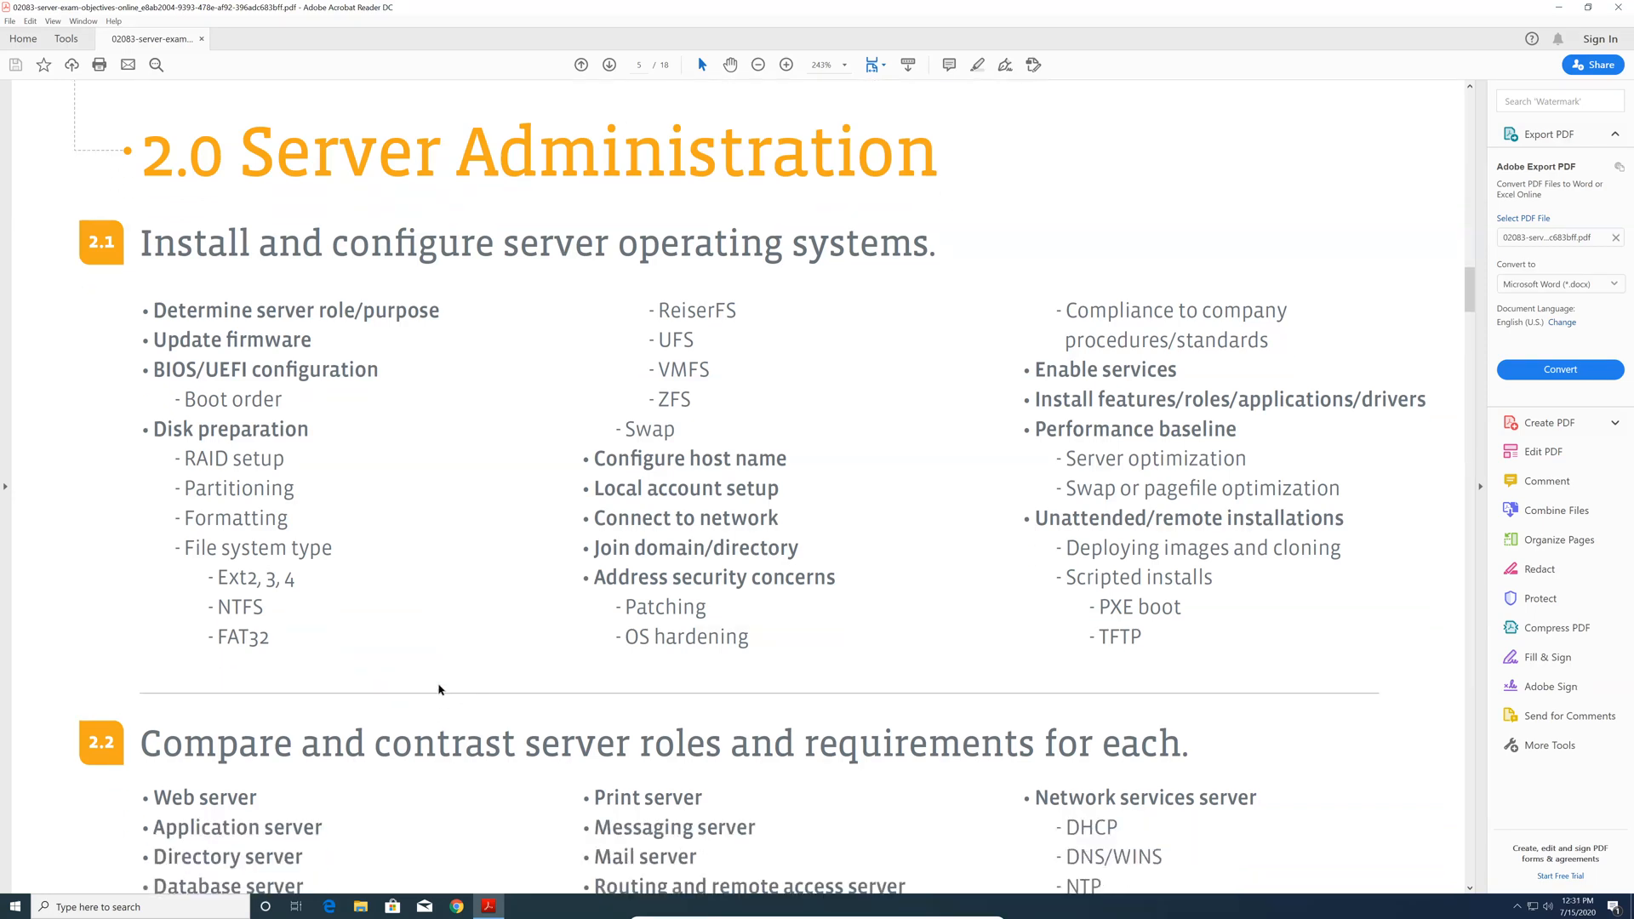
scroll("down", 3)
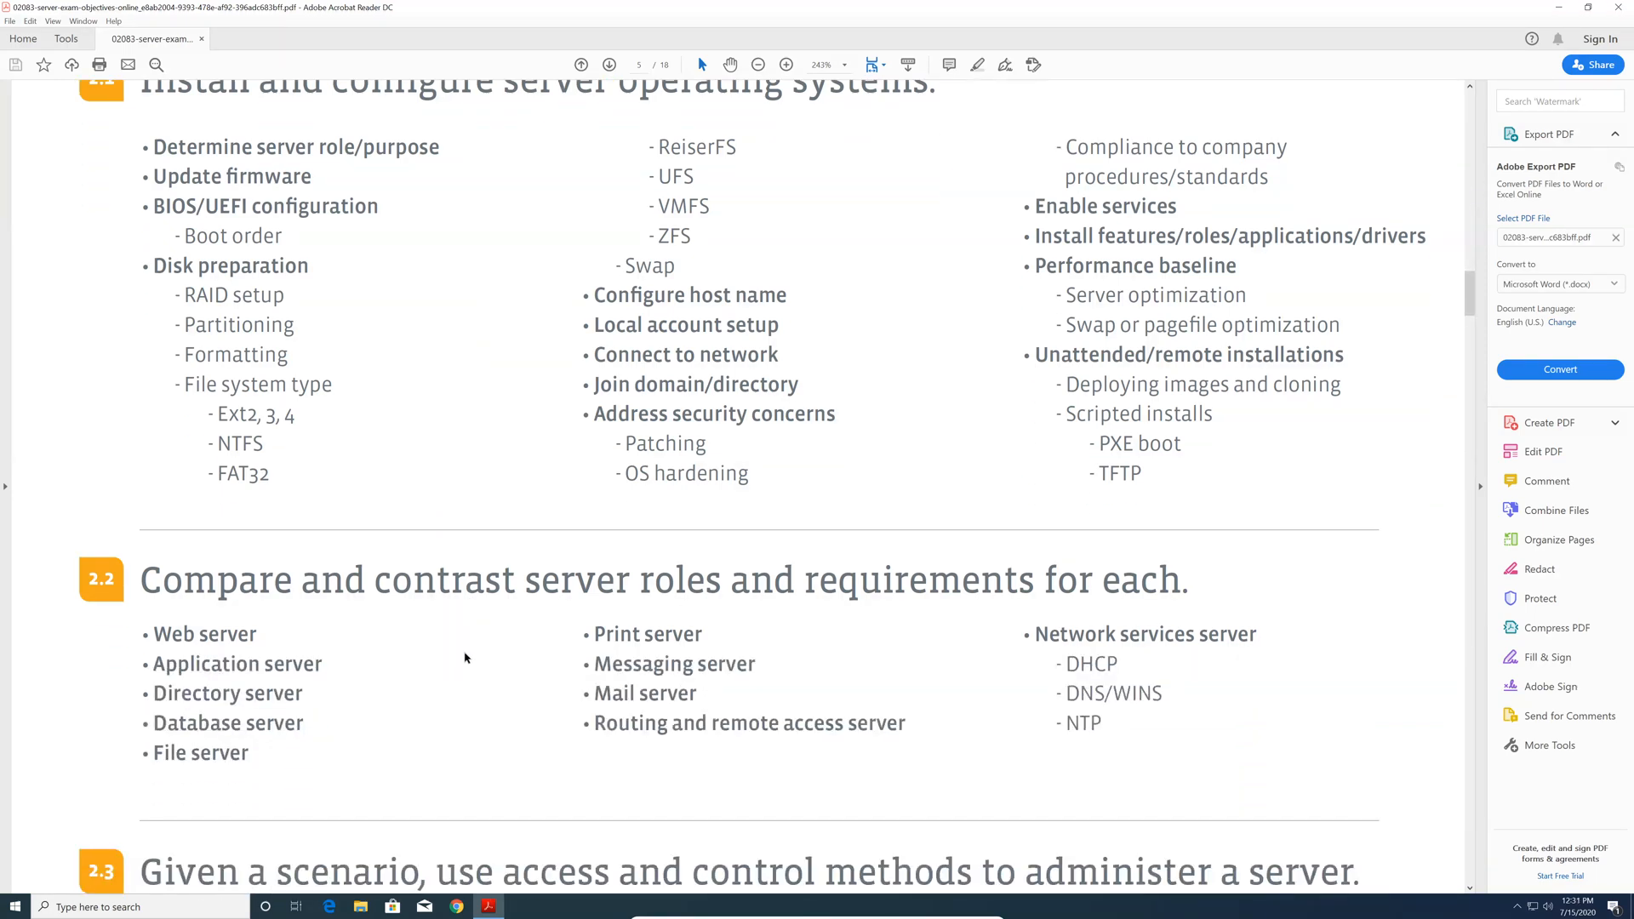
mouse_move(480, 646)
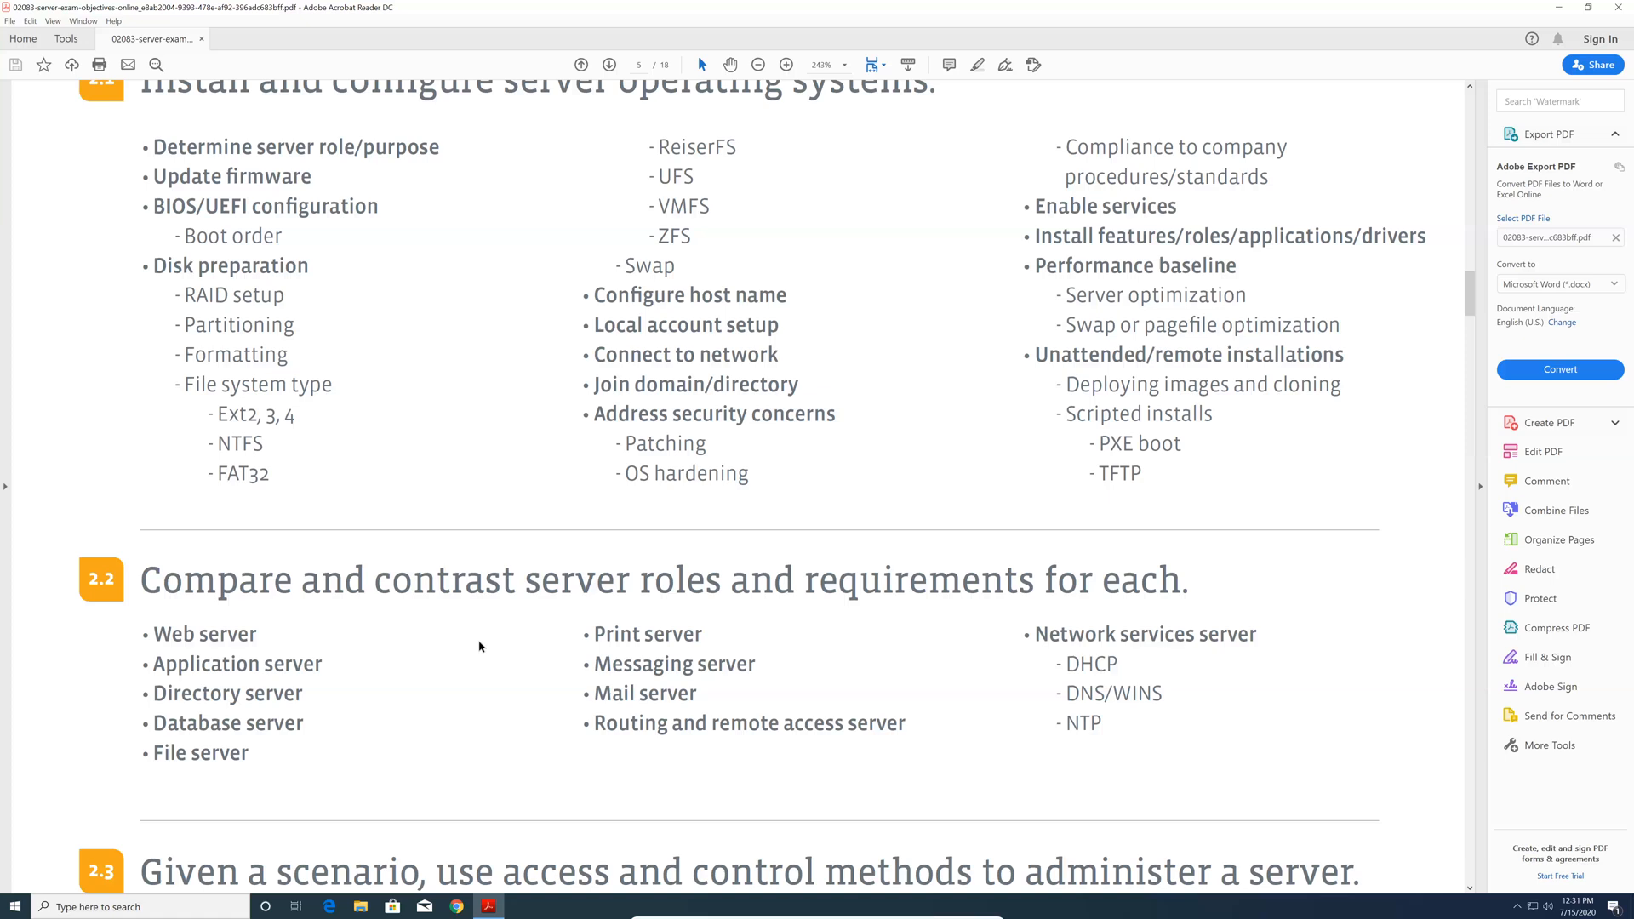
mouse_move(485, 629)
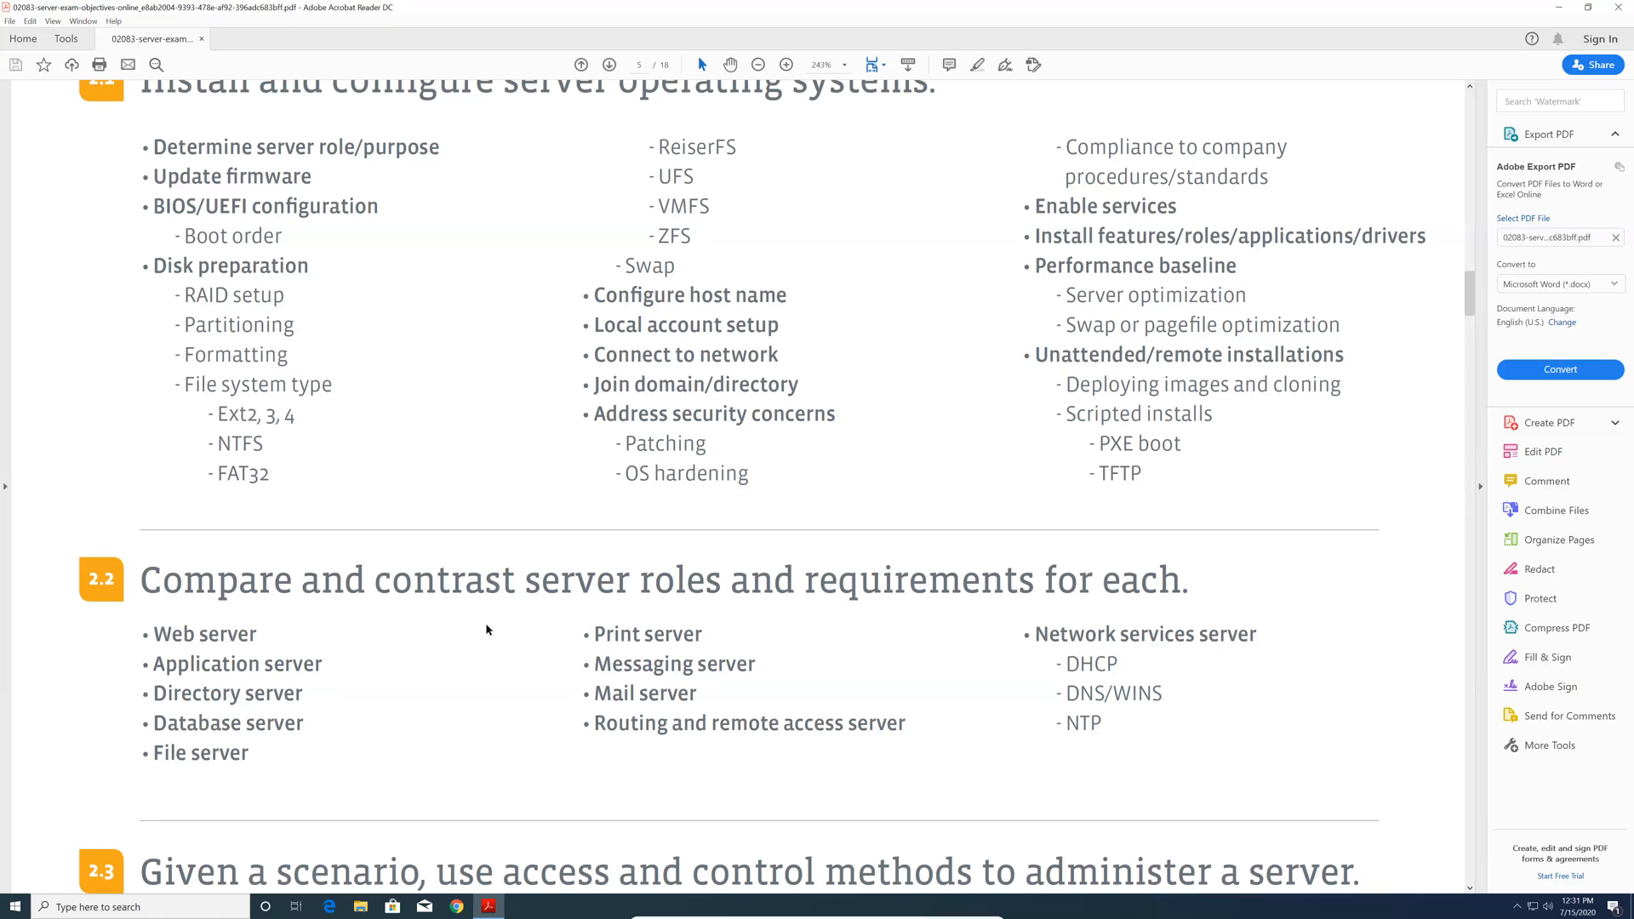
scroll("up", 3)
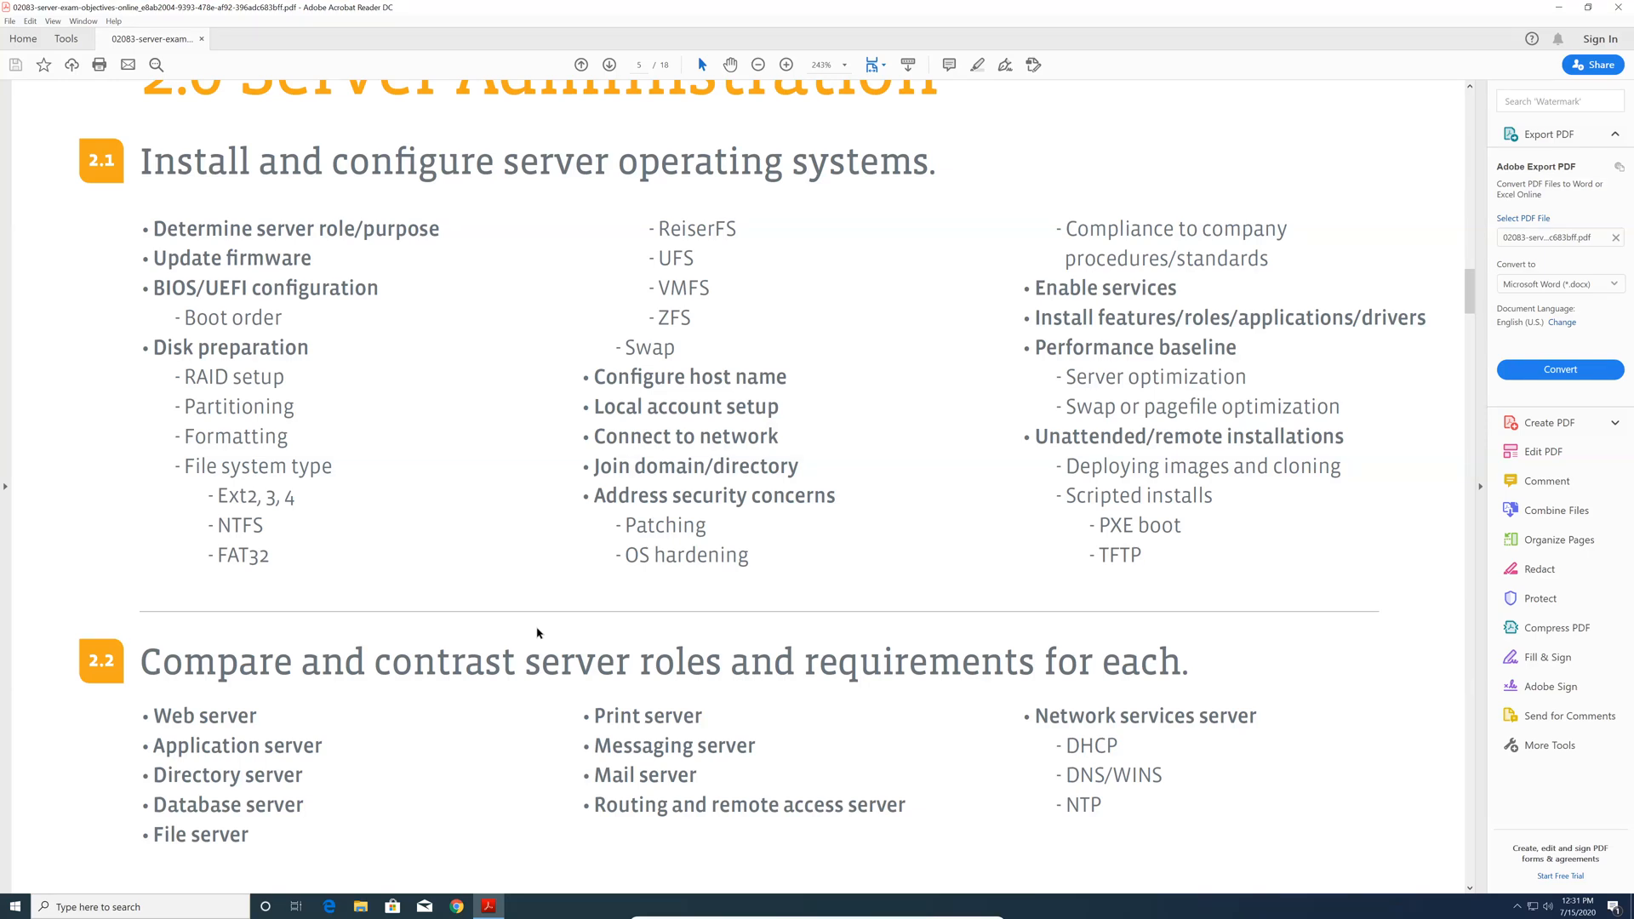
scroll("down", 3)
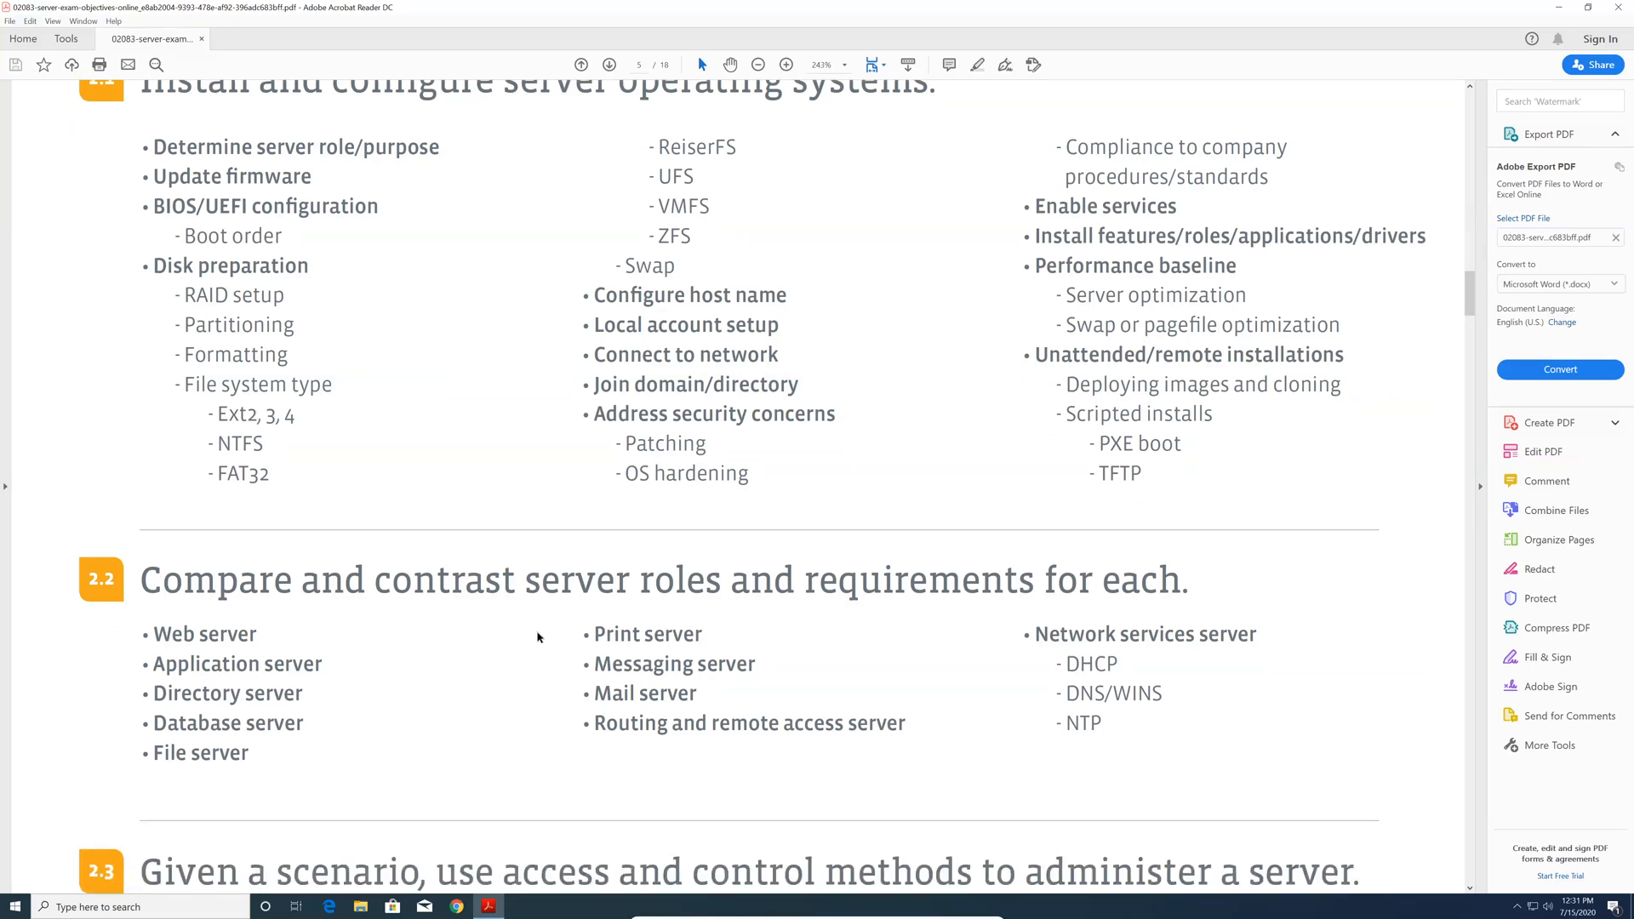
scroll("down", 3)
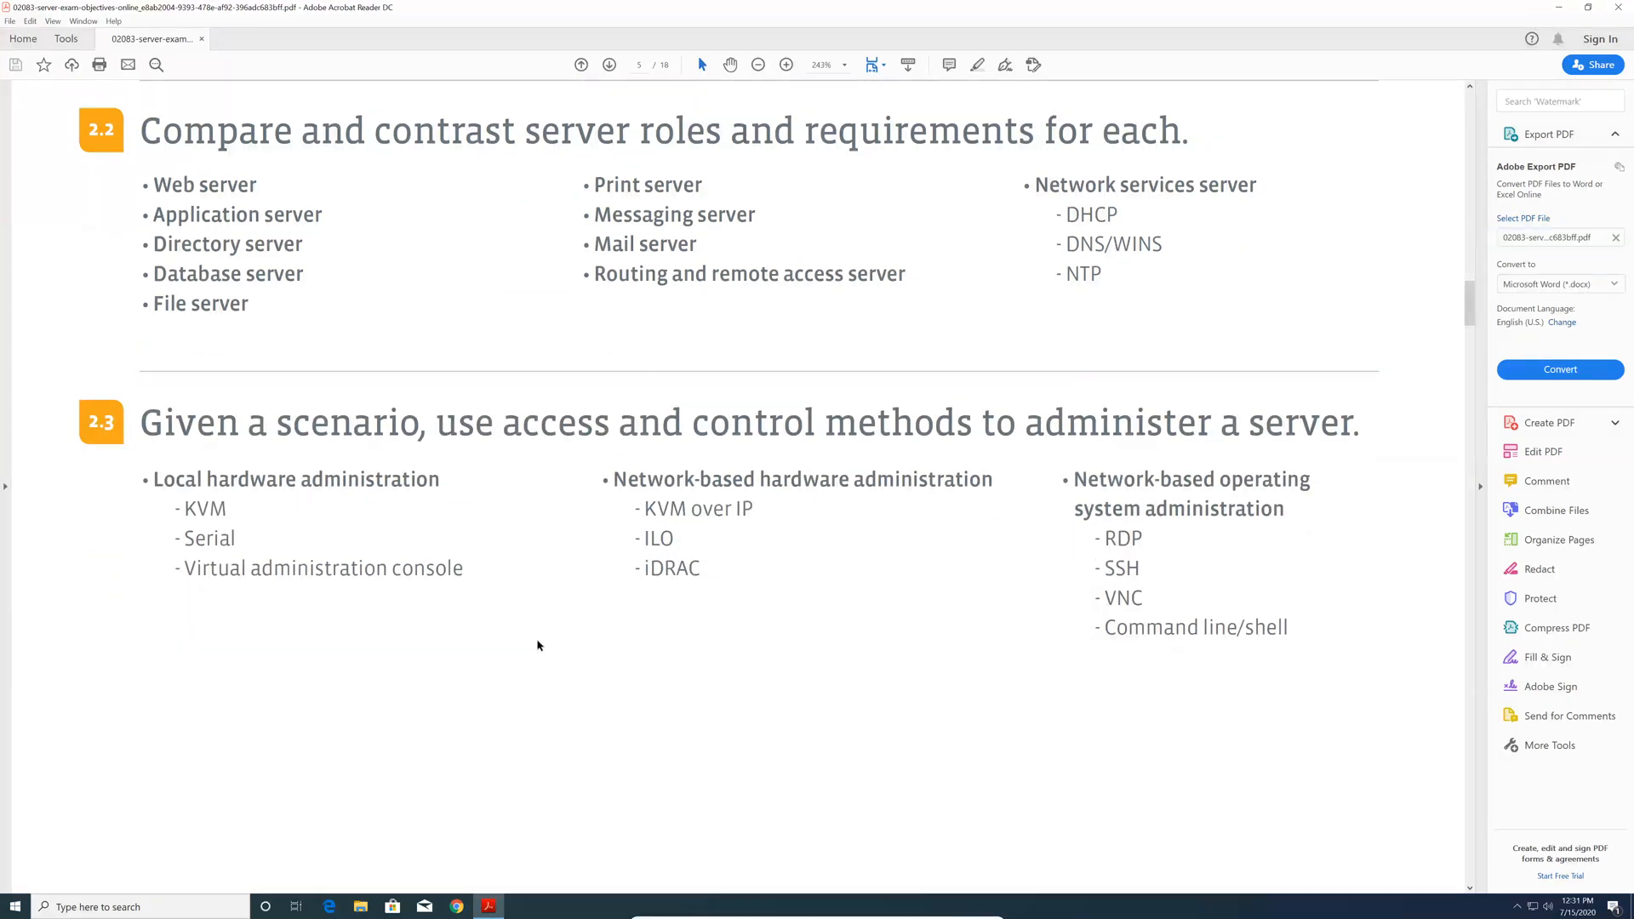
Step: Scroll through the 2.5 asset management and 2.6 virtualization objectives
scroll("down", 3)
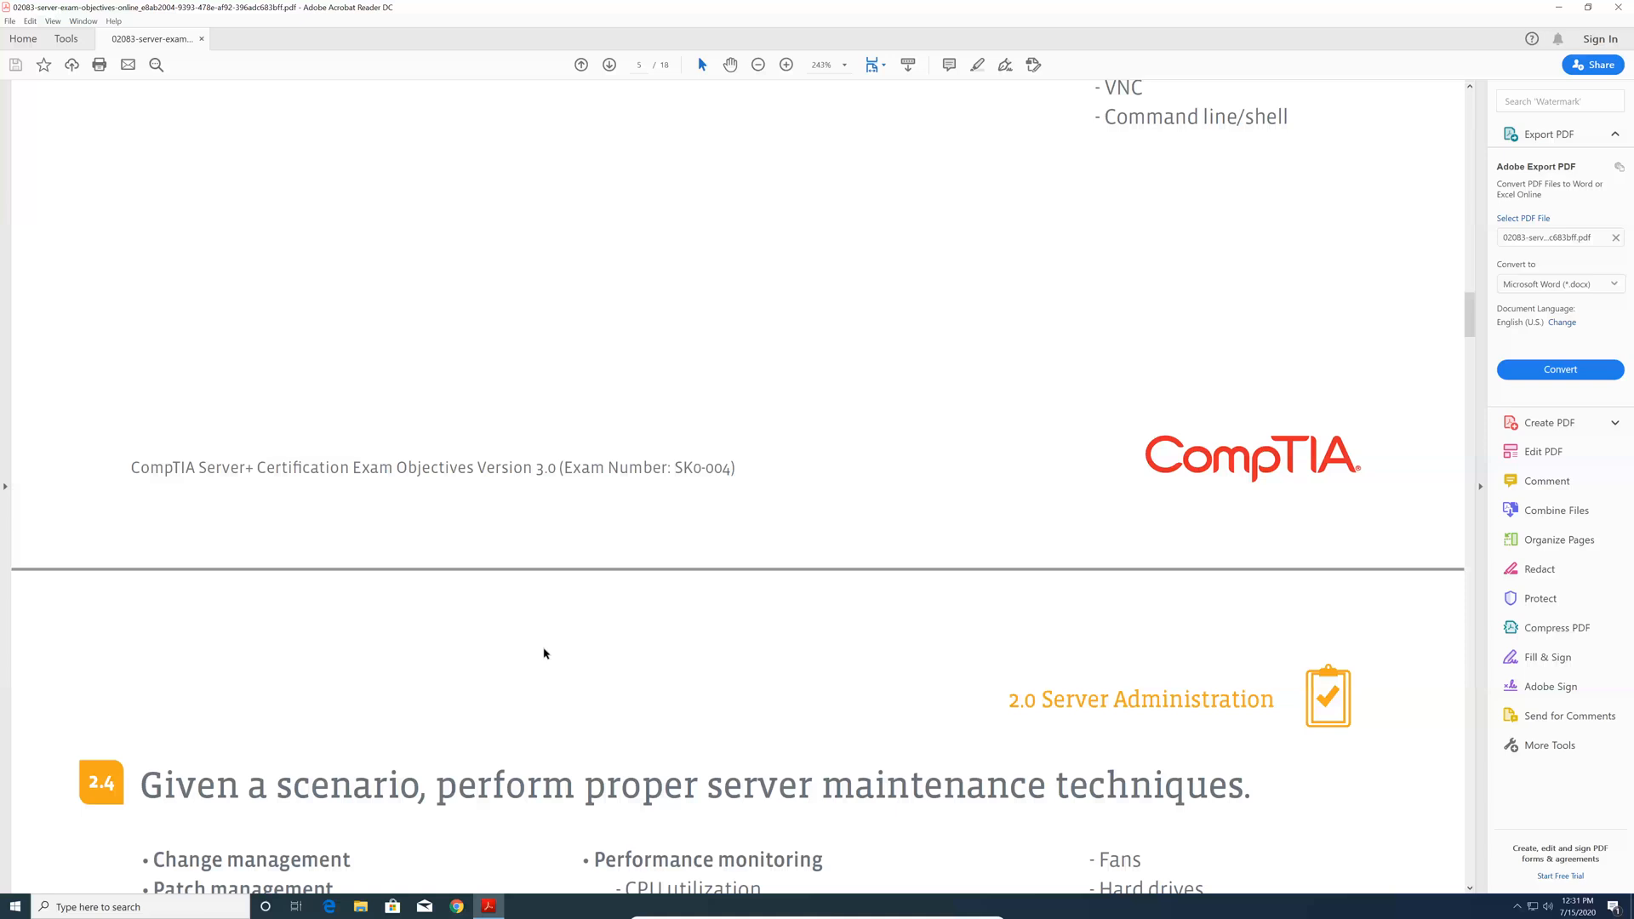
scroll("down", 3)
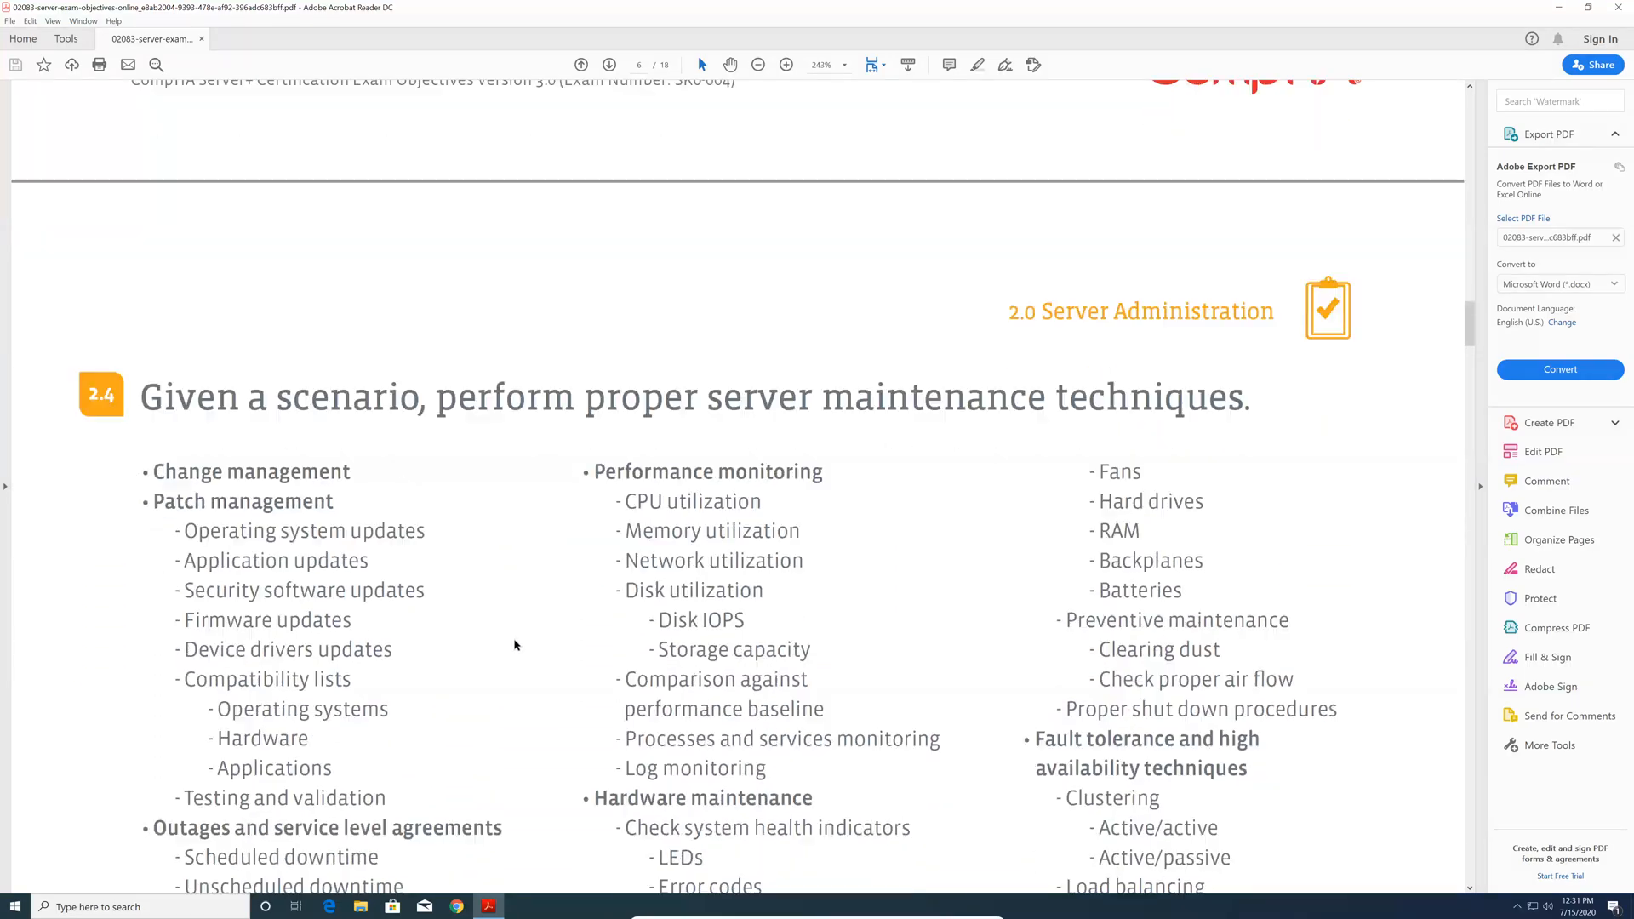
scroll("down", 3)
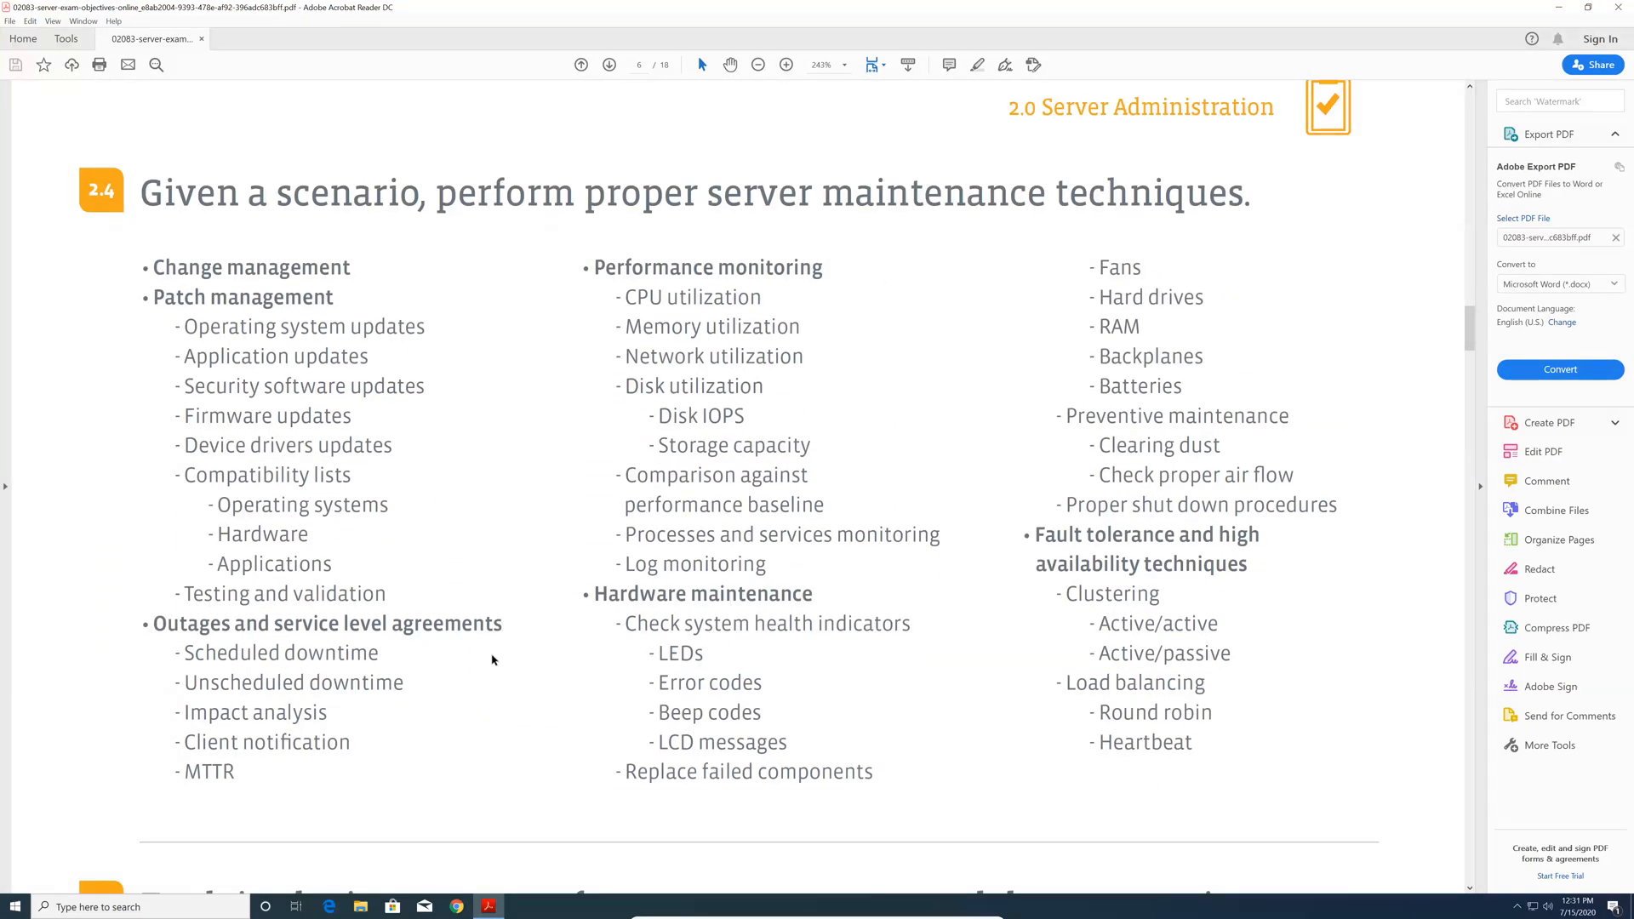
scroll("down", 3)
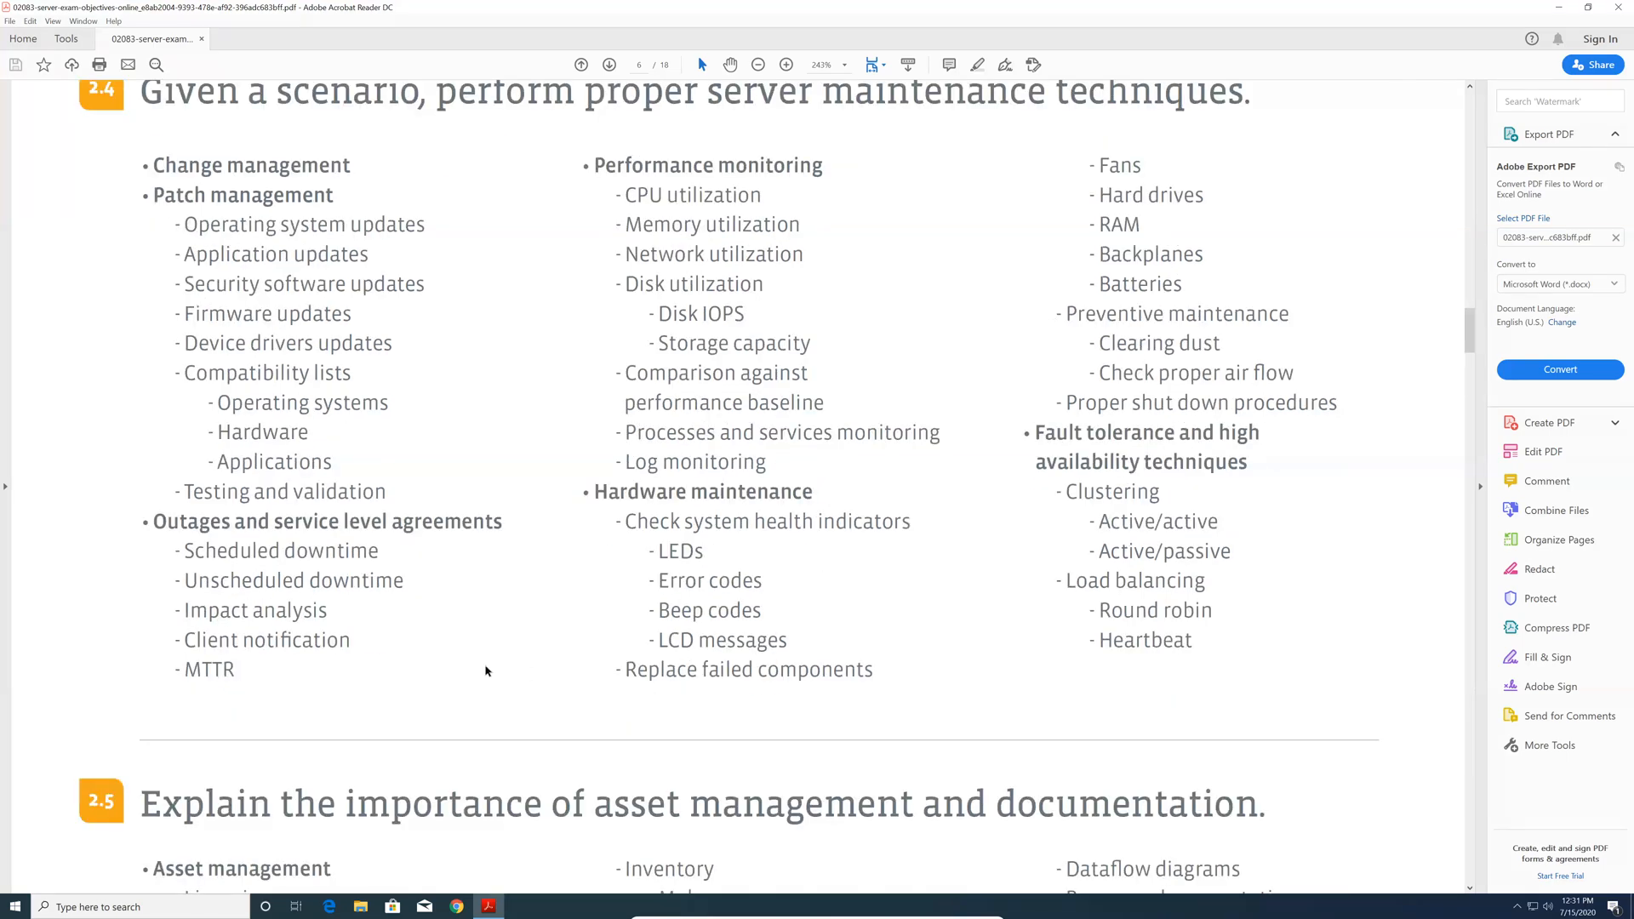
scroll("up", 3)
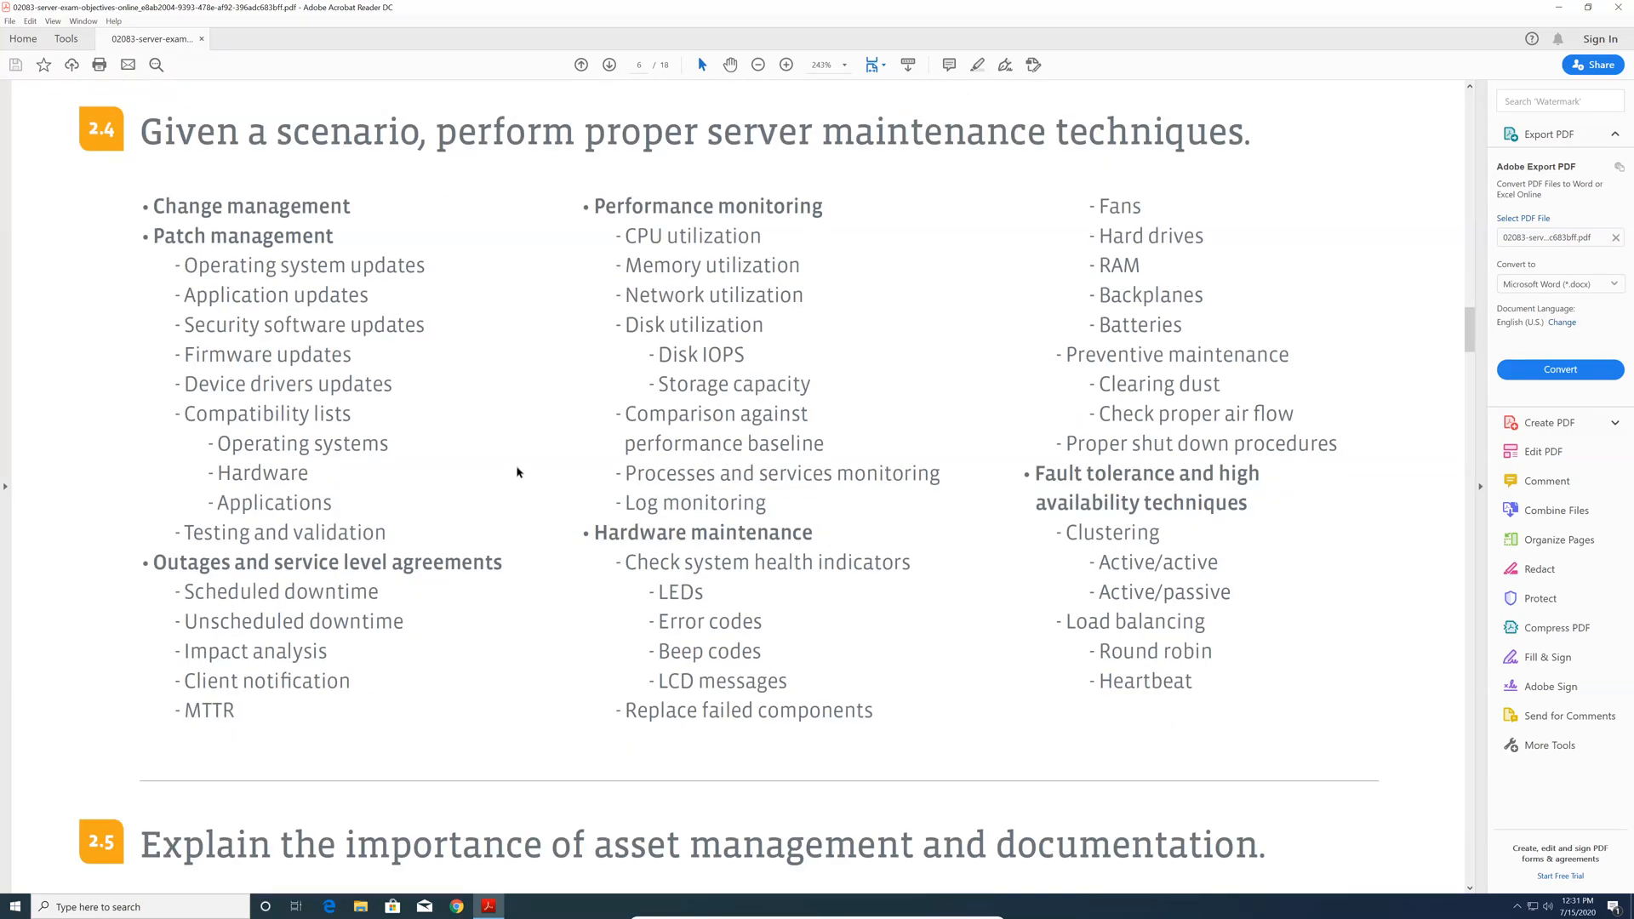
mouse_move(480, 466)
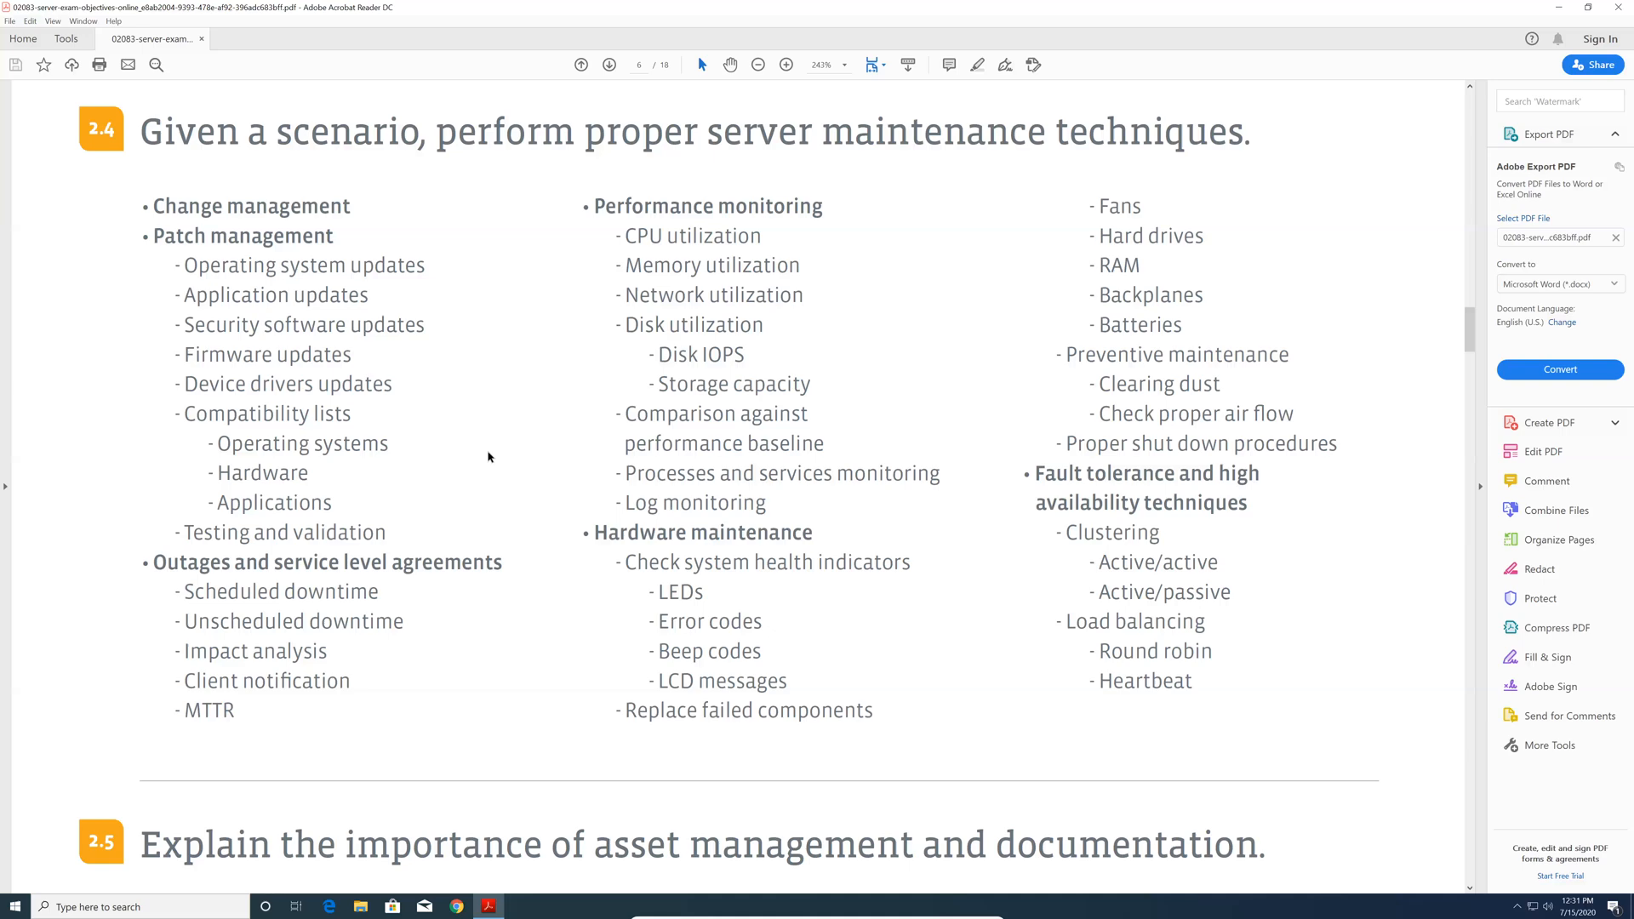
scroll("down", 3)
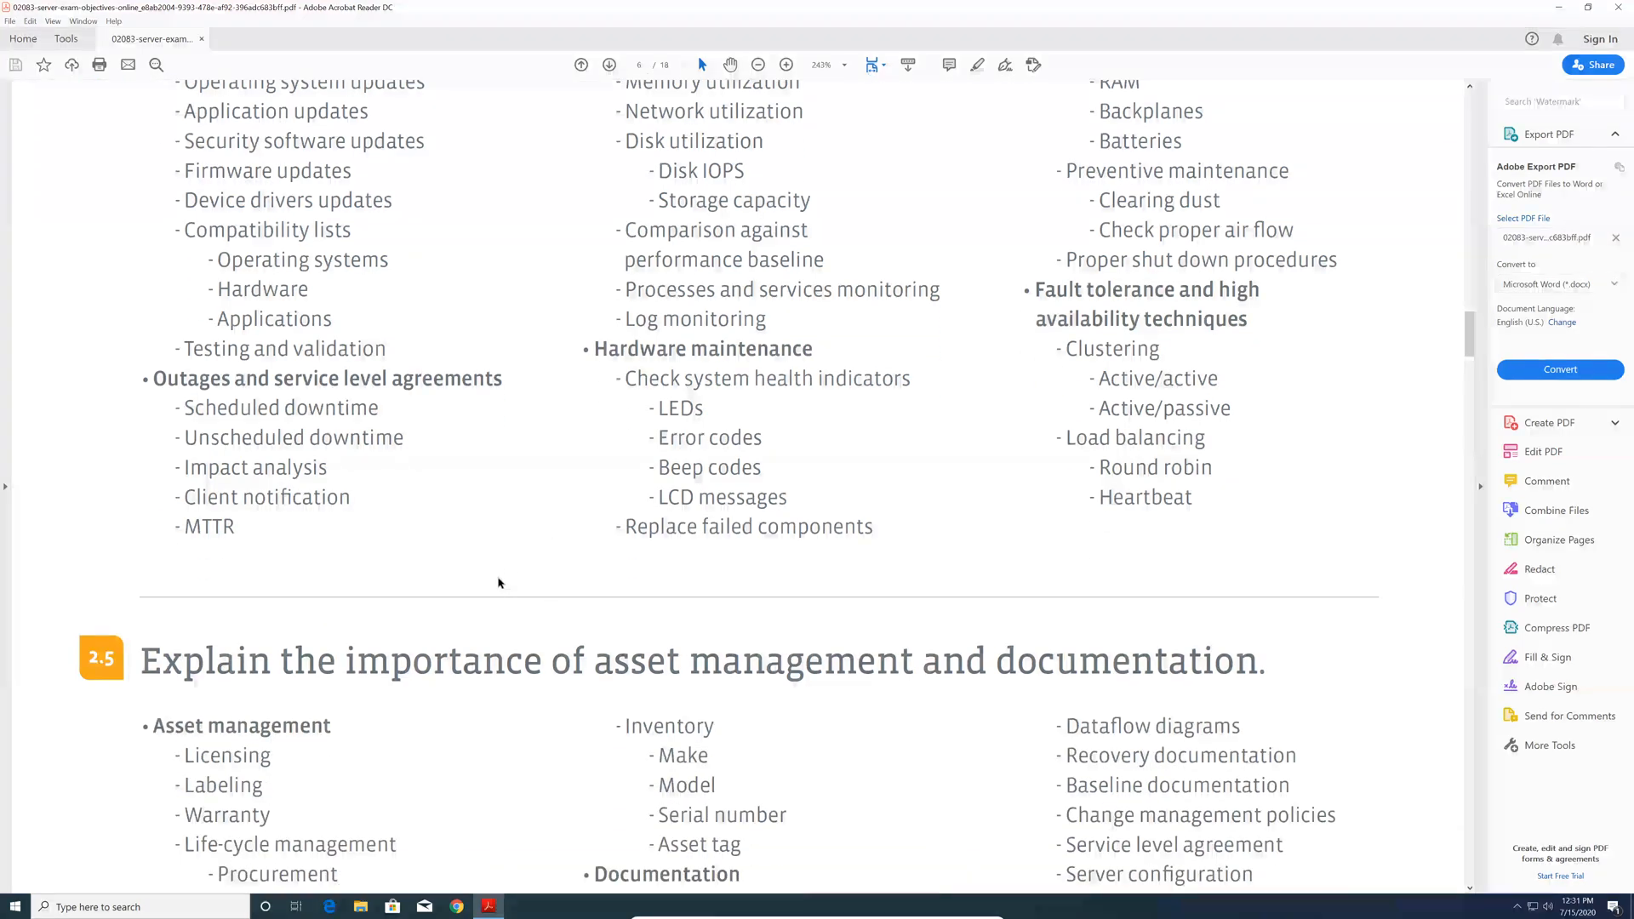
scroll("down", 3)
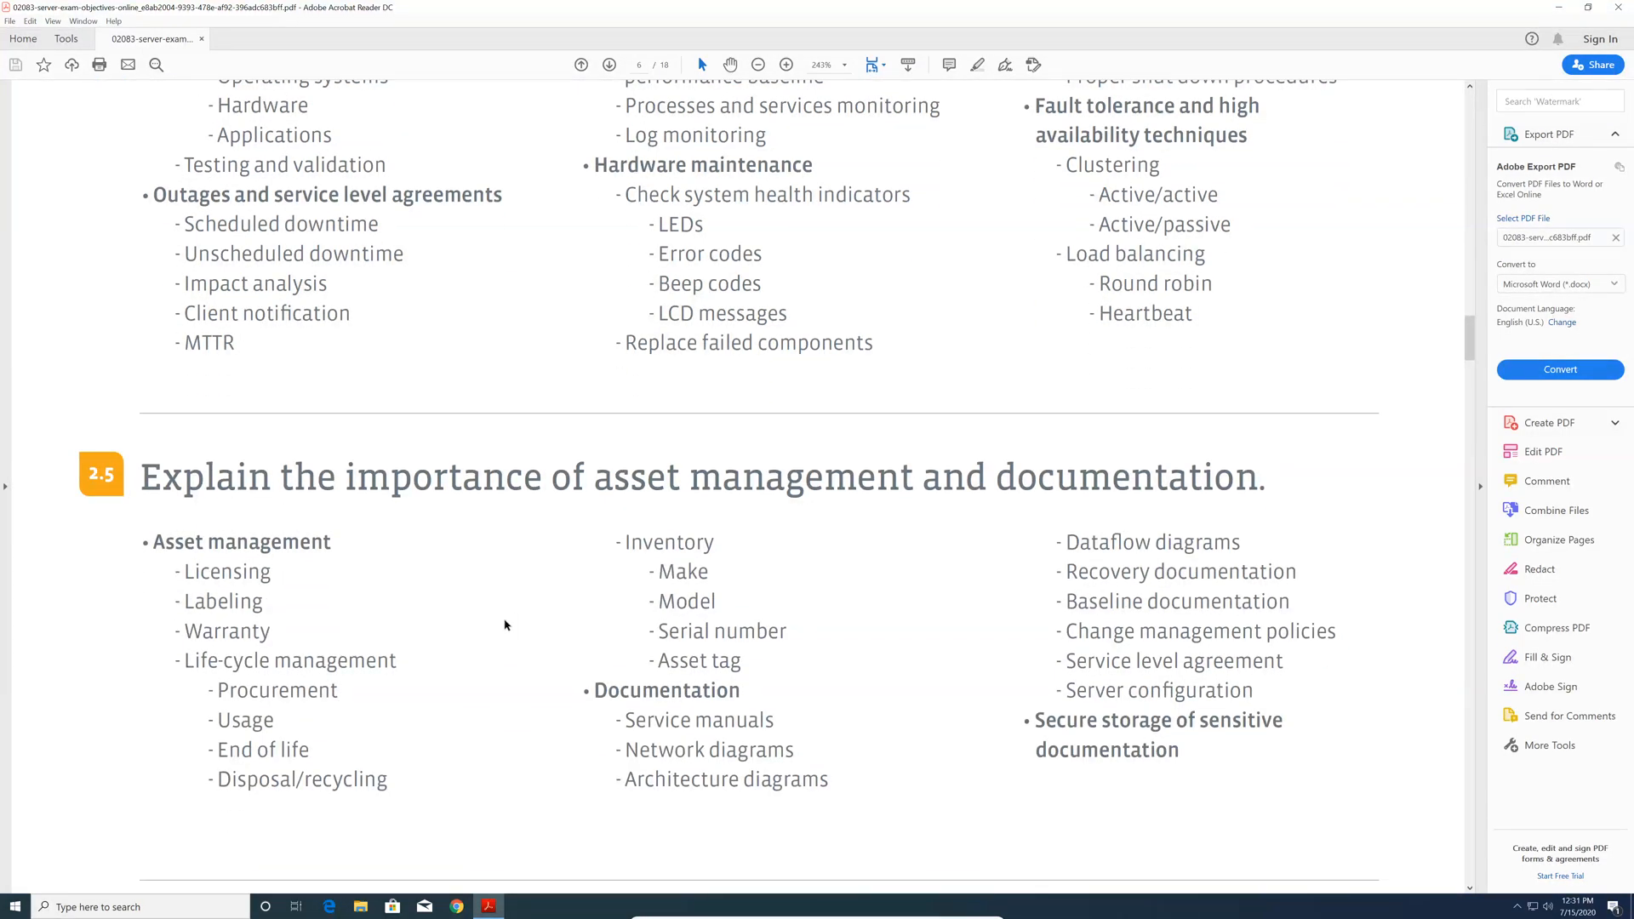
mouse_move(461, 628)
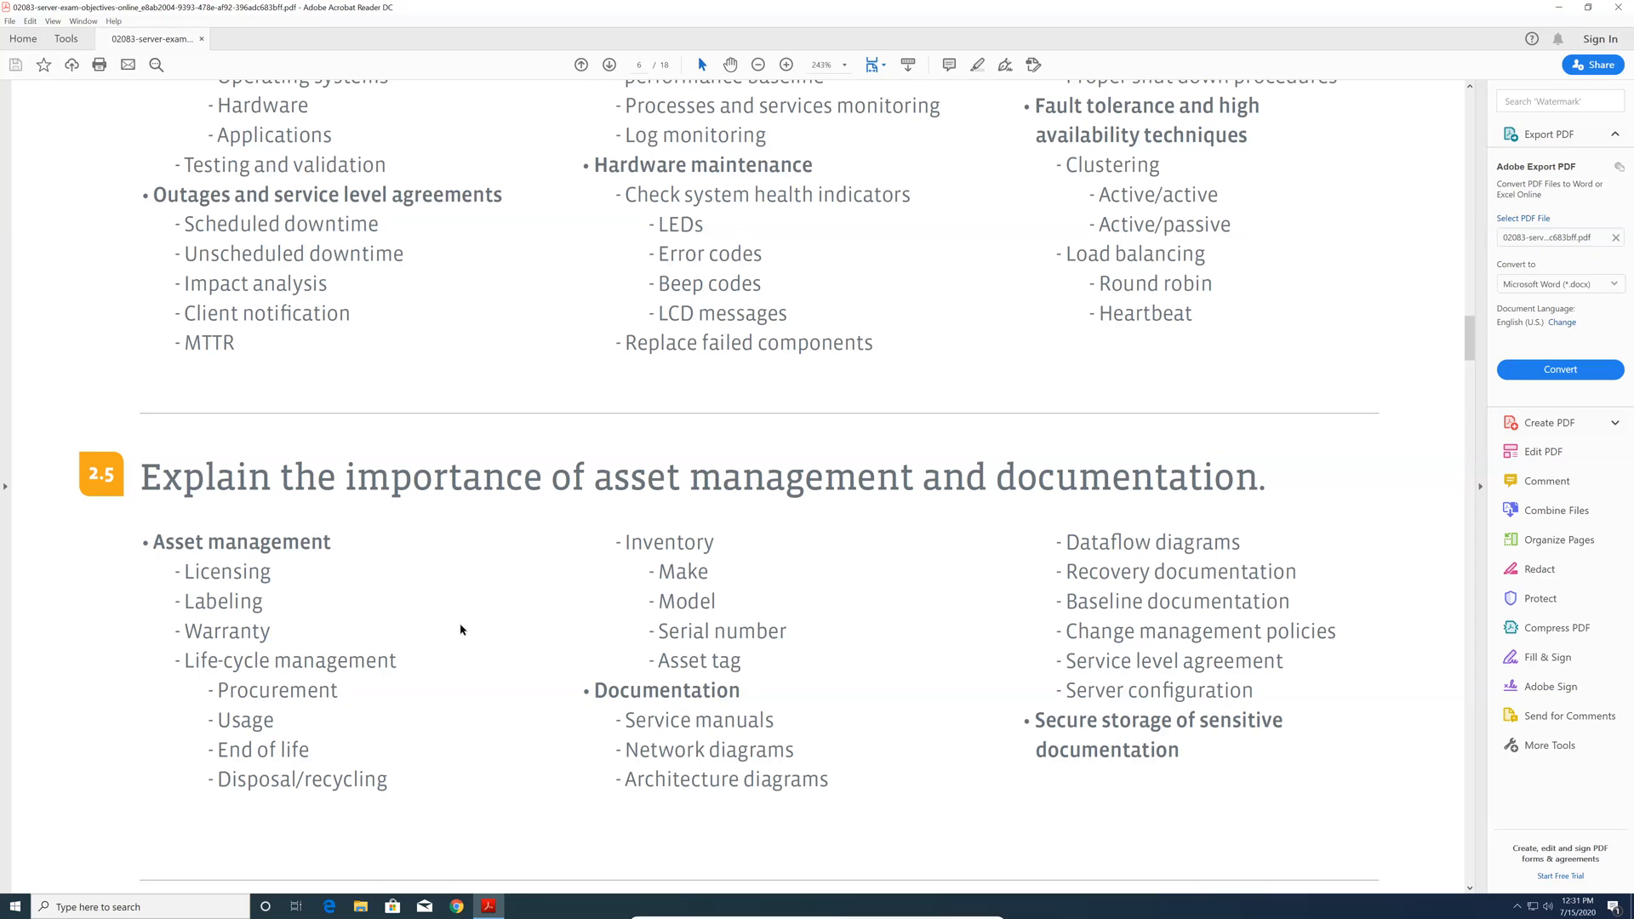
Step: Continue down to page 7 where the 3.0 Storage domain shows objectives 3.1 and 3.2
scroll("down", 3)
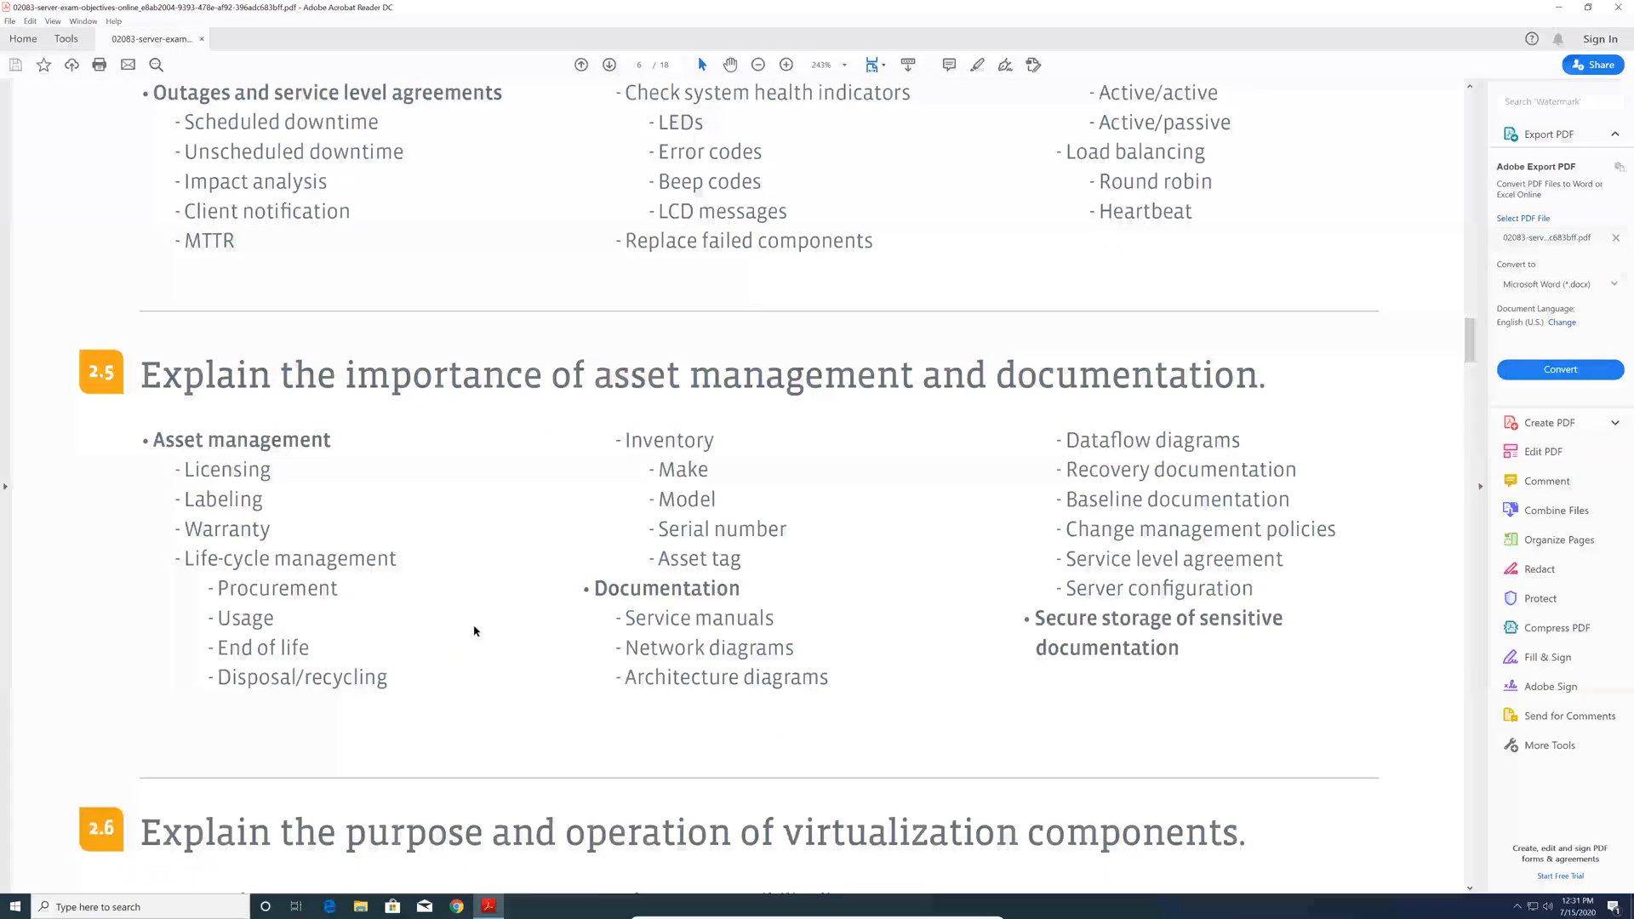
scroll("down", 3)
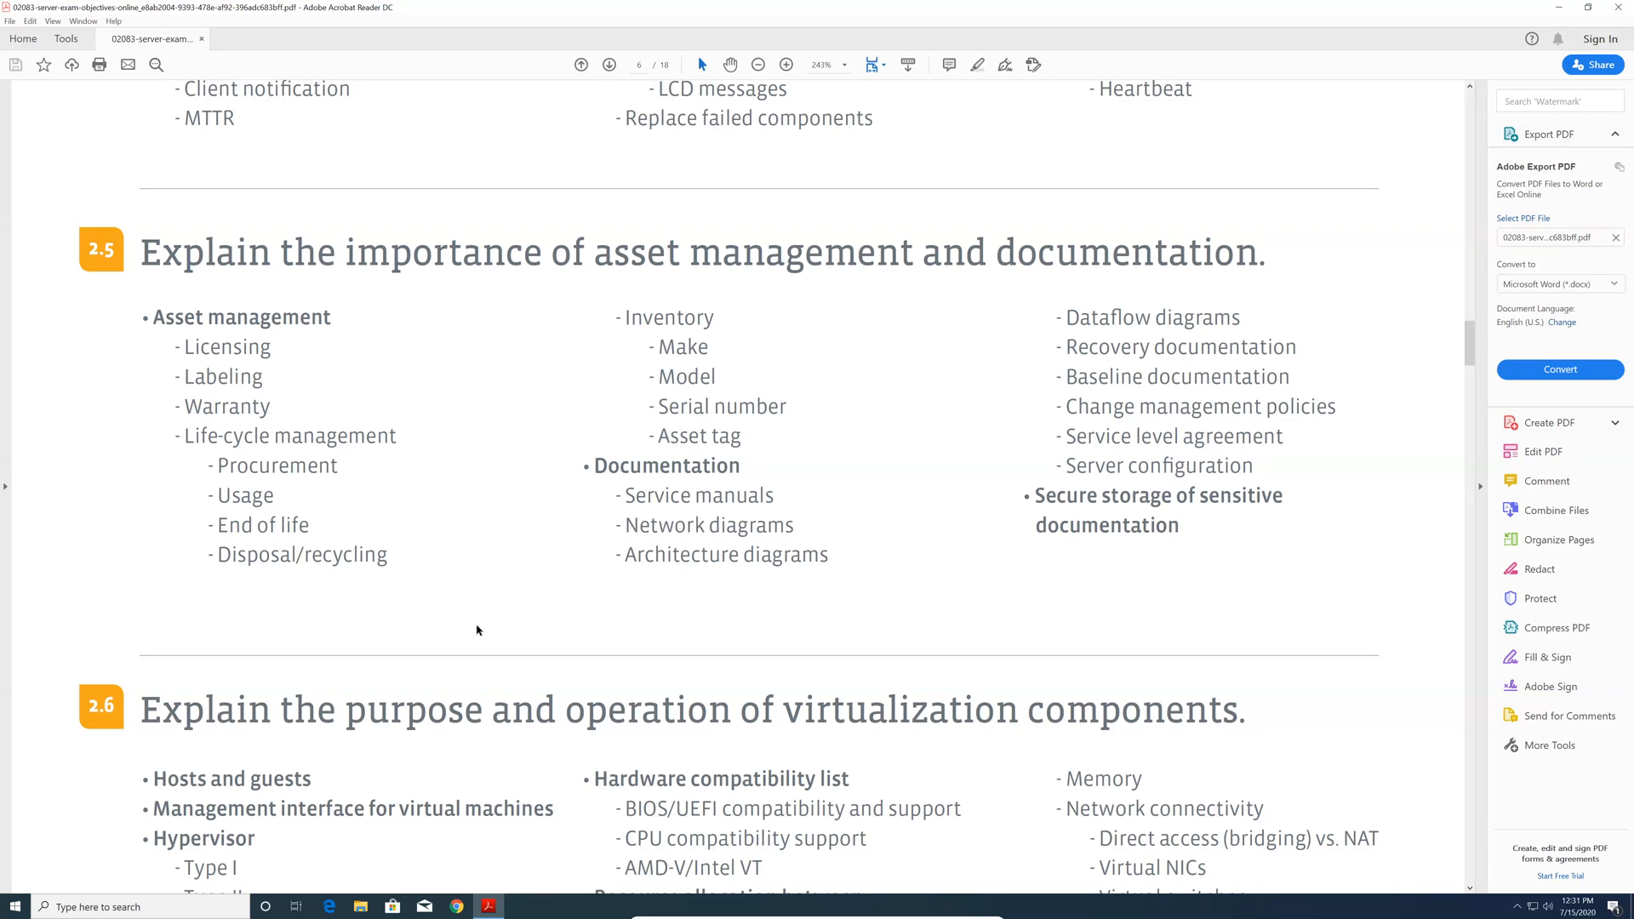
scroll("down", 3)
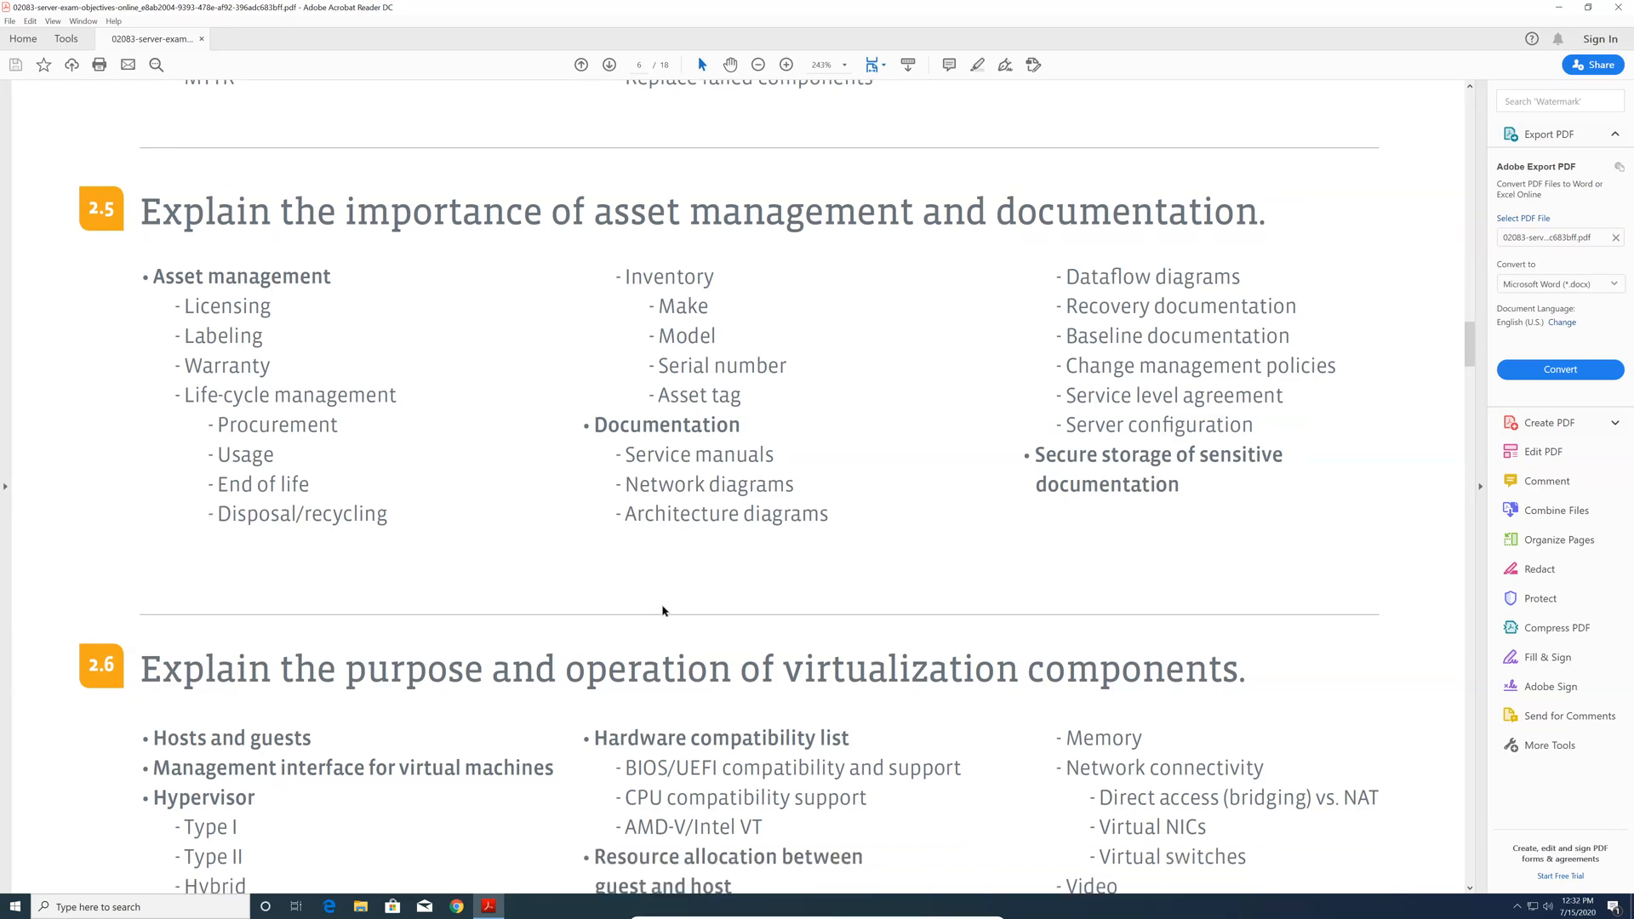
mouse_move(654, 593)
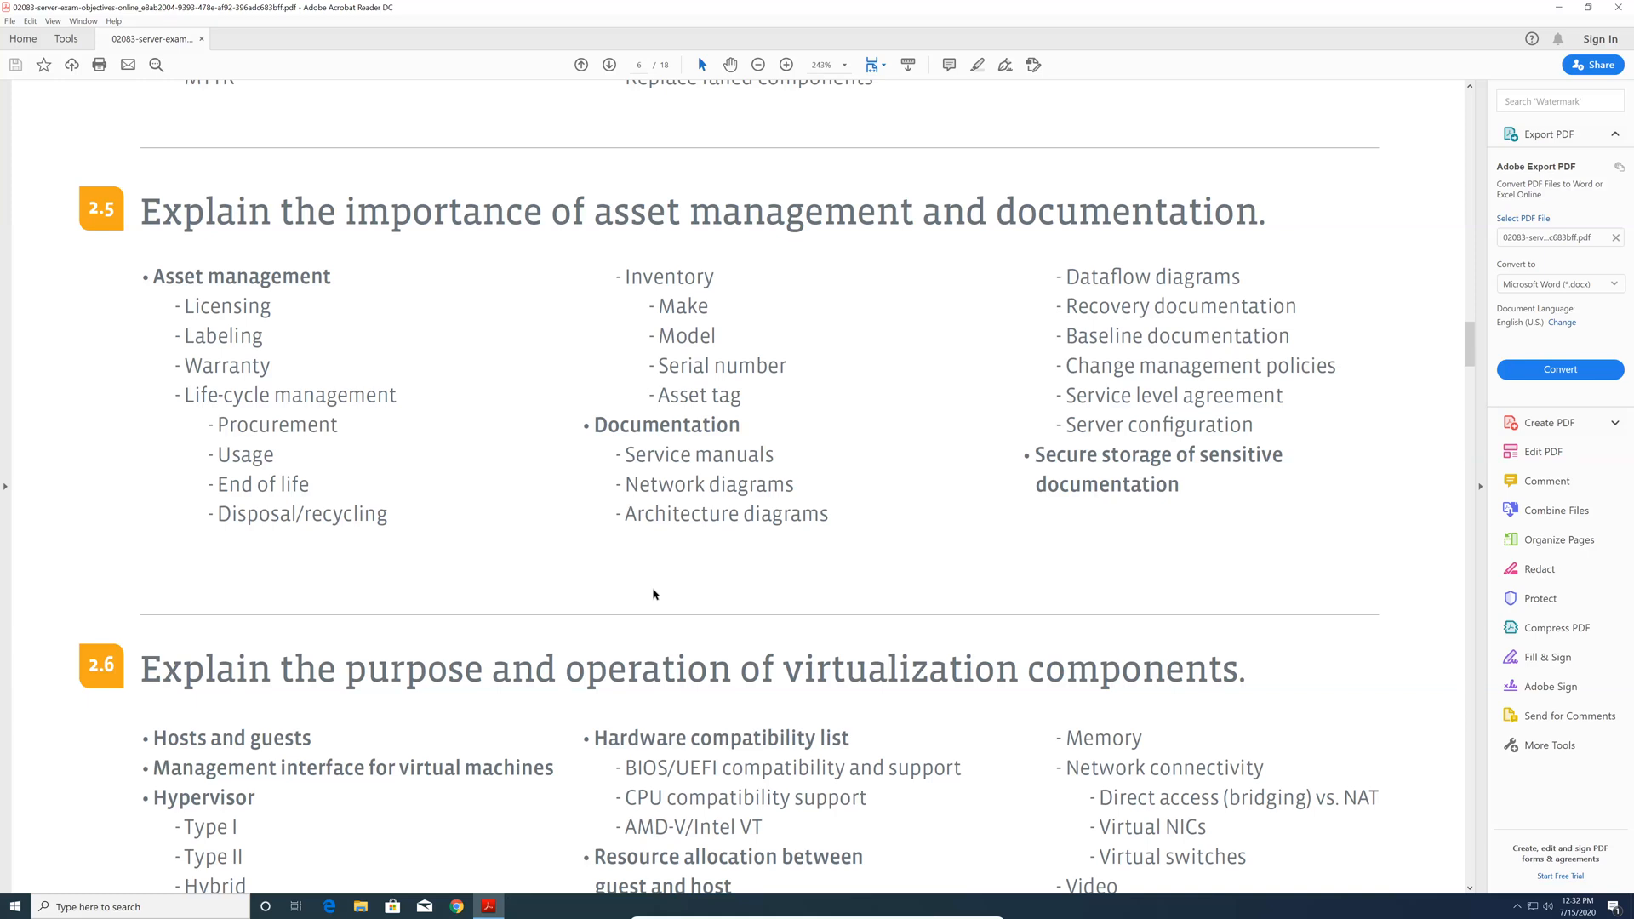
scroll("down", 3)
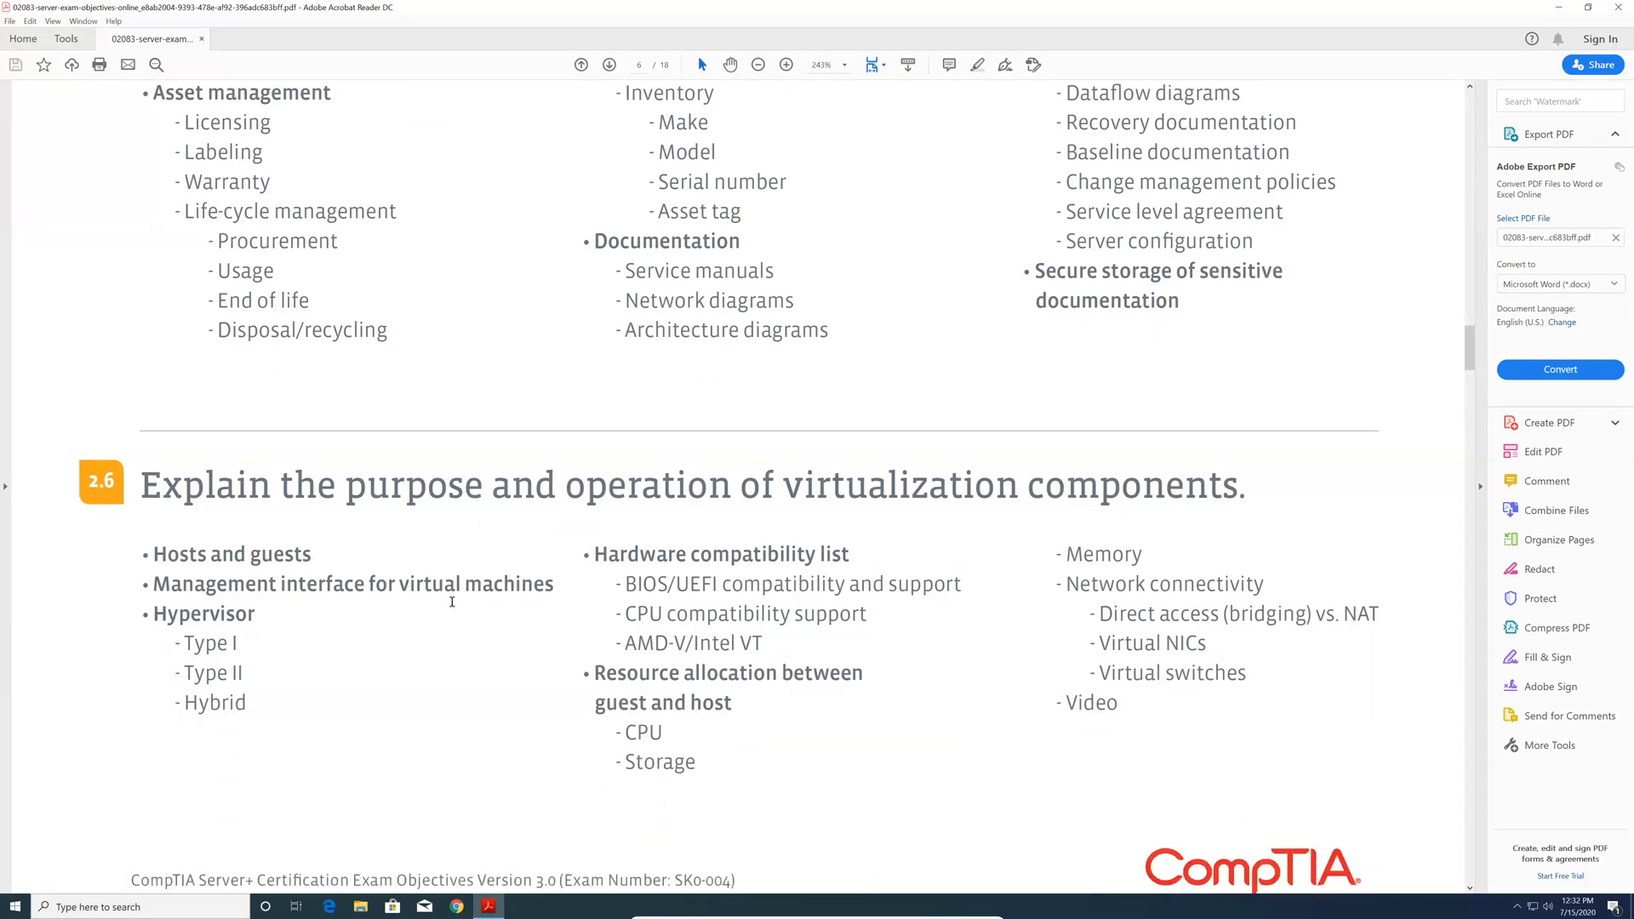
mouse_move(206, 623)
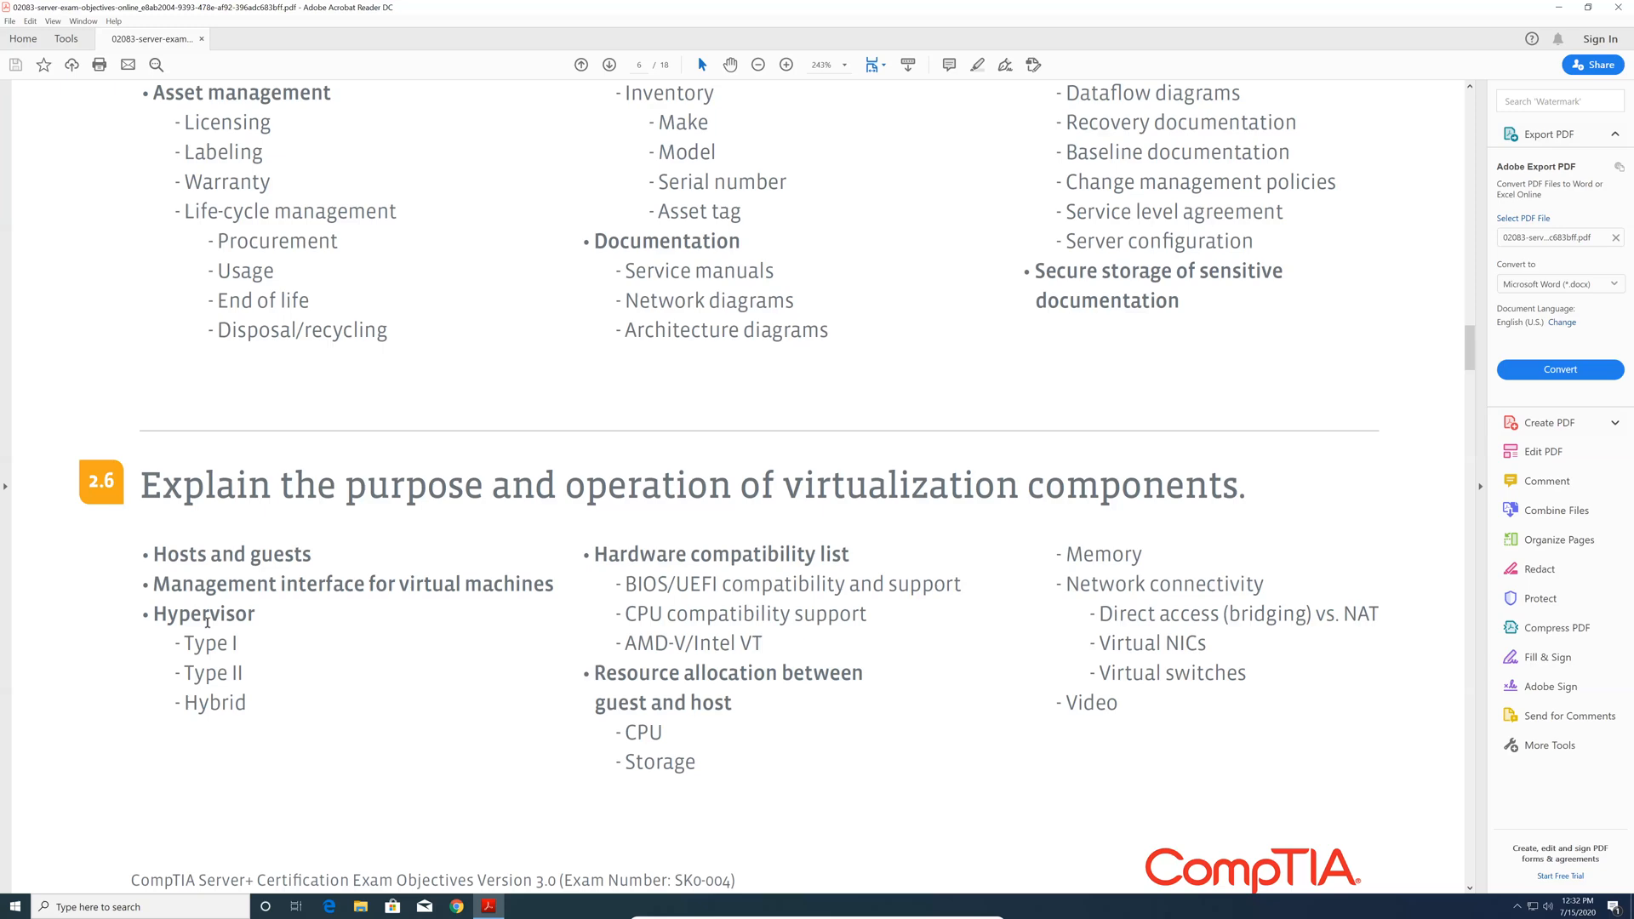
mouse_move(207, 659)
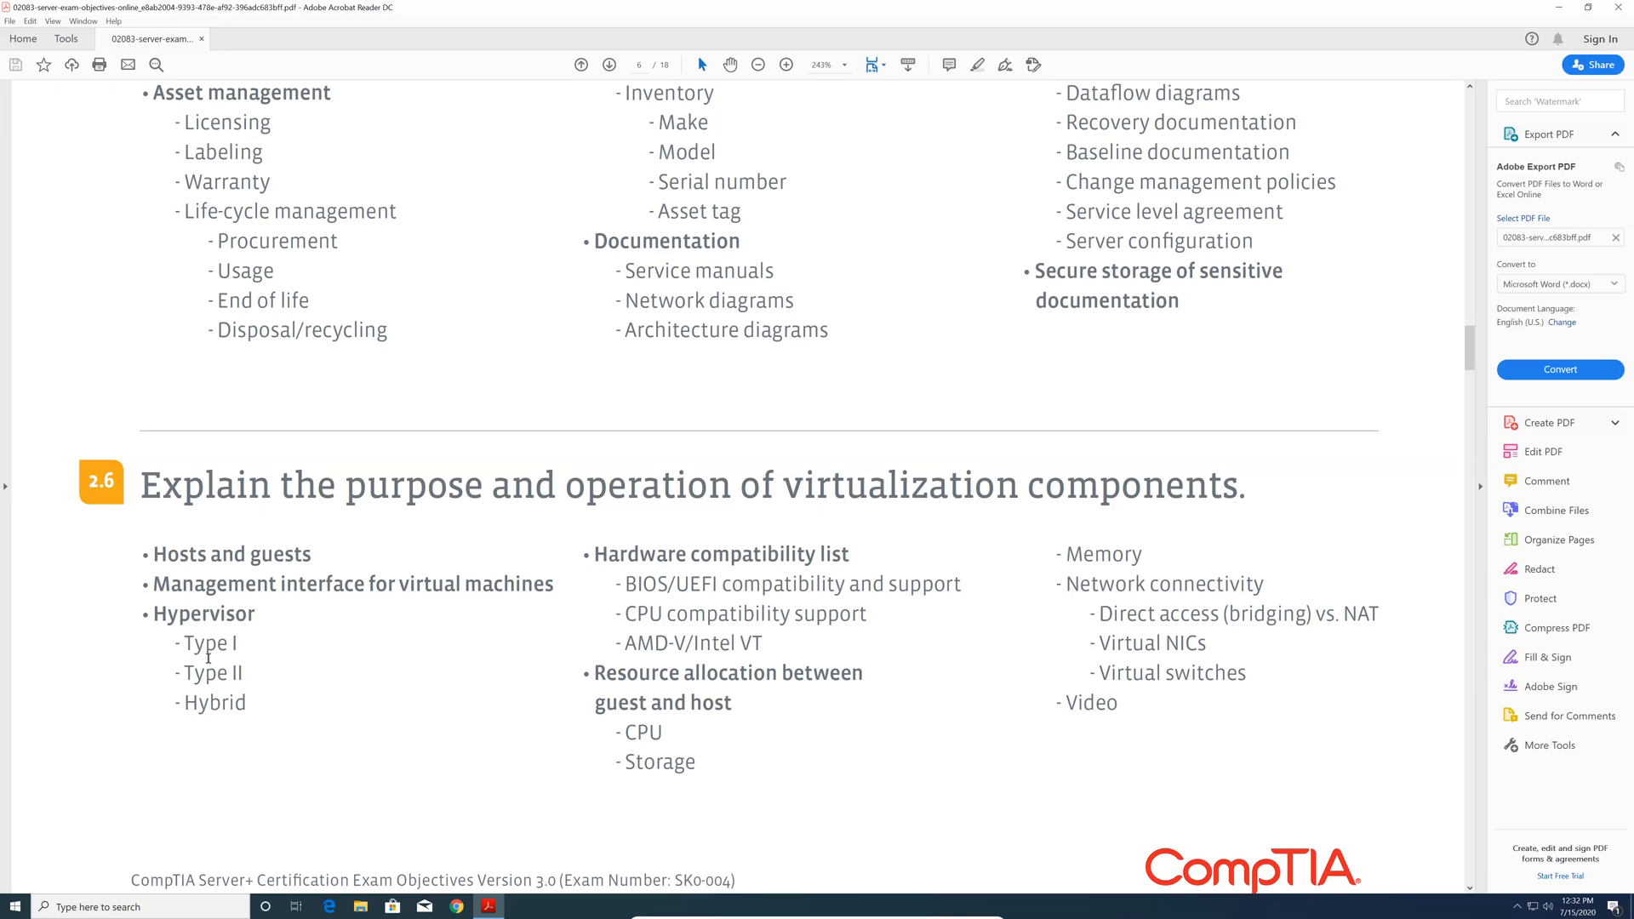
scroll("down", 3)
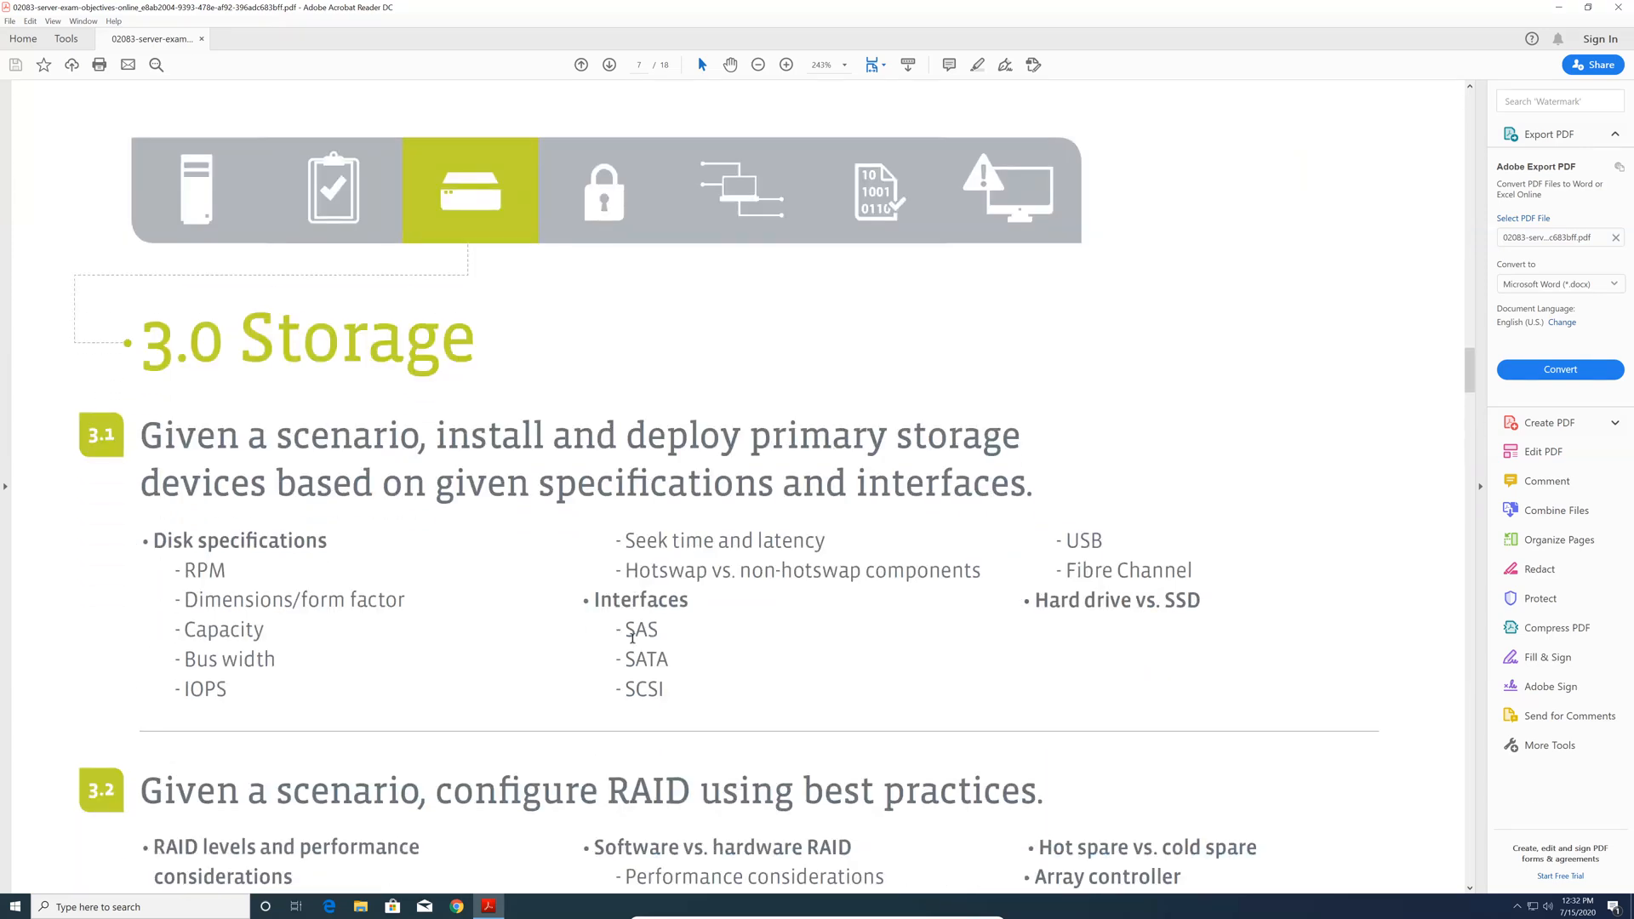
Step: Scroll past storage objectives 3.2–3.4 to page 8, where 4.1 physical security begins
scroll("down", 3)
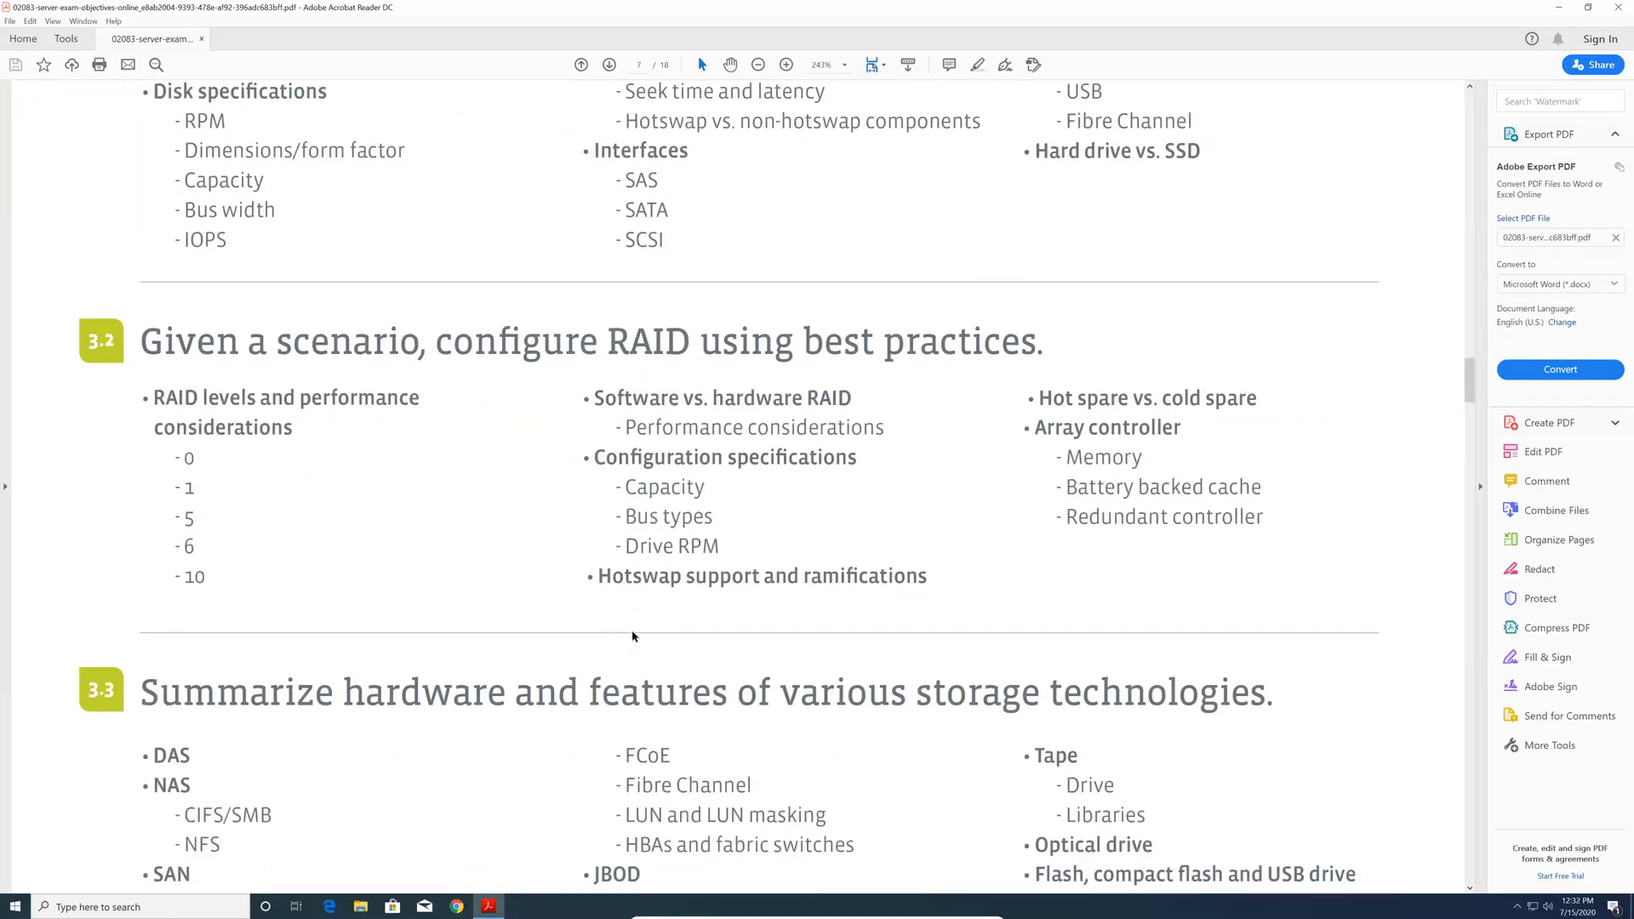
mouse_move(359, 560)
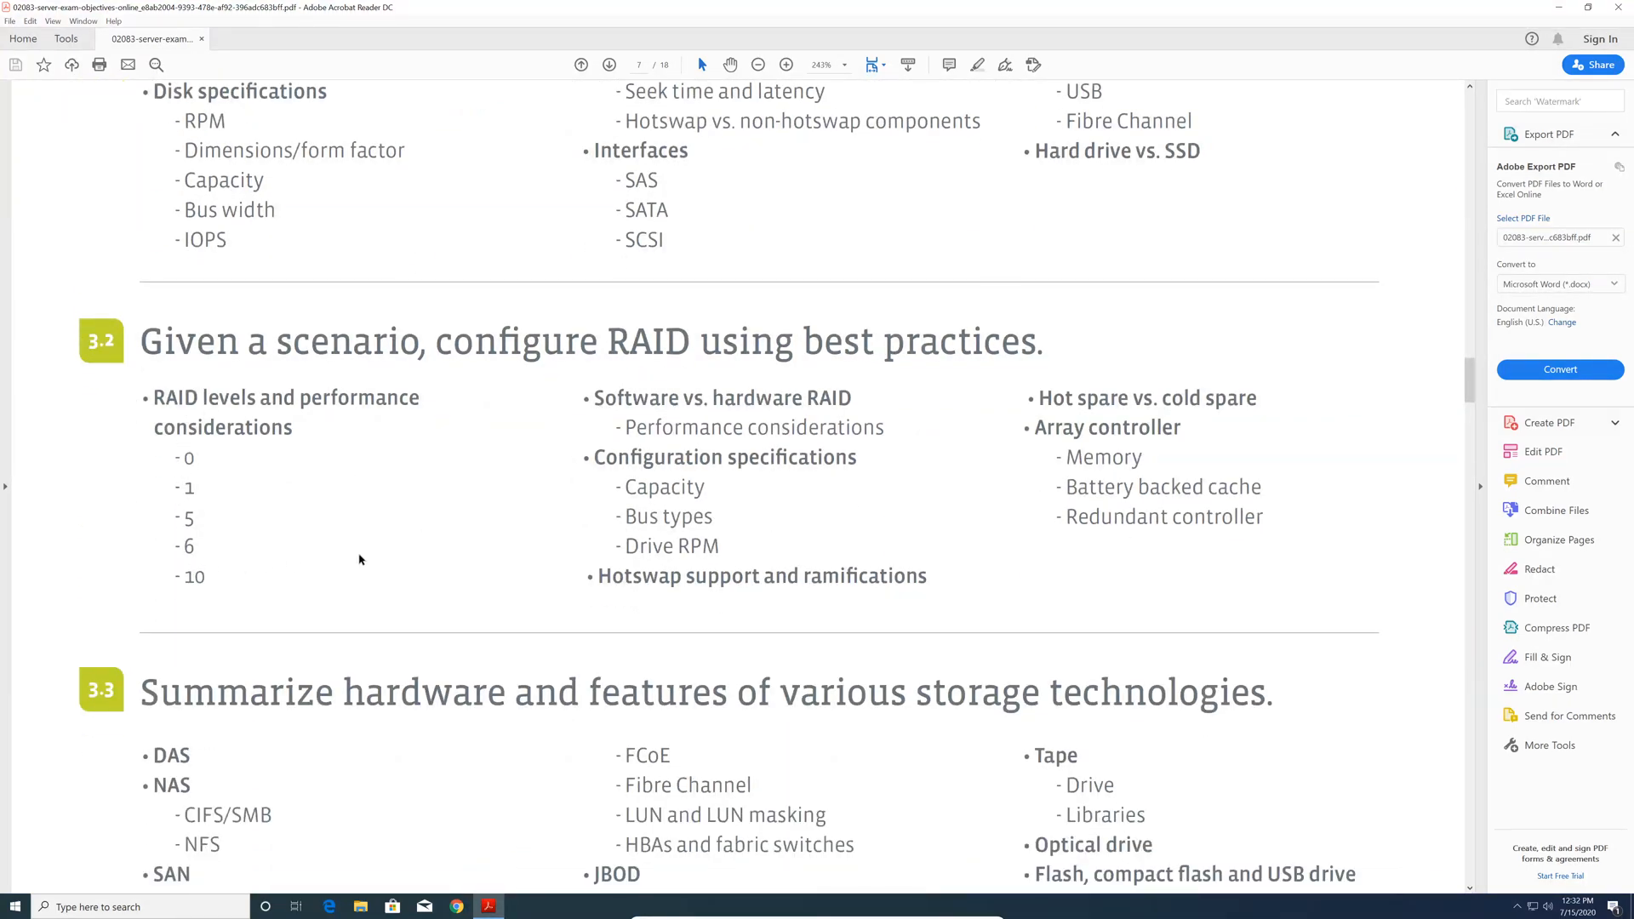
scroll("down", 3)
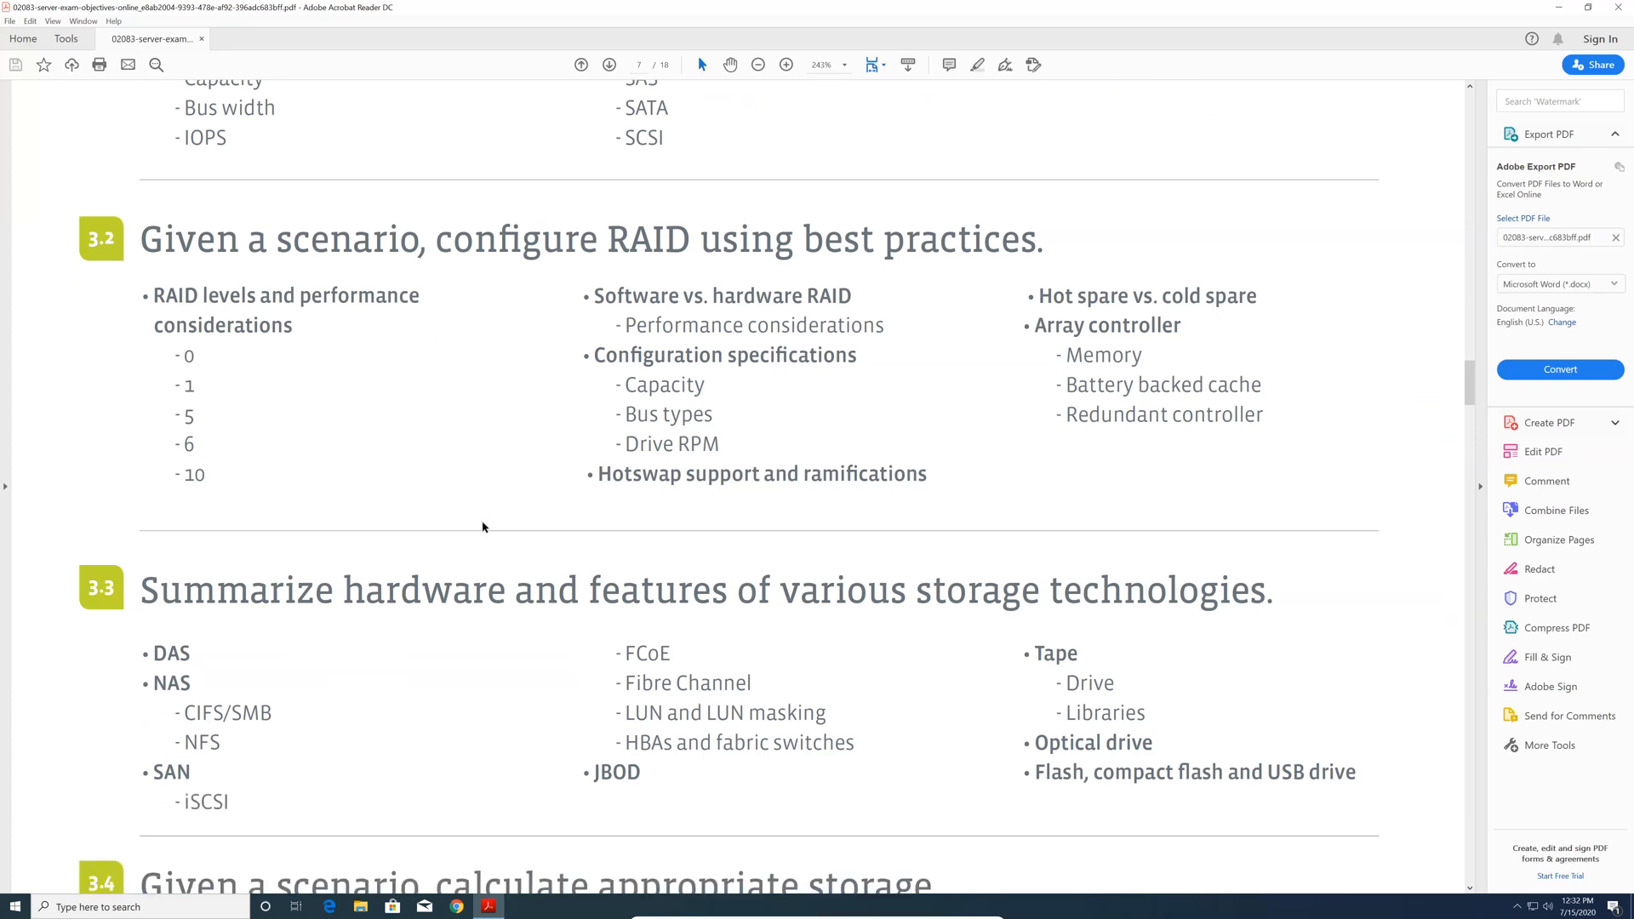
scroll("down", 3)
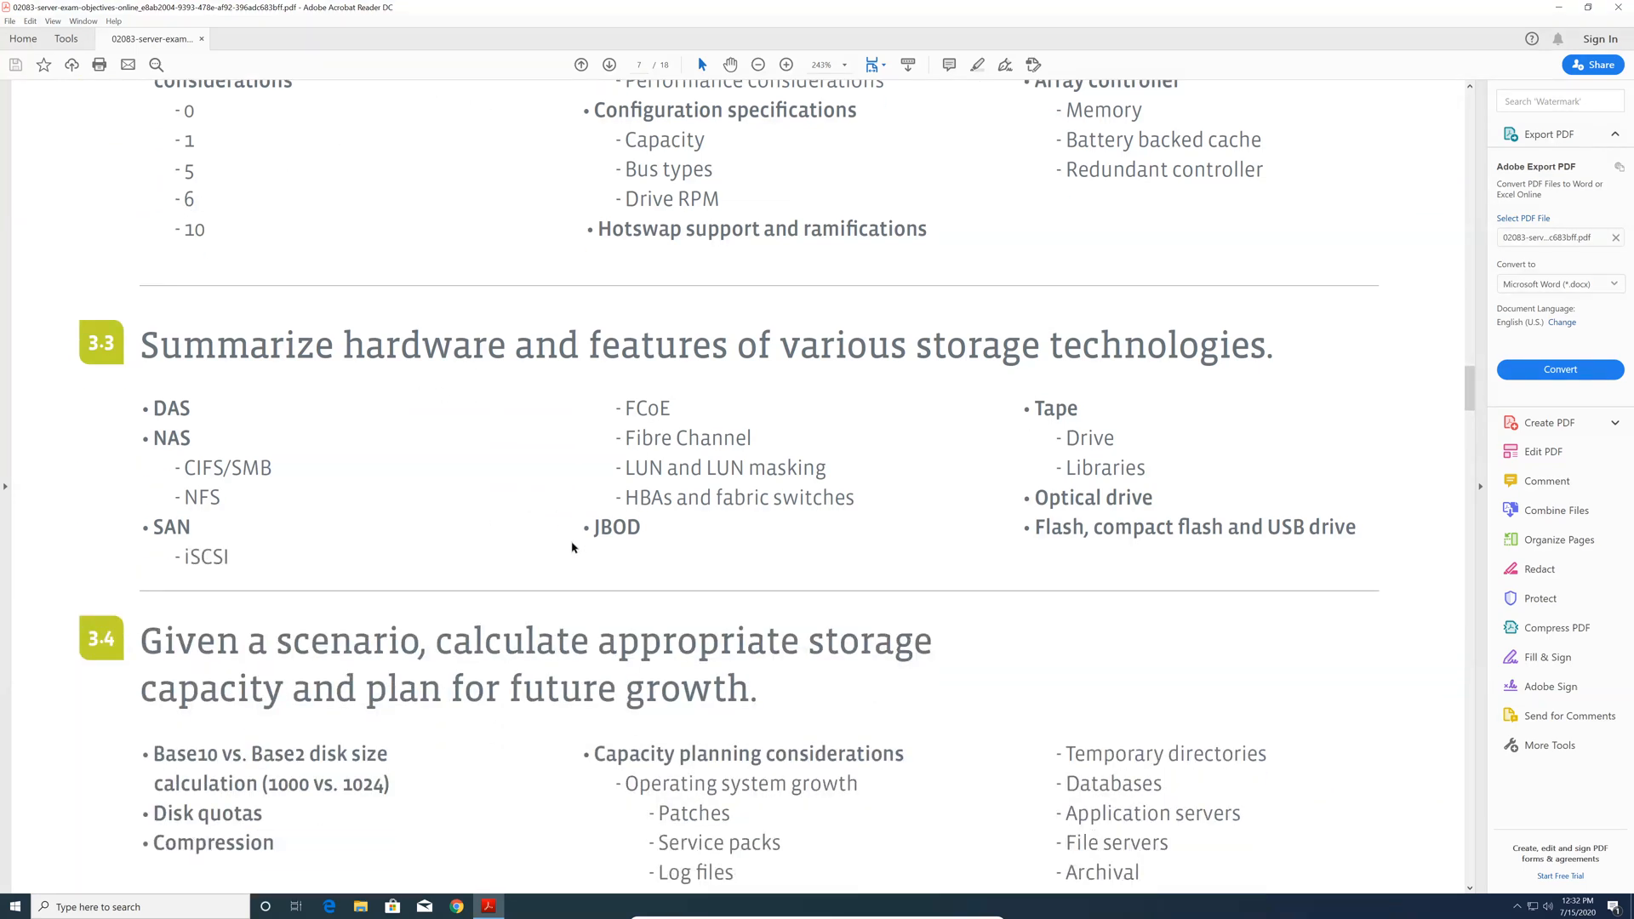
scroll("down", 3)
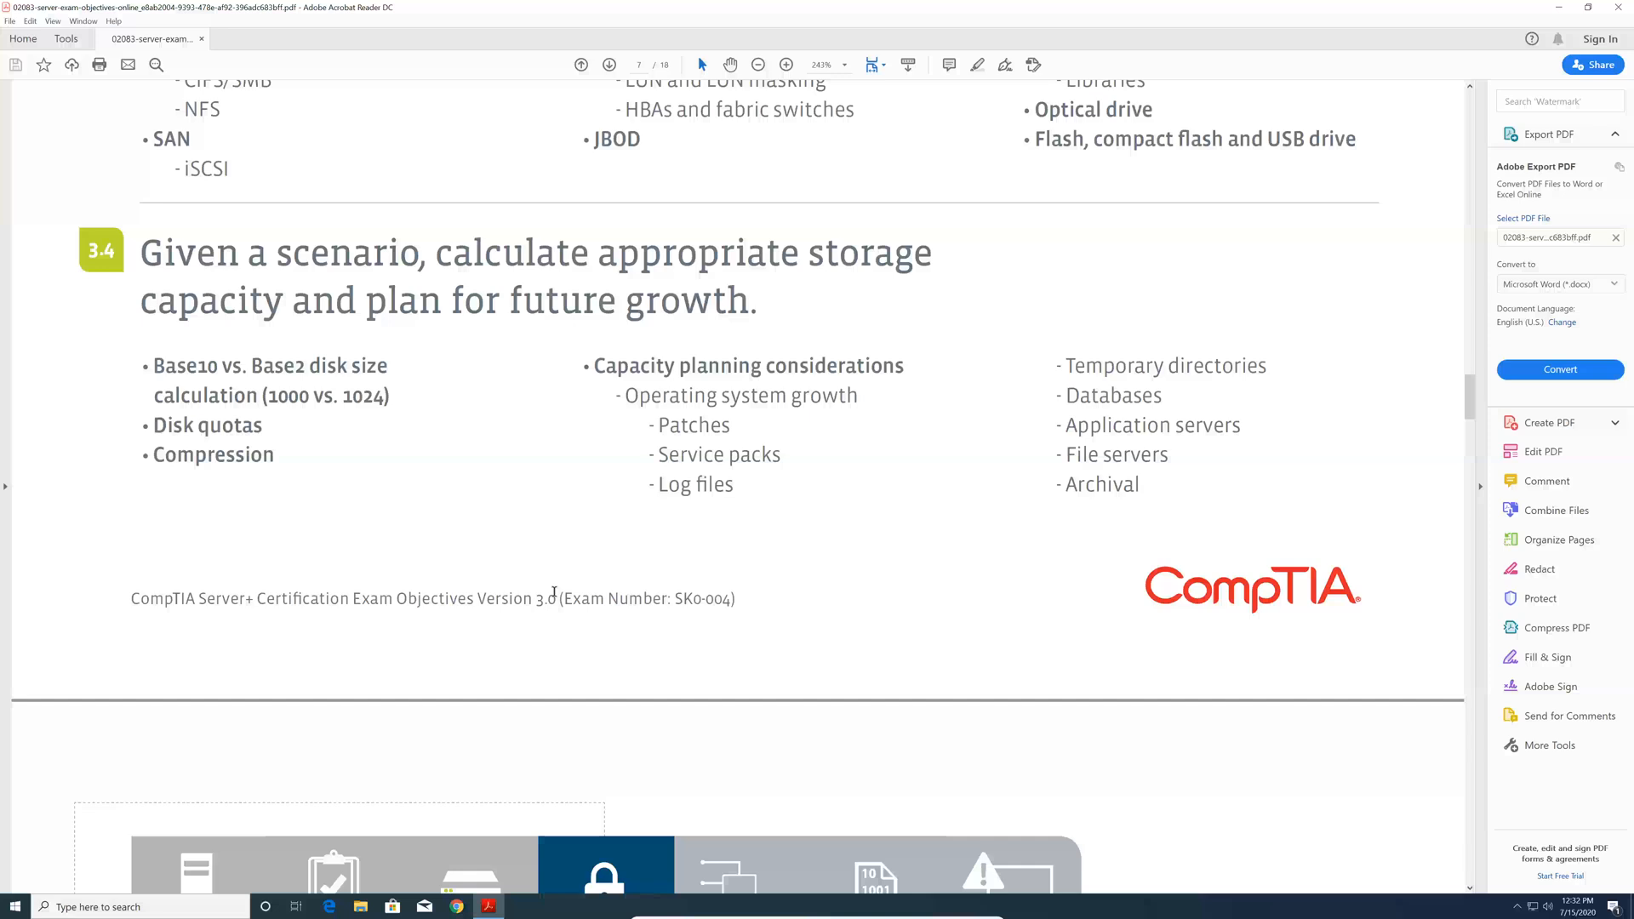
scroll("down", 3)
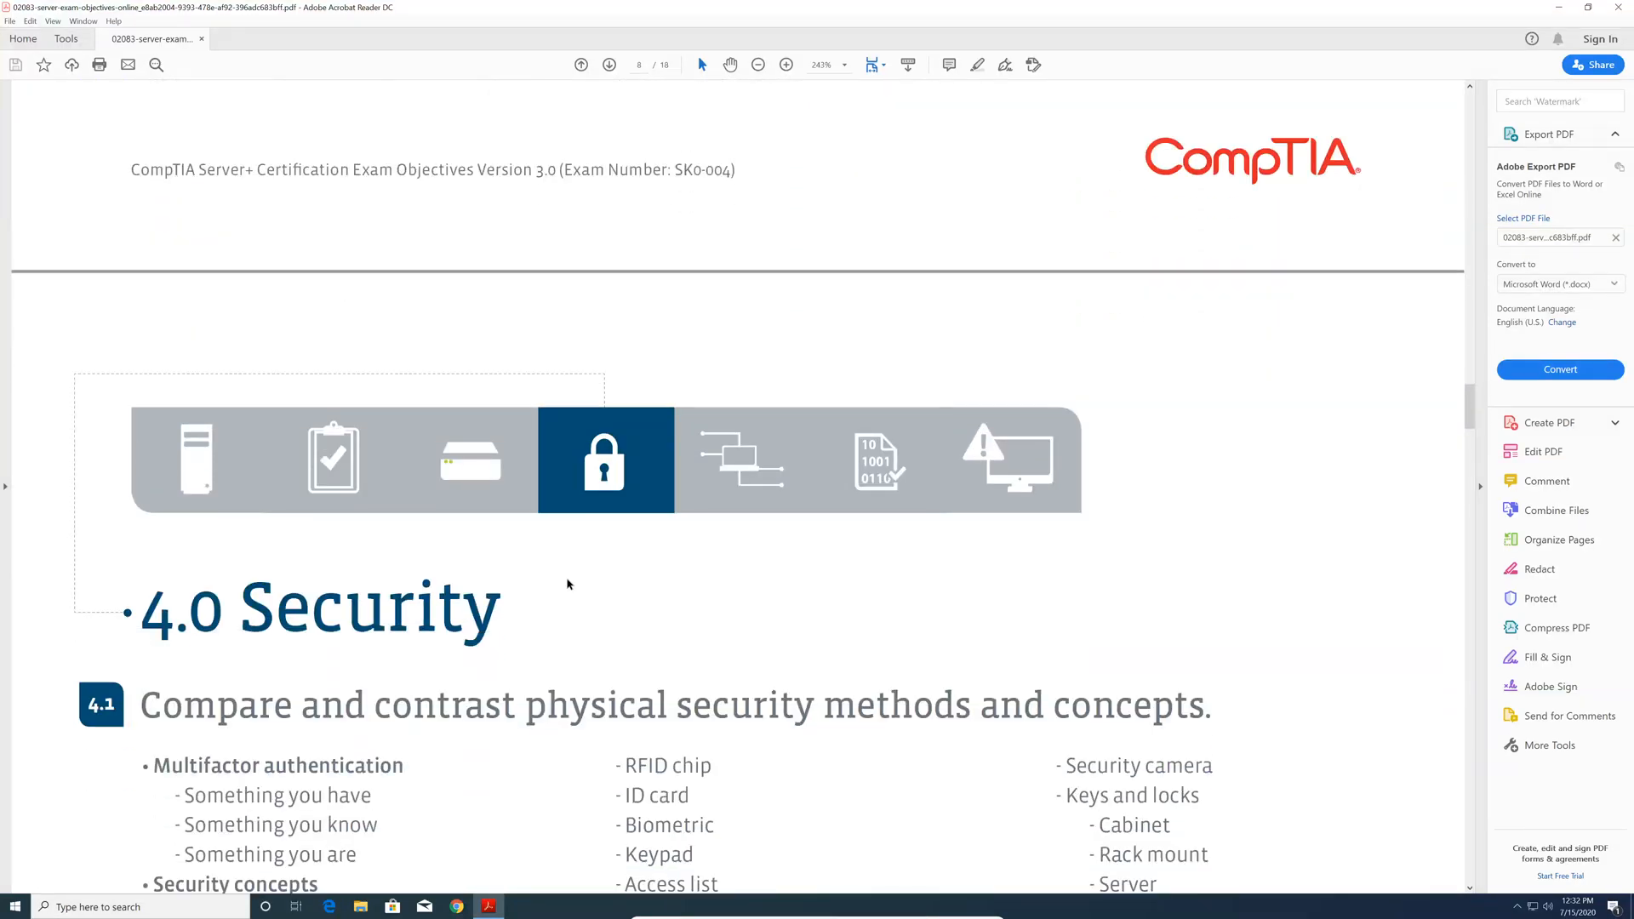
Step: Scroll through the 4.0 Security objectives down to 4.6 on environmental controls
scroll("down", 3)
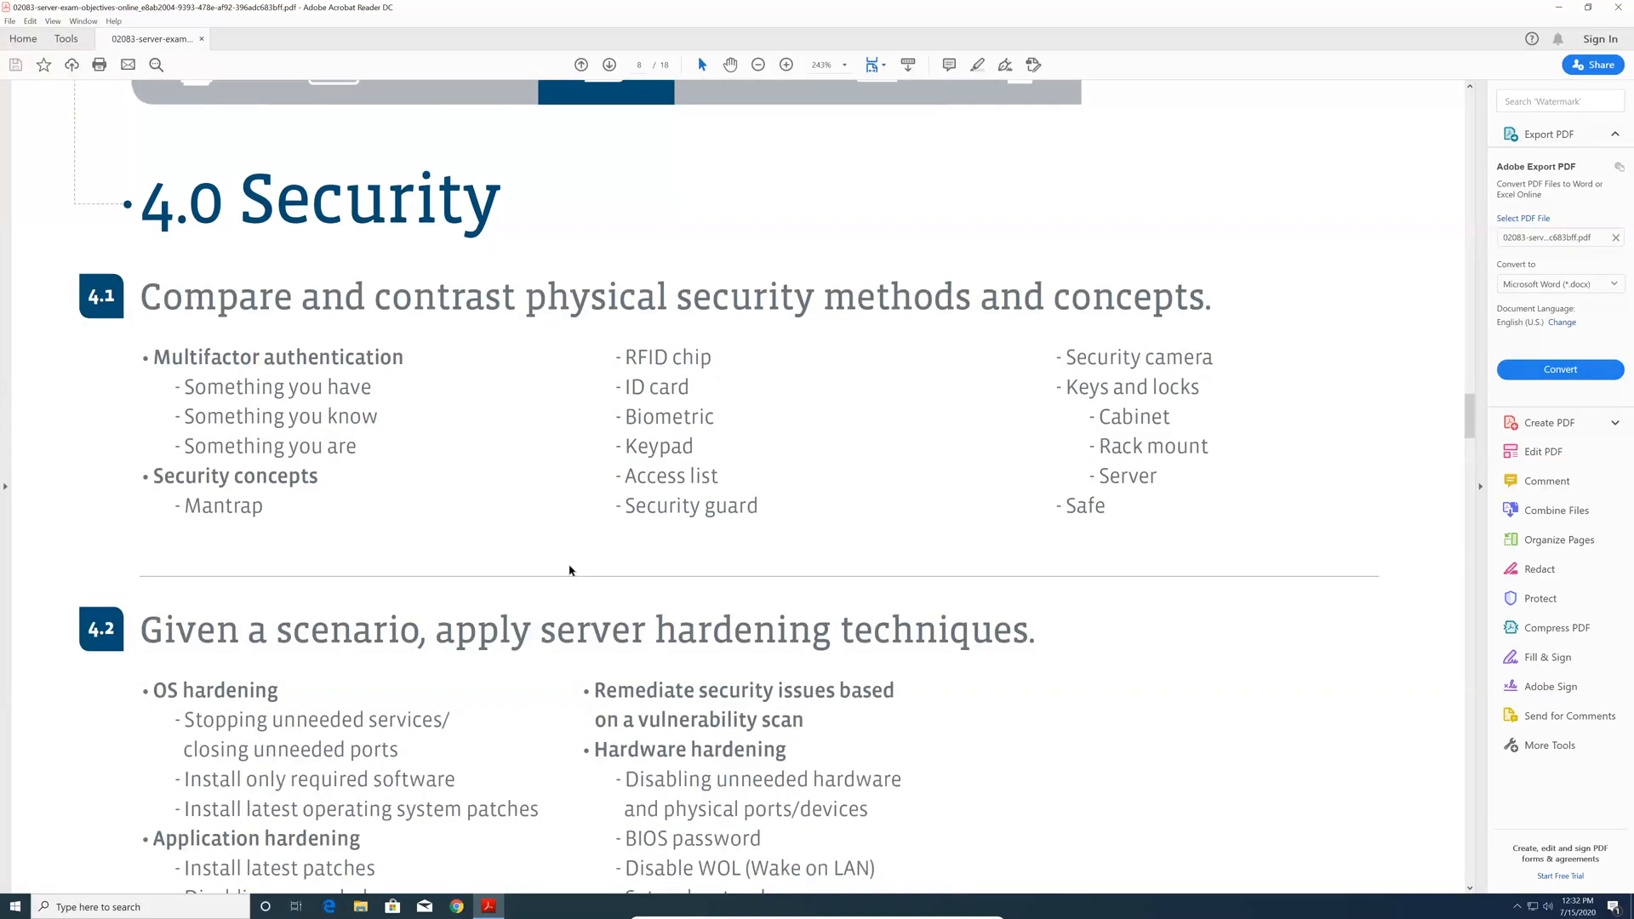
scroll("down", 3)
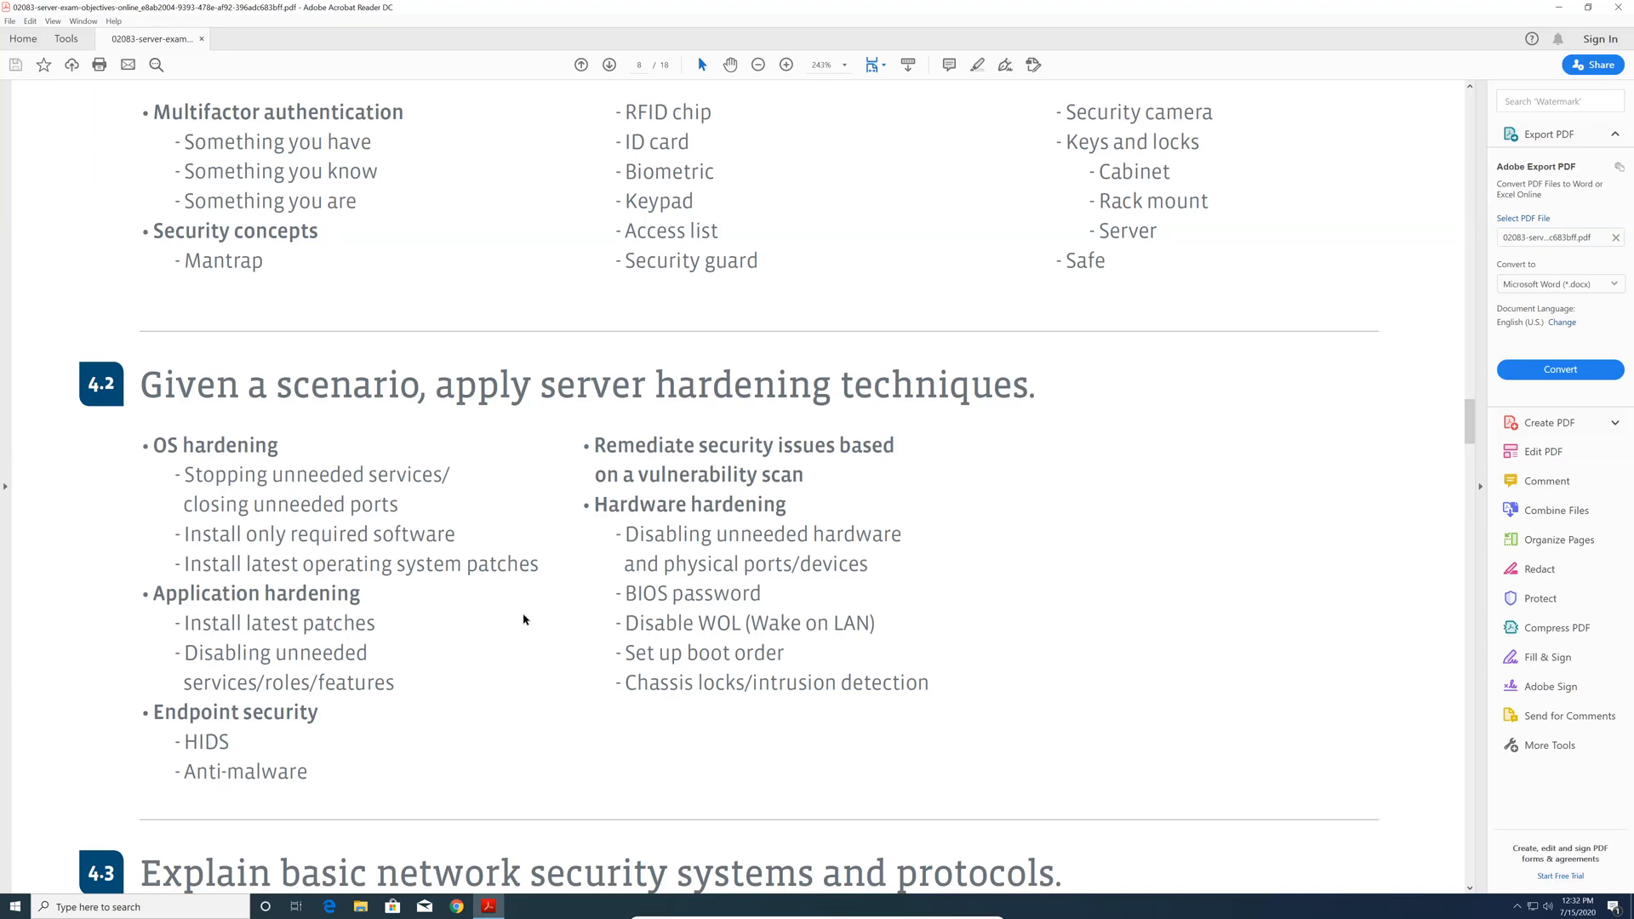
scroll("down", 3)
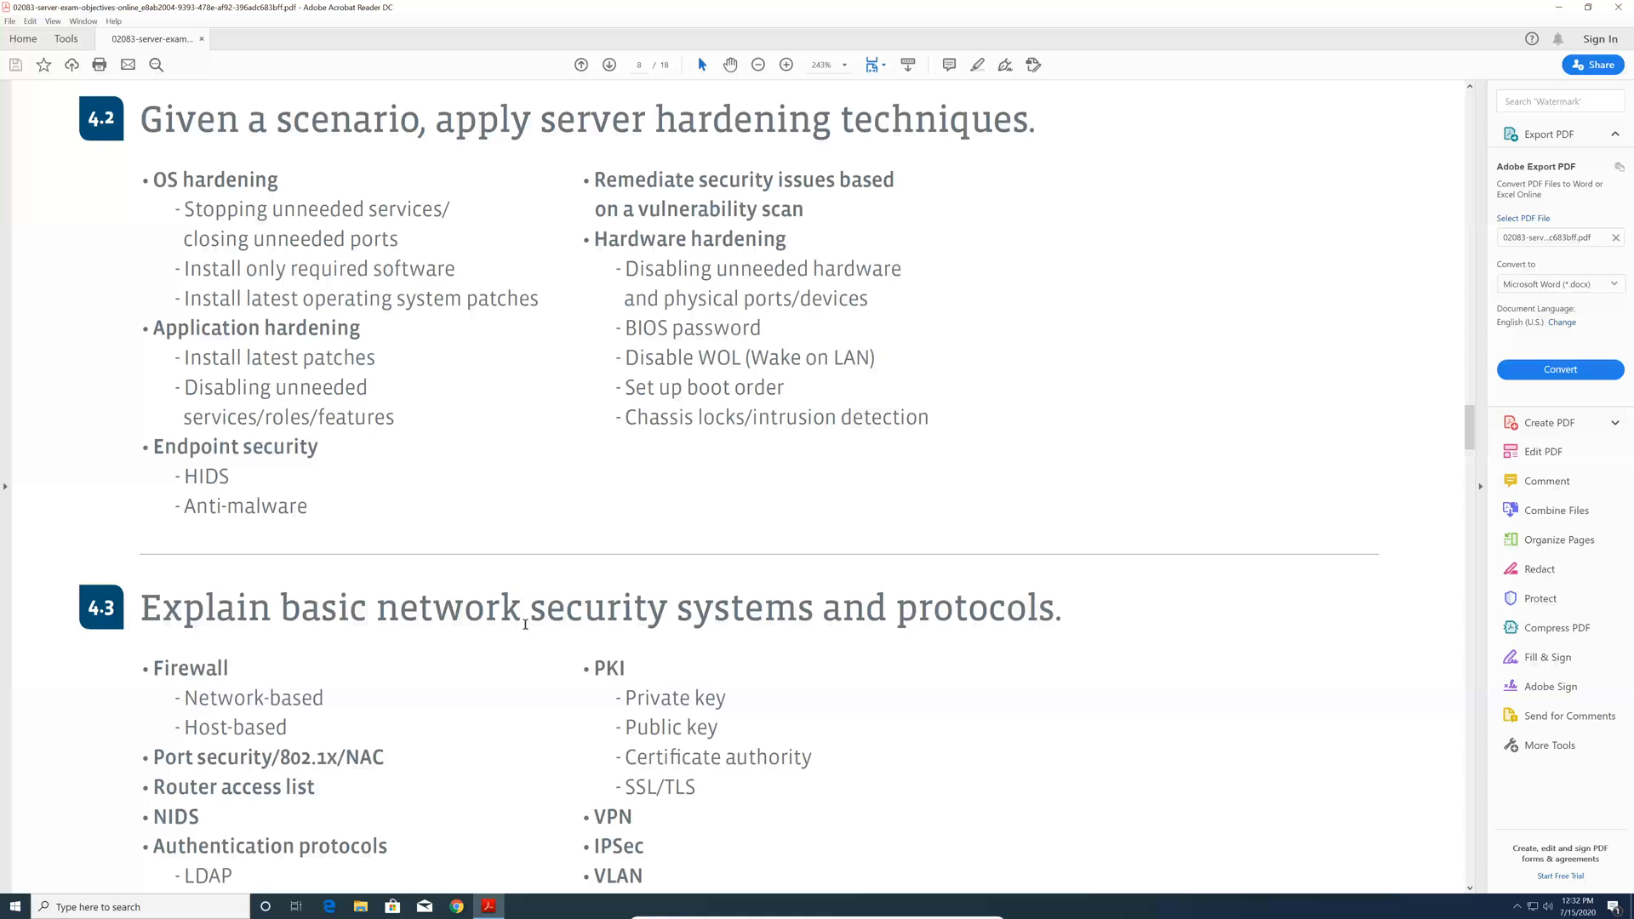
scroll("down", 3)
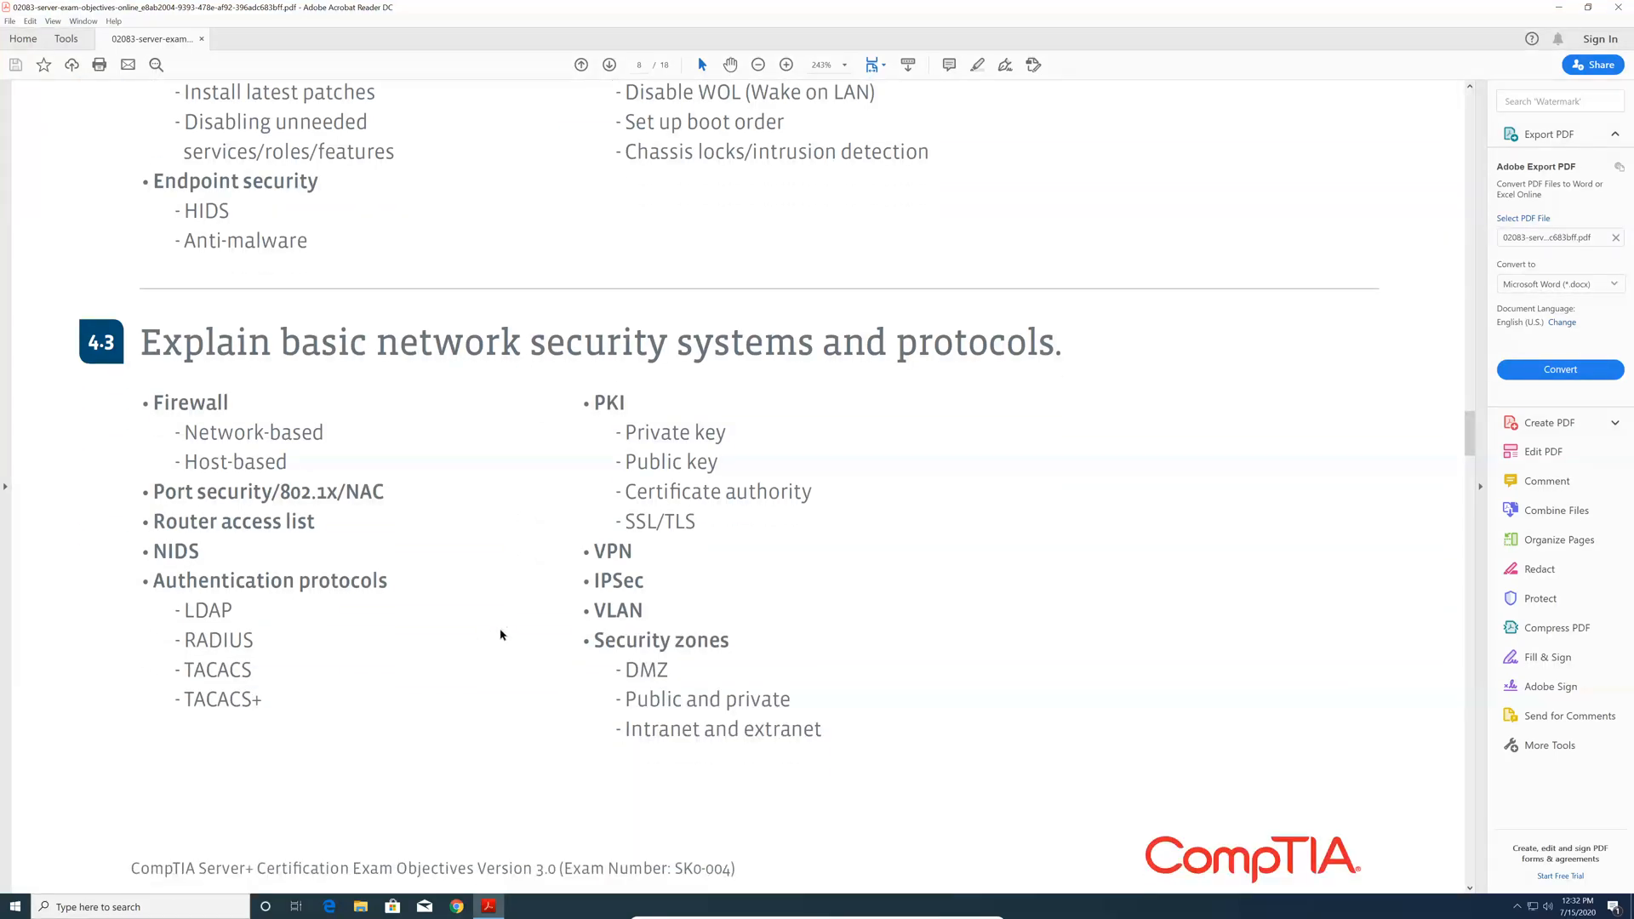
scroll("down", 3)
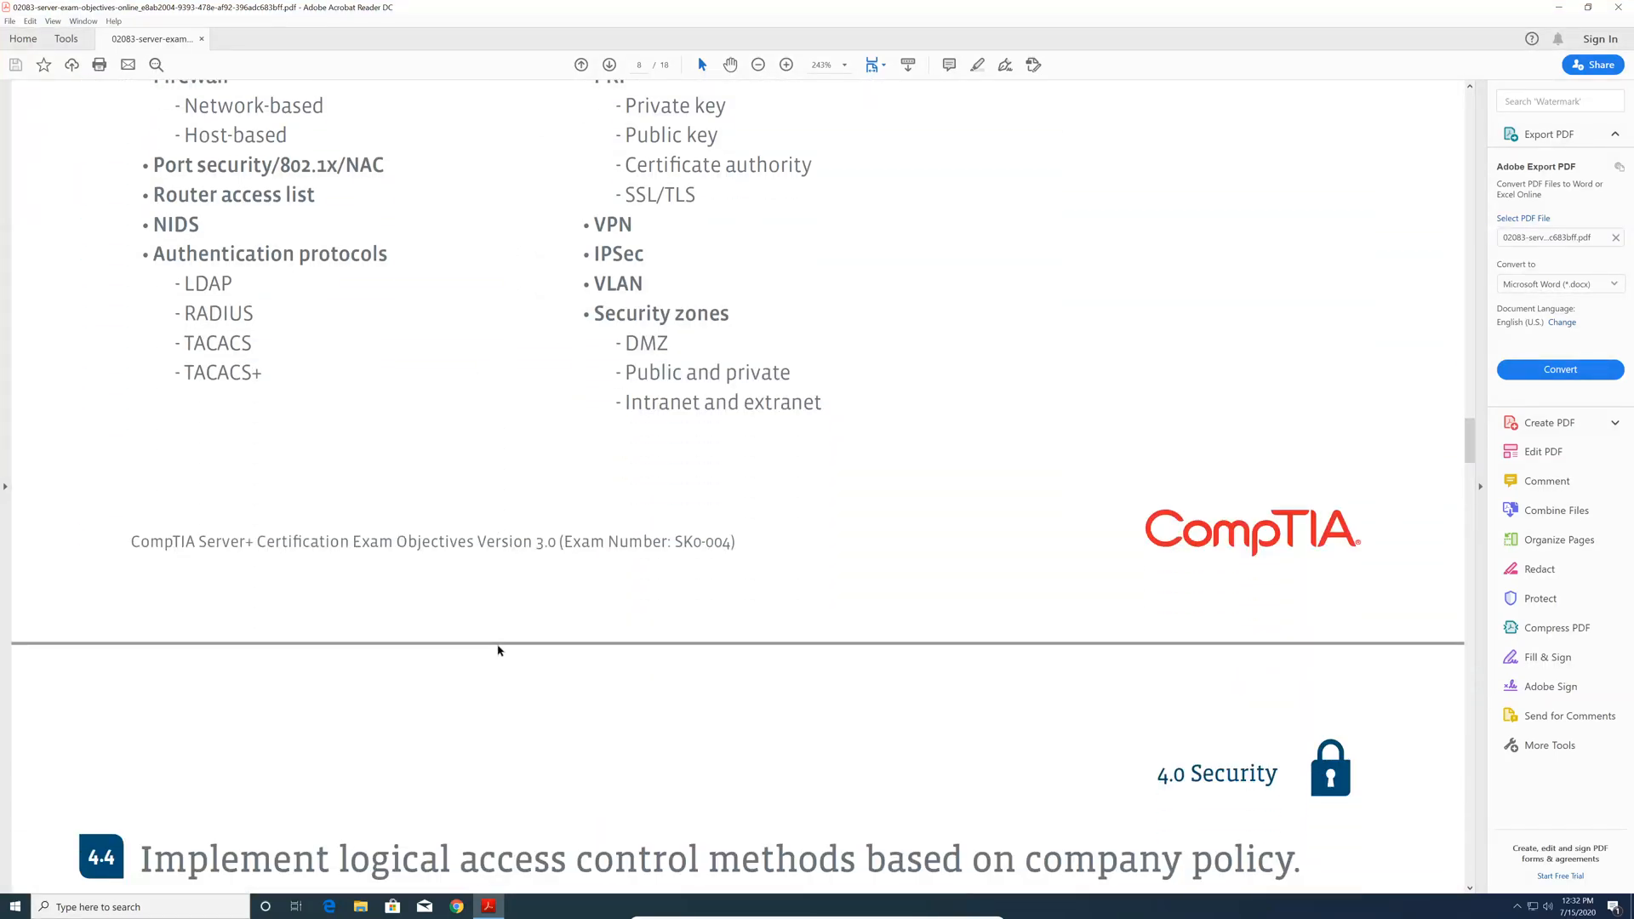
scroll("down", 3)
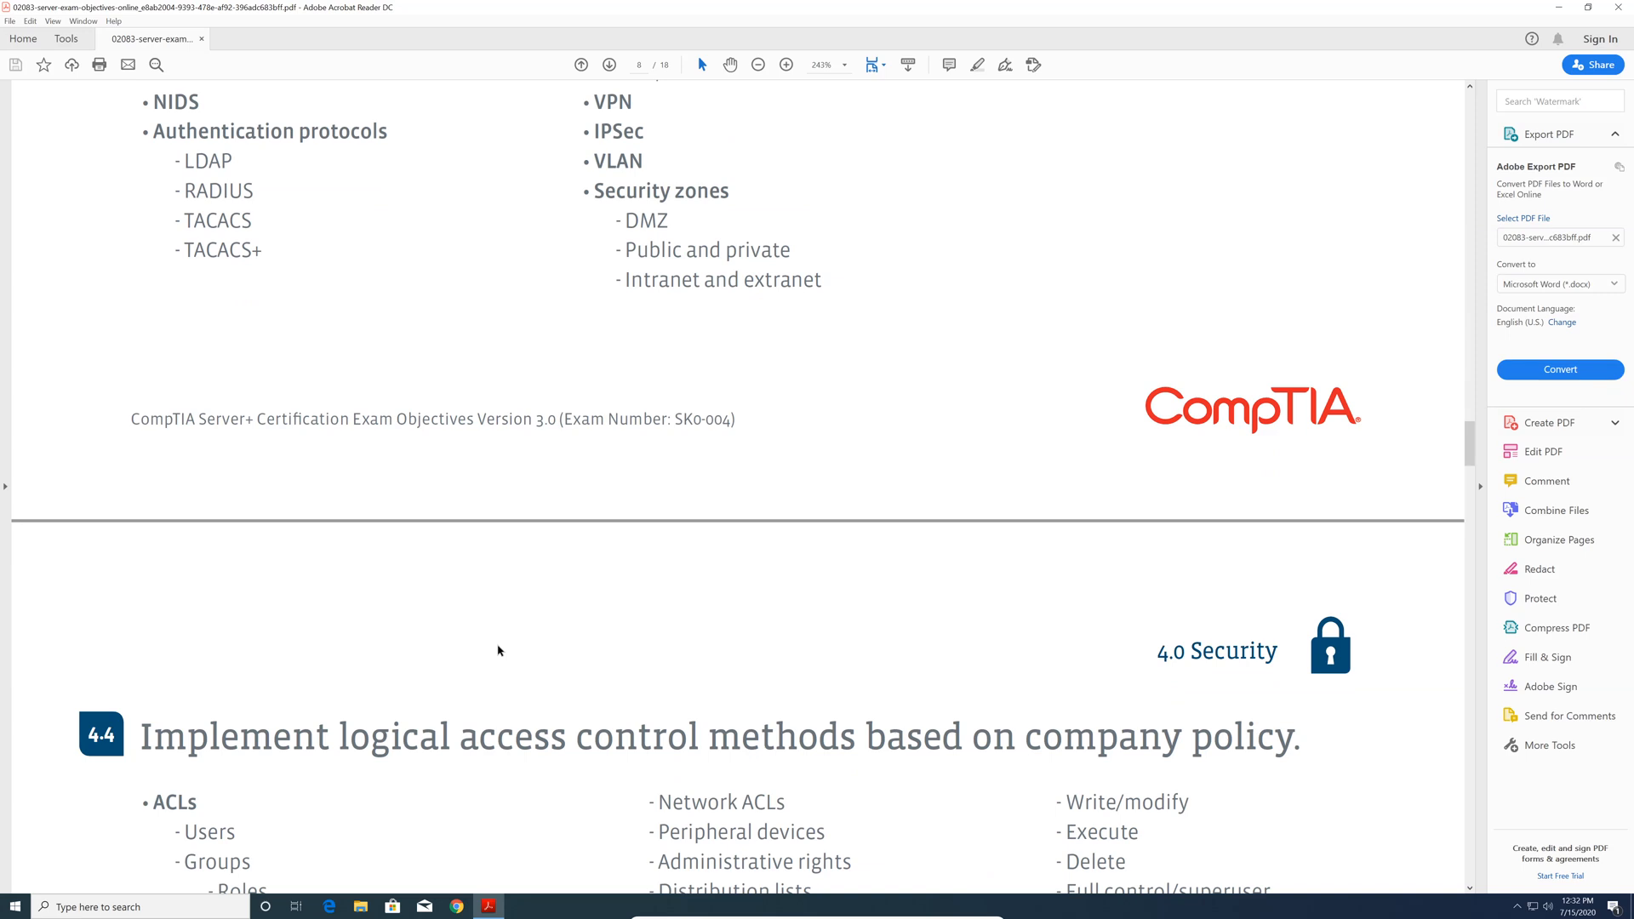
scroll("down", 3)
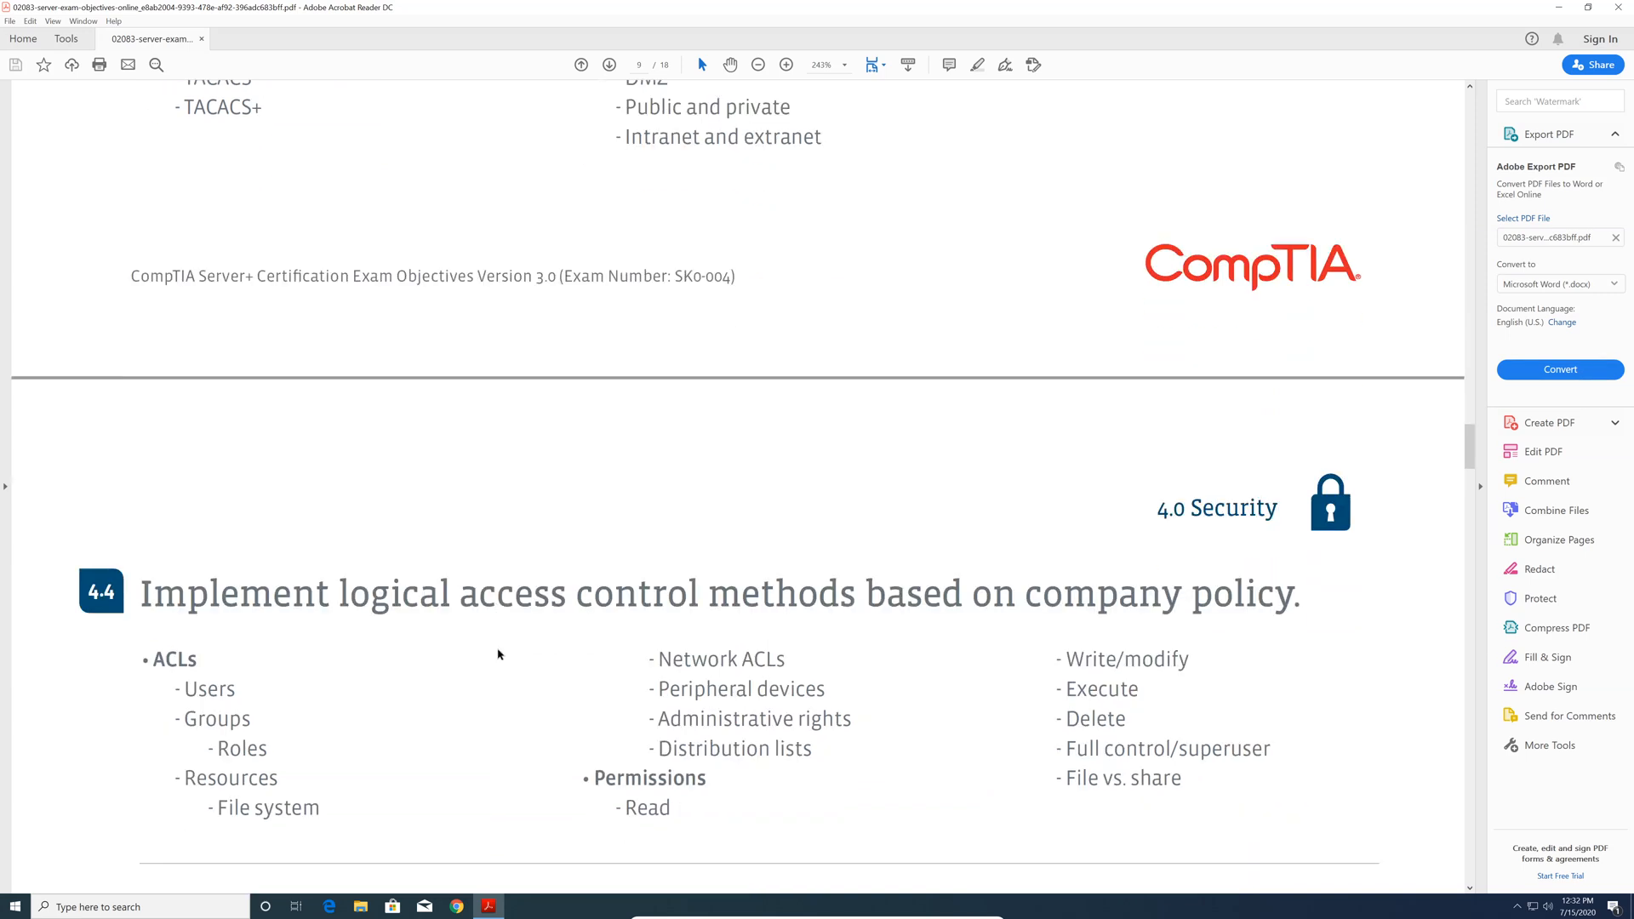
scroll("down", 3)
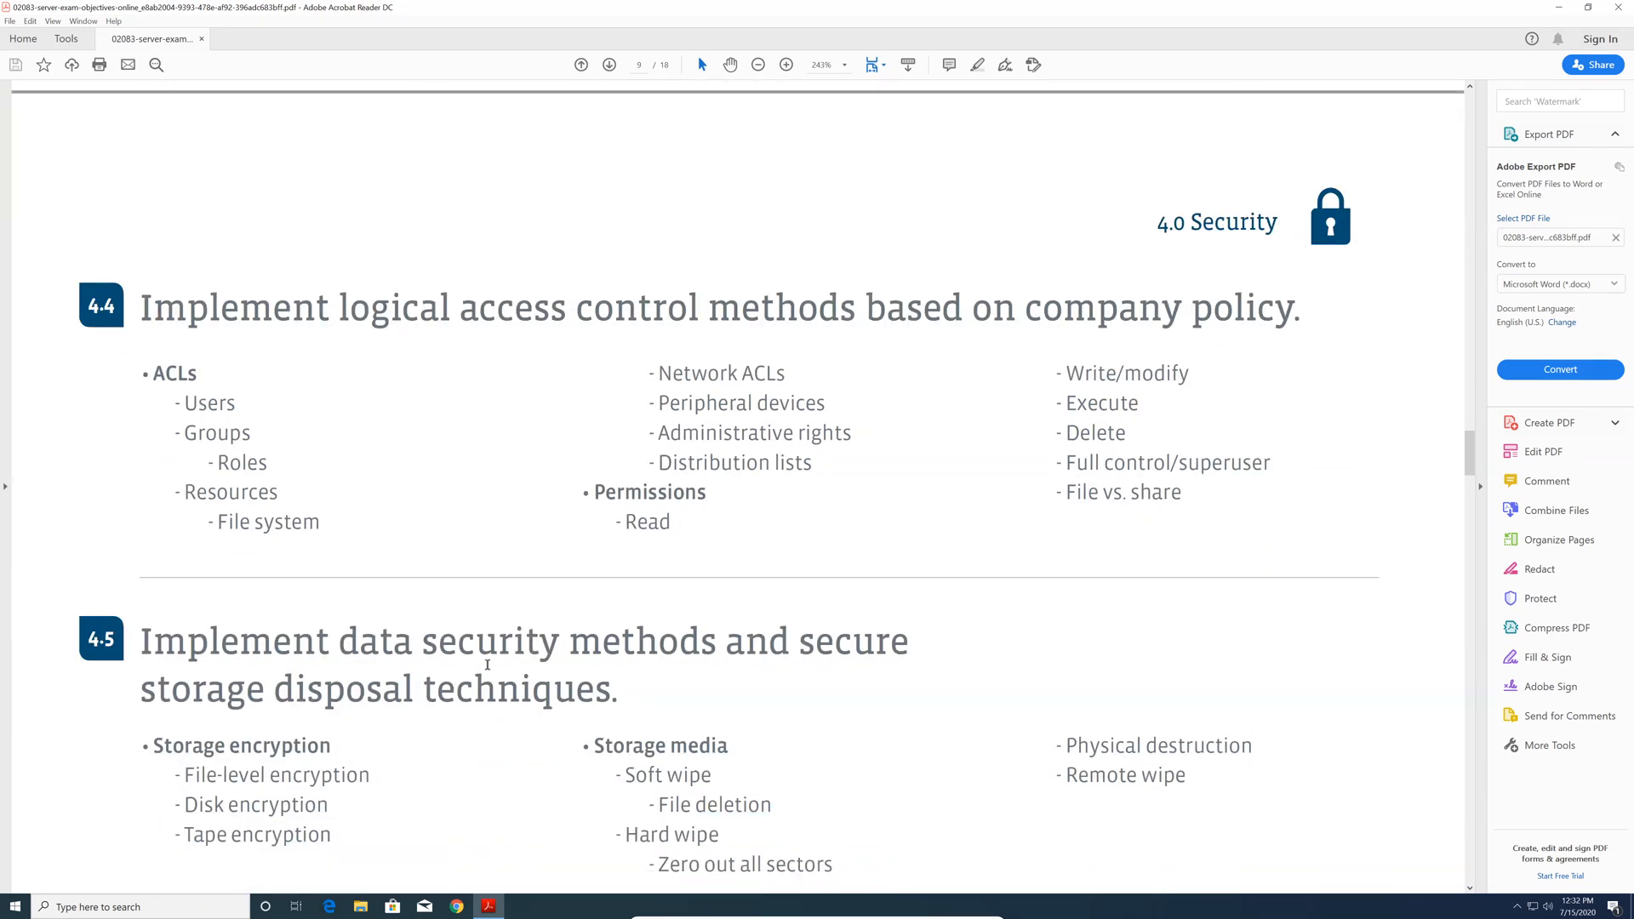
scroll("down", 3)
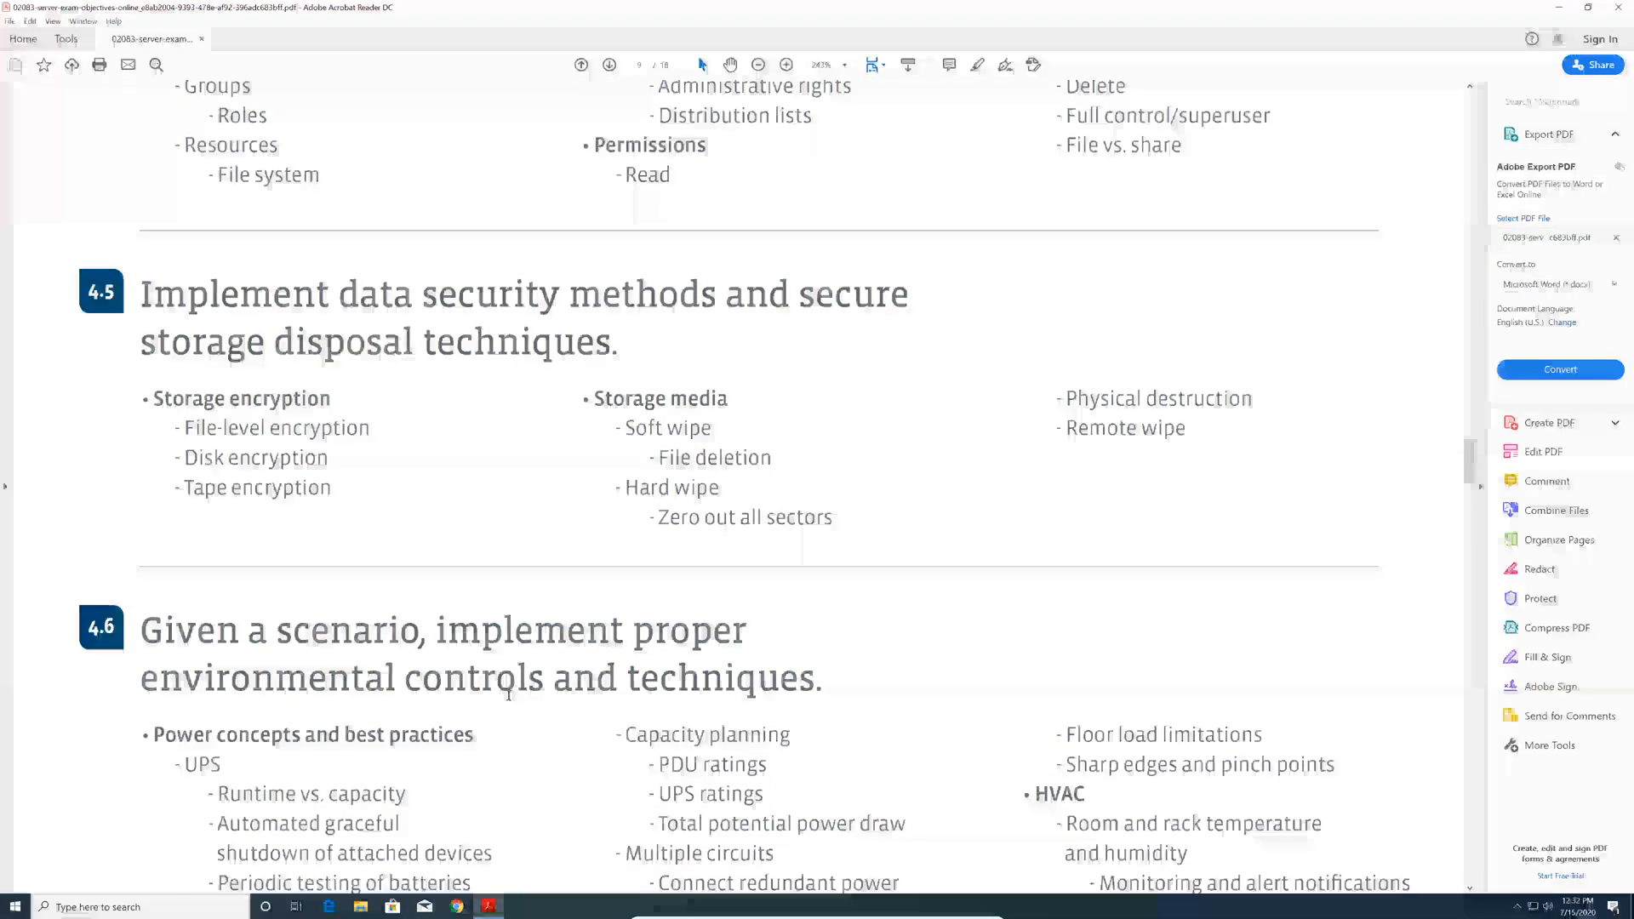
scroll("down", 3)
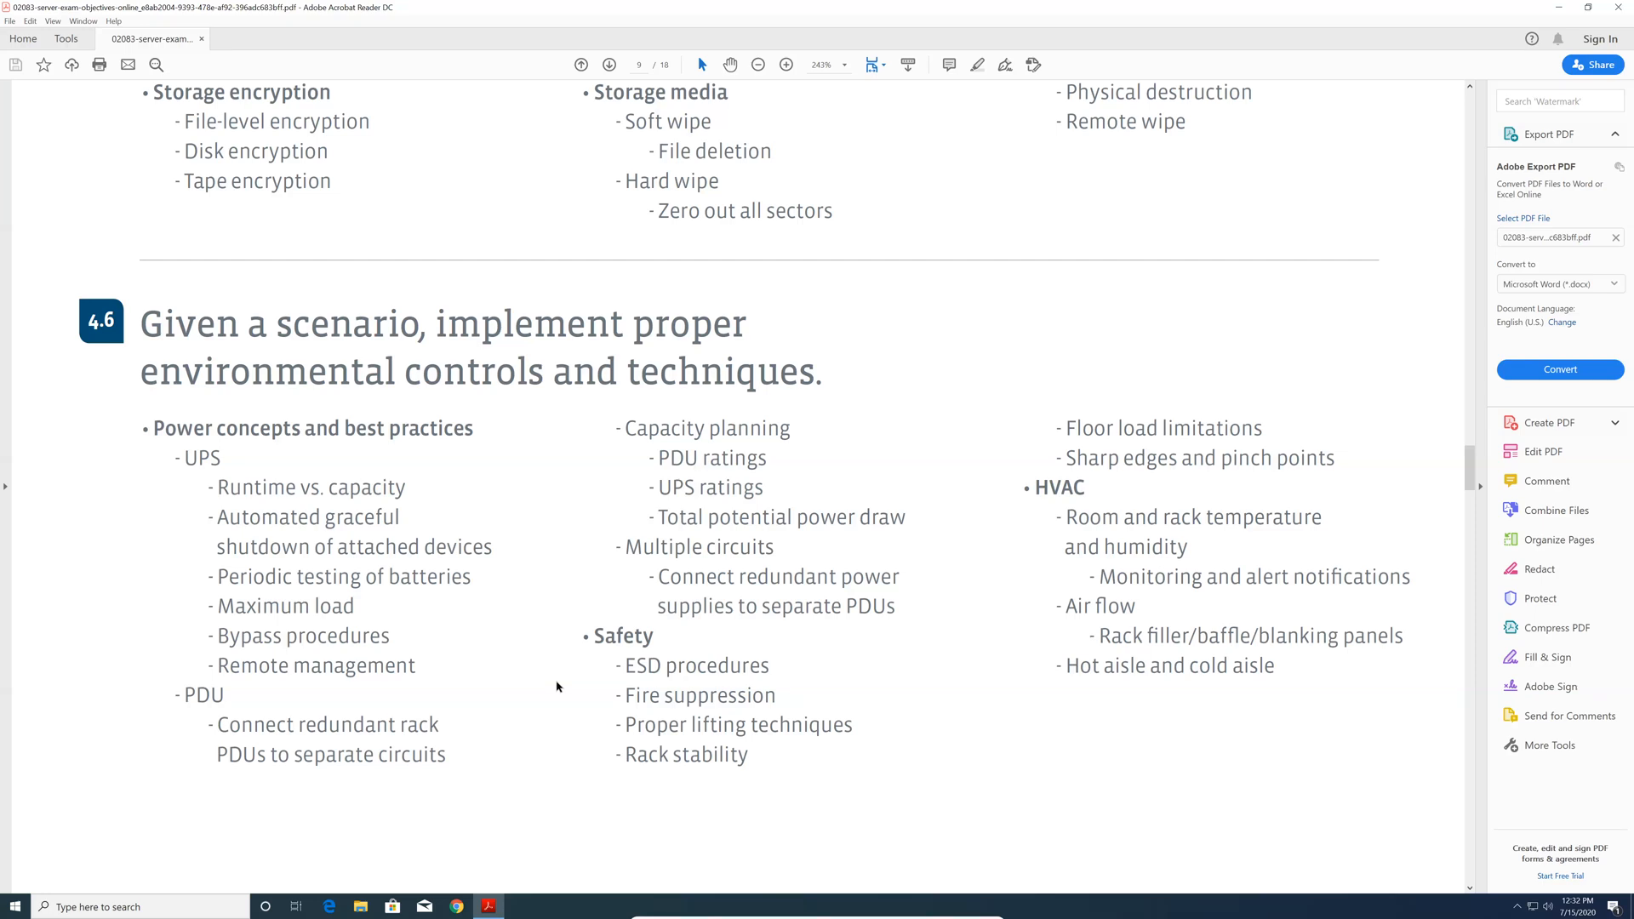
mouse_move(551, 671)
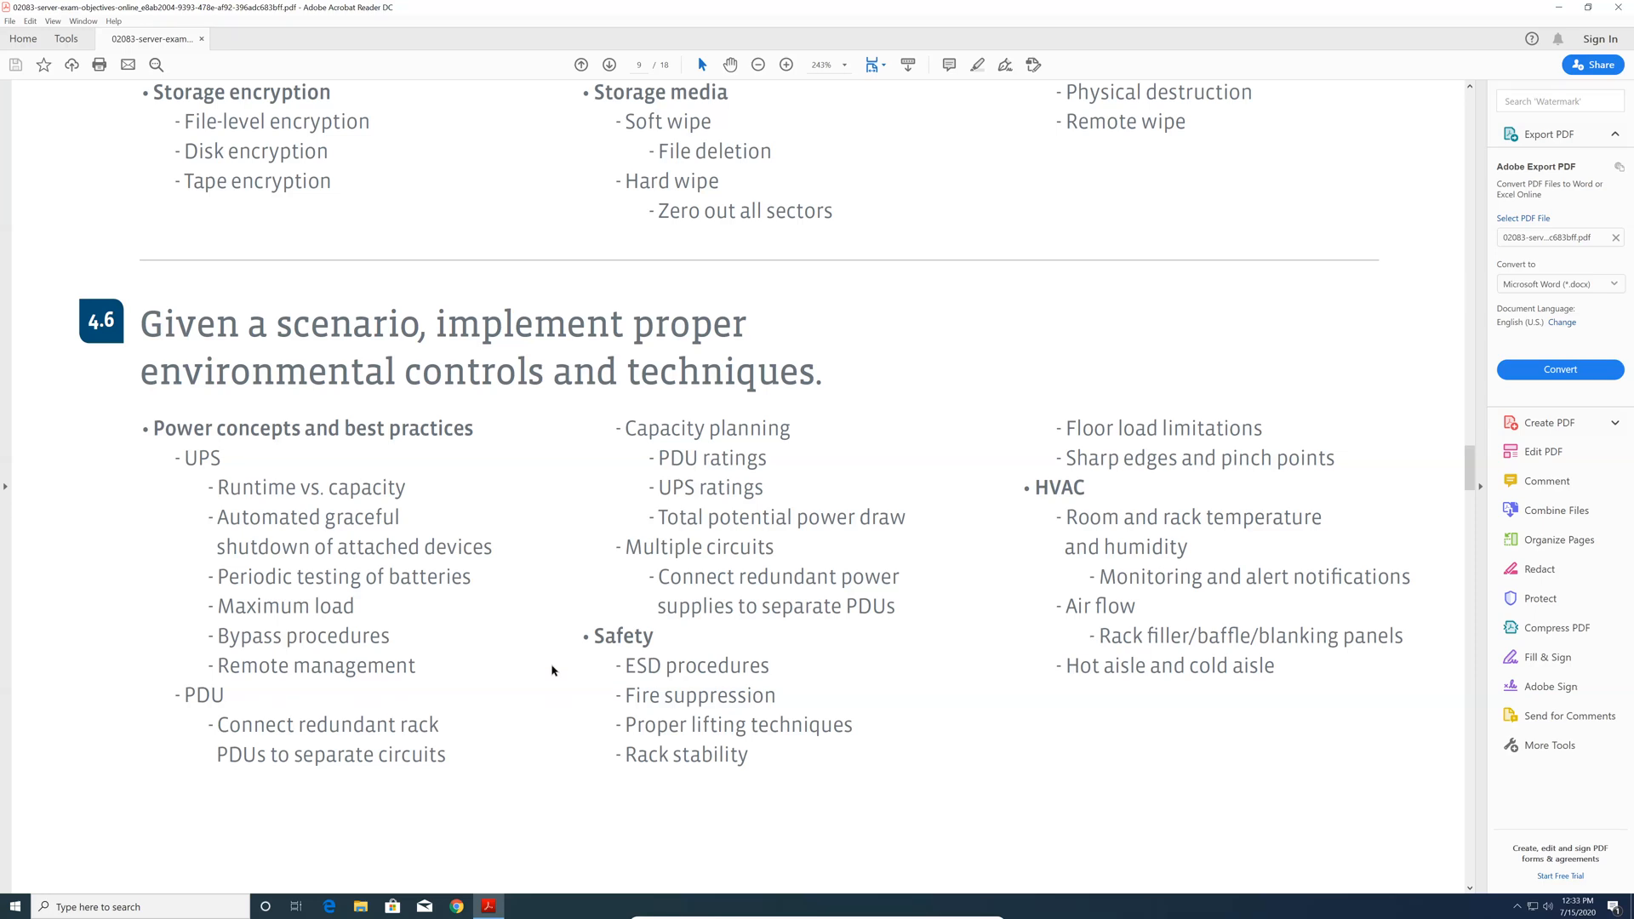
mouse_move(540, 672)
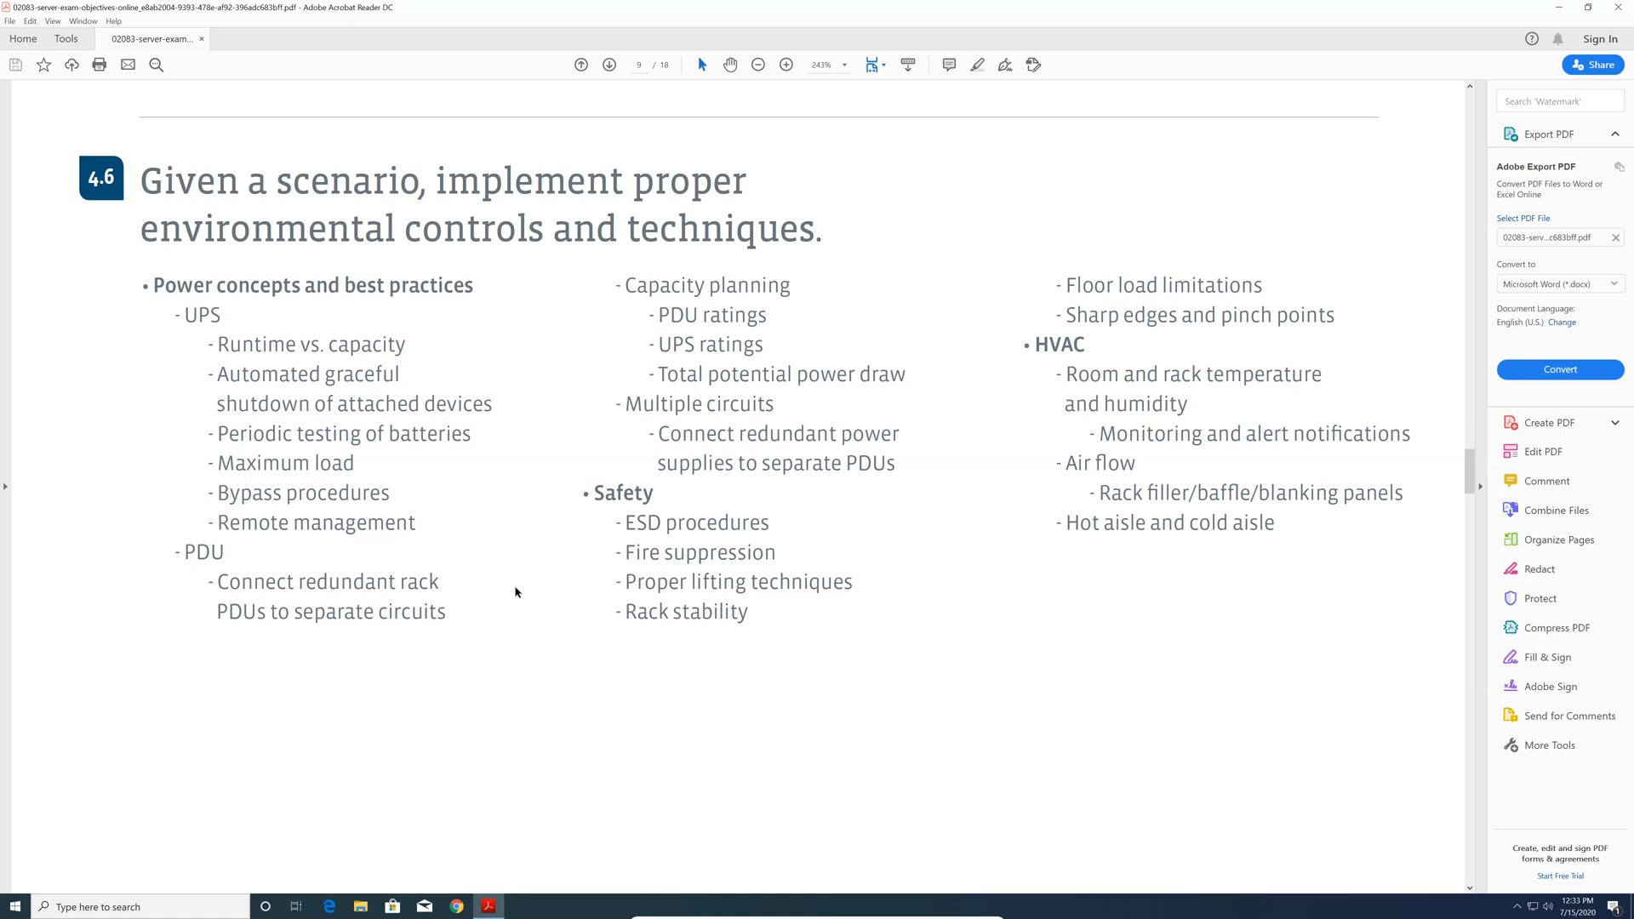
mouse_move(543, 689)
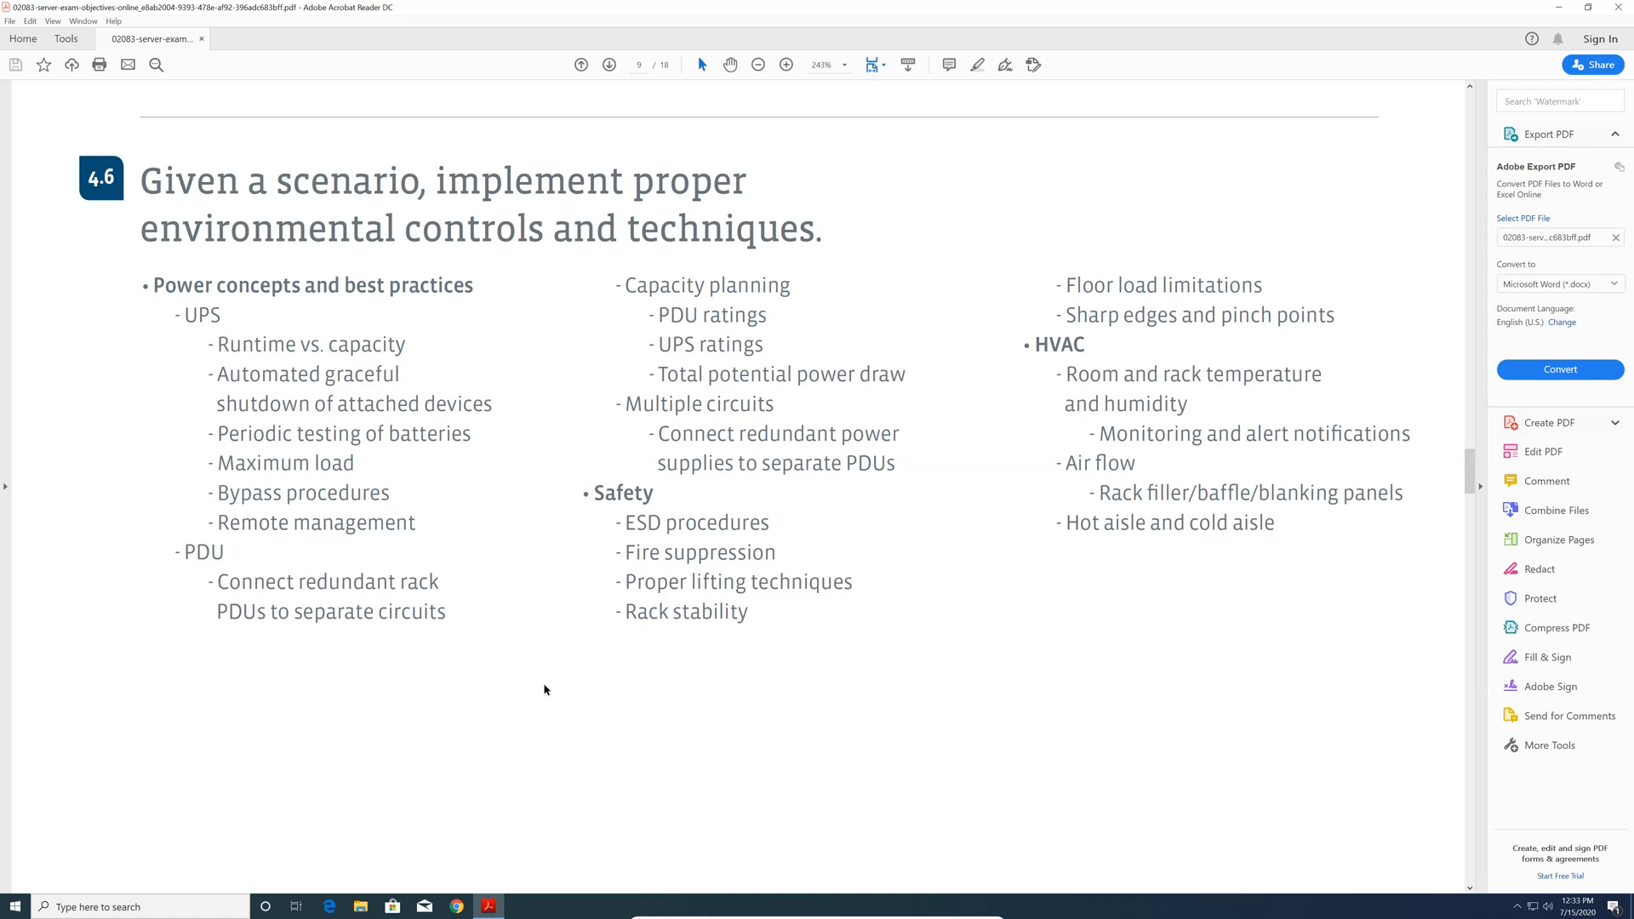
mouse_move(550, 625)
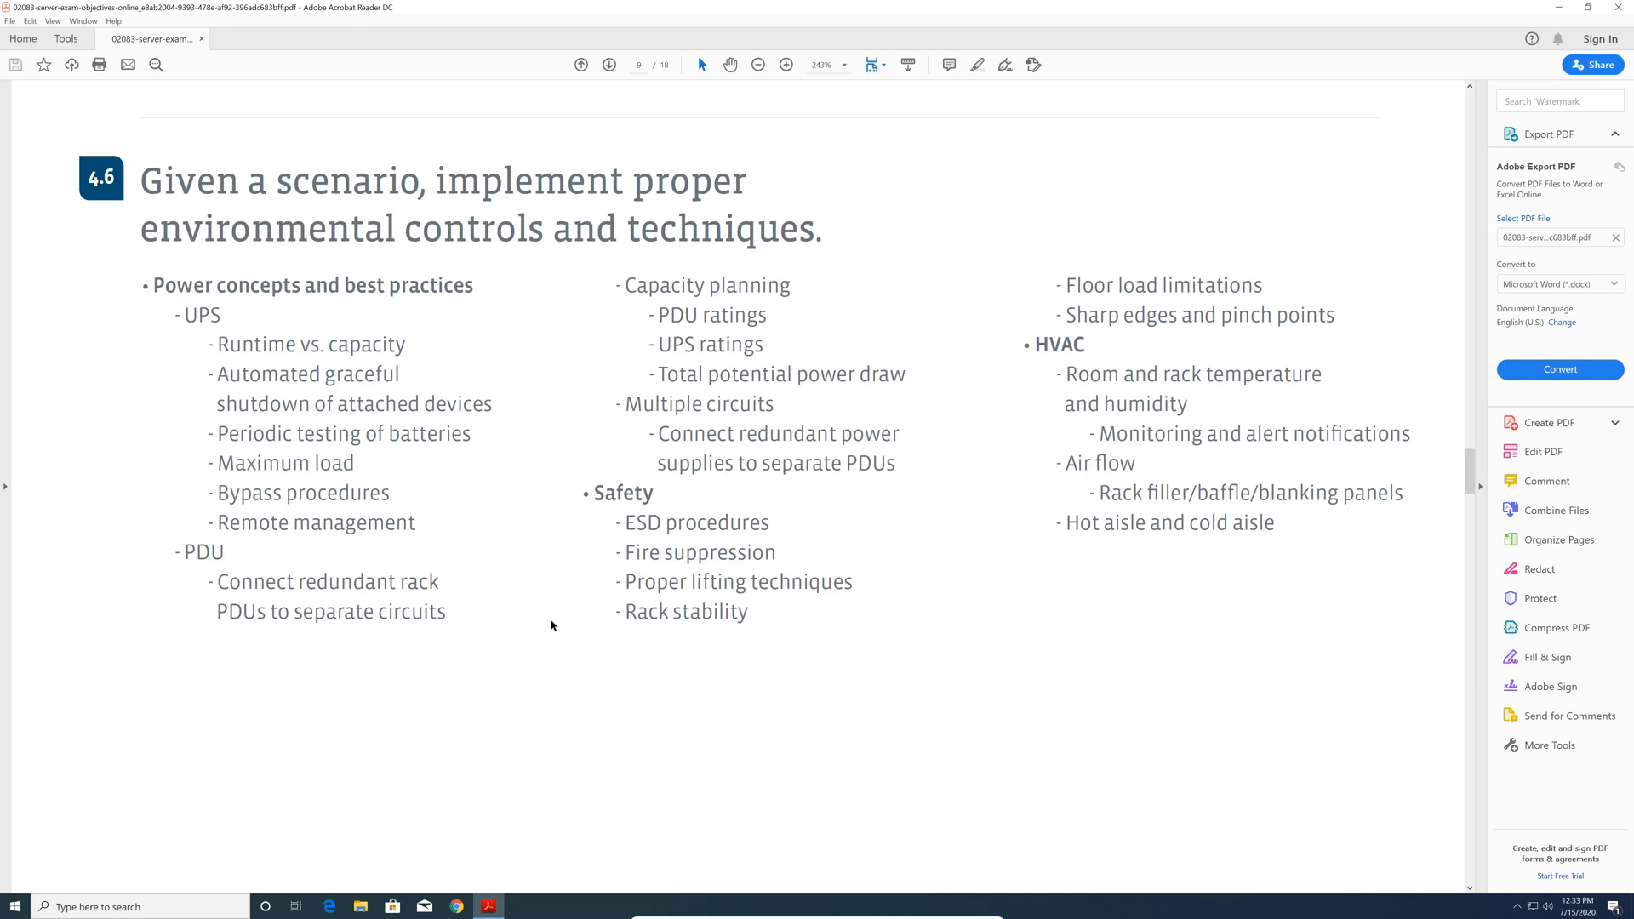
Step: Continue past 4.6 to page 10, where 5.1 IP addressing opens Networking
scroll("down", 3)
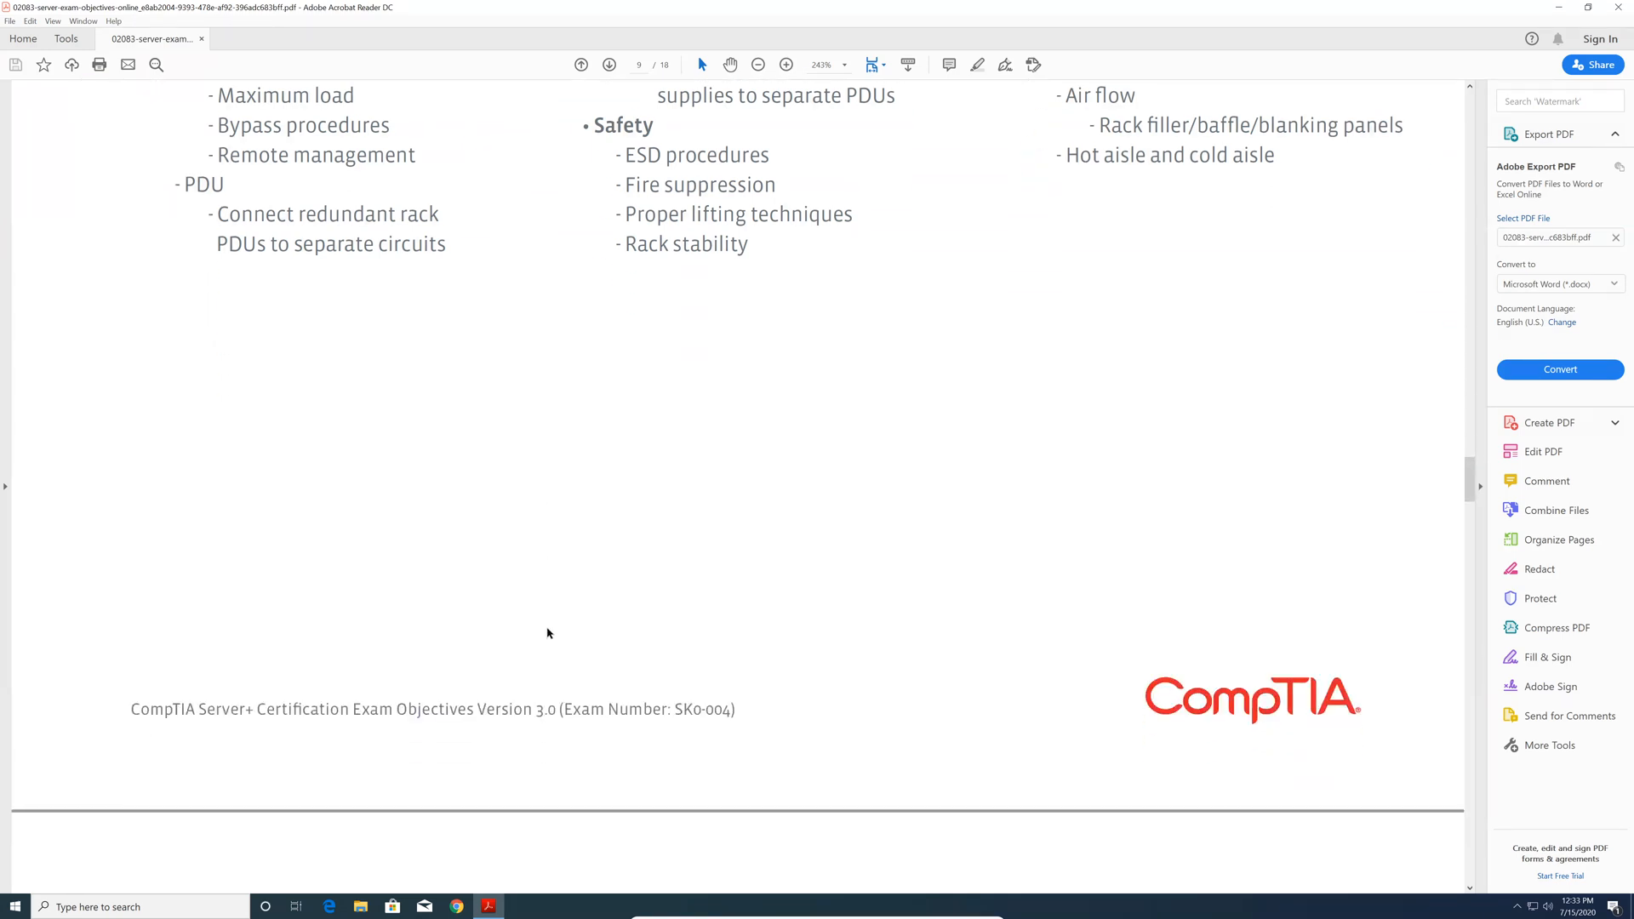
scroll("down", 3)
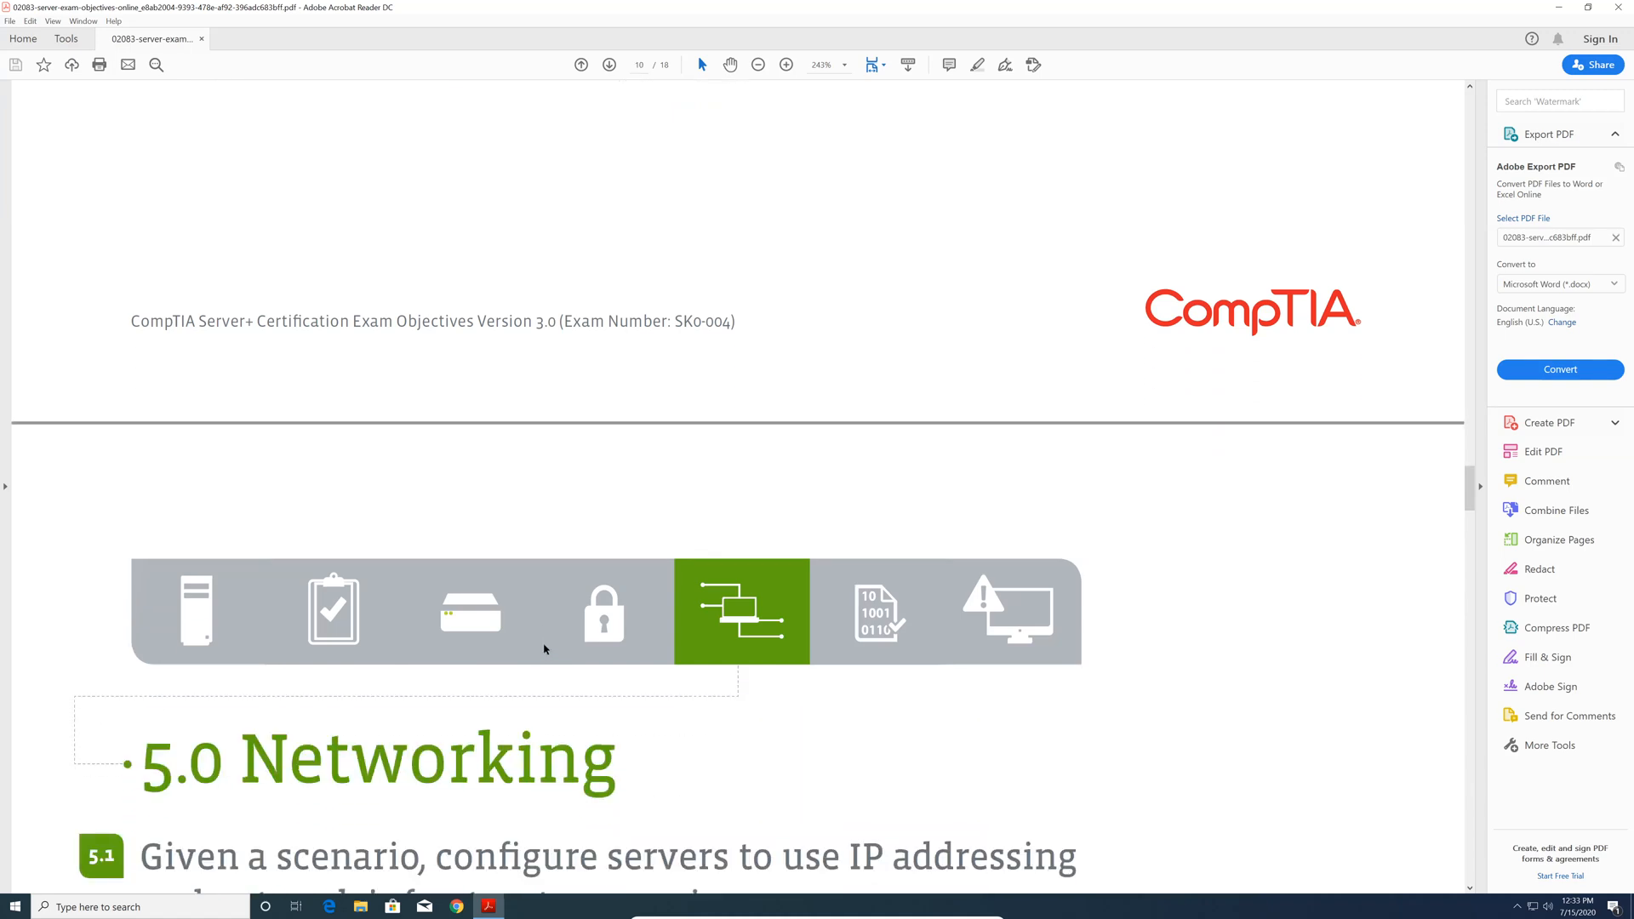
Step: Scroll through 5.1 IP addressing, 5.2 ports and 5.3 cabling to 6.0 Disaster Recovery on page 11
scroll("down", 3)
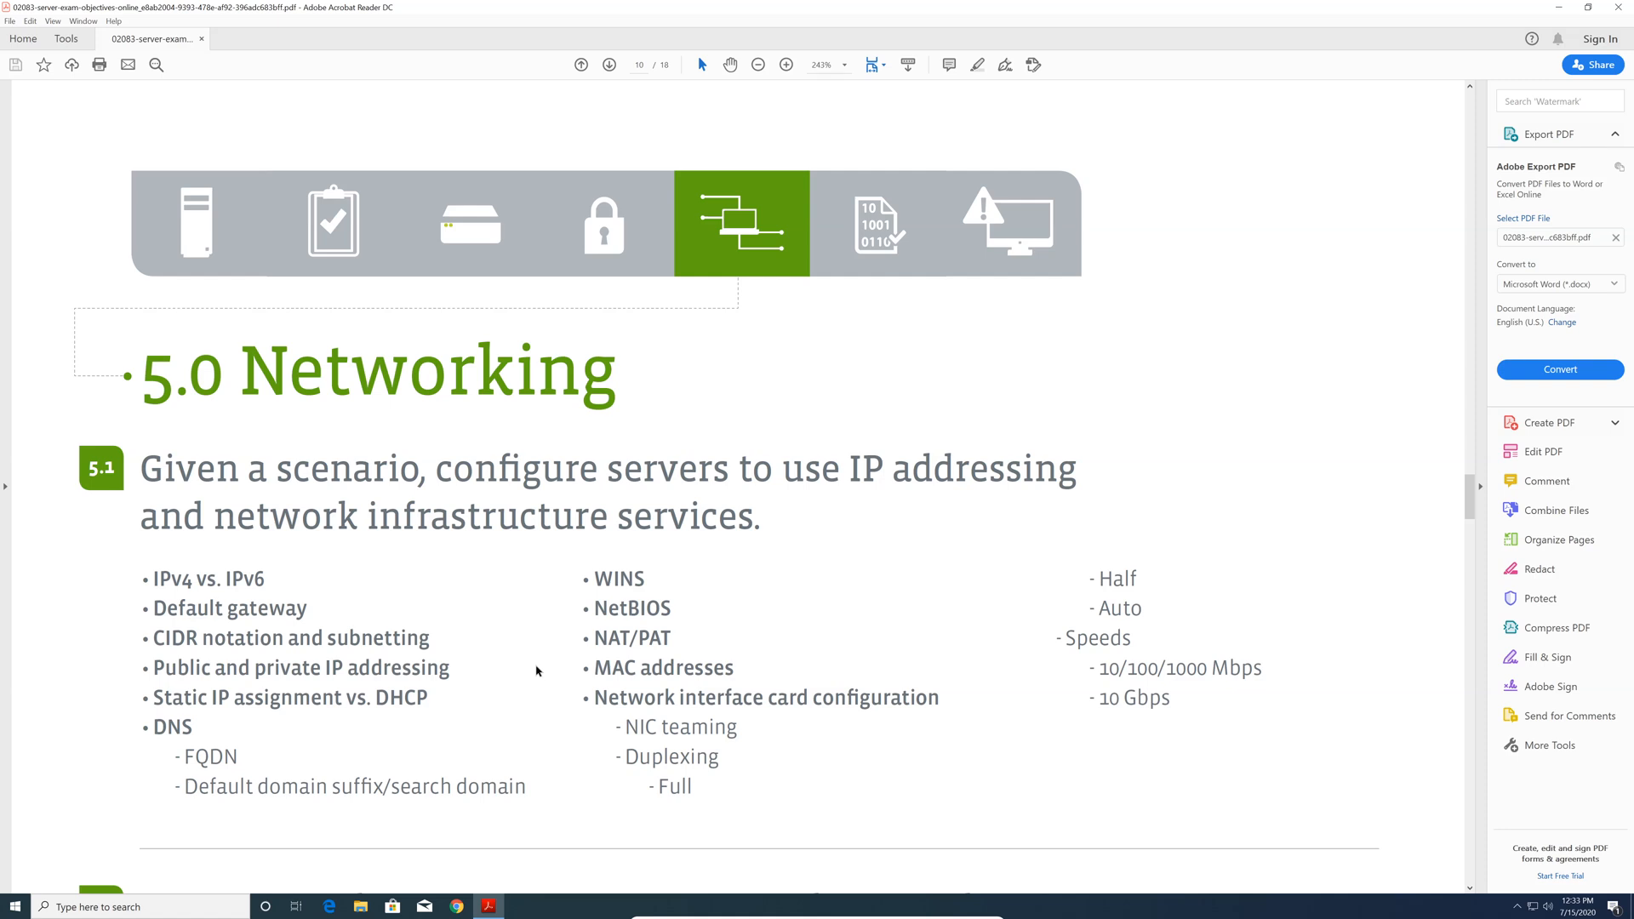
mouse_move(524, 693)
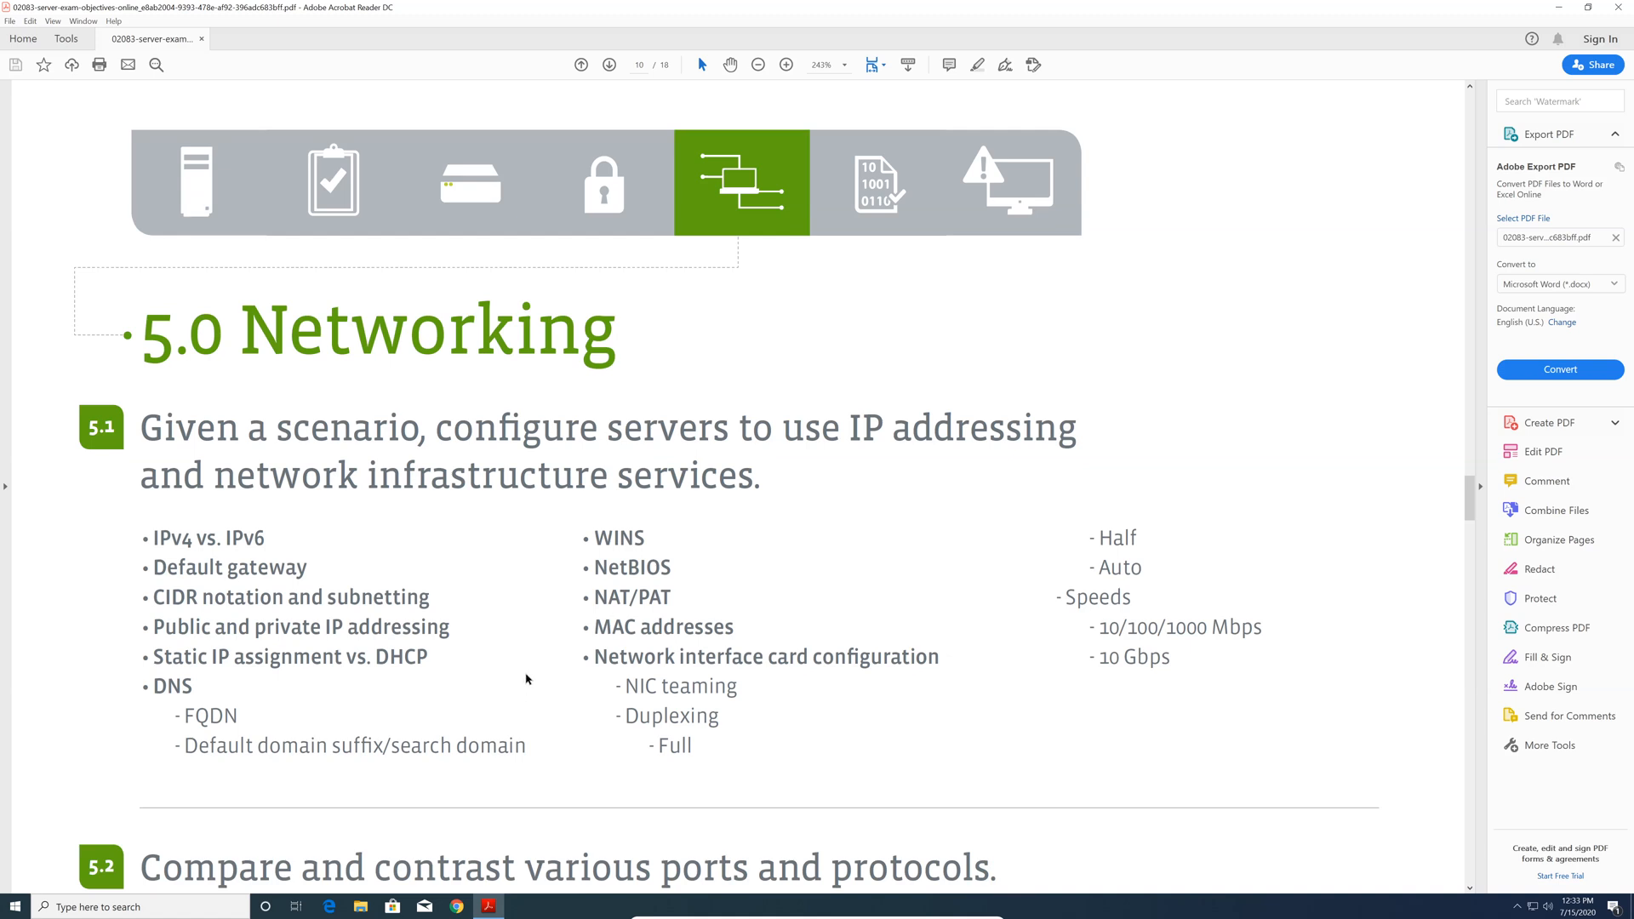
scroll("down", 3)
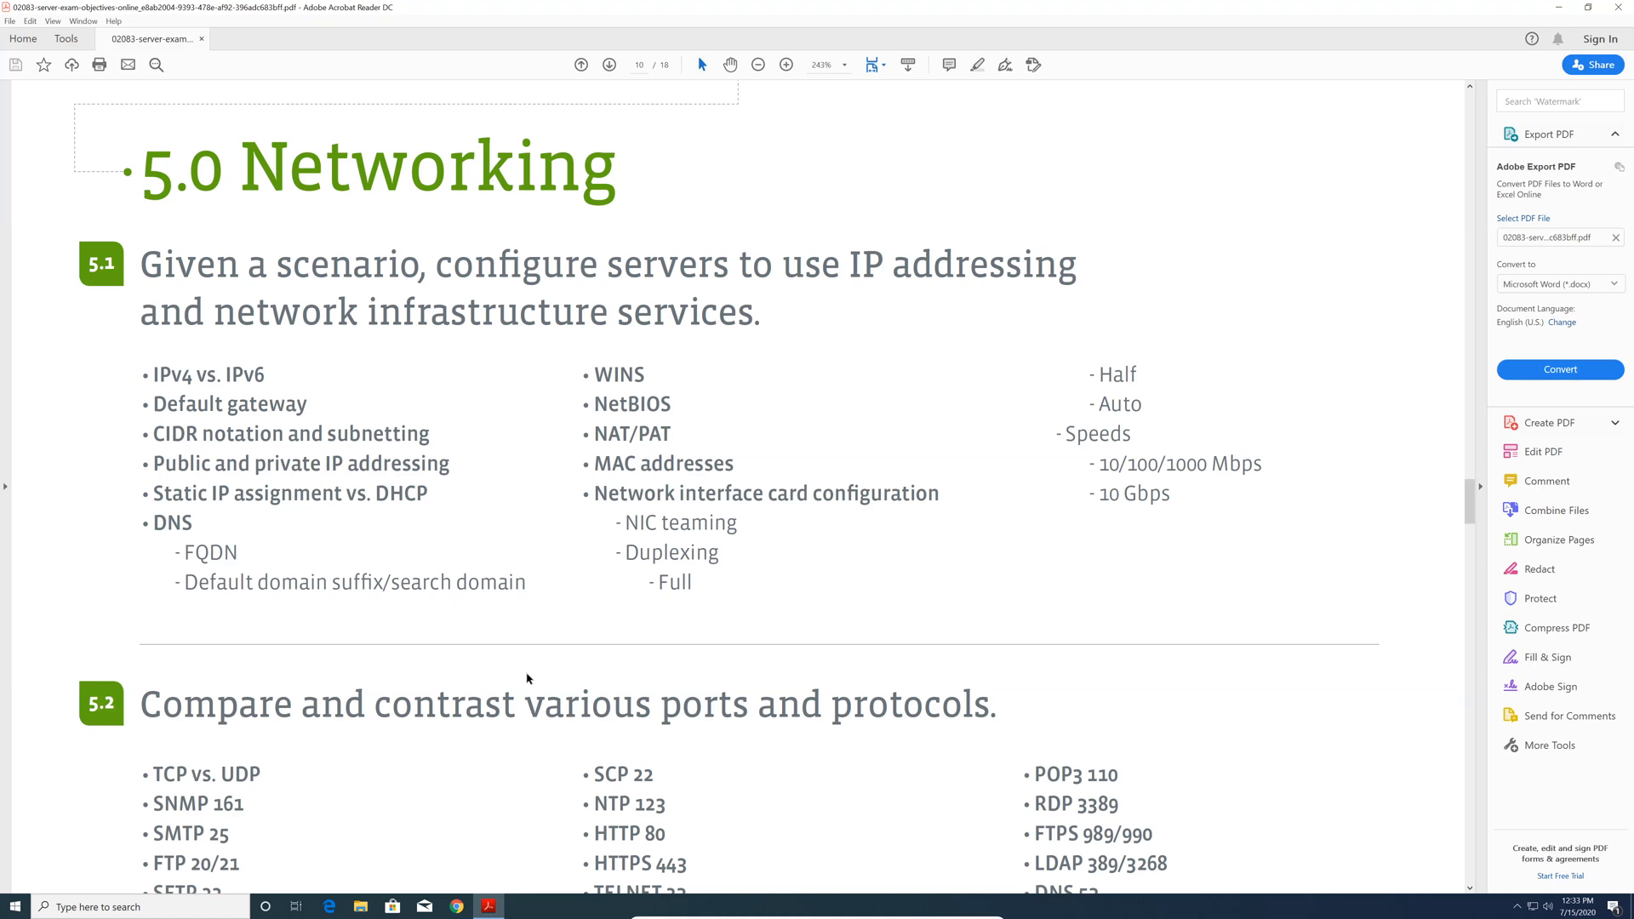
mouse_move(555, 630)
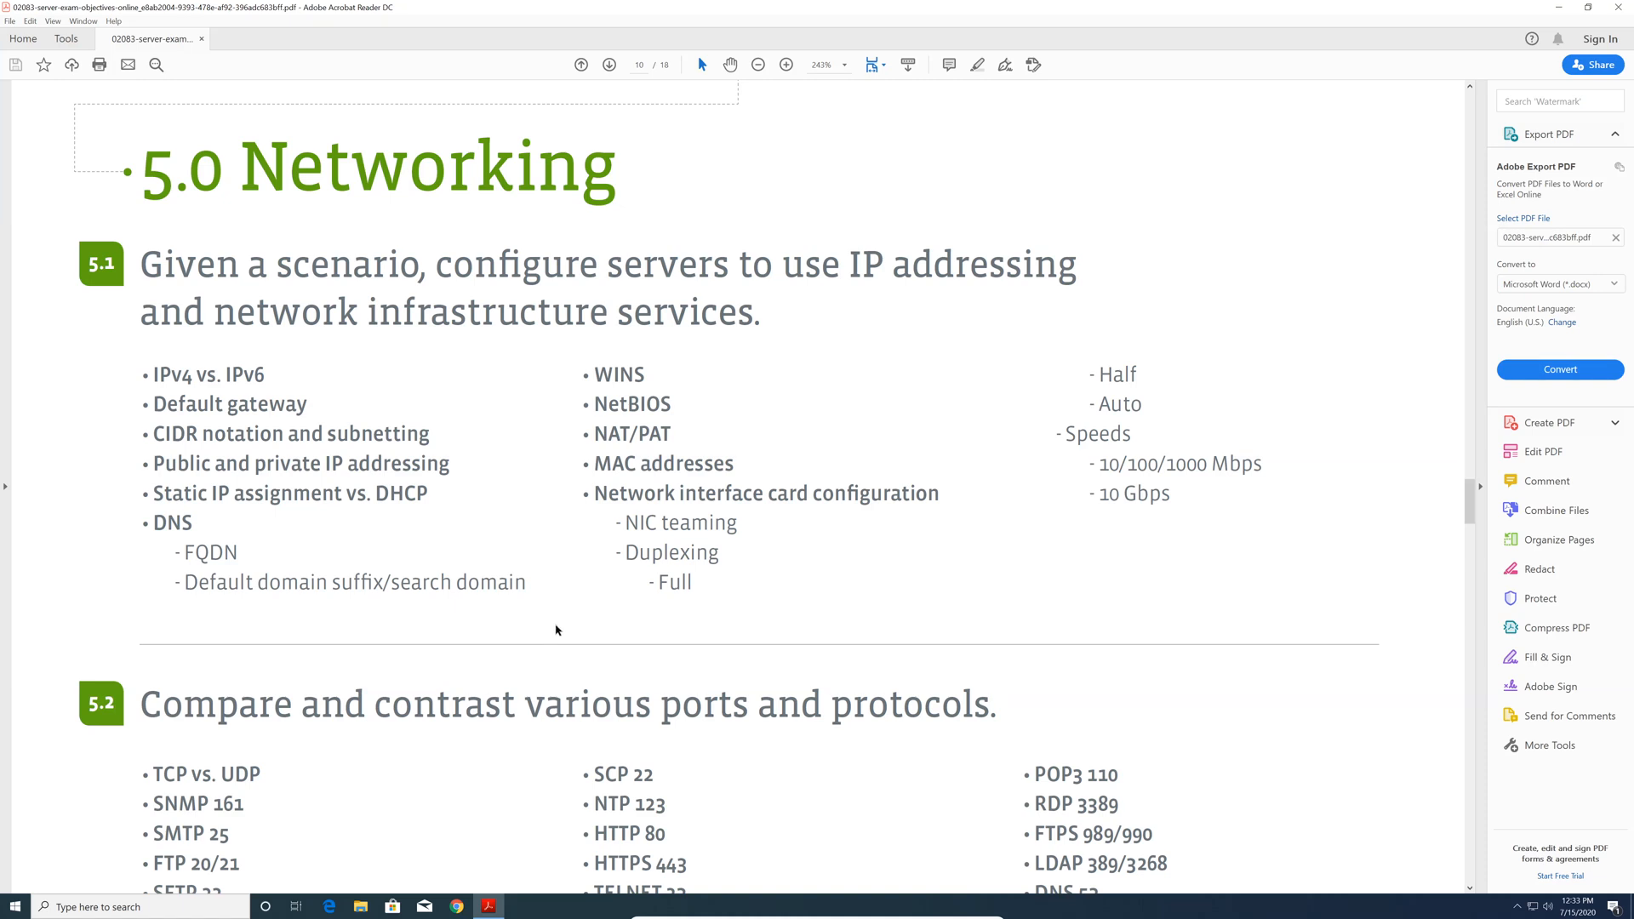
mouse_move(559, 598)
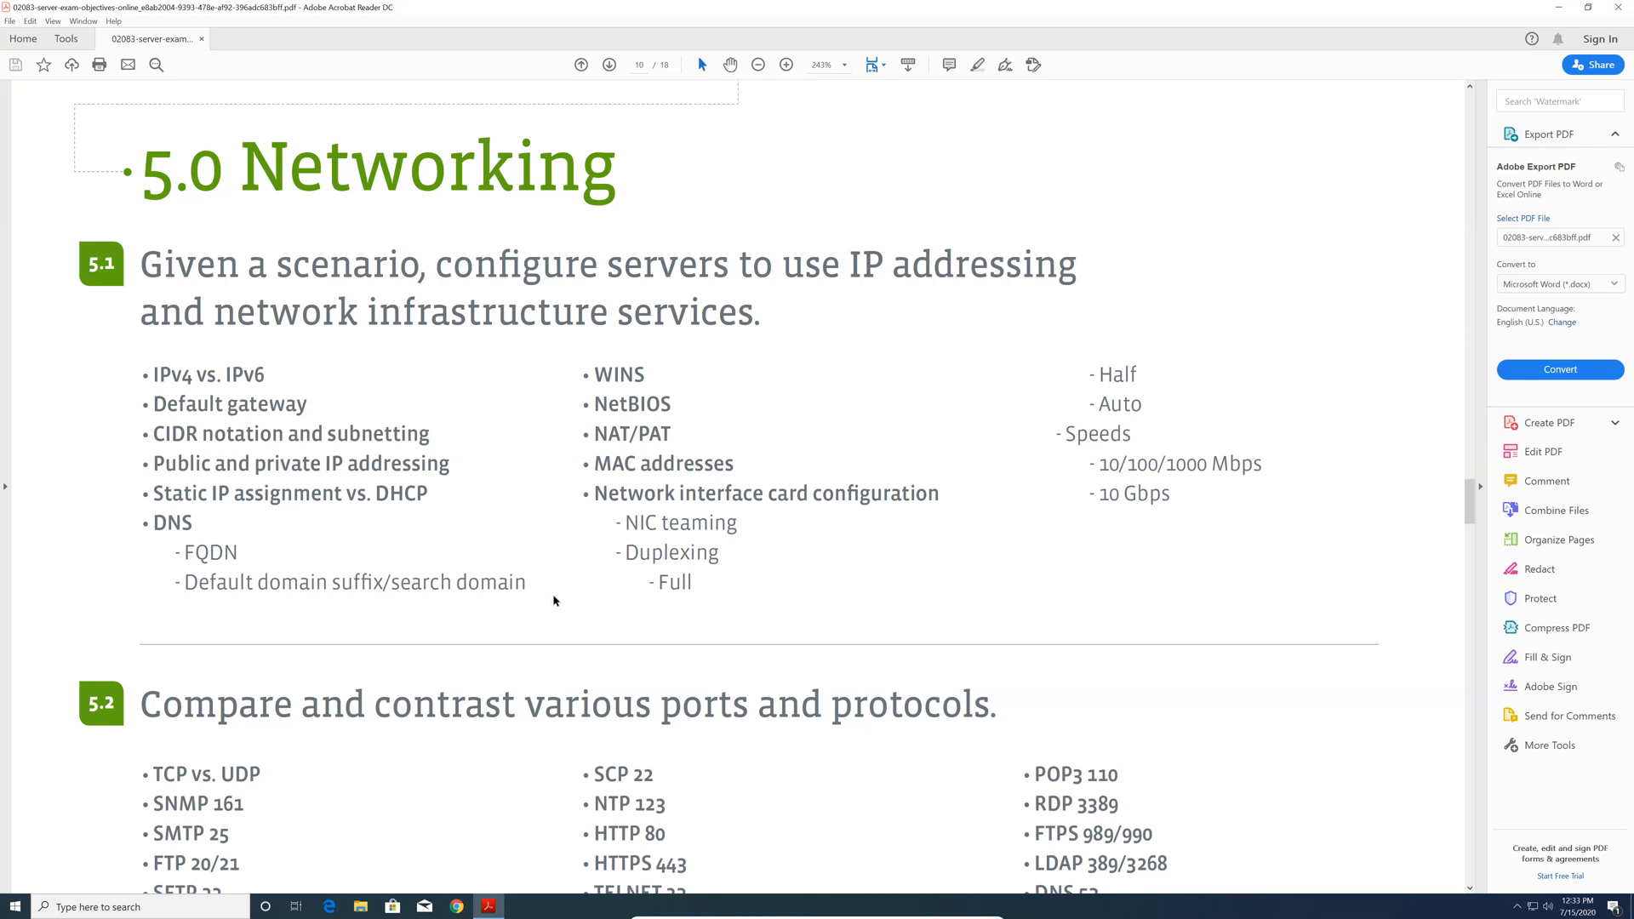
scroll("down", 3)
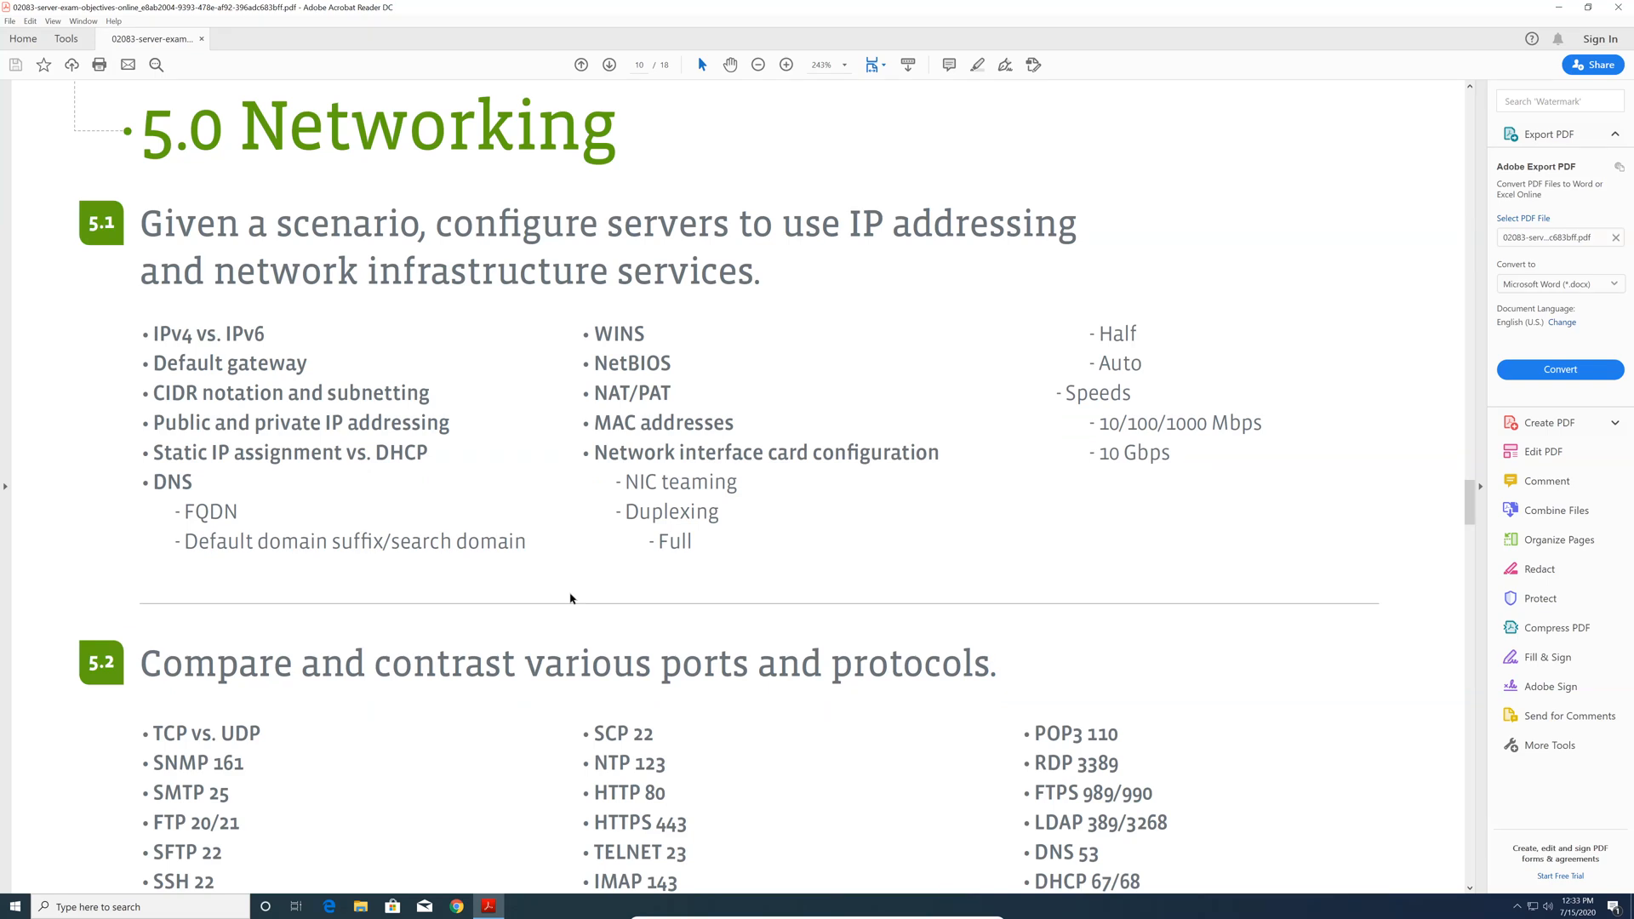
mouse_move(577, 591)
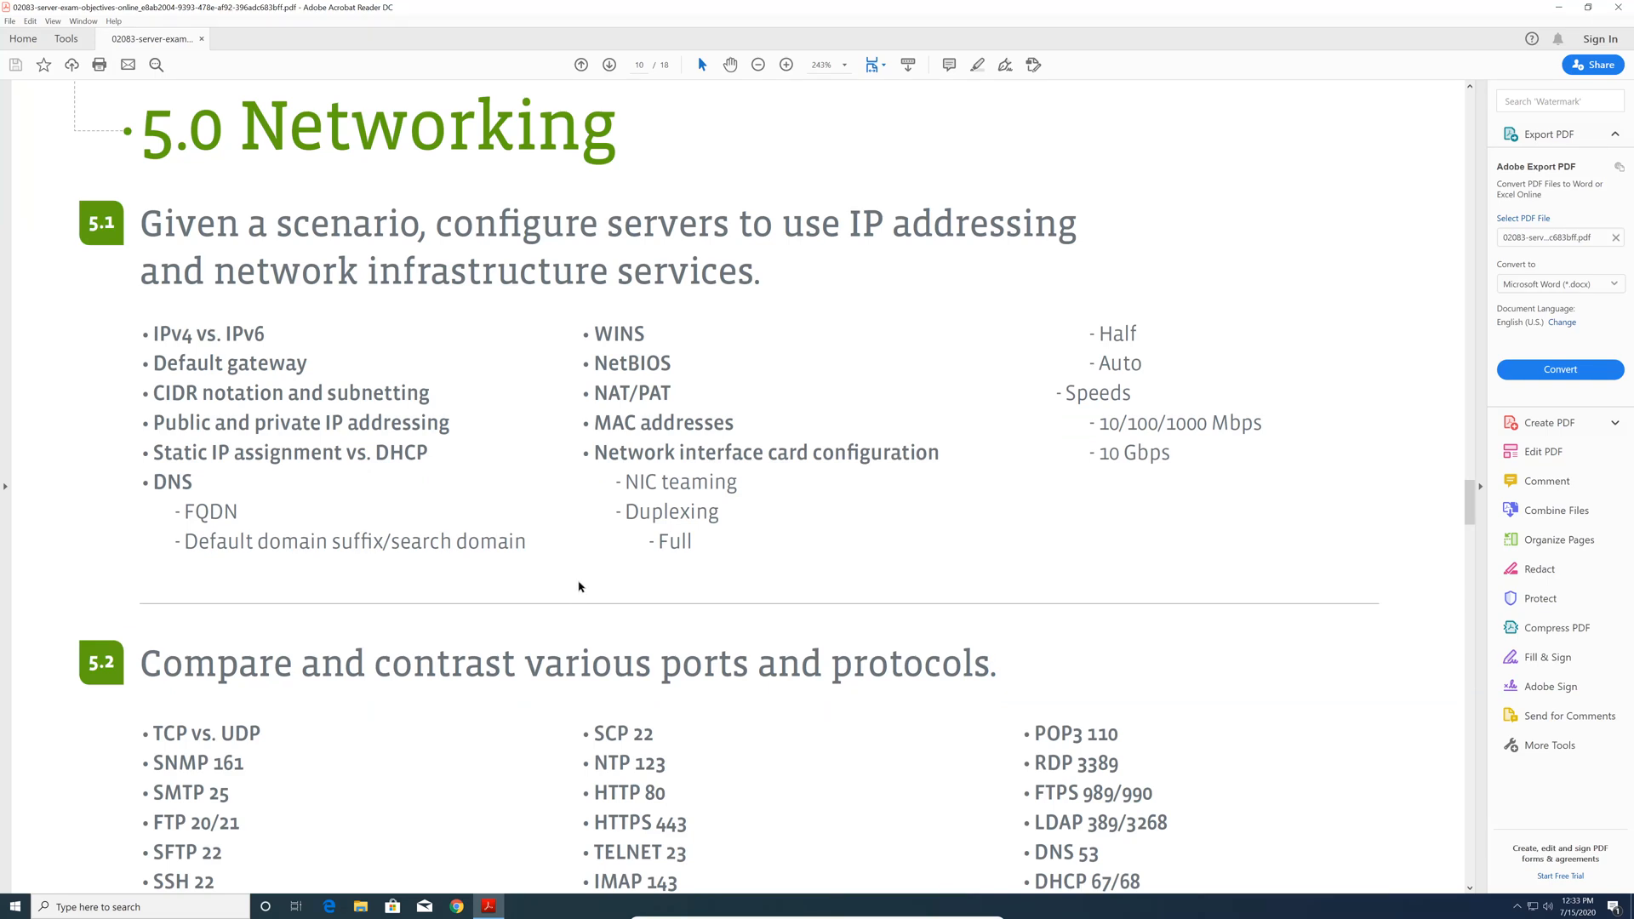
scroll("down", 3)
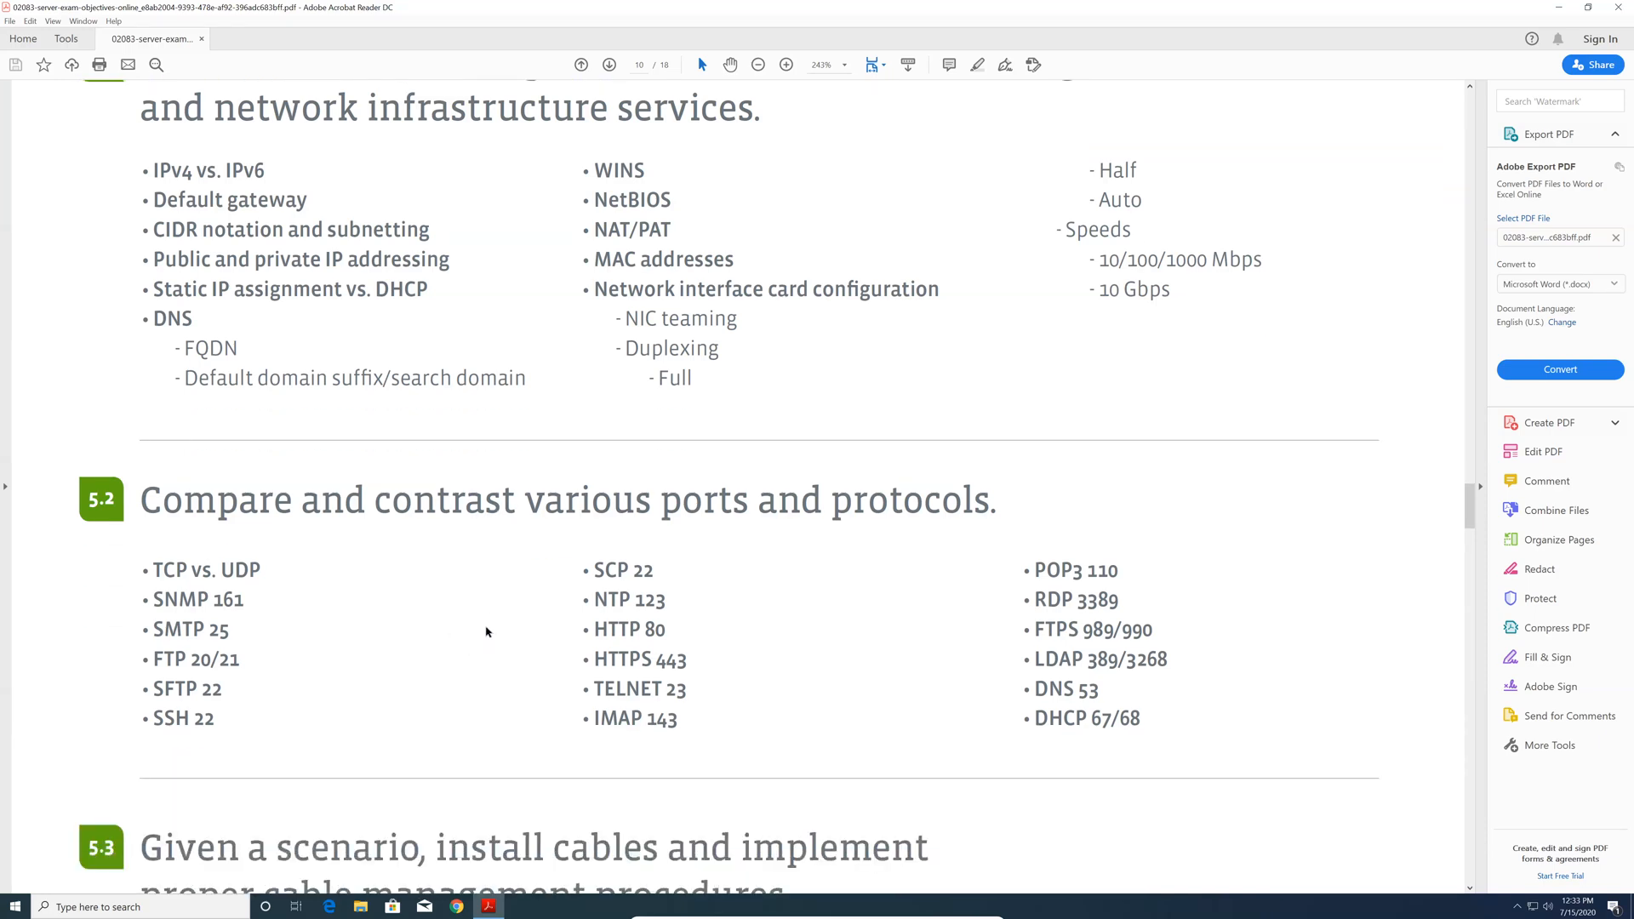
scroll("down", 3)
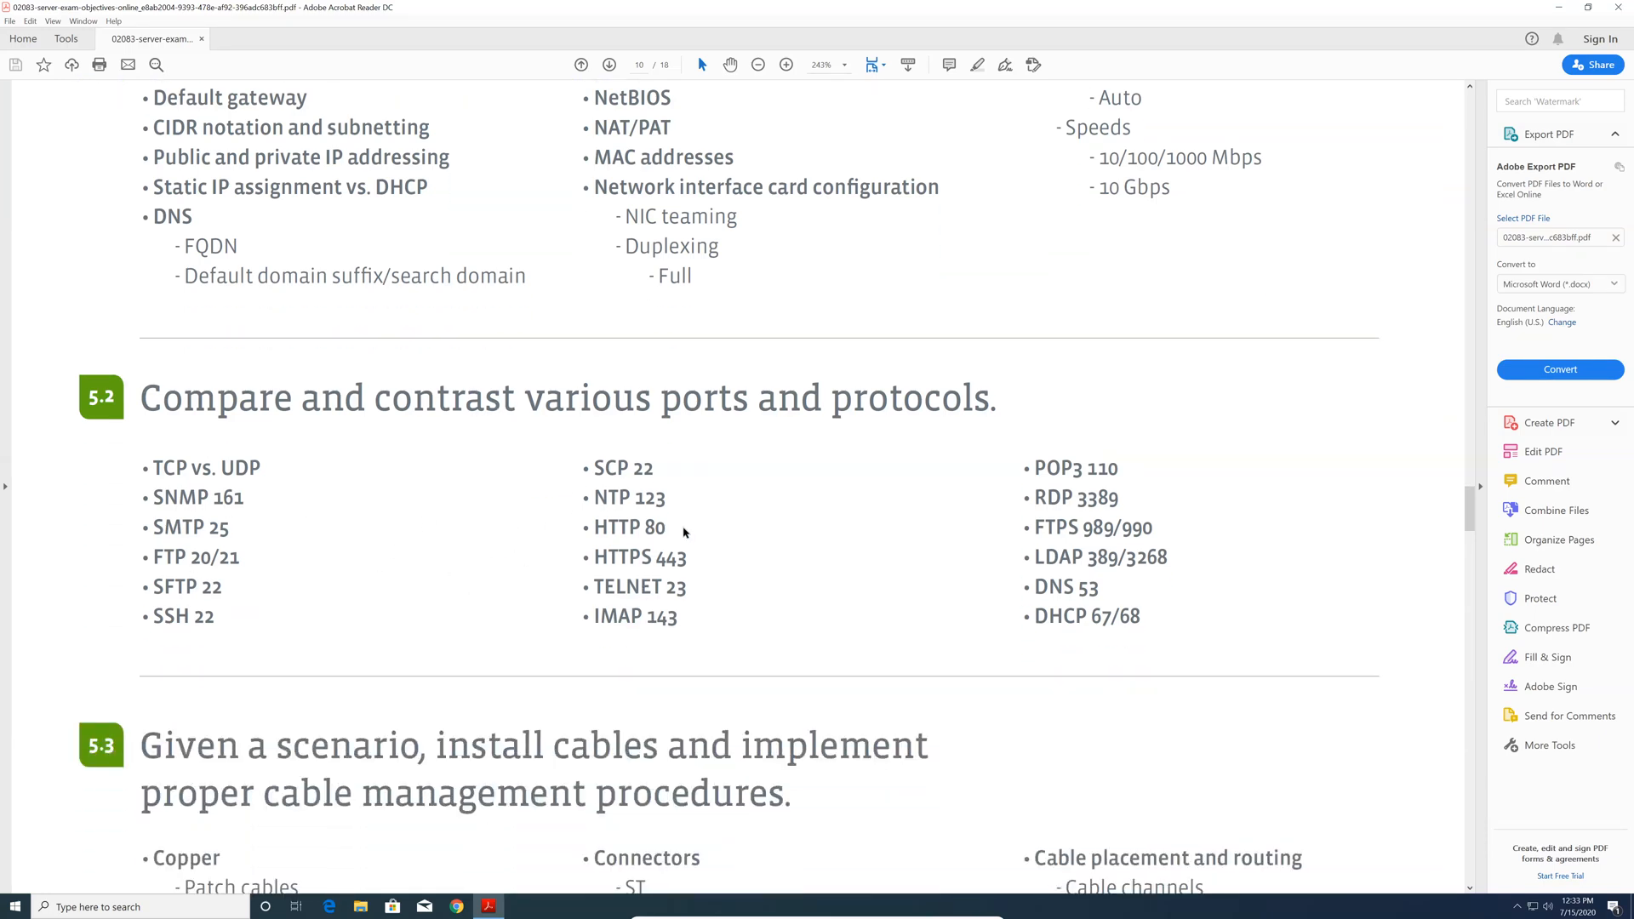
scroll("down", 3)
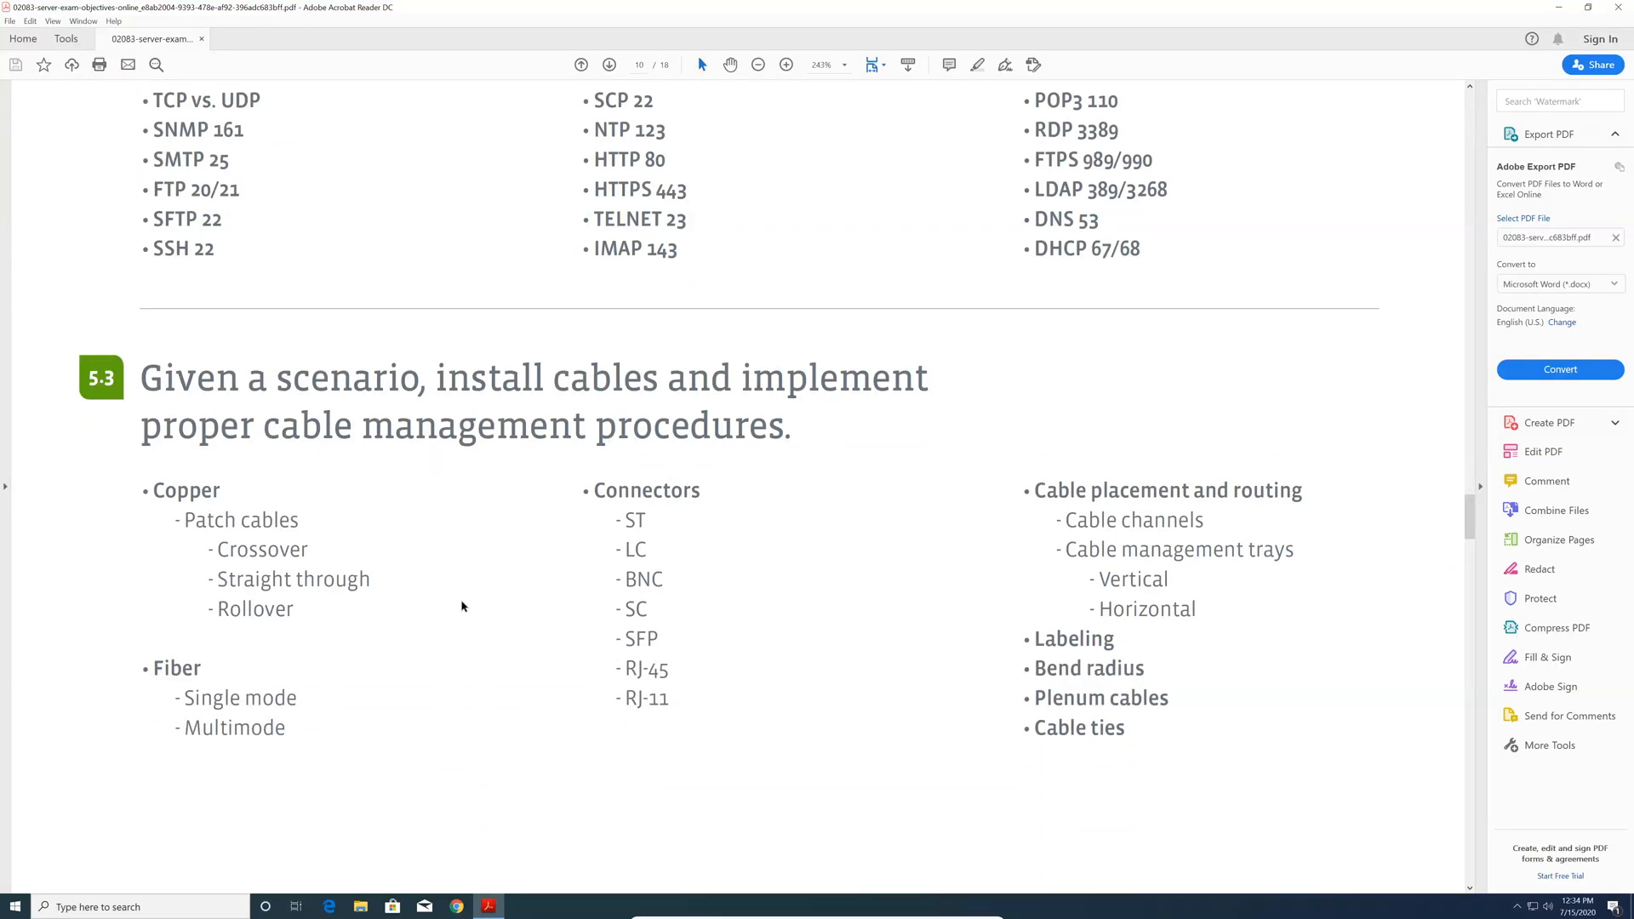
scroll("down", 3)
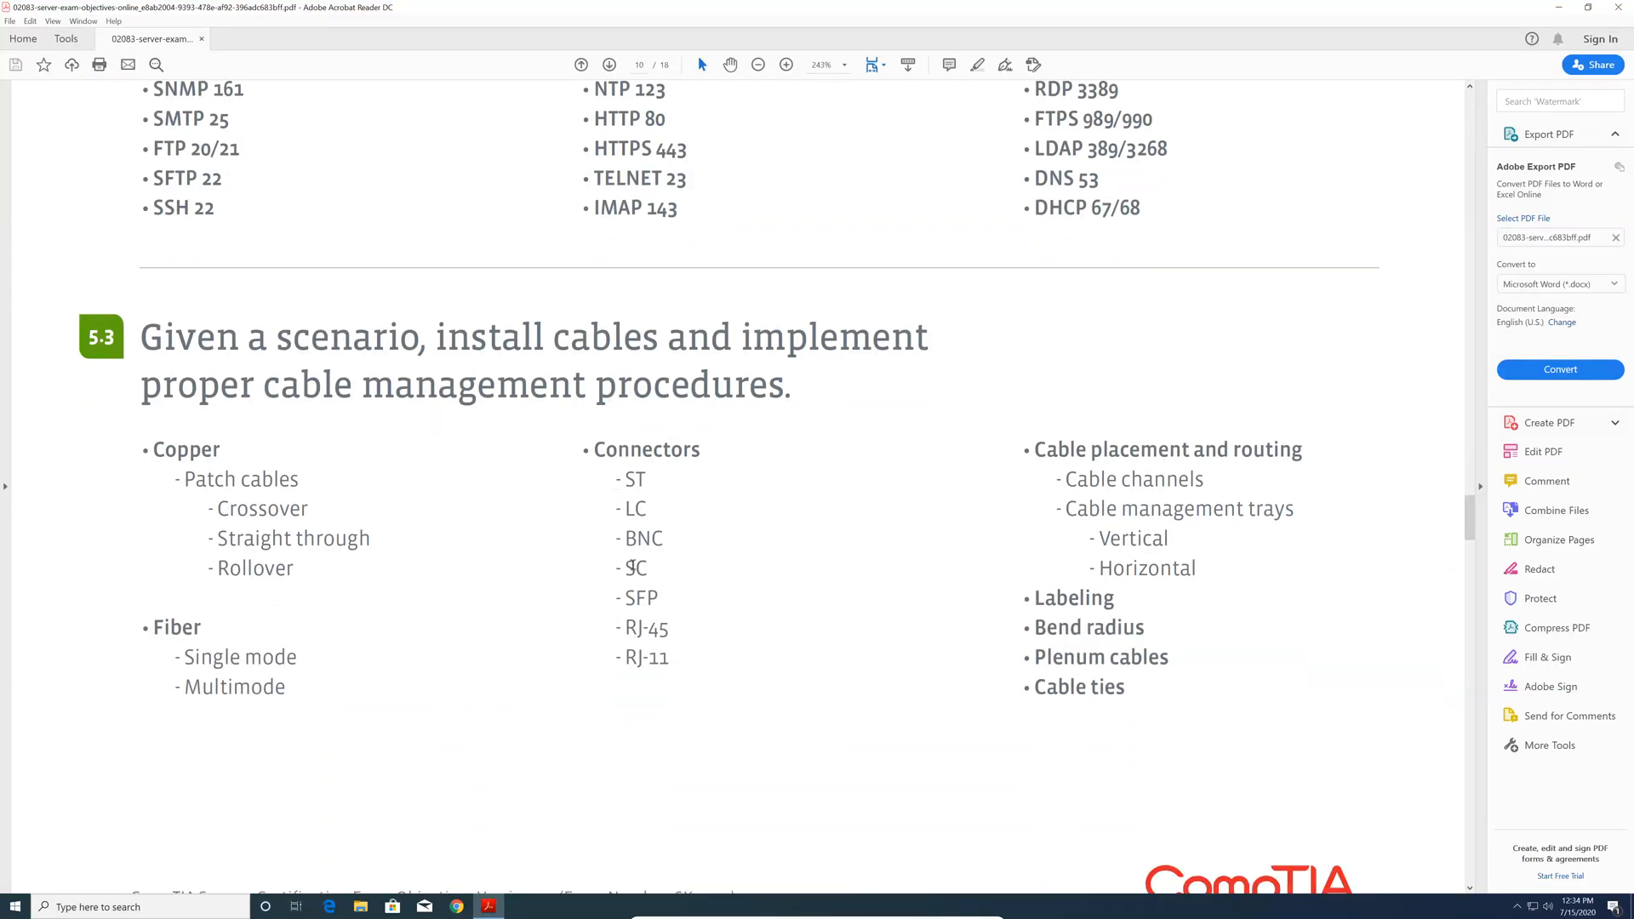
scroll("down", 3)
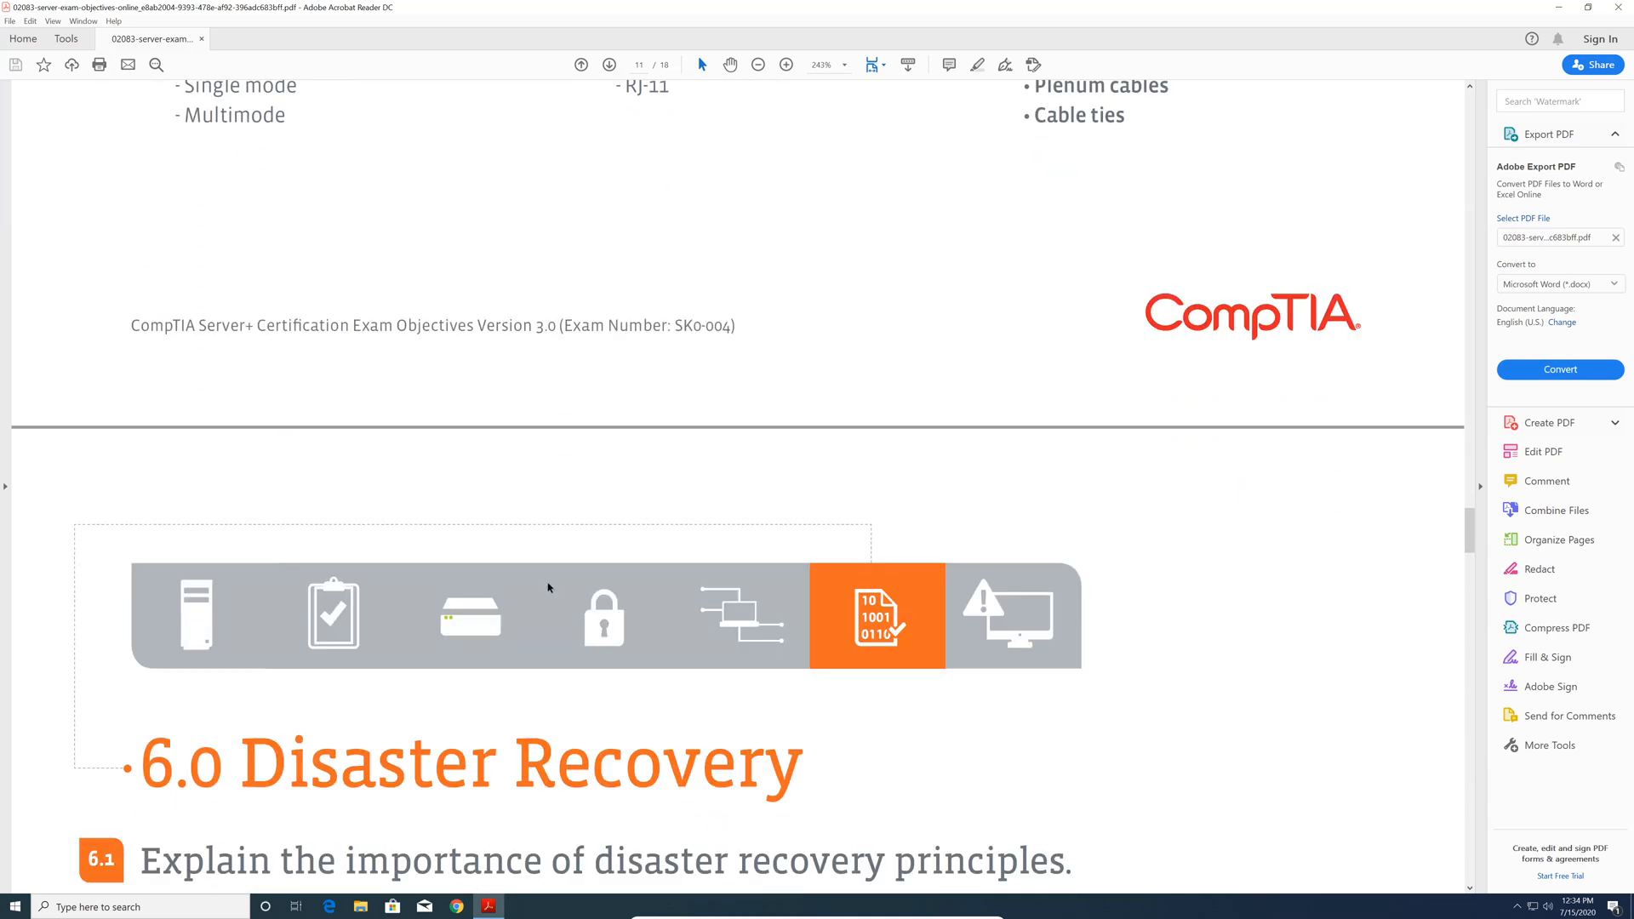
Step: Scroll through 6.1 recovery principles and 6.2 backup techniques to 7.0 Troubleshooting on page 12
scroll("down", 3)
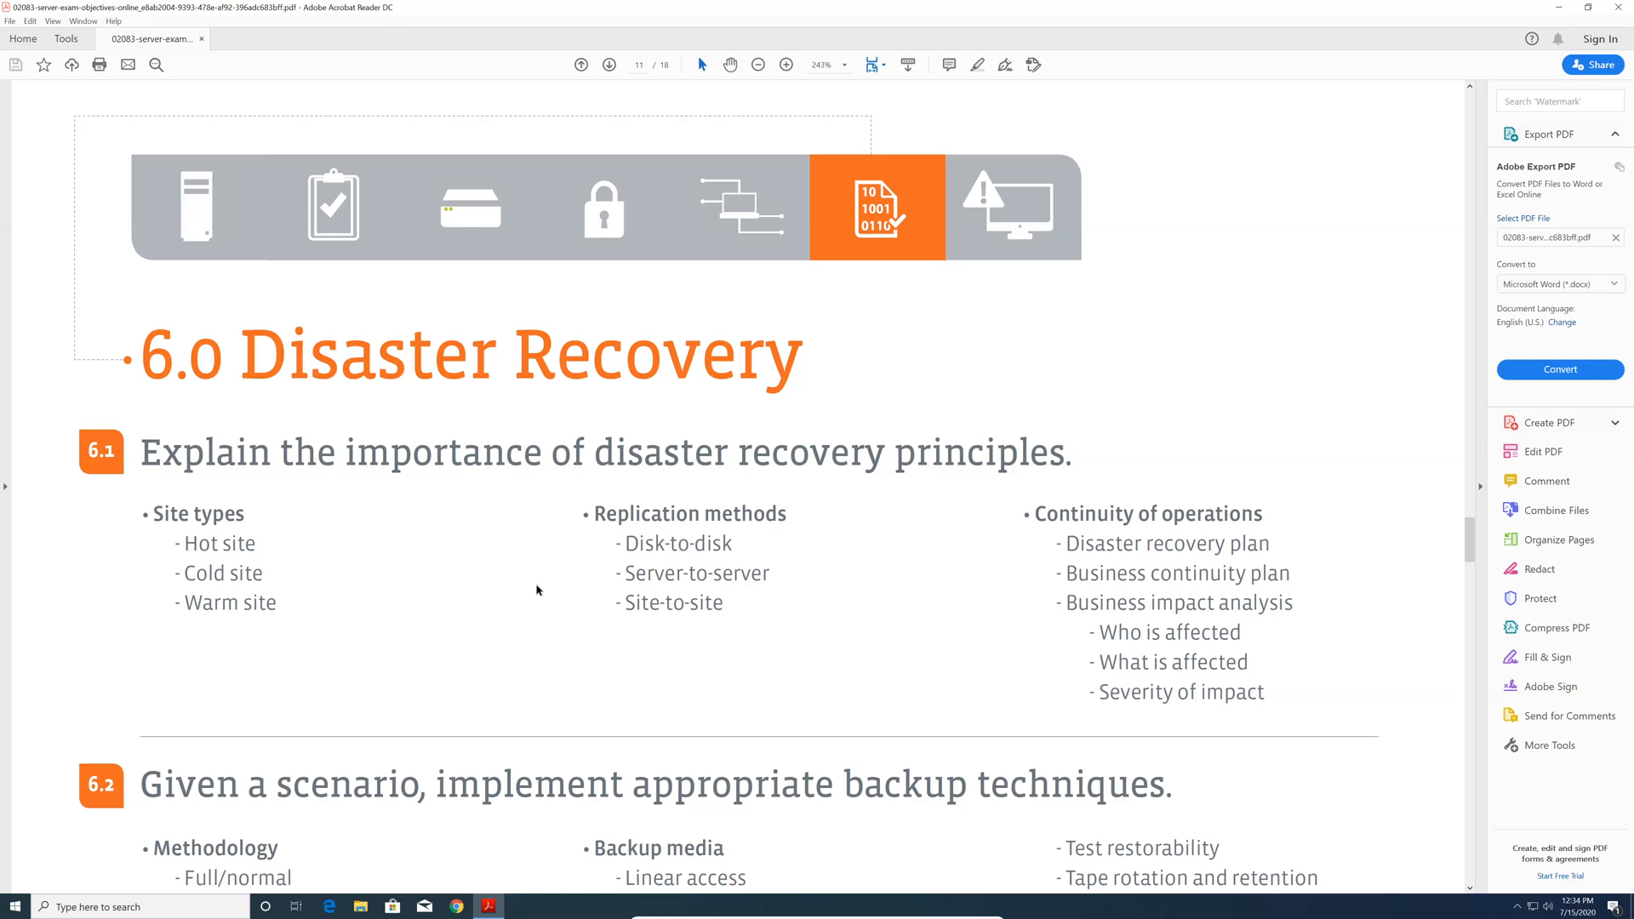
mouse_move(406, 594)
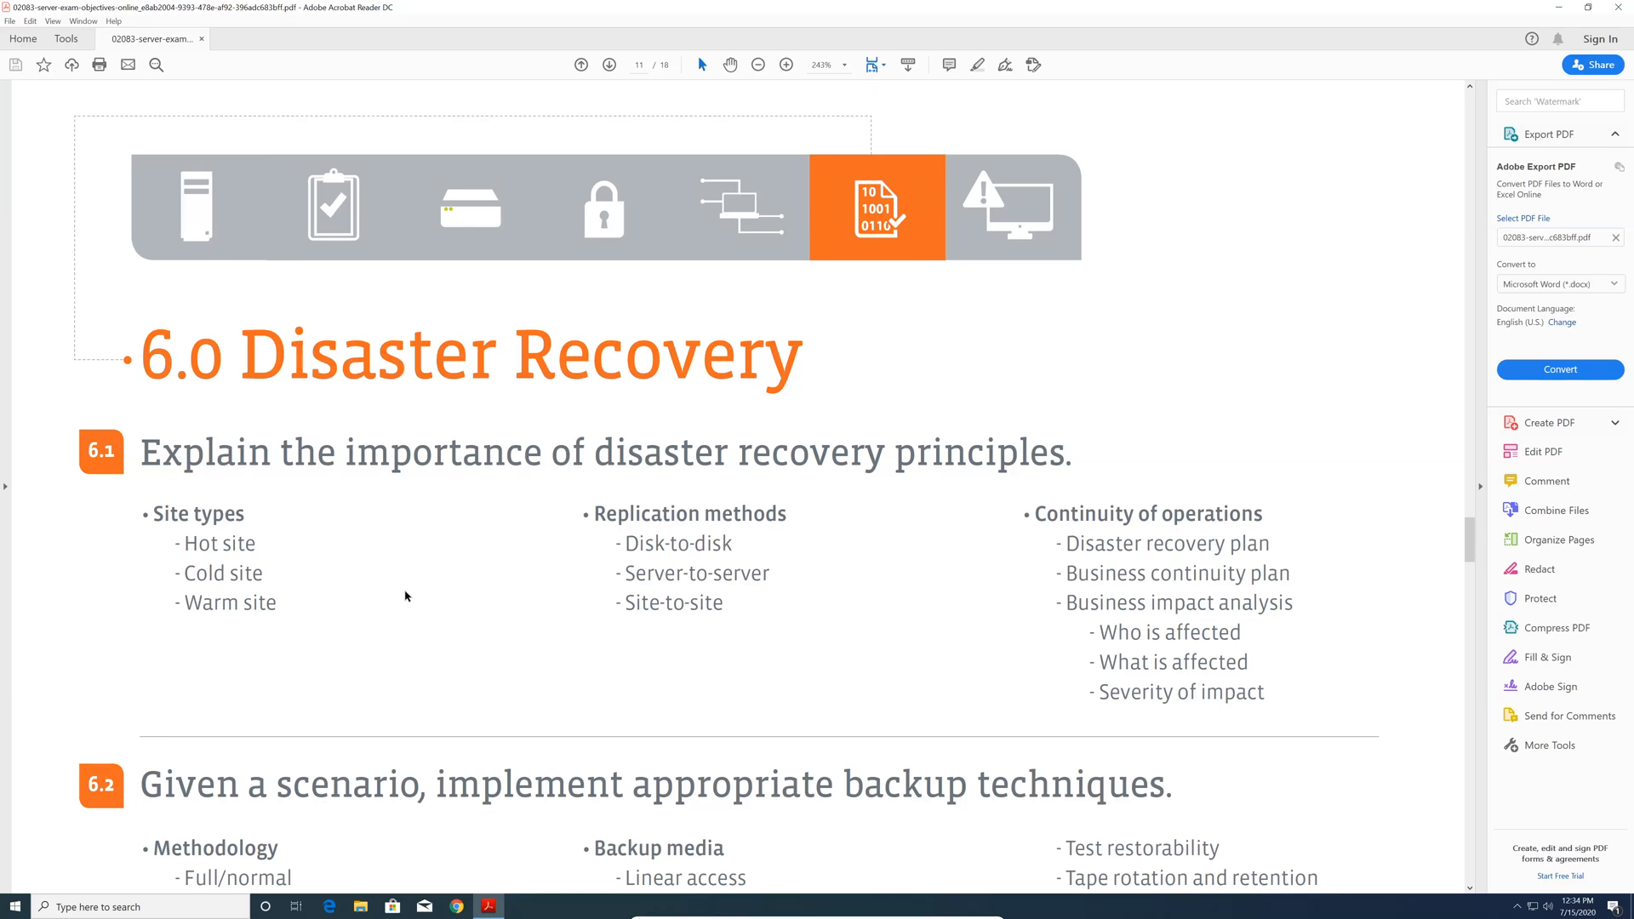
mouse_move(216, 576)
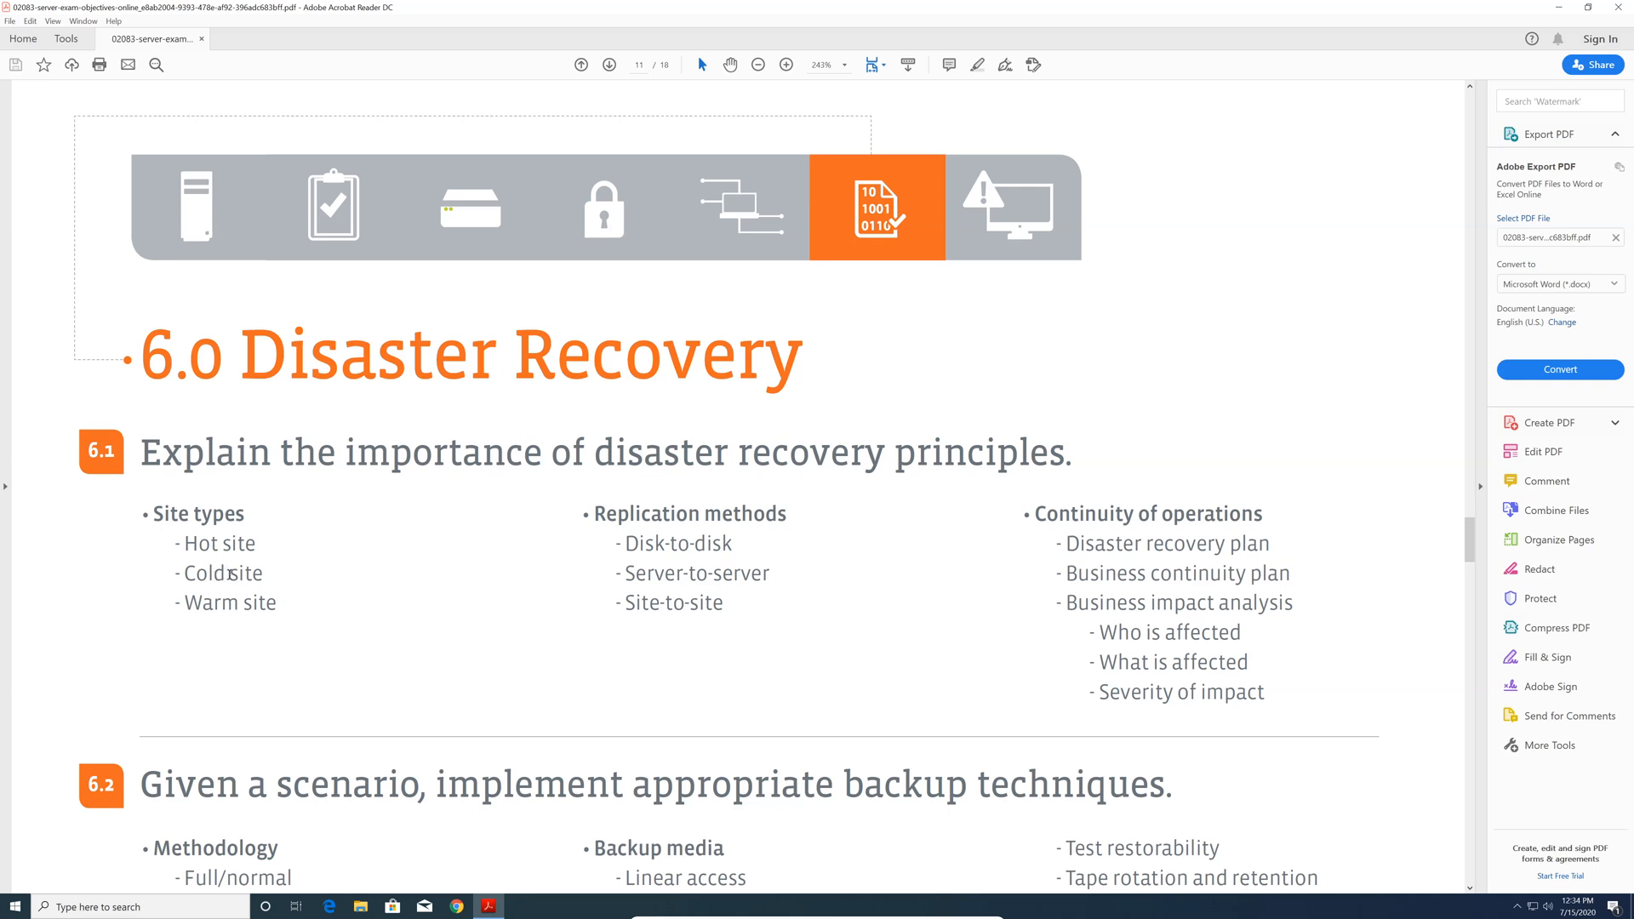
mouse_move(370, 590)
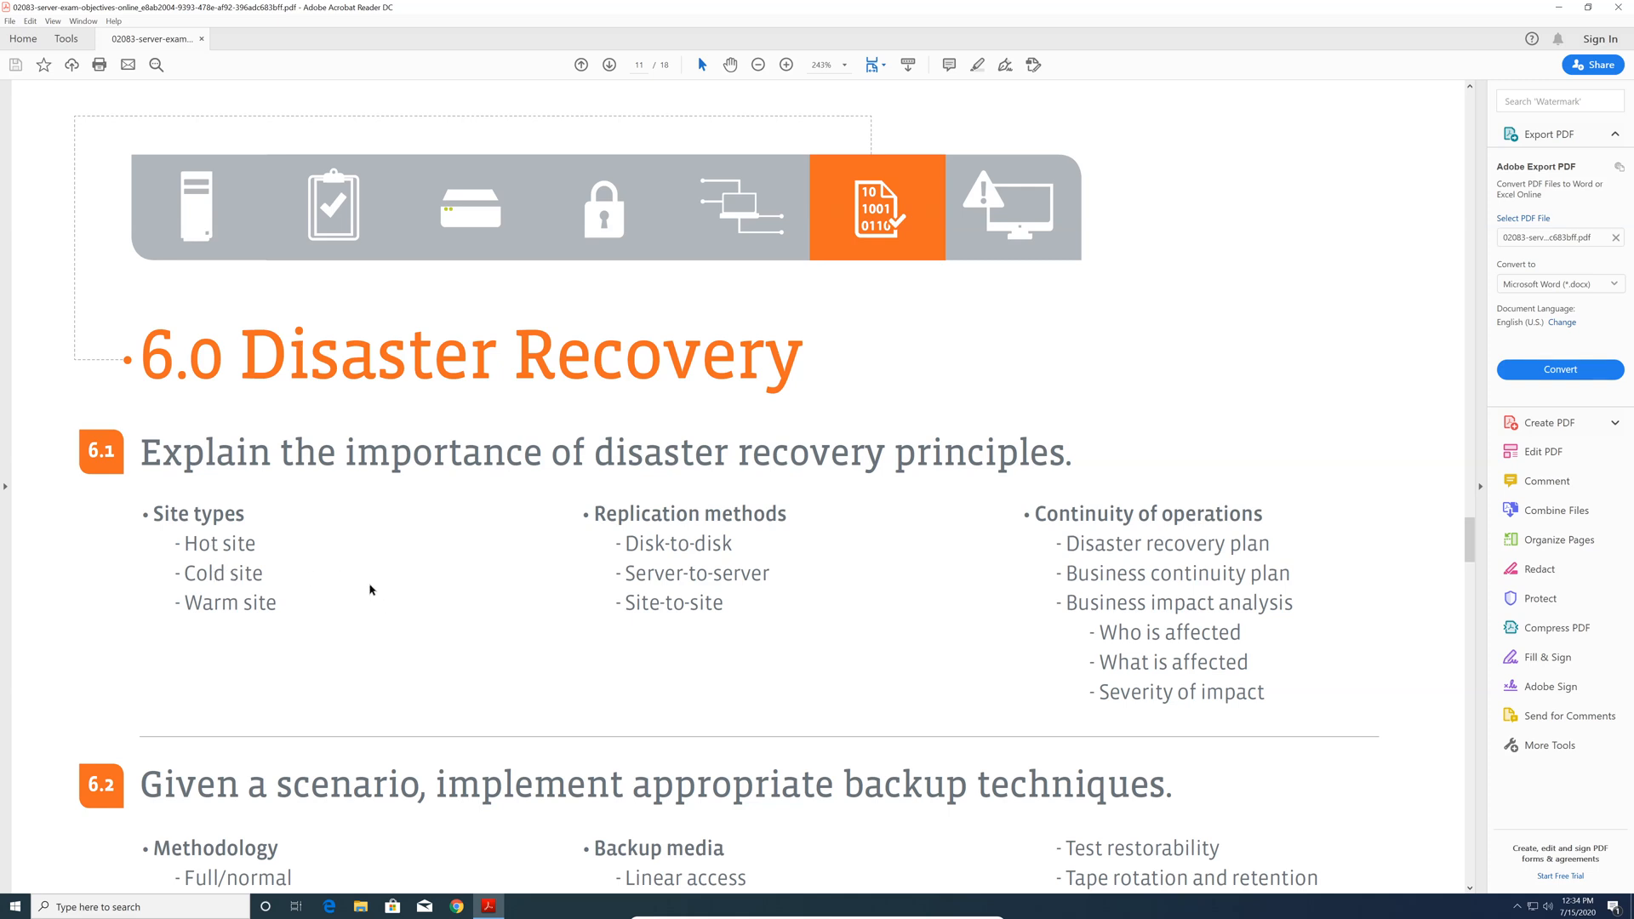
mouse_move(456, 563)
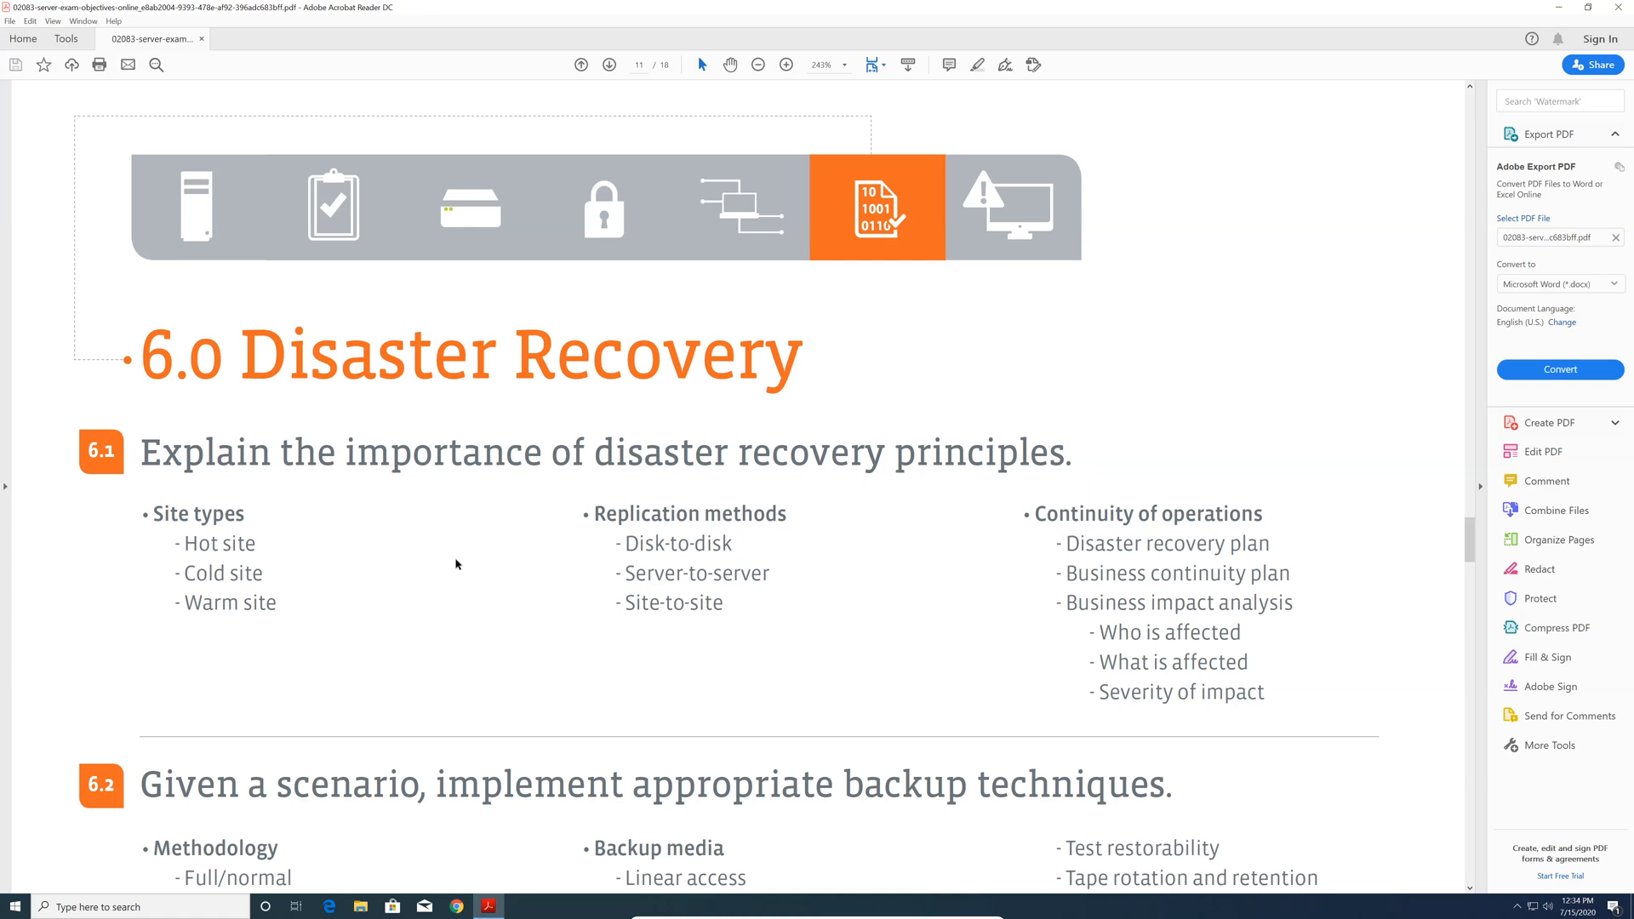
mouse_move(474, 589)
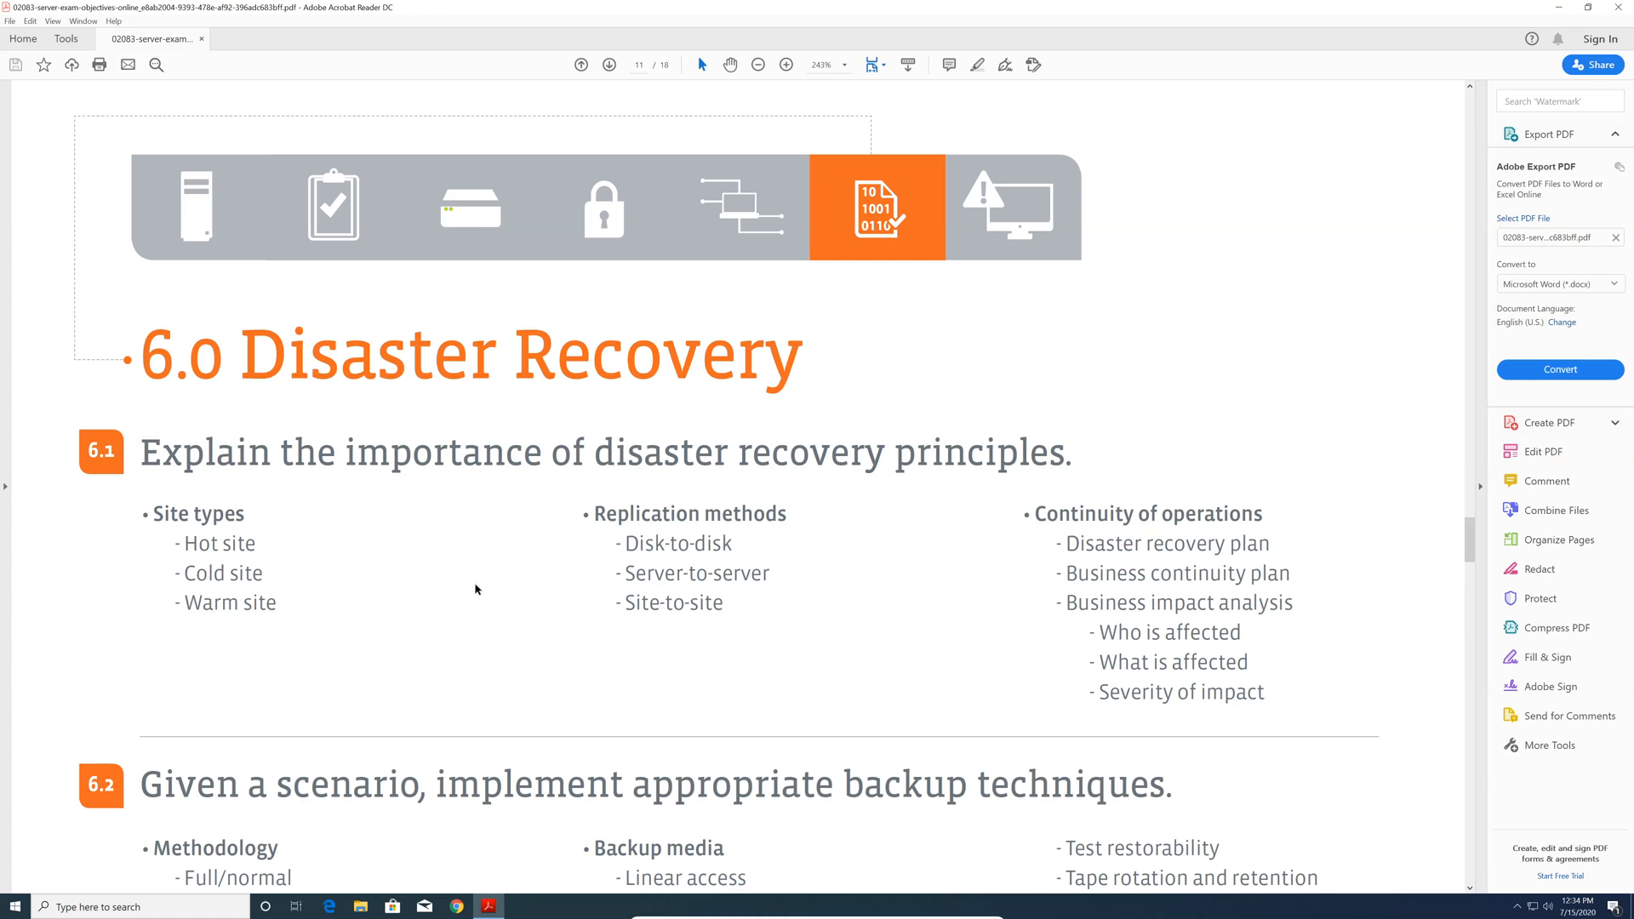
mouse_move(472, 579)
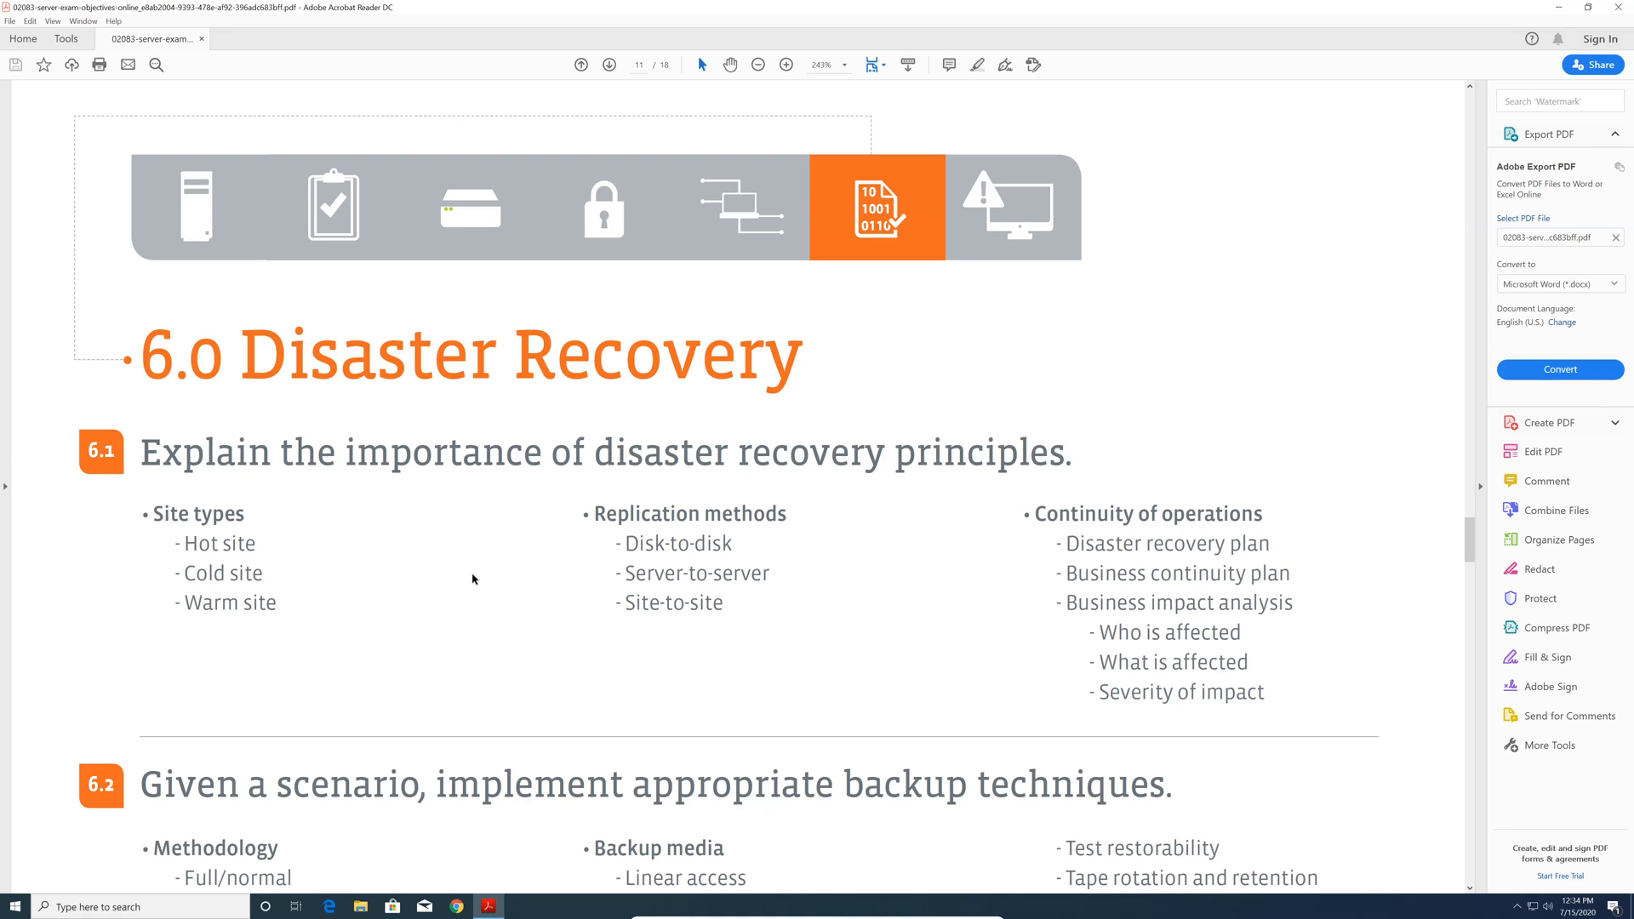
mouse_move(692, 582)
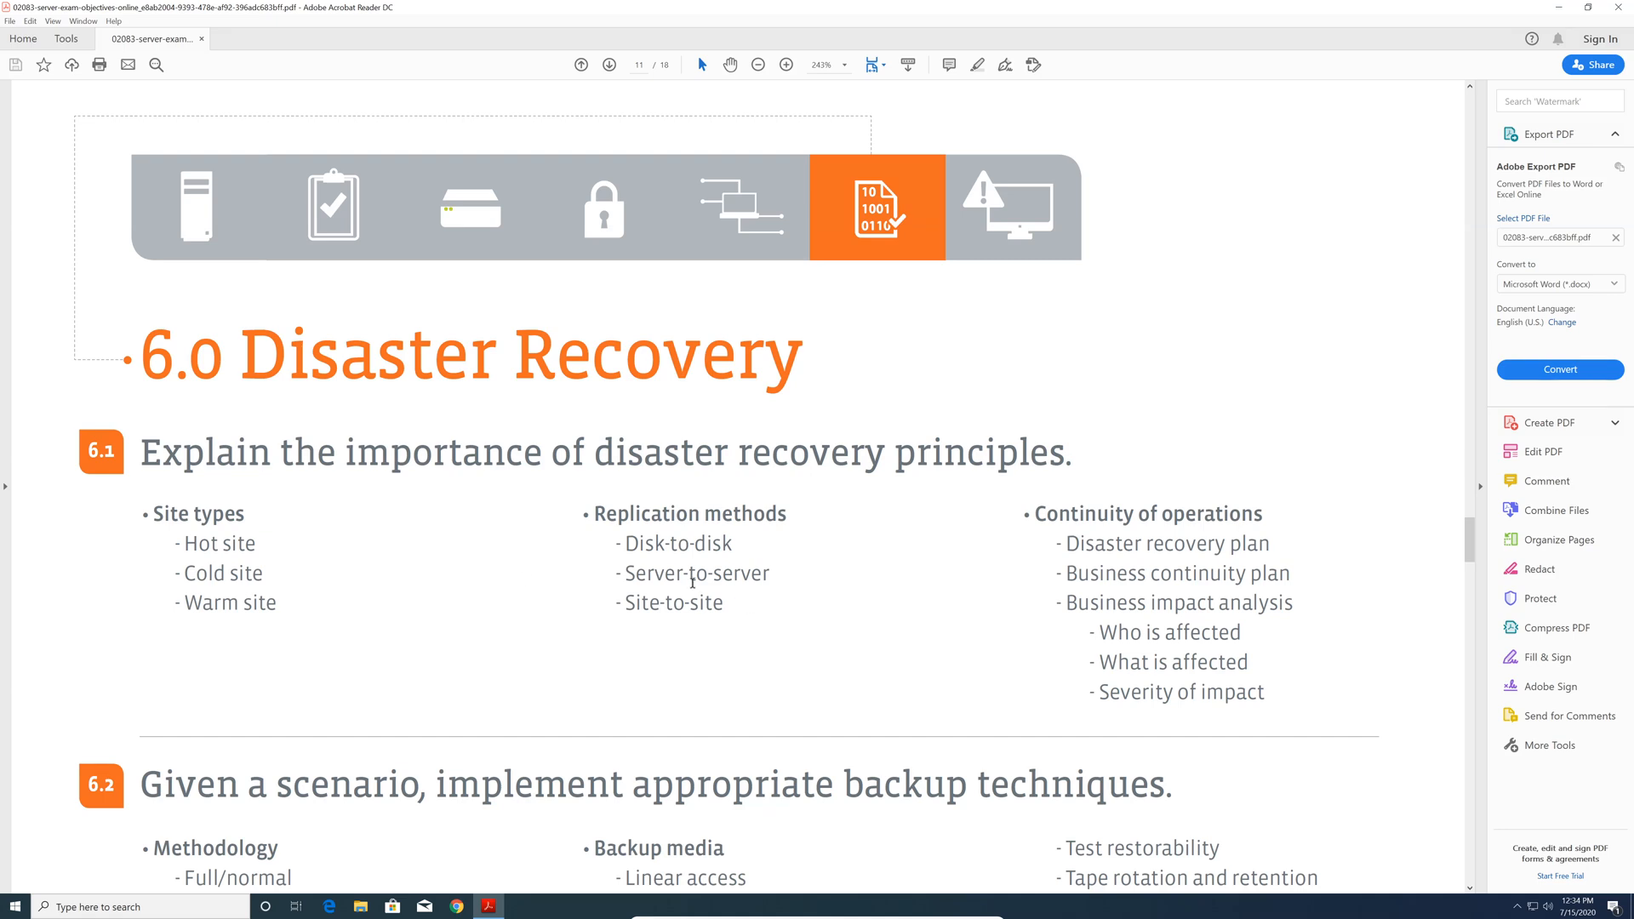
scroll("down", 3)
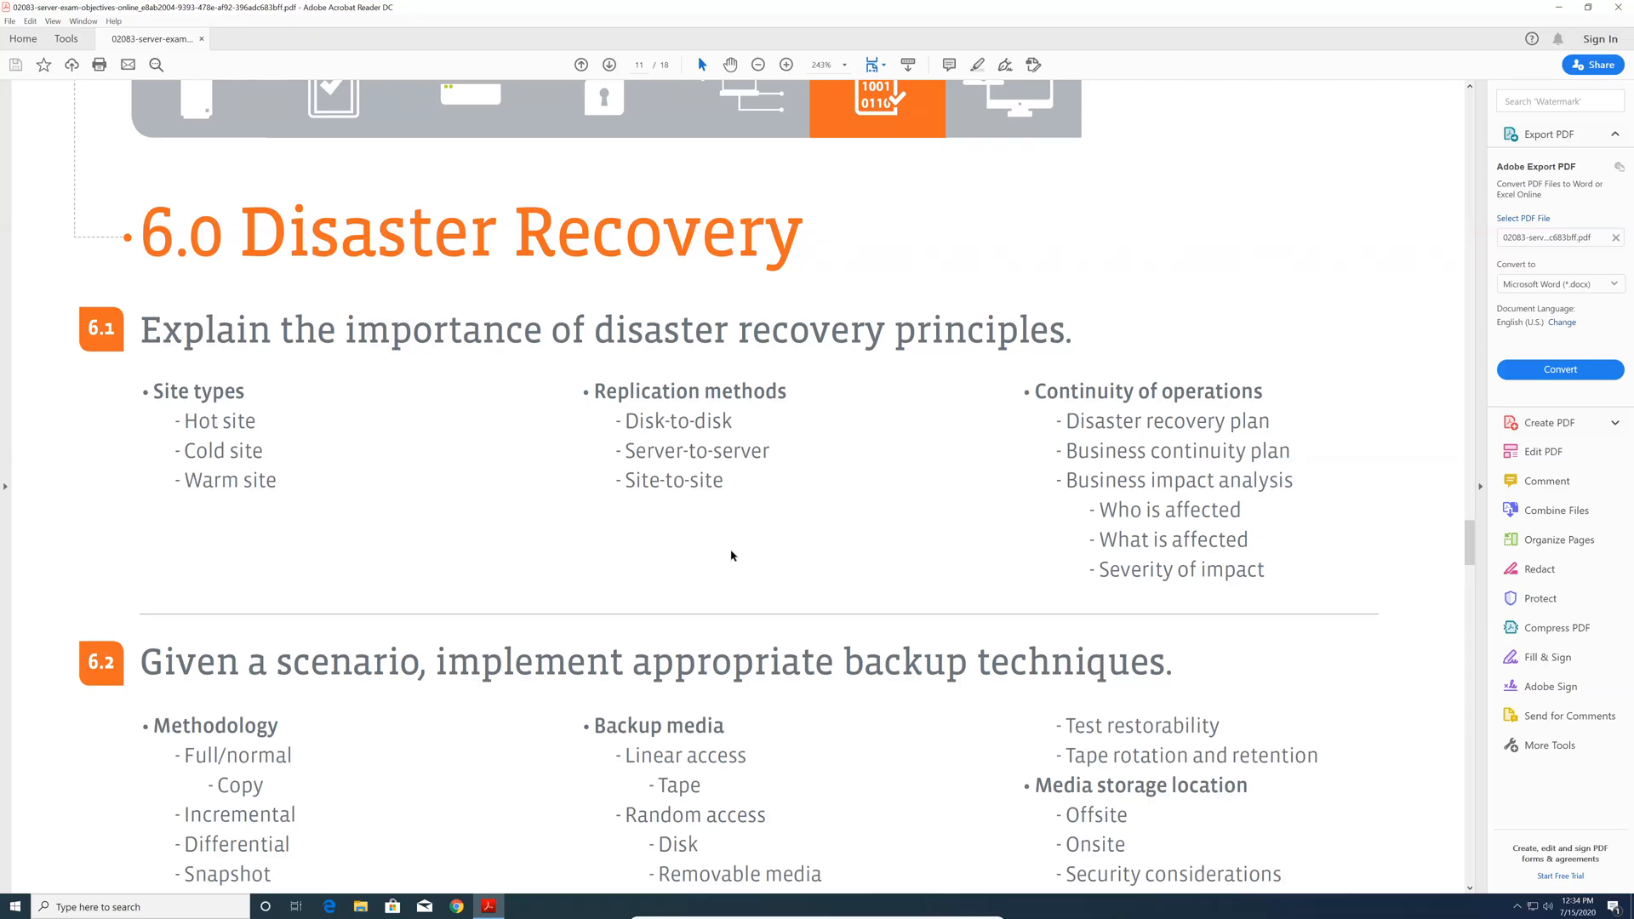
mouse_move(725, 556)
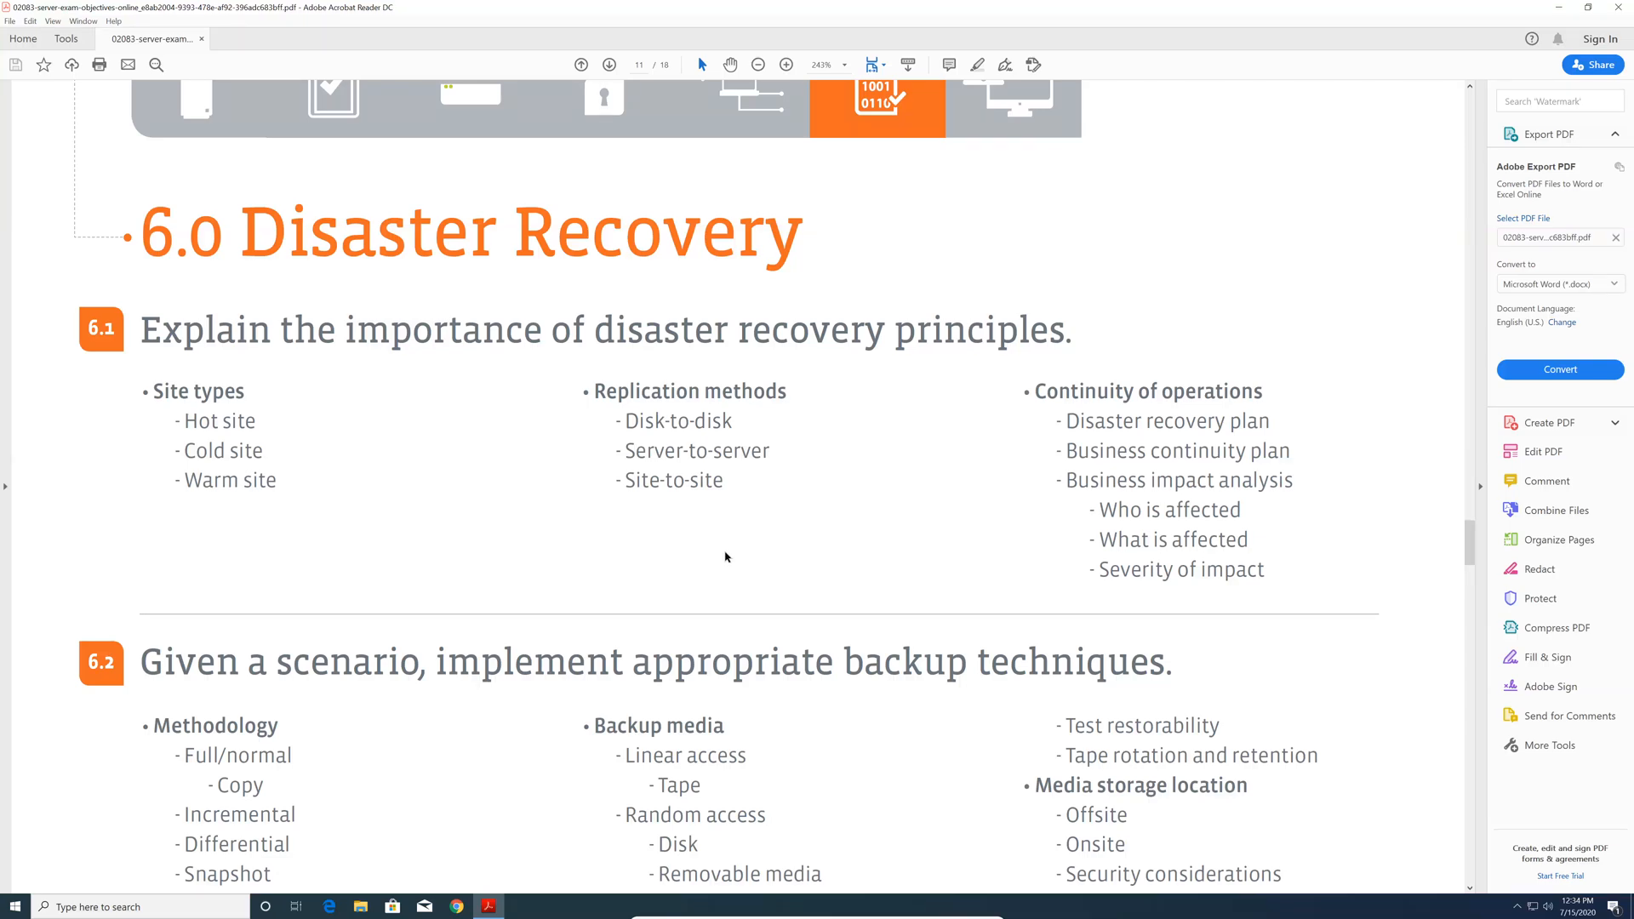
scroll("down", 3)
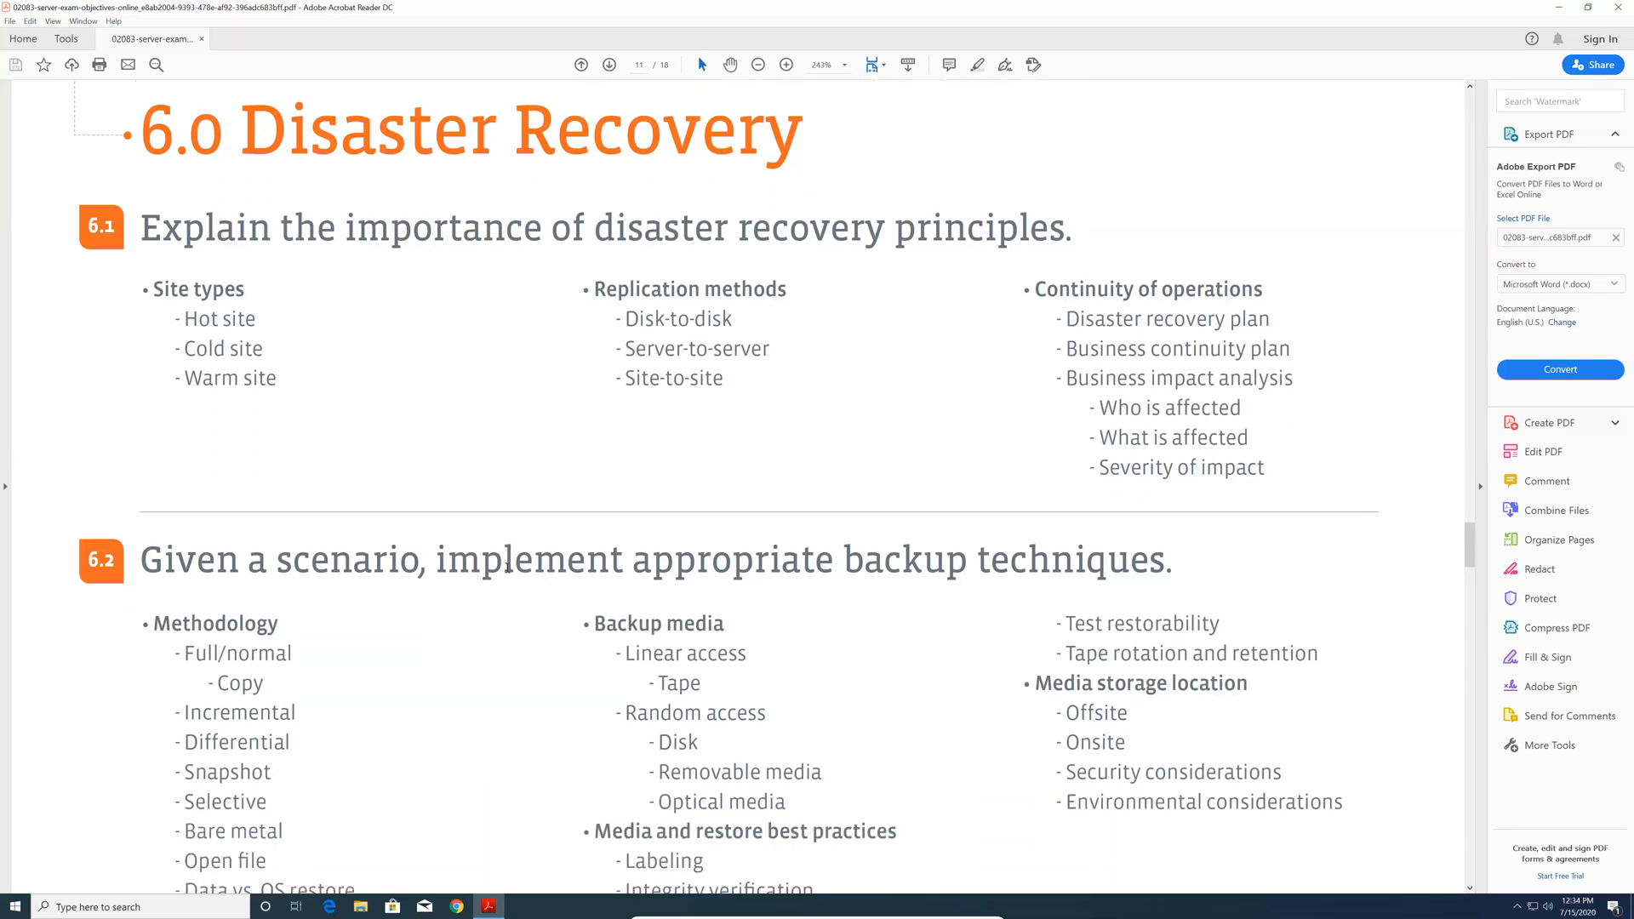
scroll("down", 3)
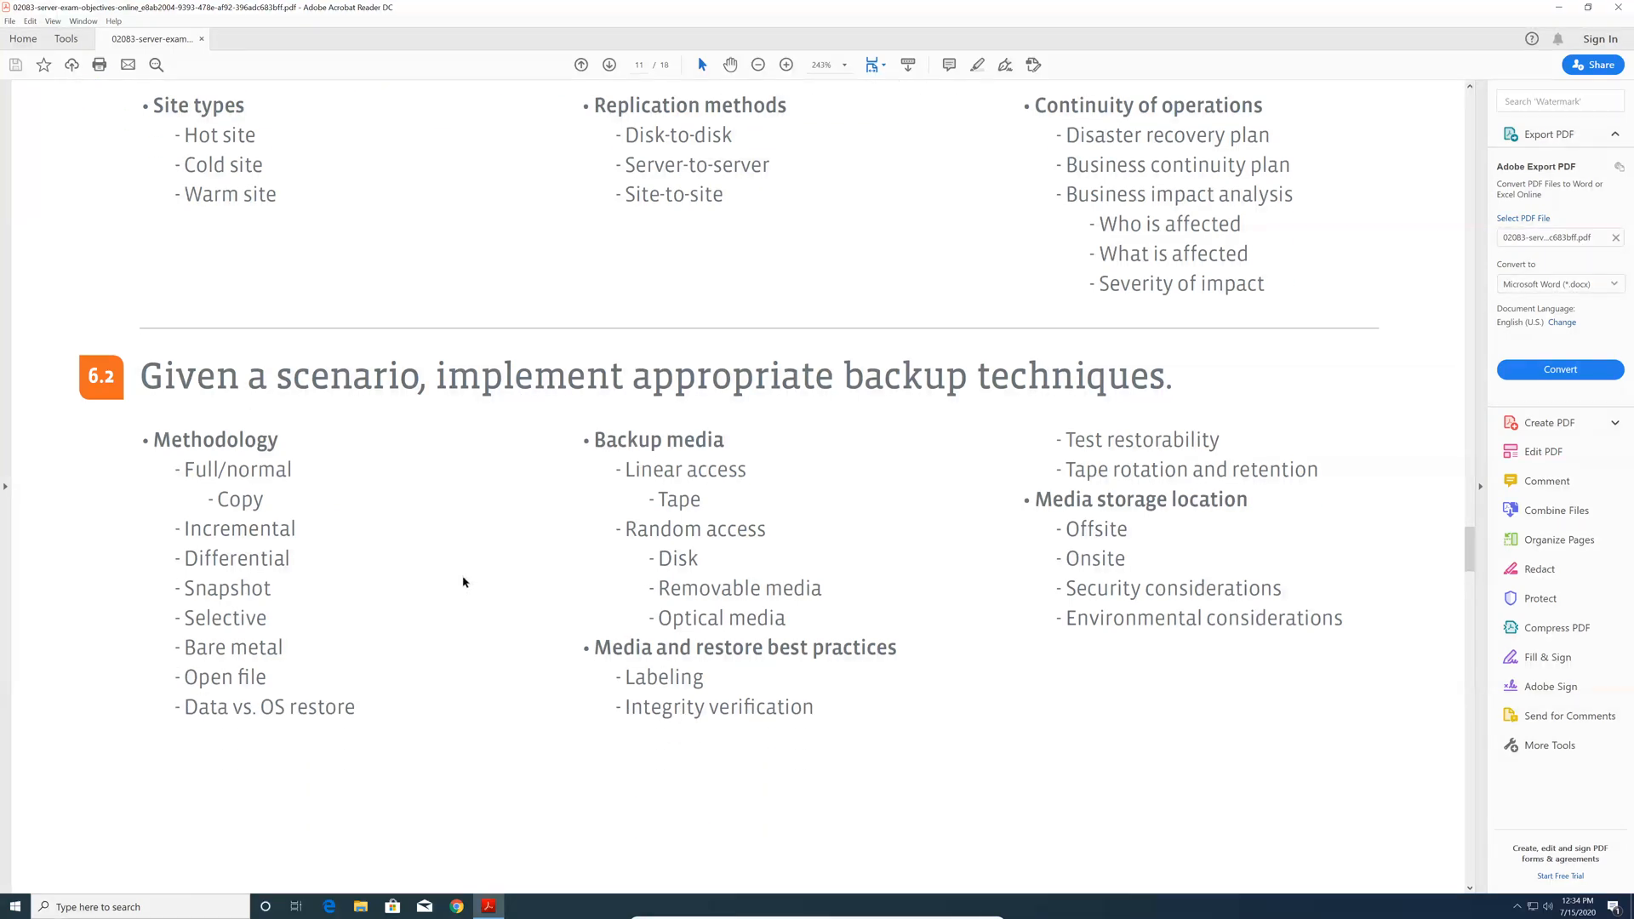
scroll("down", 3)
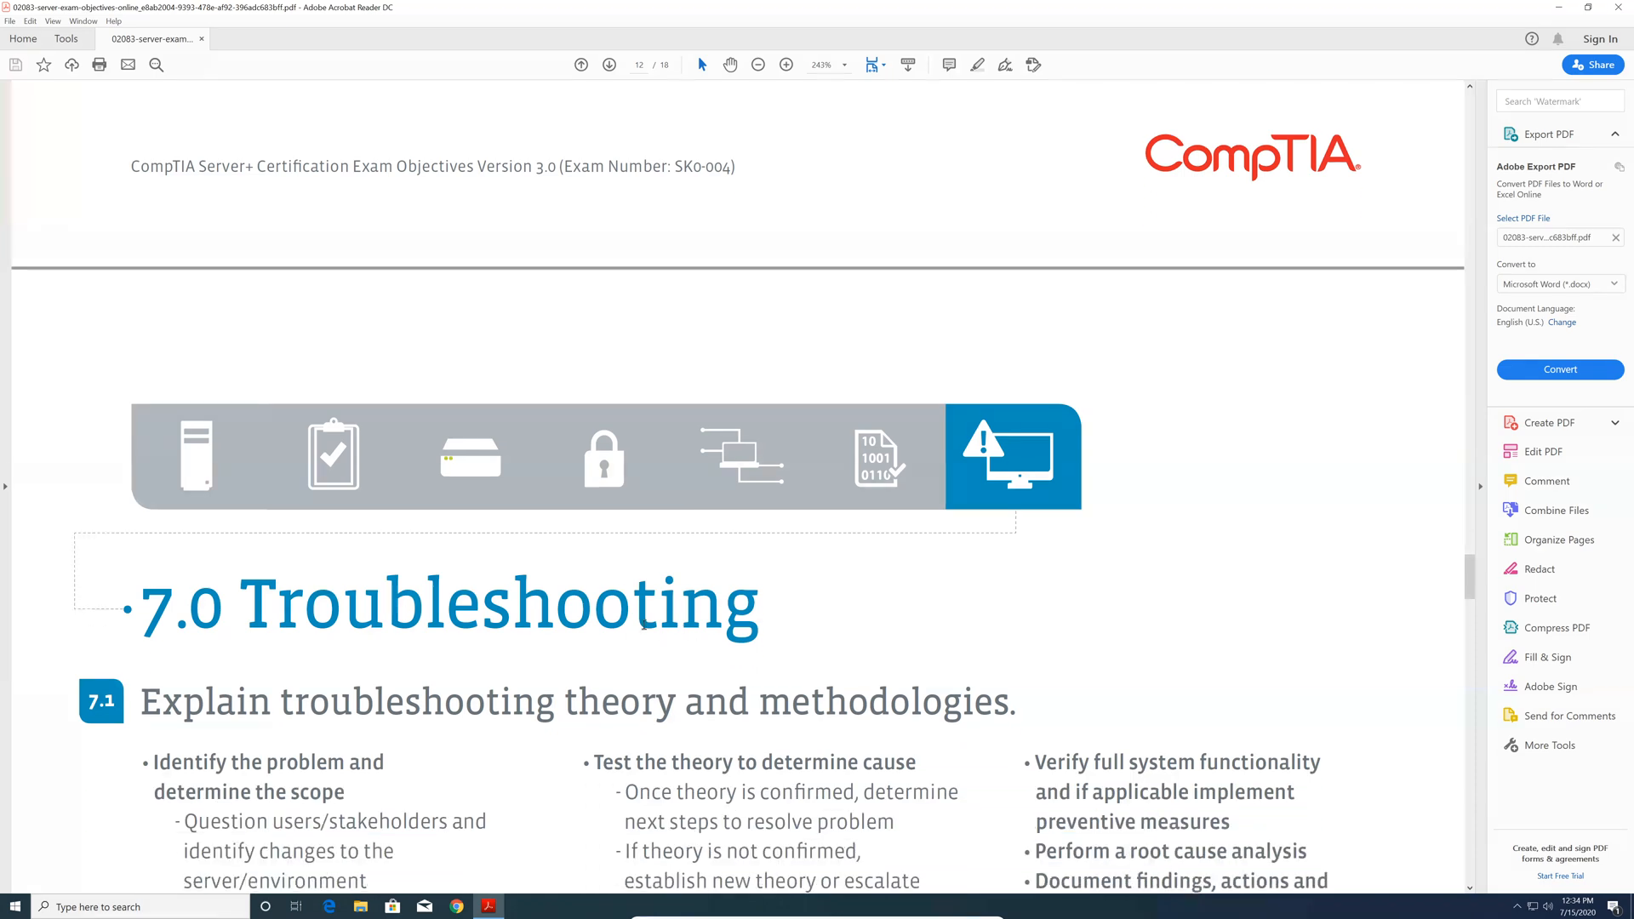
Step: Scroll pages 12–13 past 7.2 hardware, 7.3 software and 7.4 network troubleshooting to 7.5 storage
scroll("down", 3)
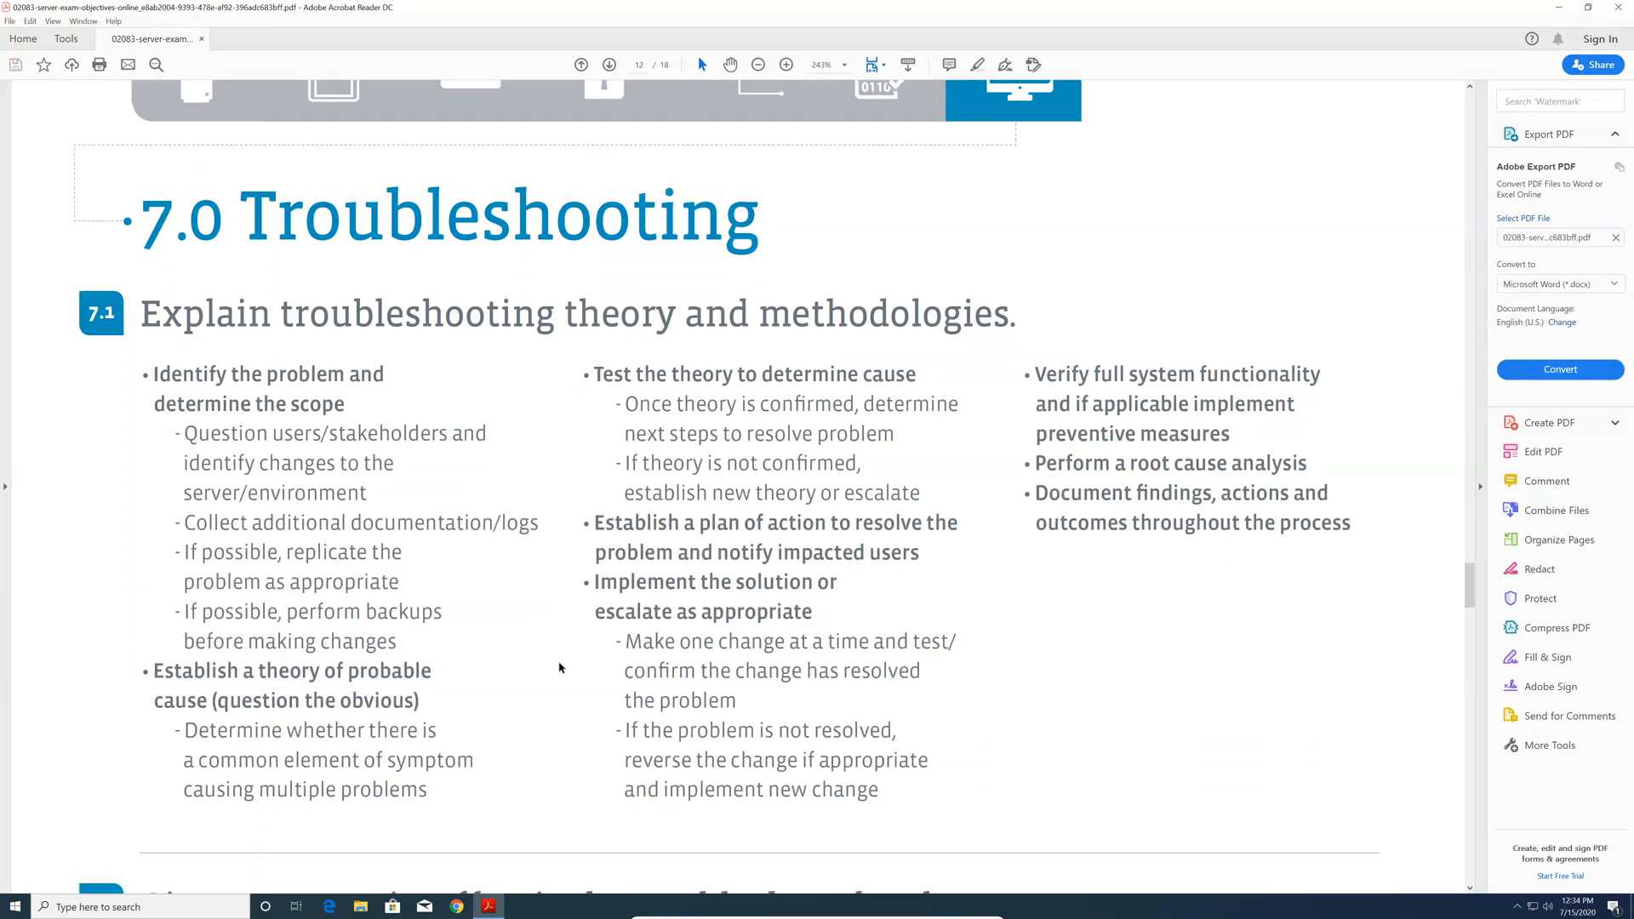
scroll("down", 3)
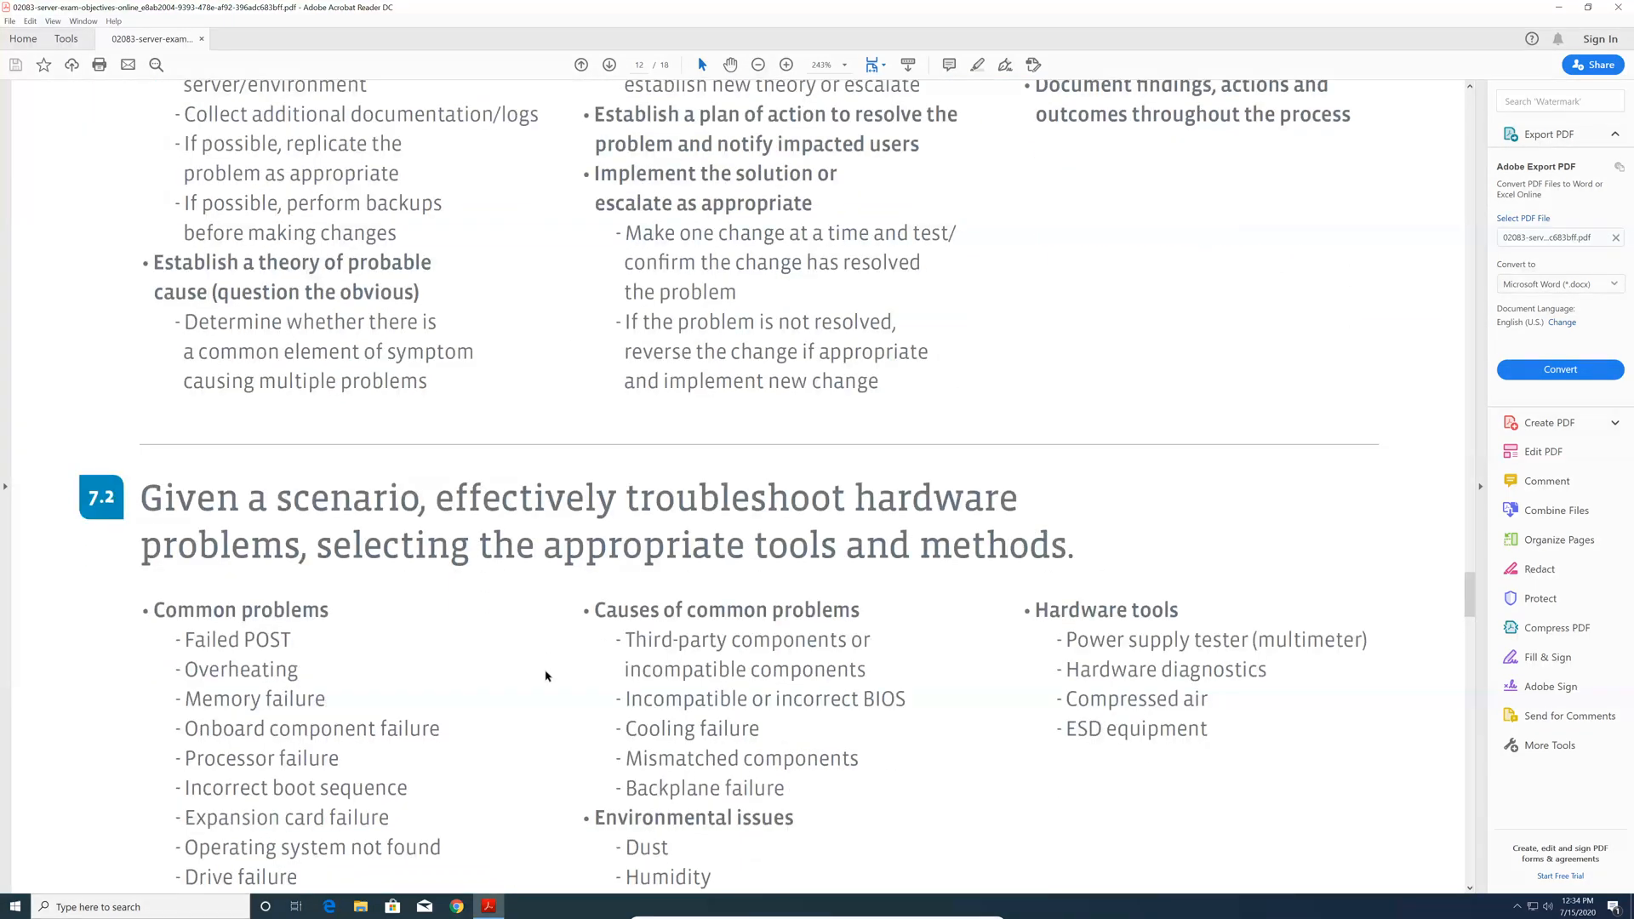
scroll("down", 3)
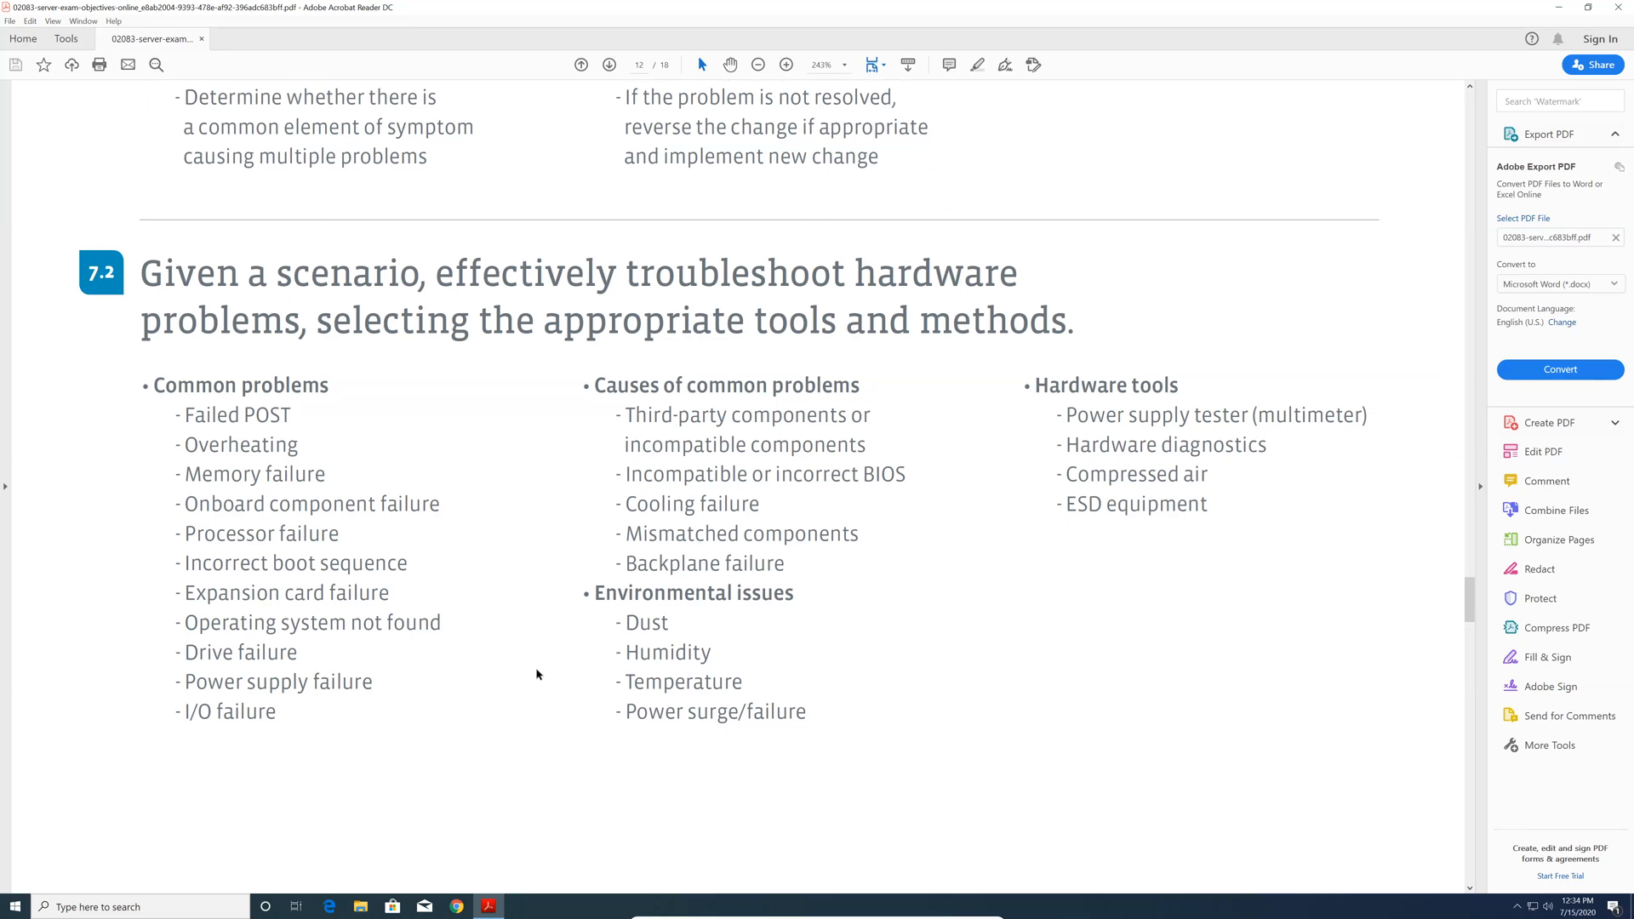
scroll("down", 3)
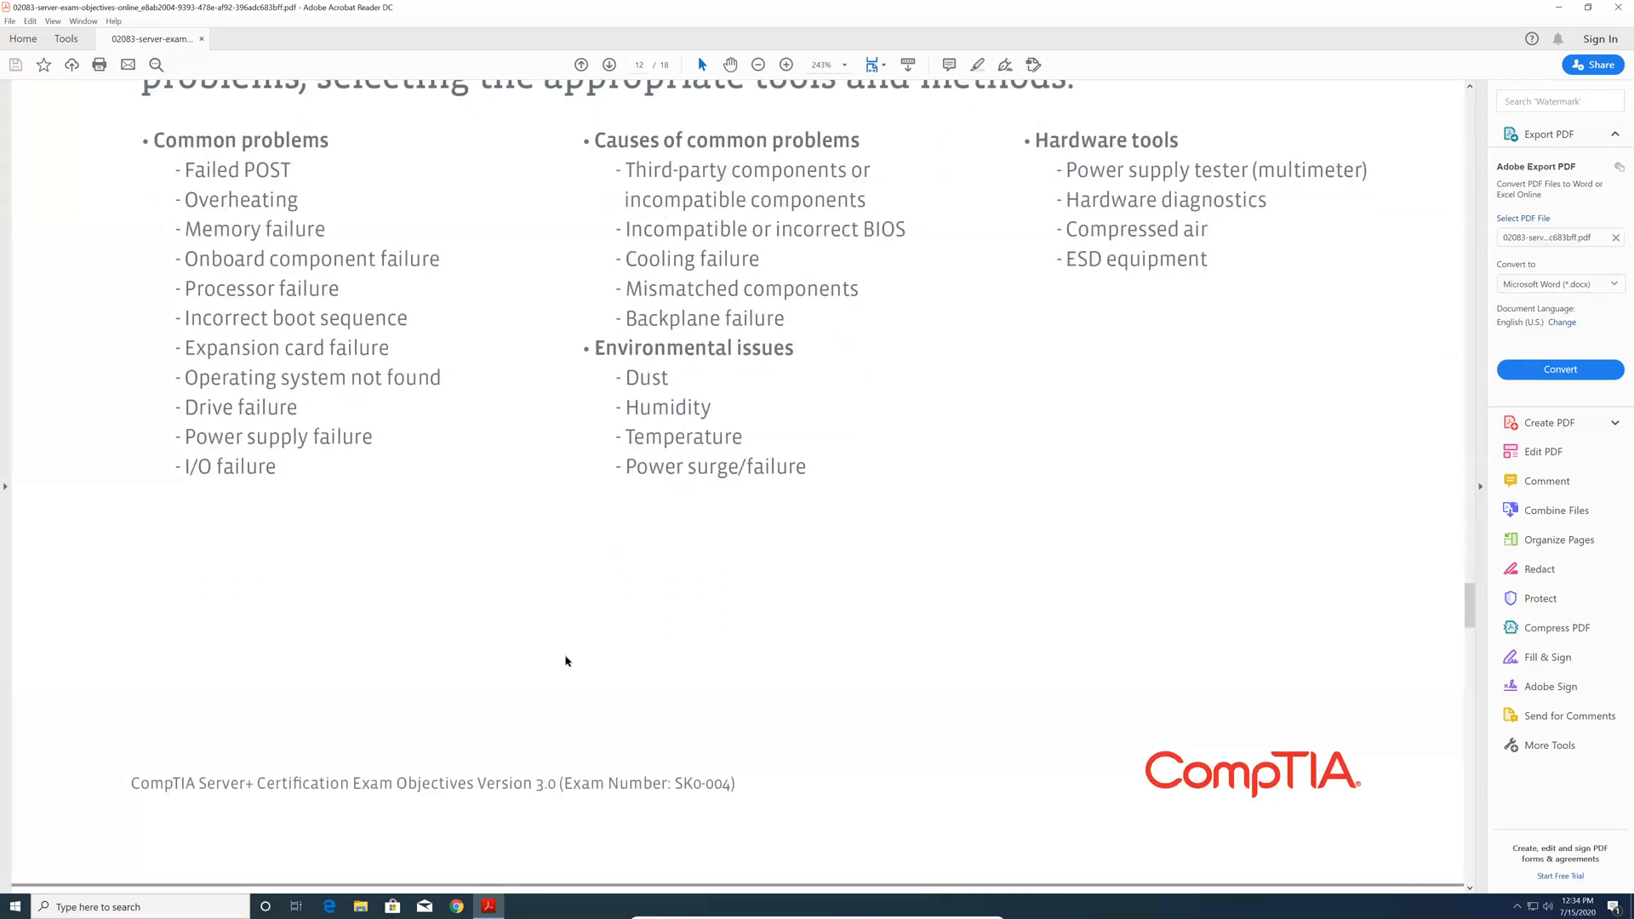
scroll("down", 3)
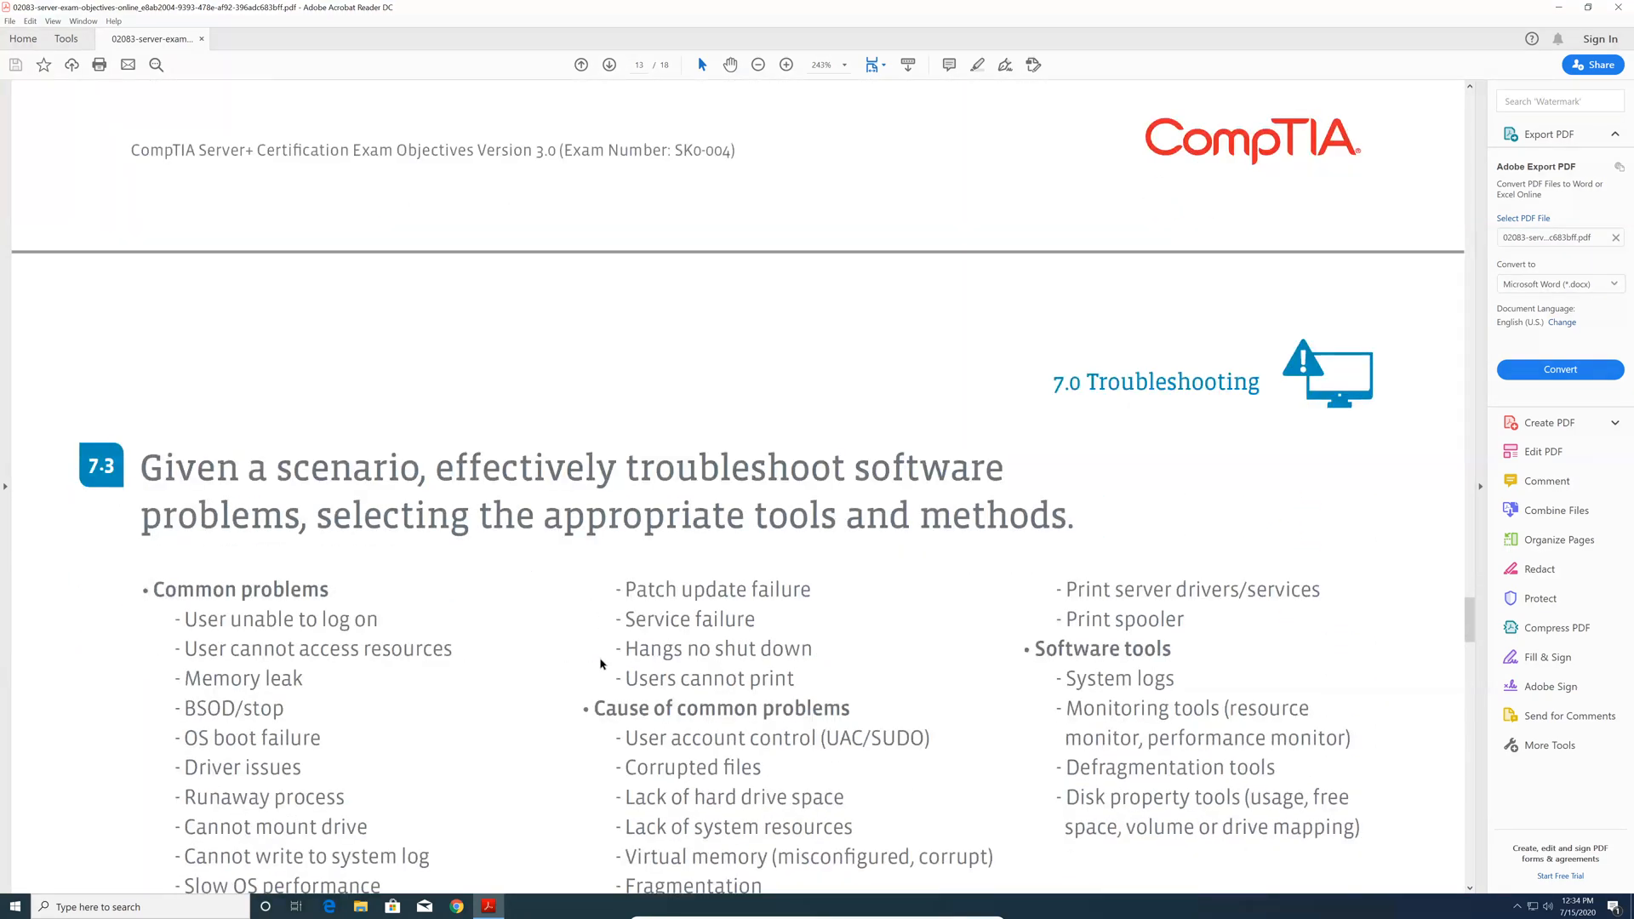
scroll("down", 3)
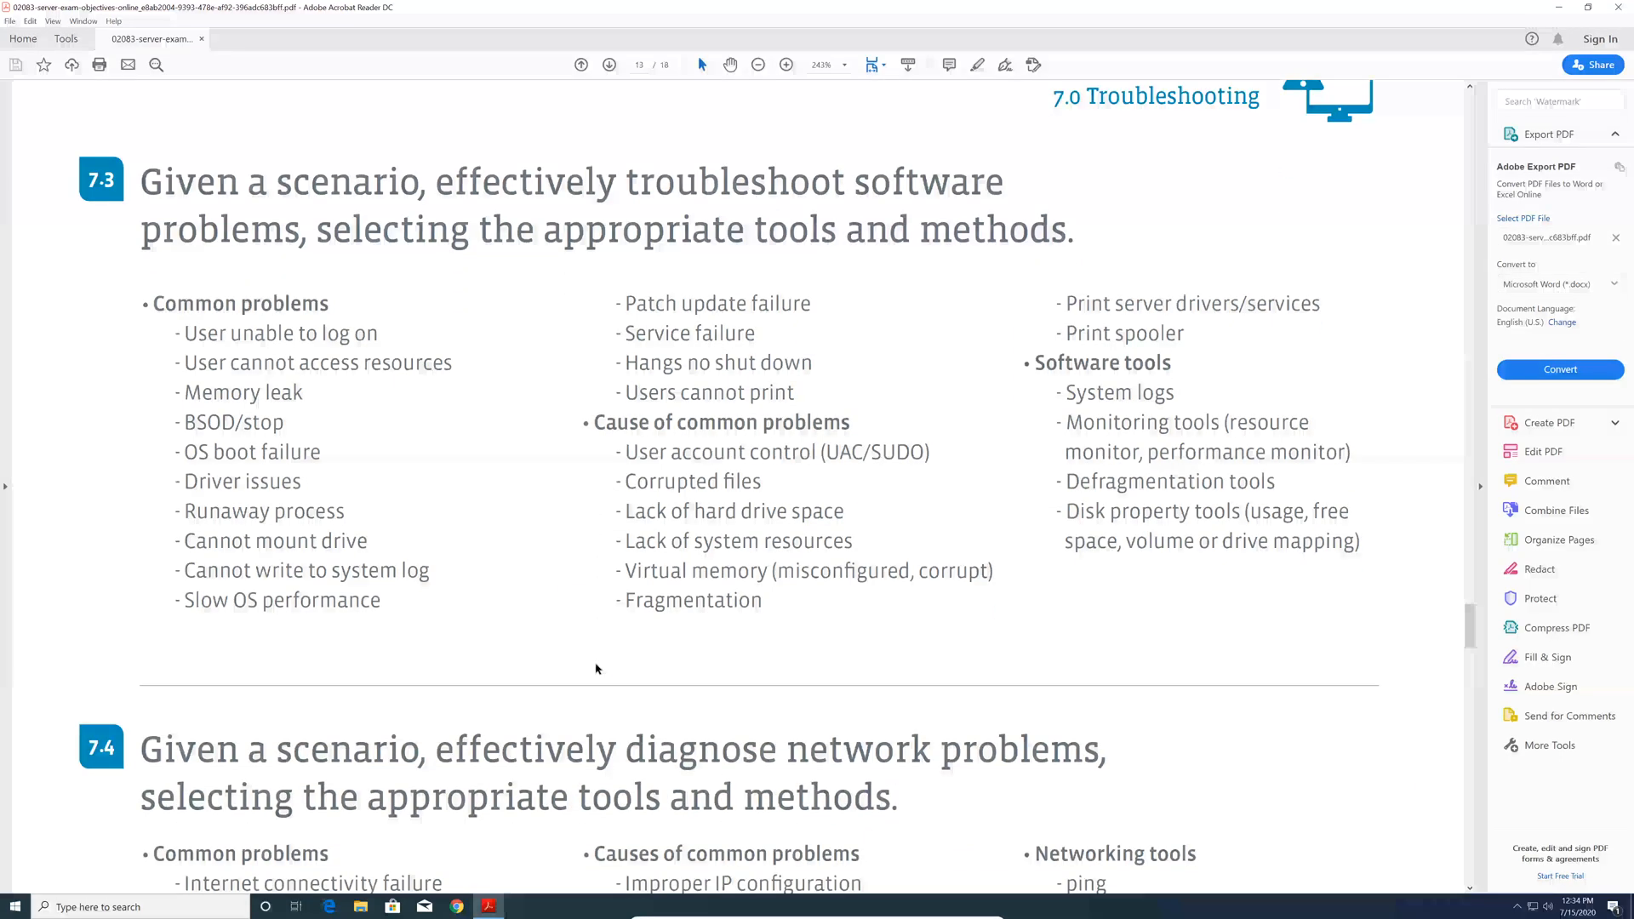
scroll("down", 3)
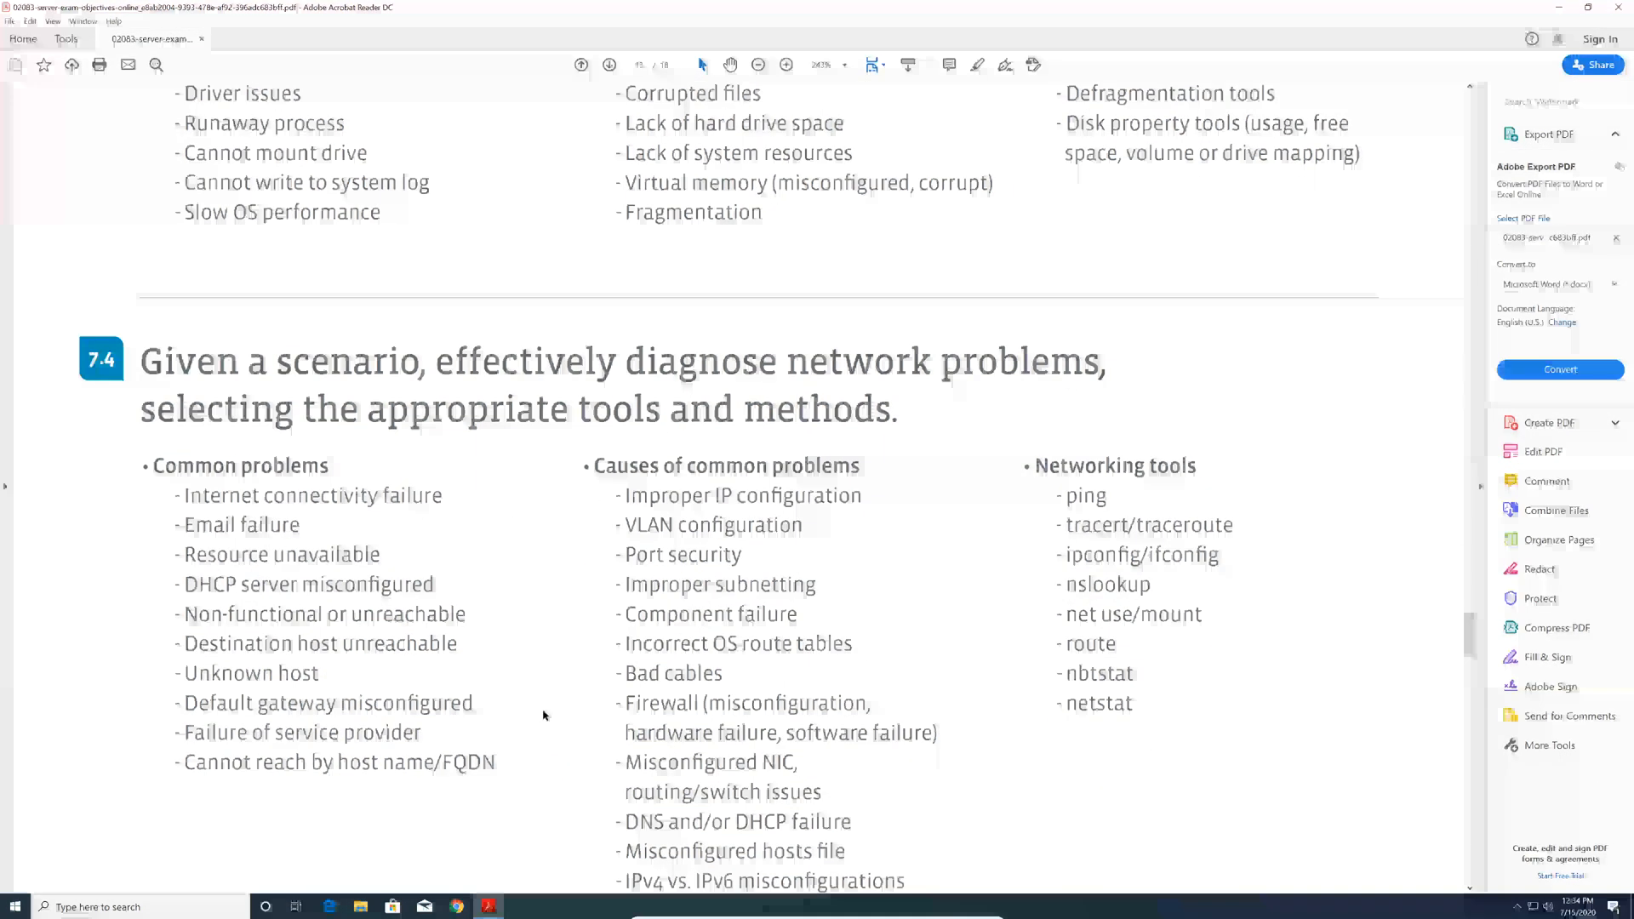
scroll("down", 3)
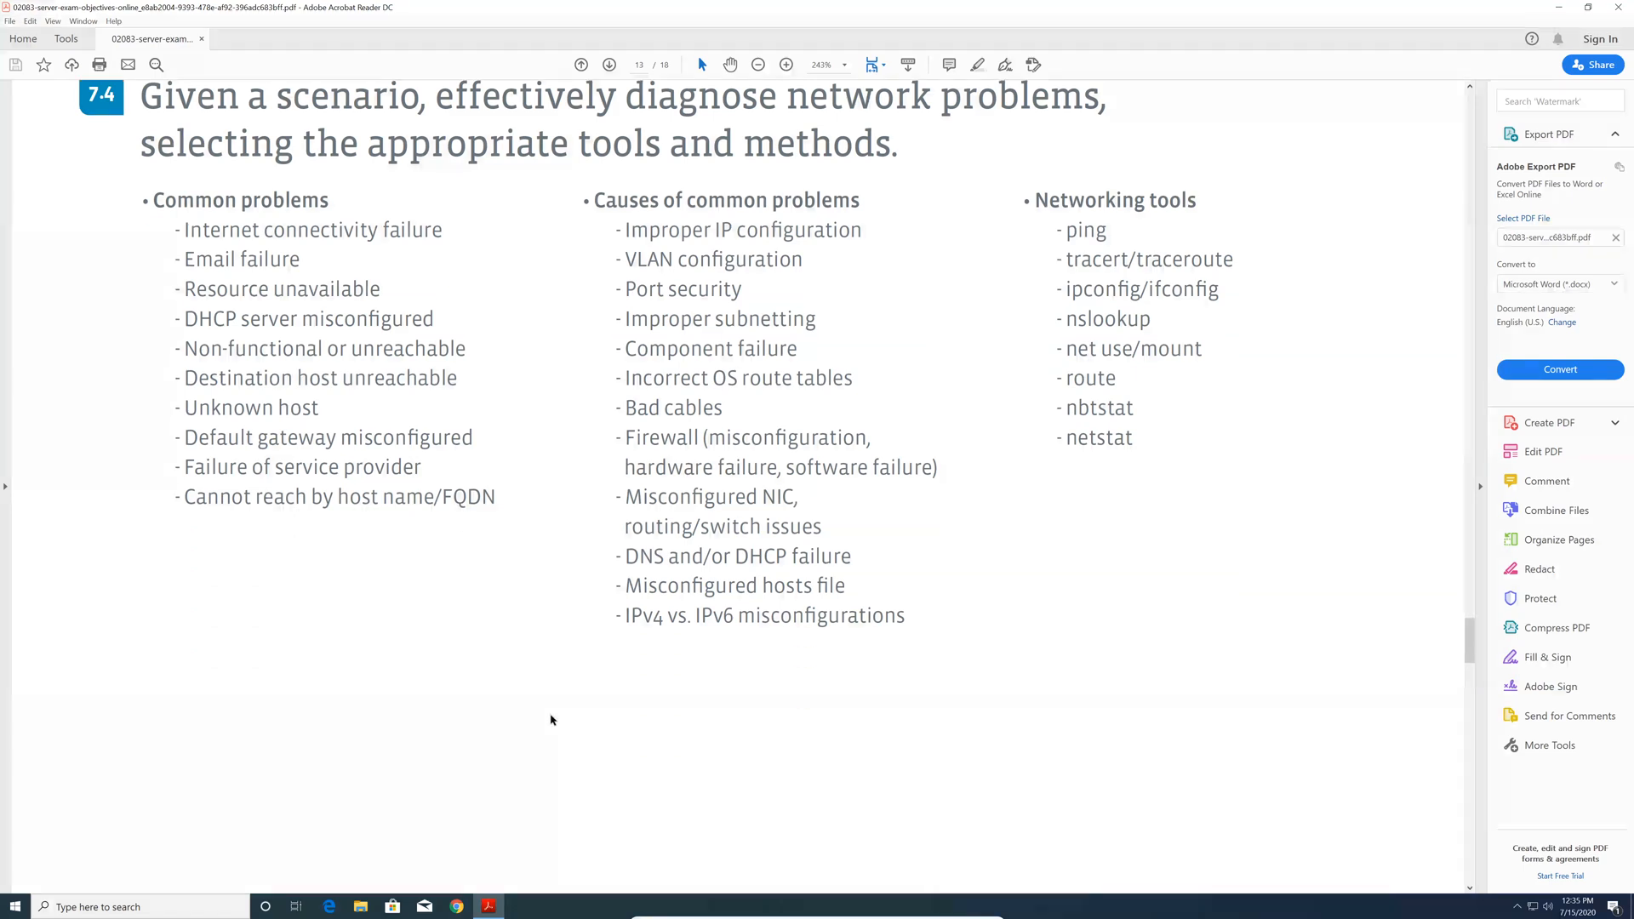
scroll("down", 3)
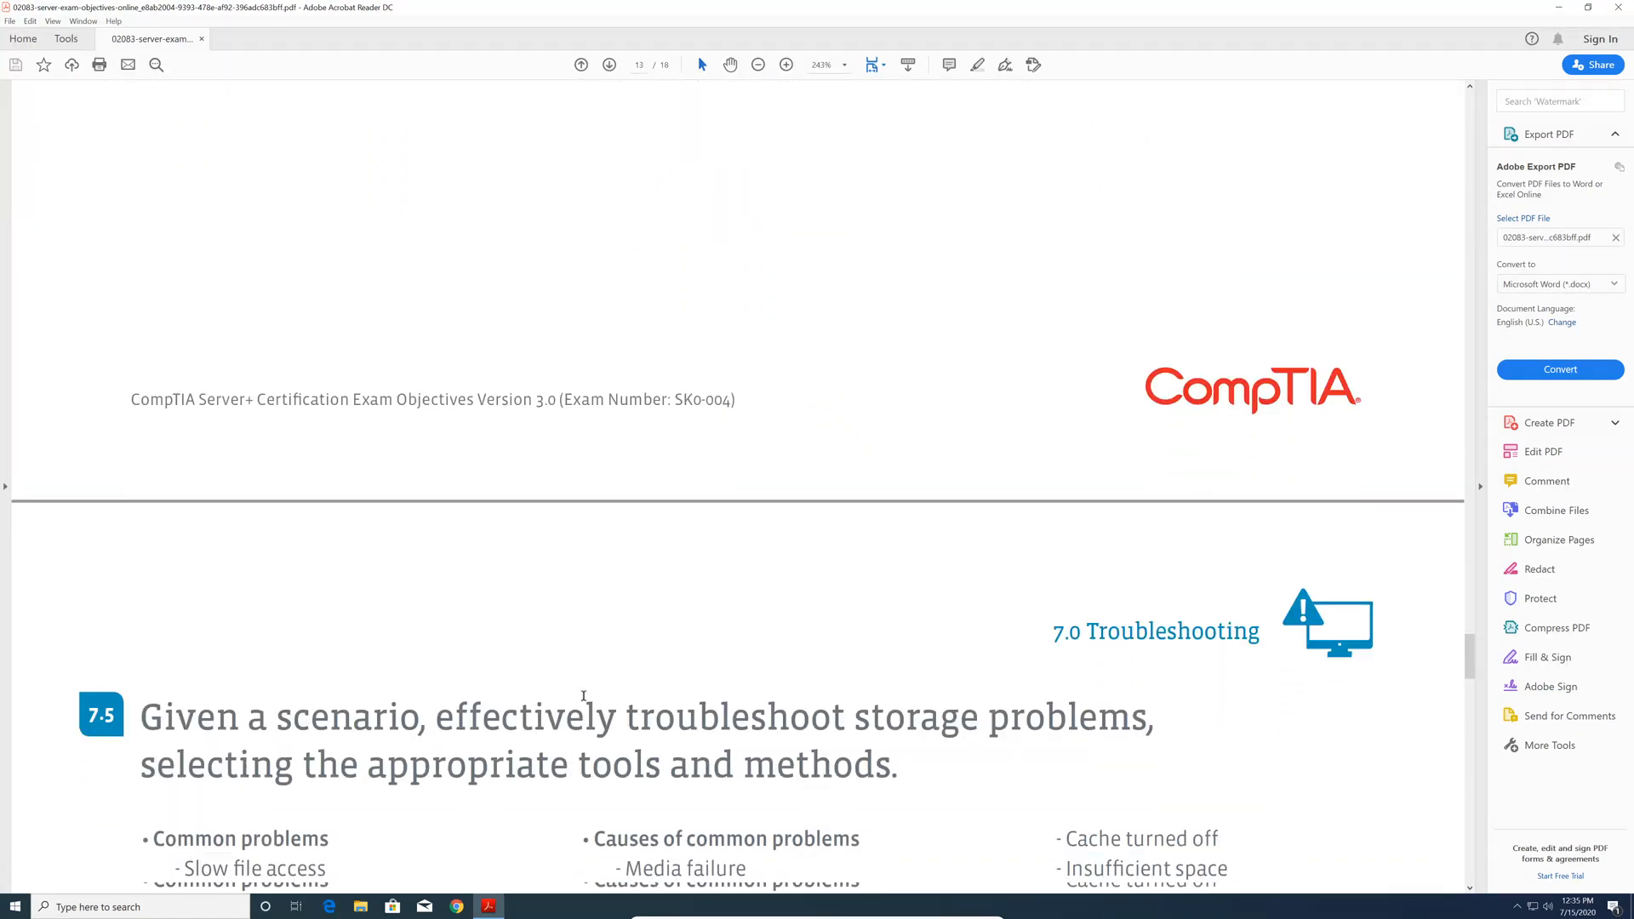
Step: Scroll around page 14 to read storage troubleshooting objective 7.5
scroll("down", 3)
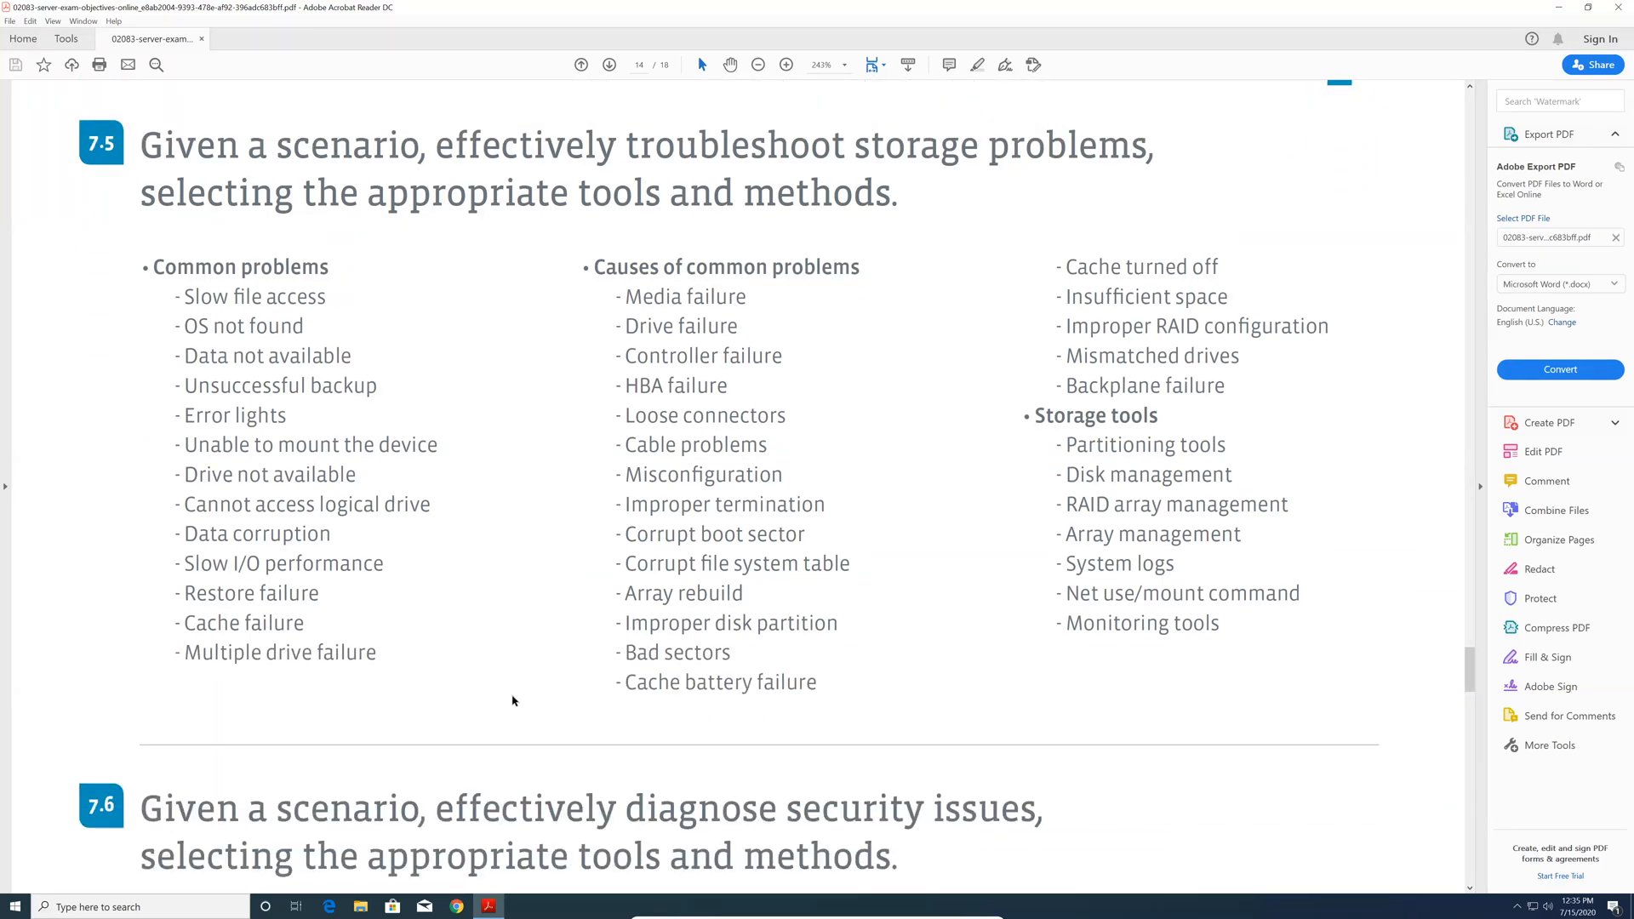
scroll("down", 3)
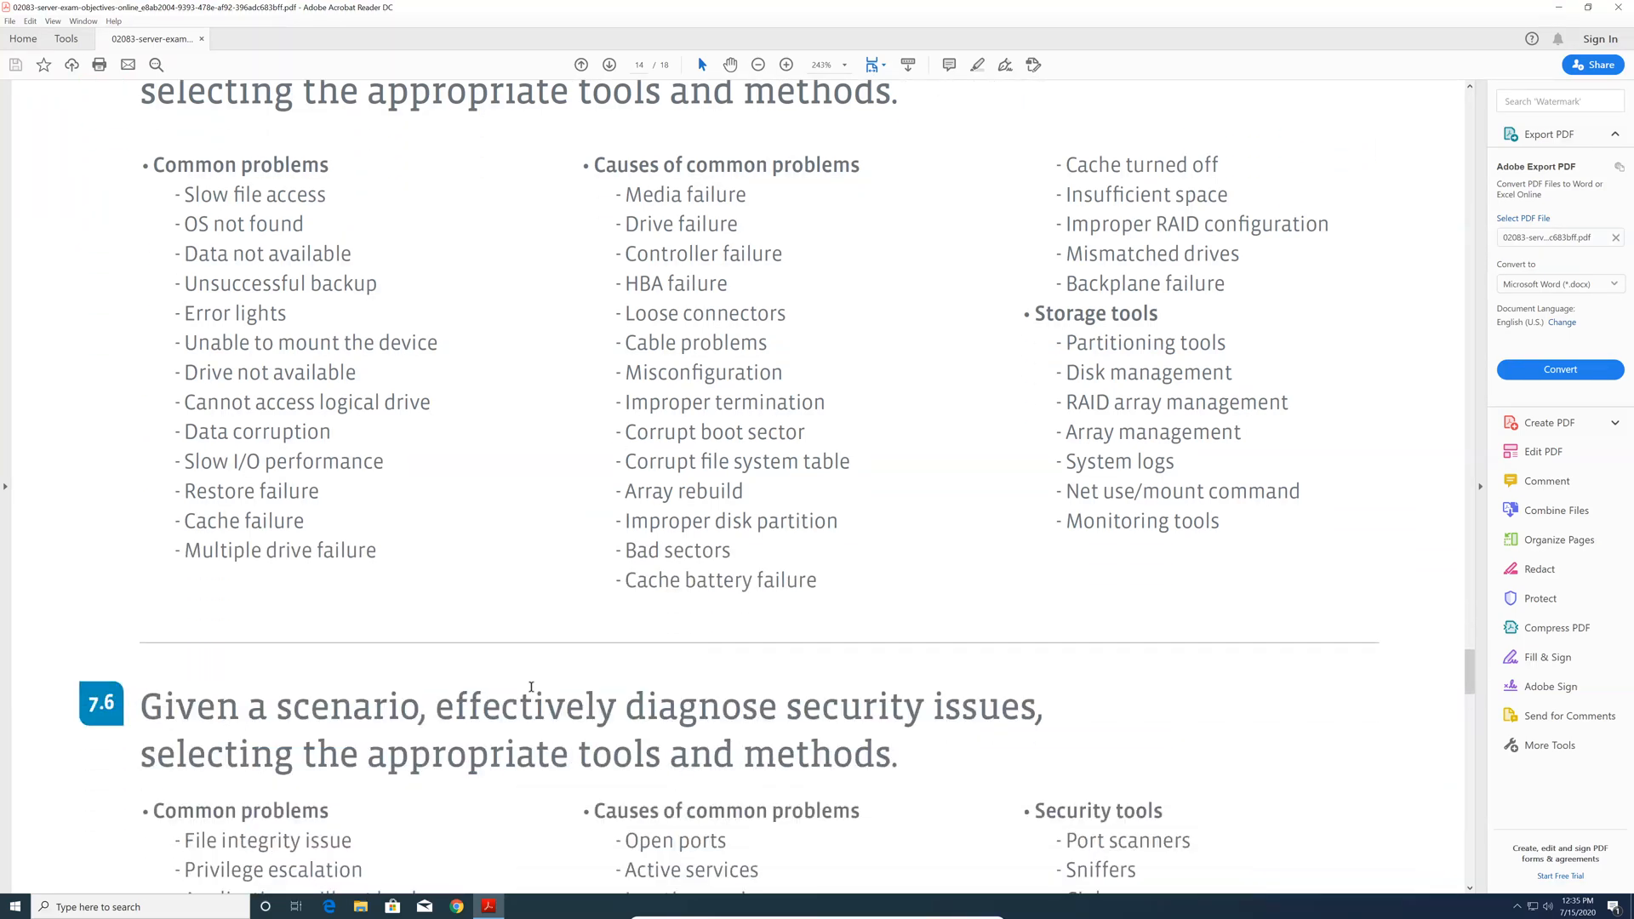
scroll("up", 3)
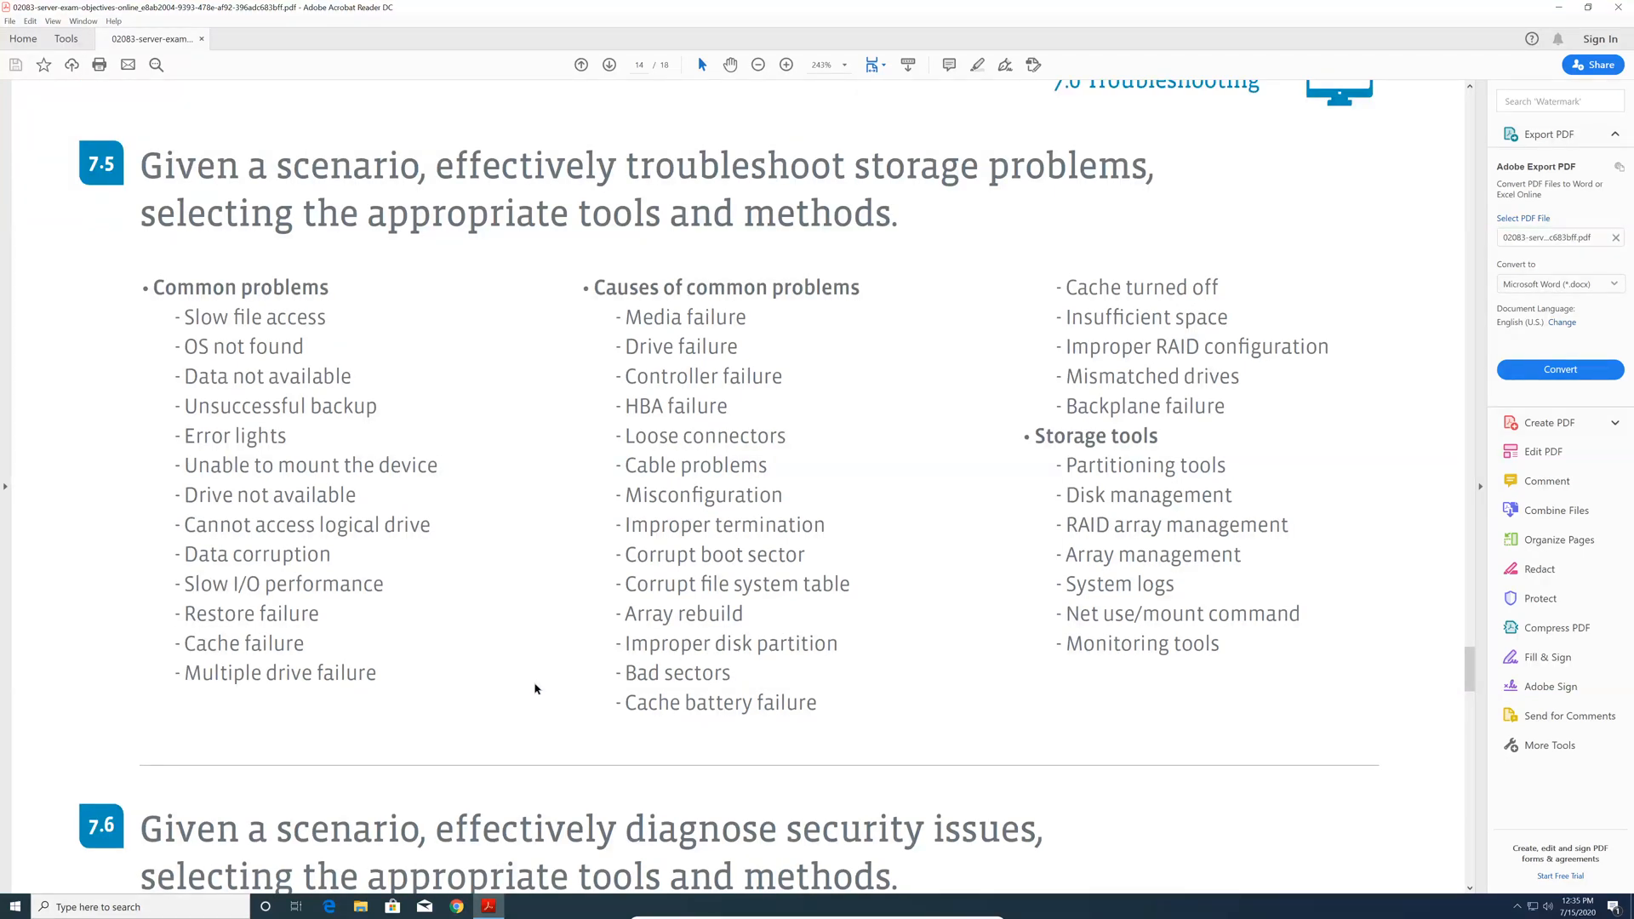
mouse_move(528, 686)
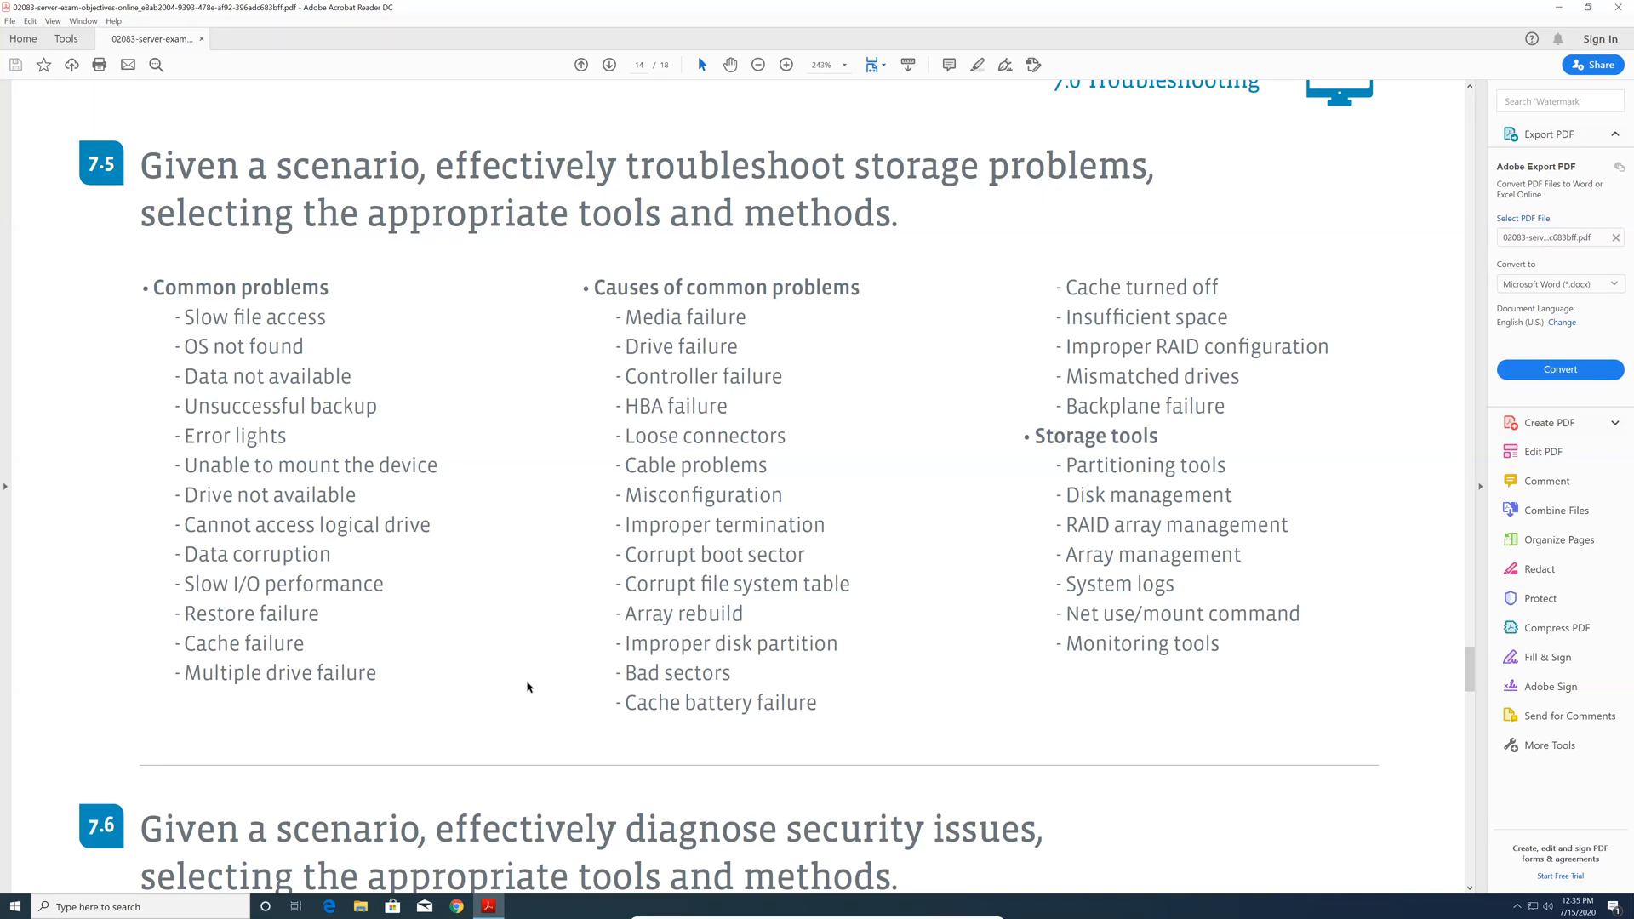
Step: Scroll to objective 7.6 on security issues and settle on its security tools list
scroll("down", 3)
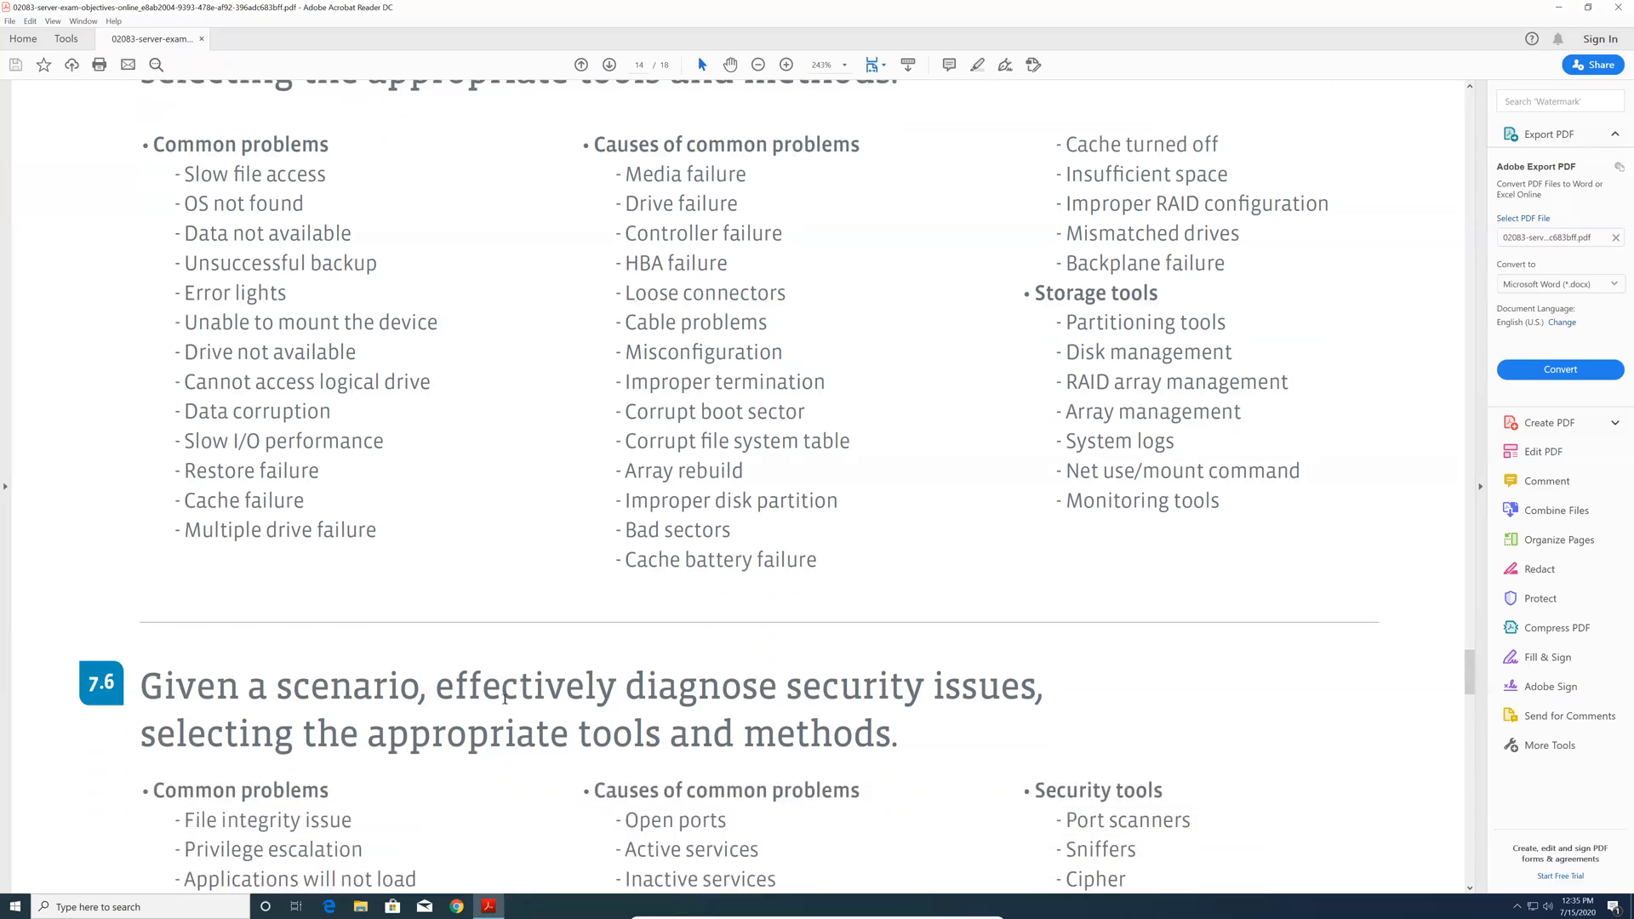
scroll("down", 3)
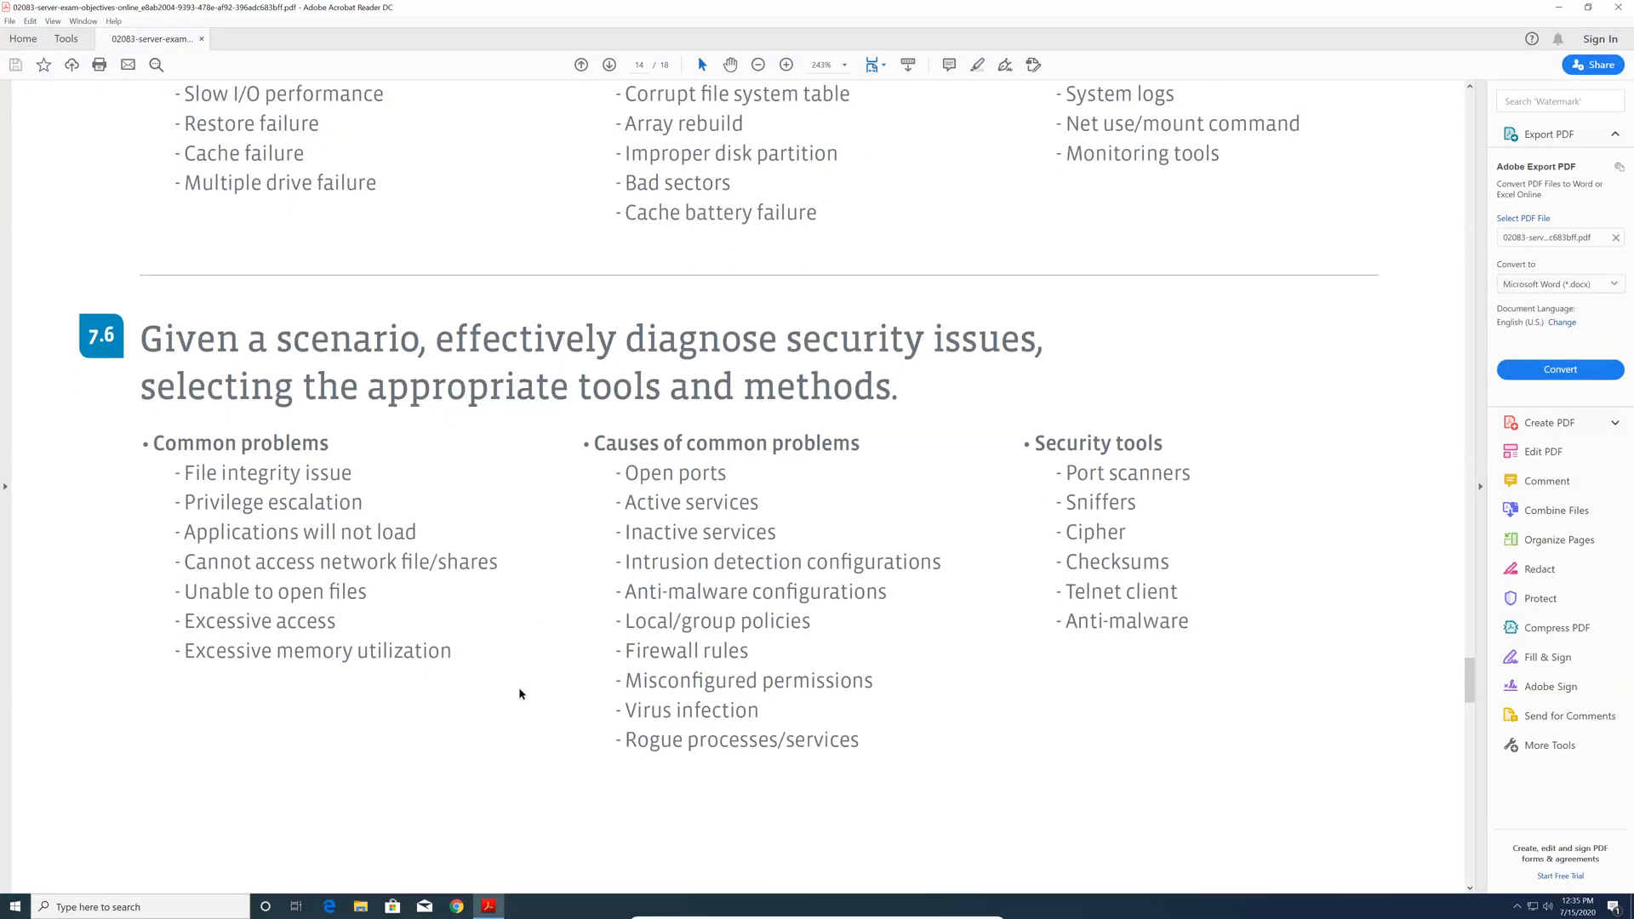
scroll("down", 3)
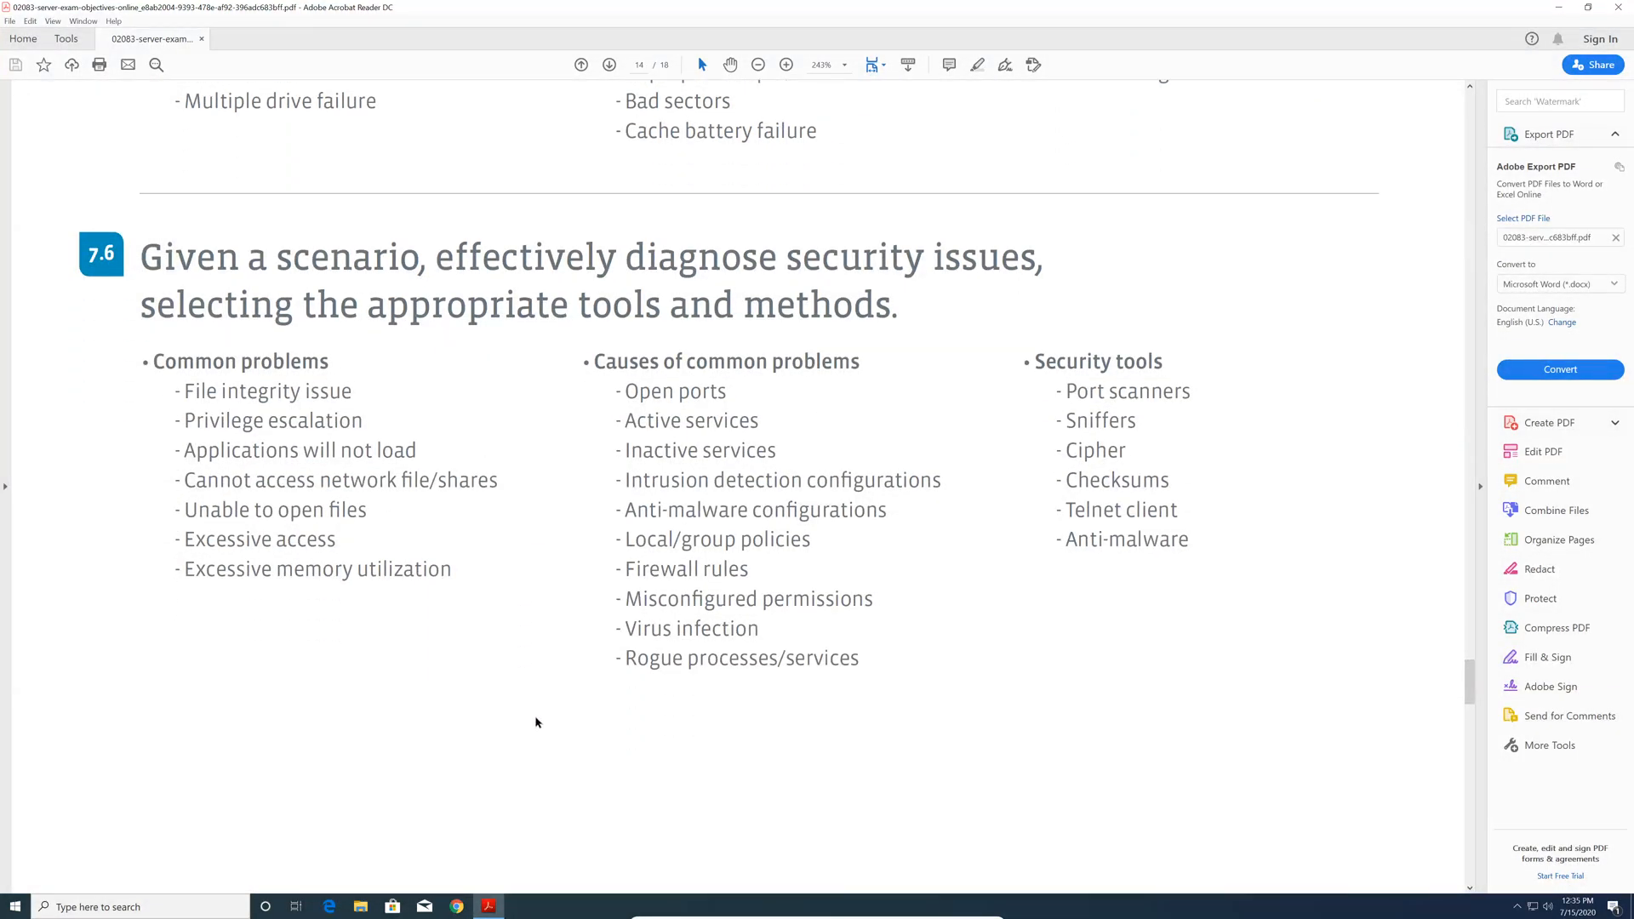
mouse_move(521, 720)
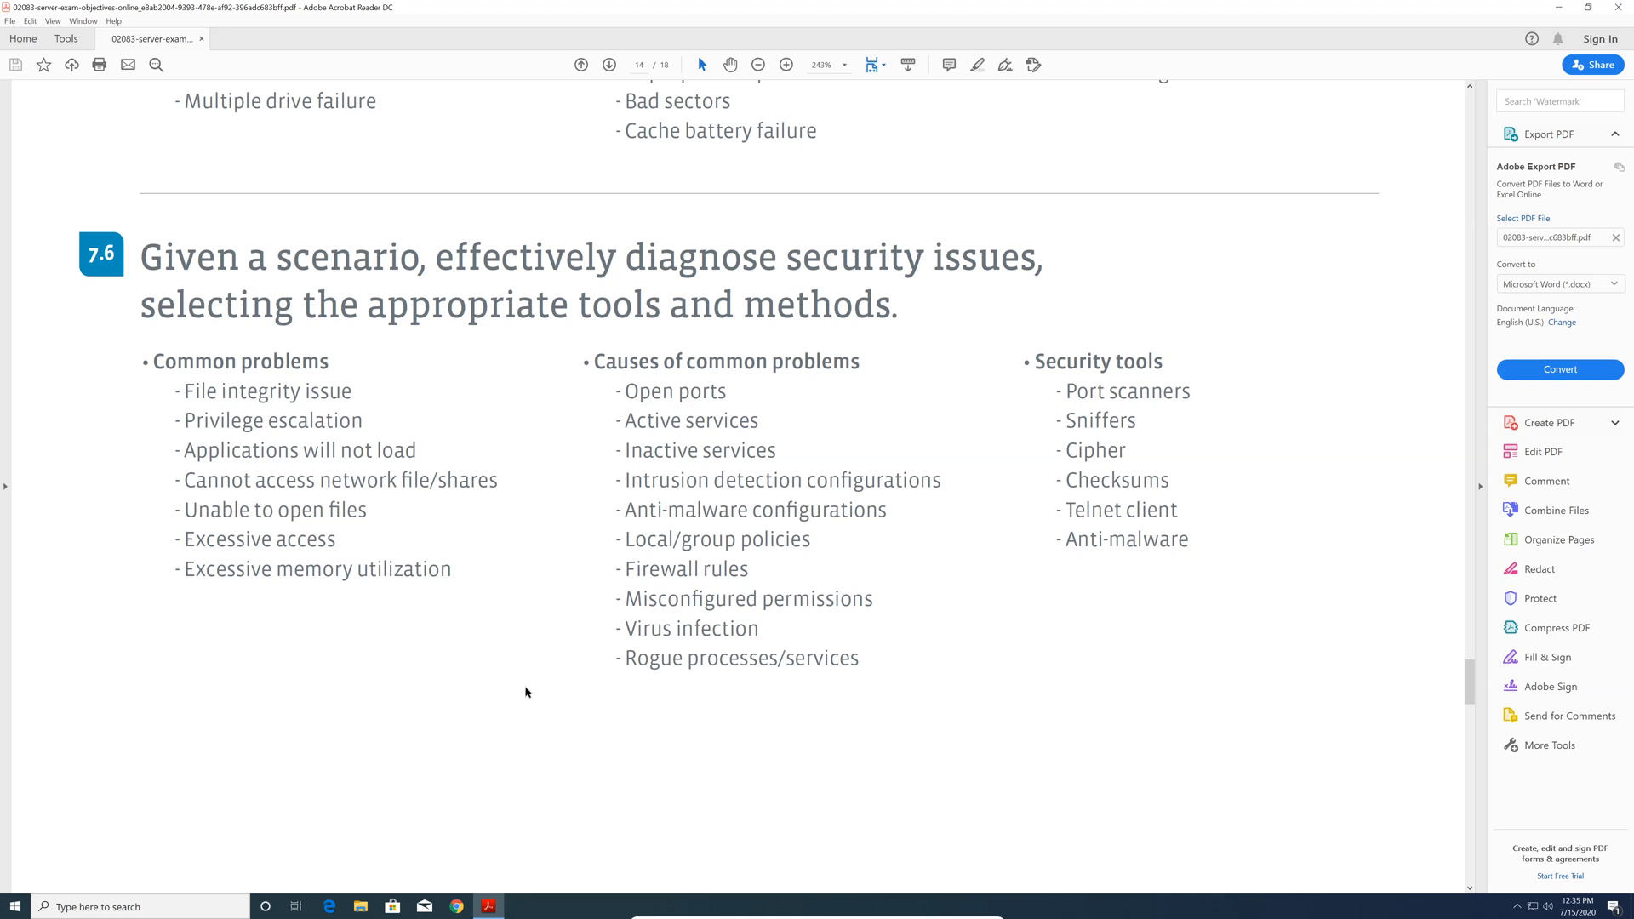
mouse_move(514, 692)
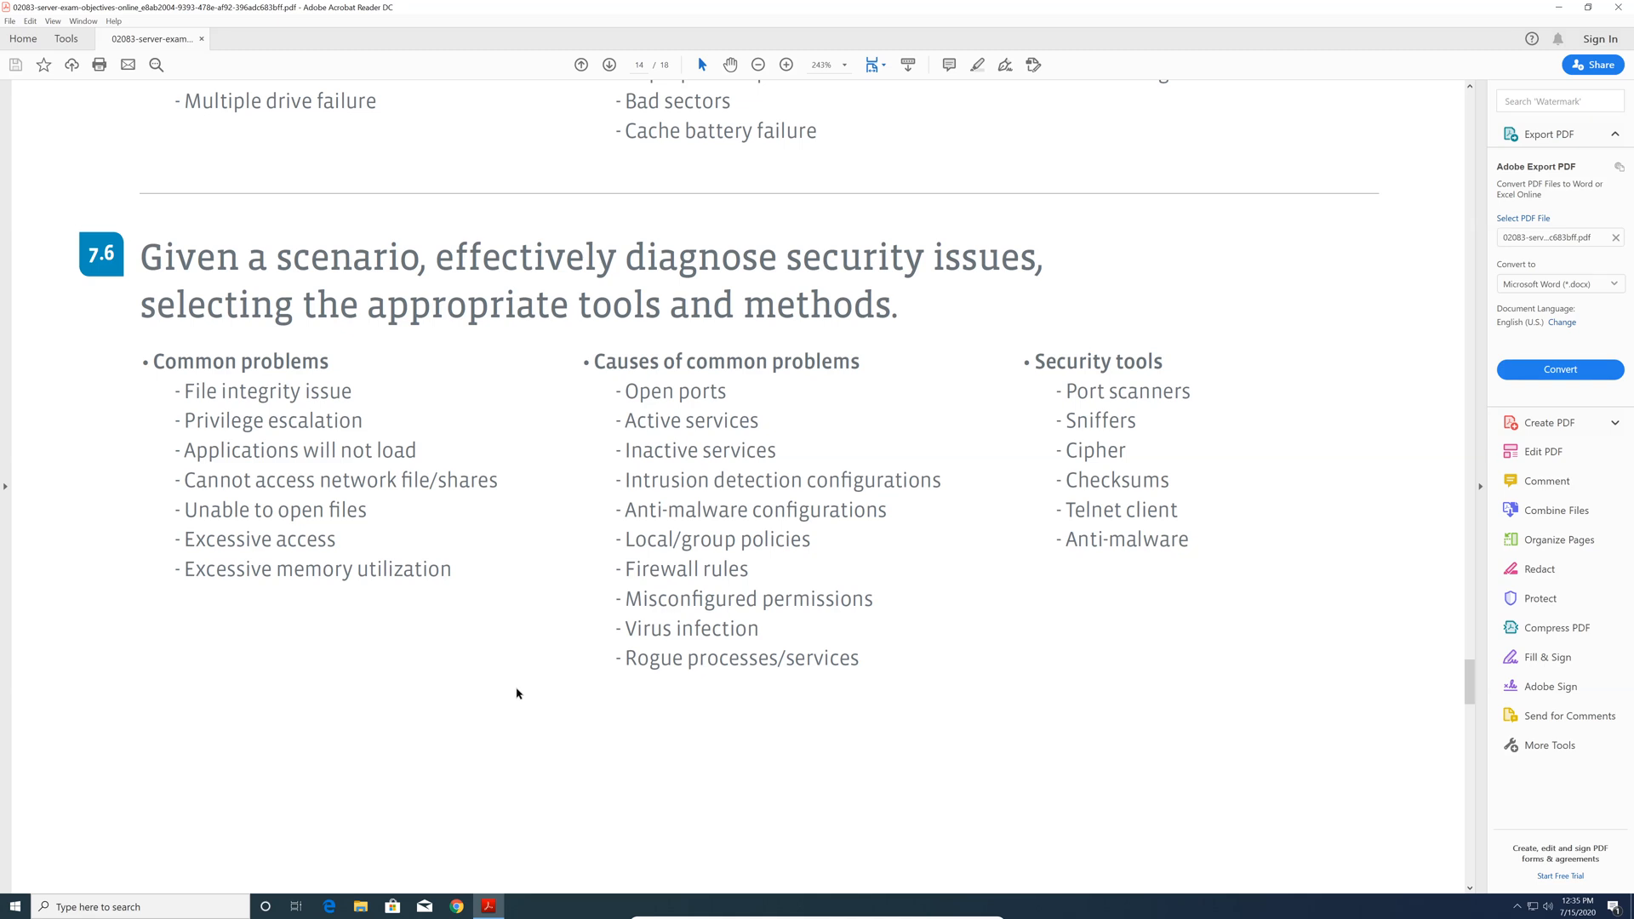
mouse_move(505, 682)
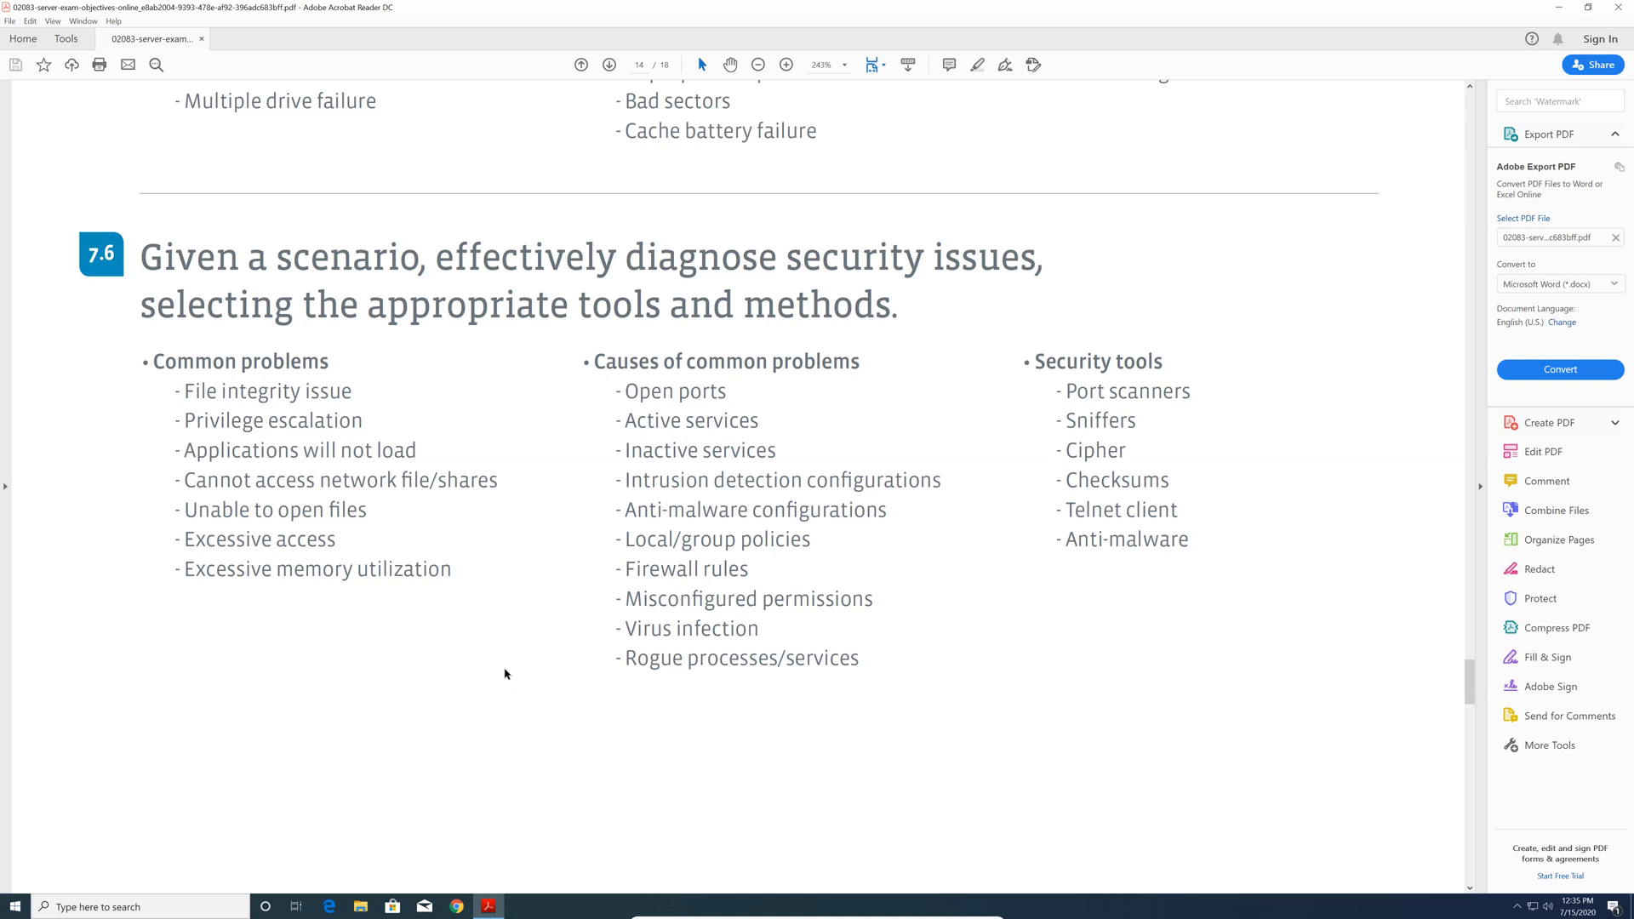
scroll("up", 3)
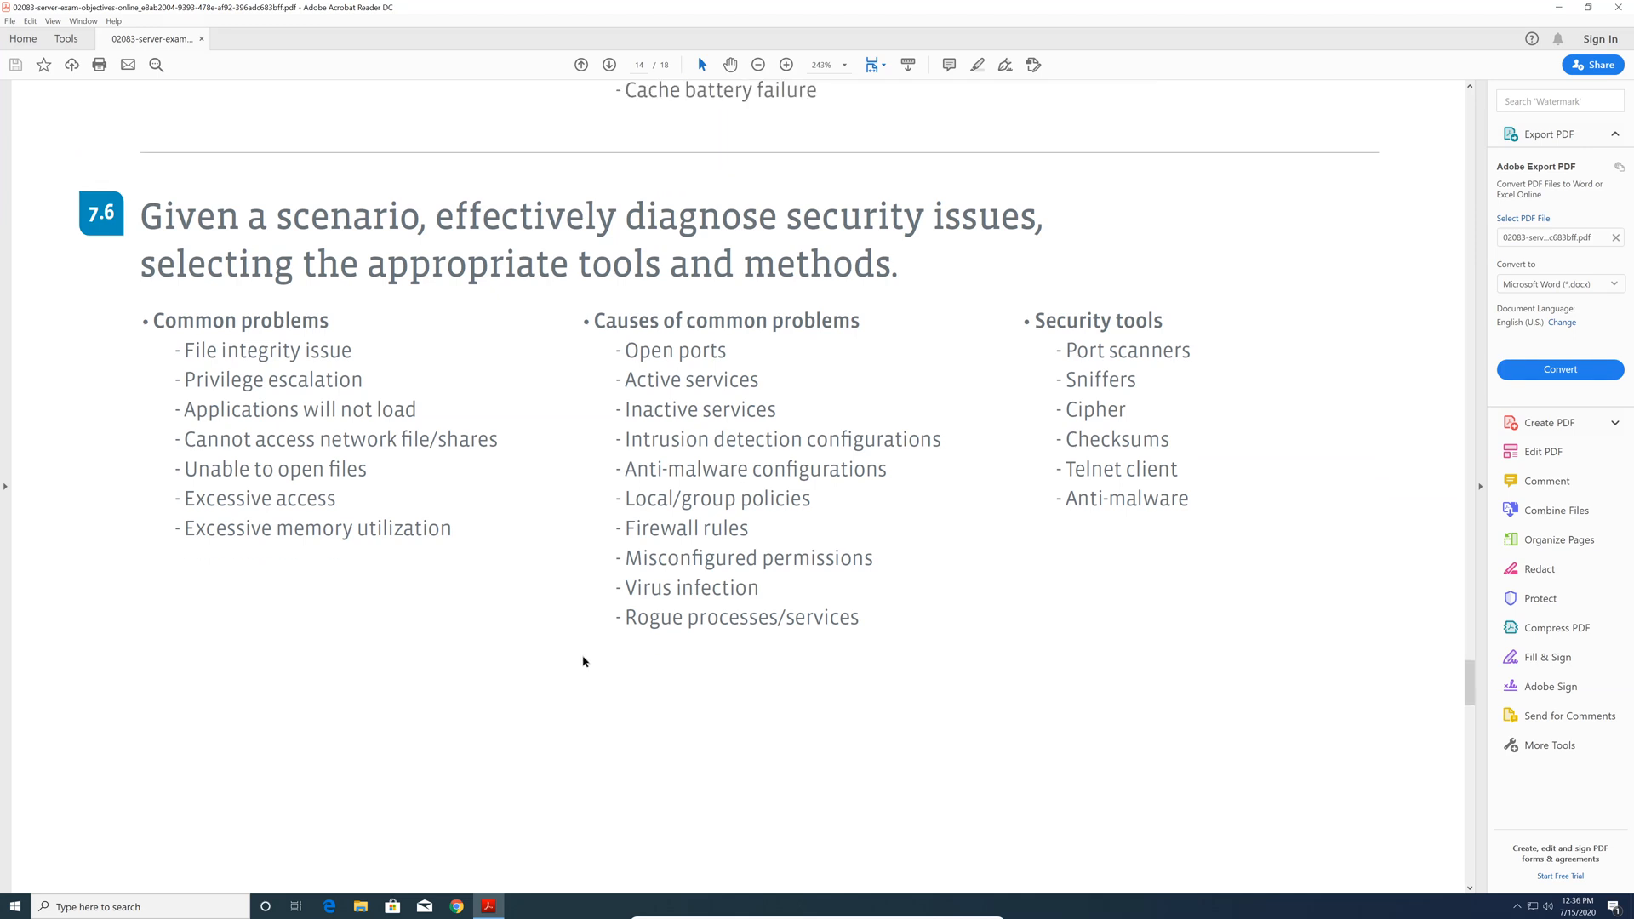
scroll("up", 3)
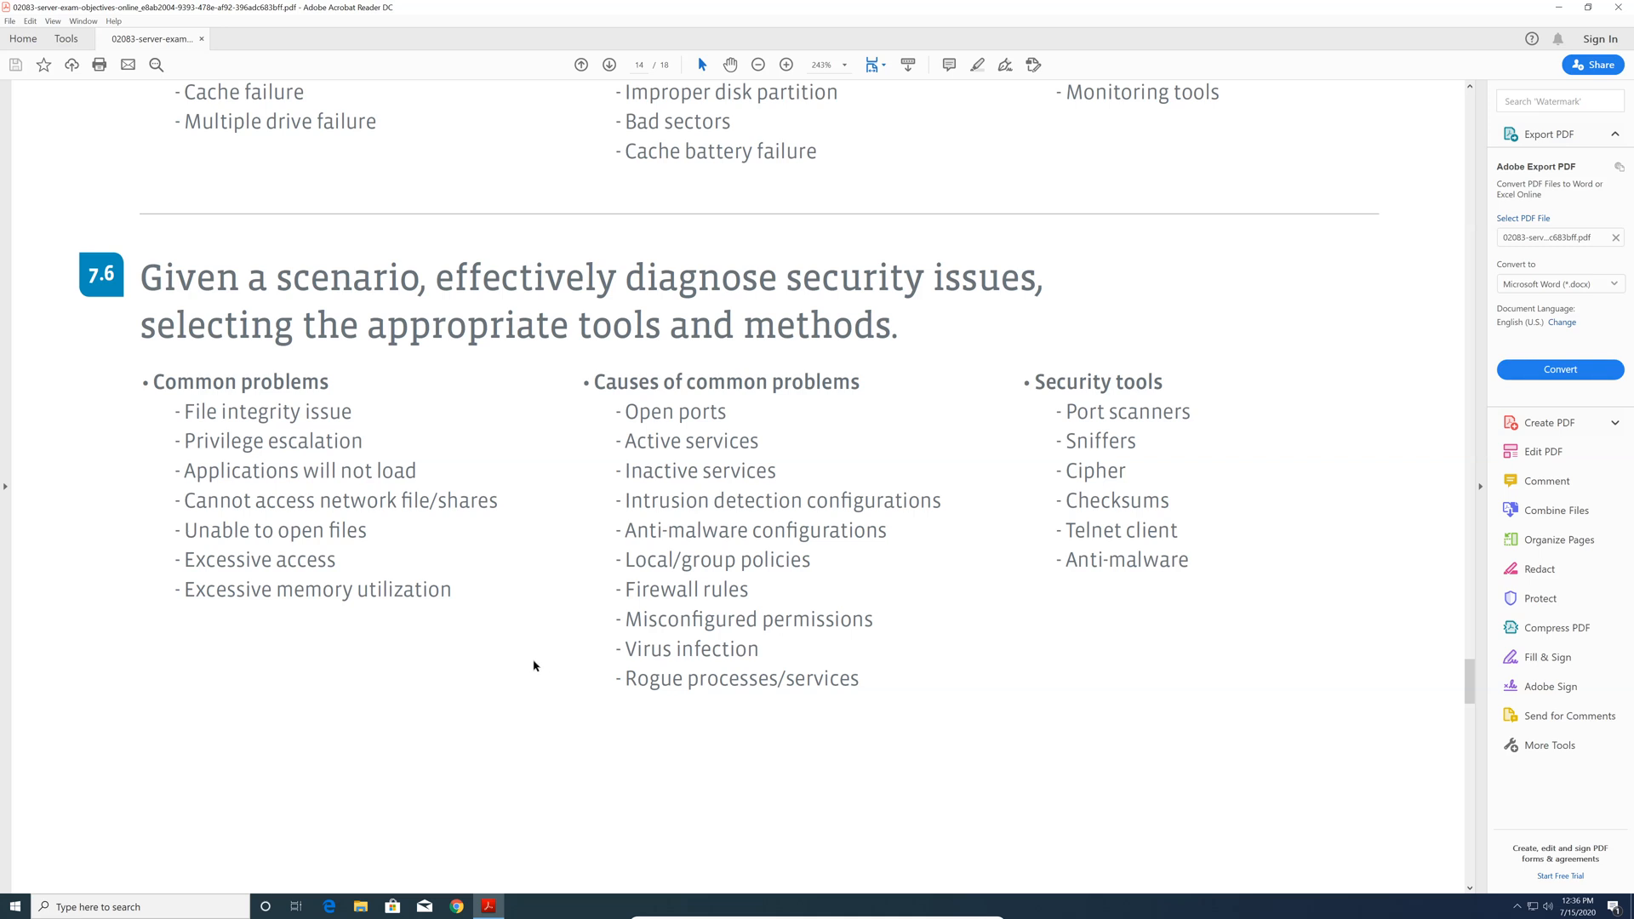
mouse_move(1049, 461)
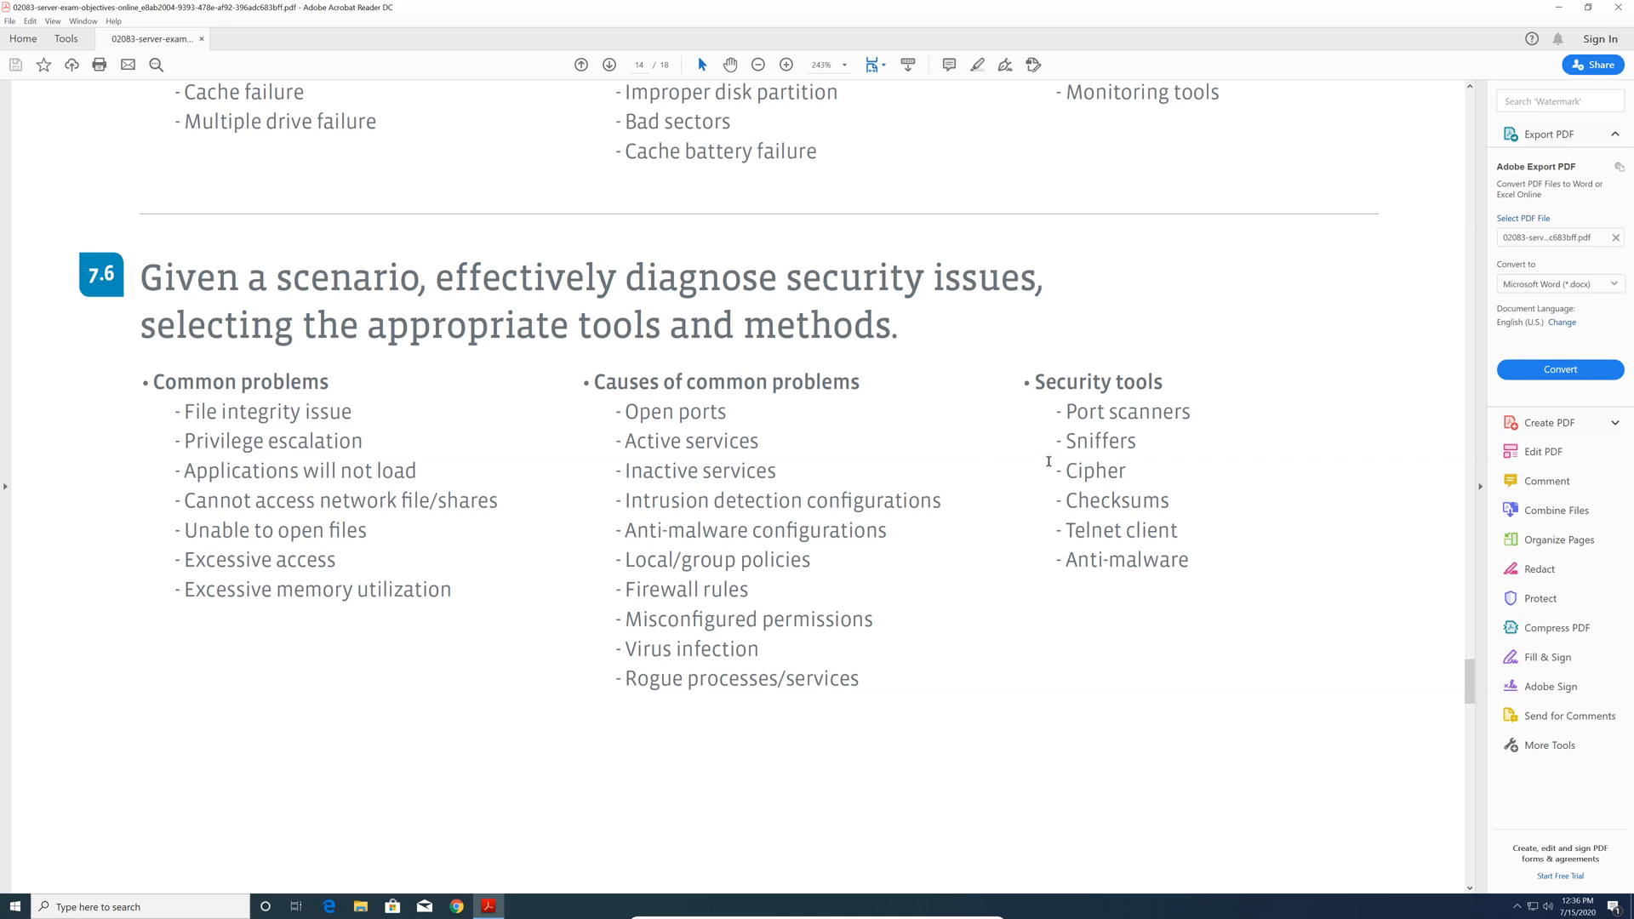
mouse_move(831, 577)
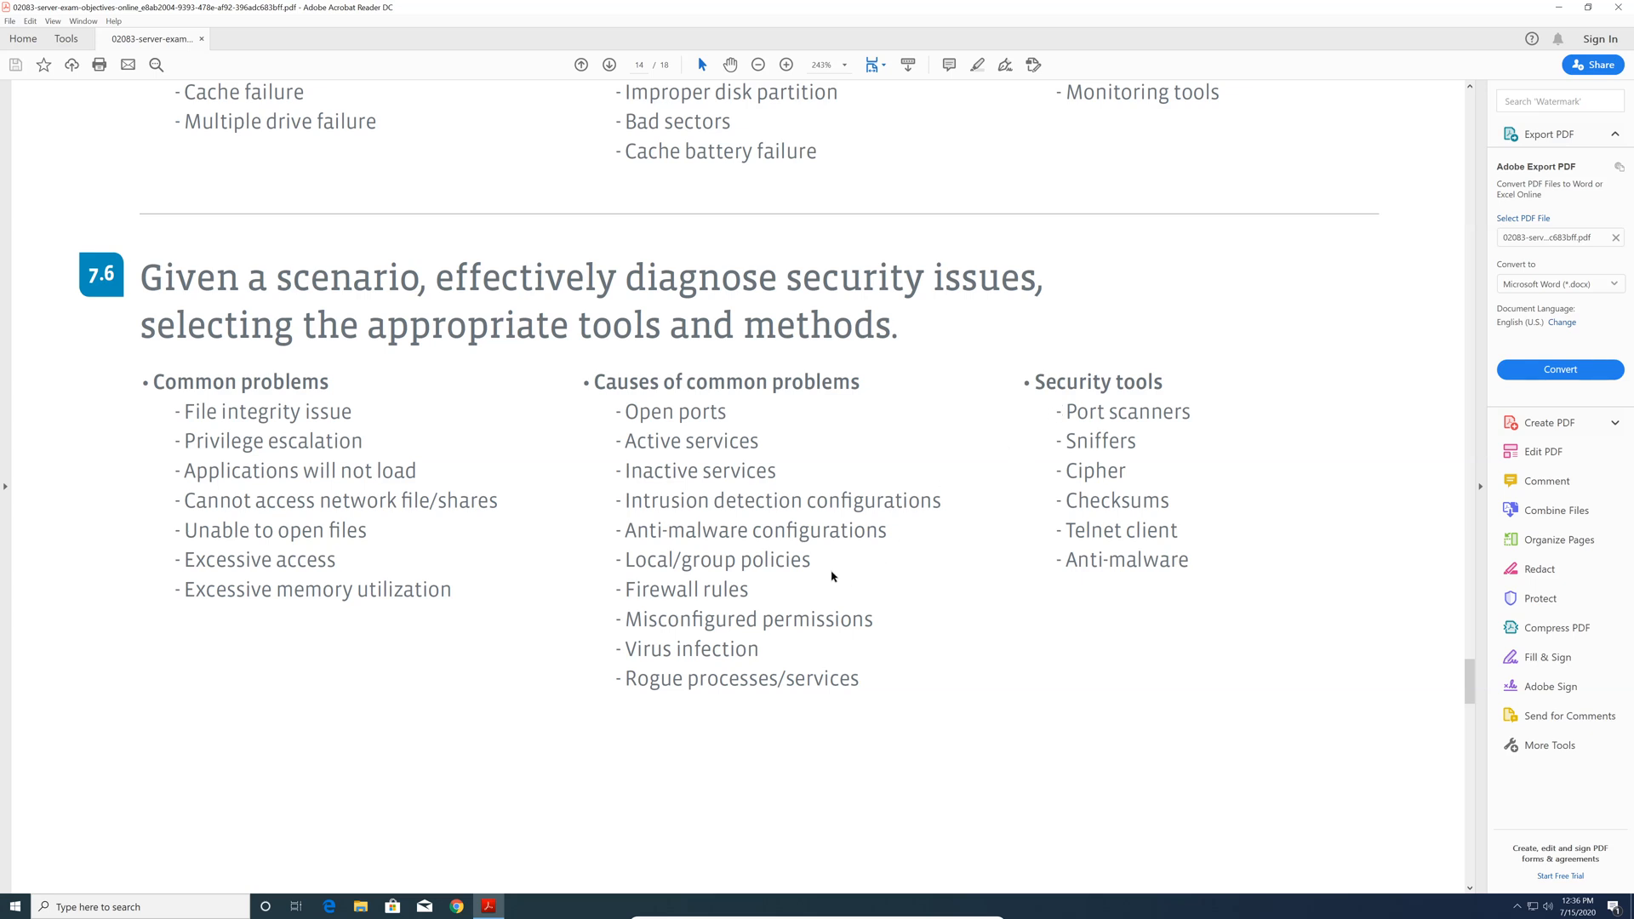
mouse_move(594, 553)
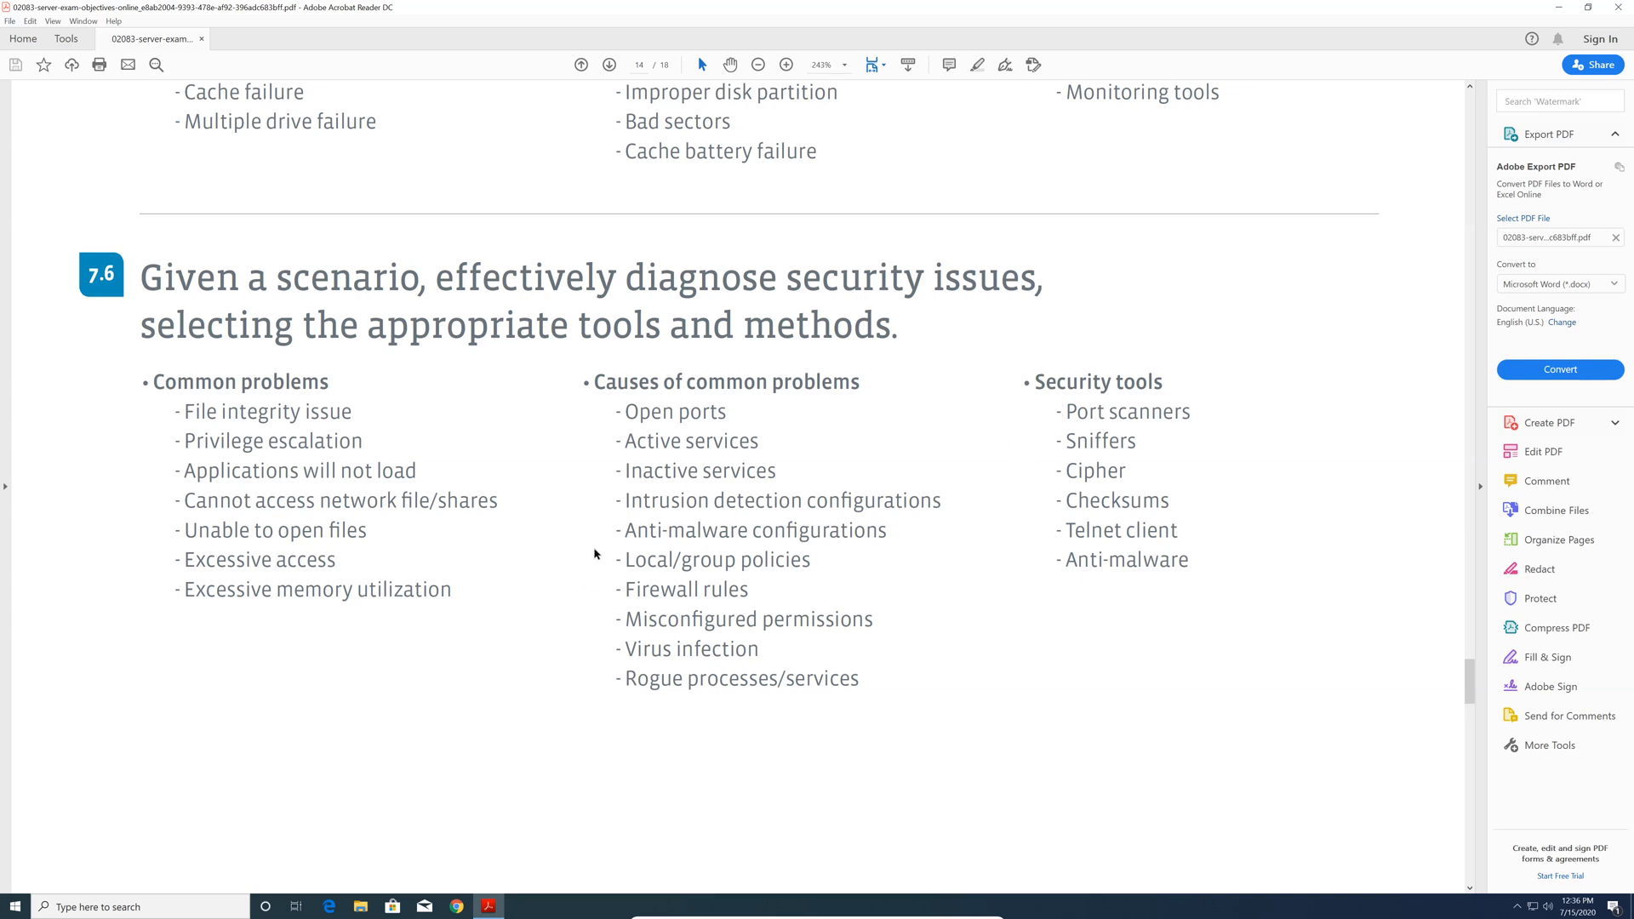
mouse_move(555, 596)
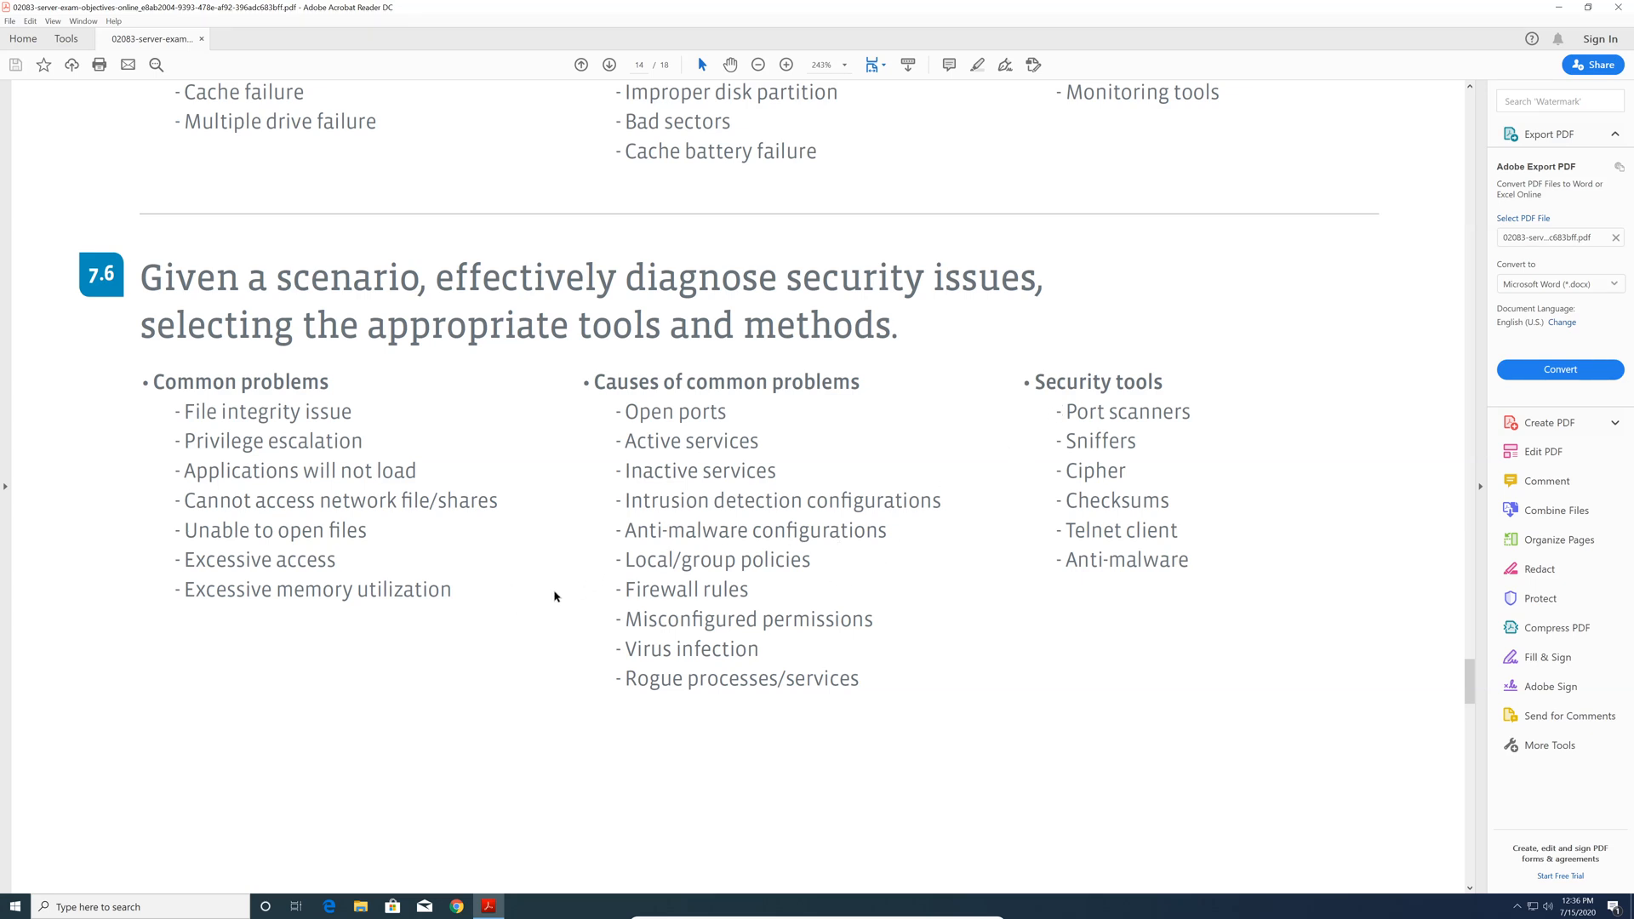
Step: Scroll into the acronym list on page 15, backing up to reread earlier entries
scroll("down", 3)
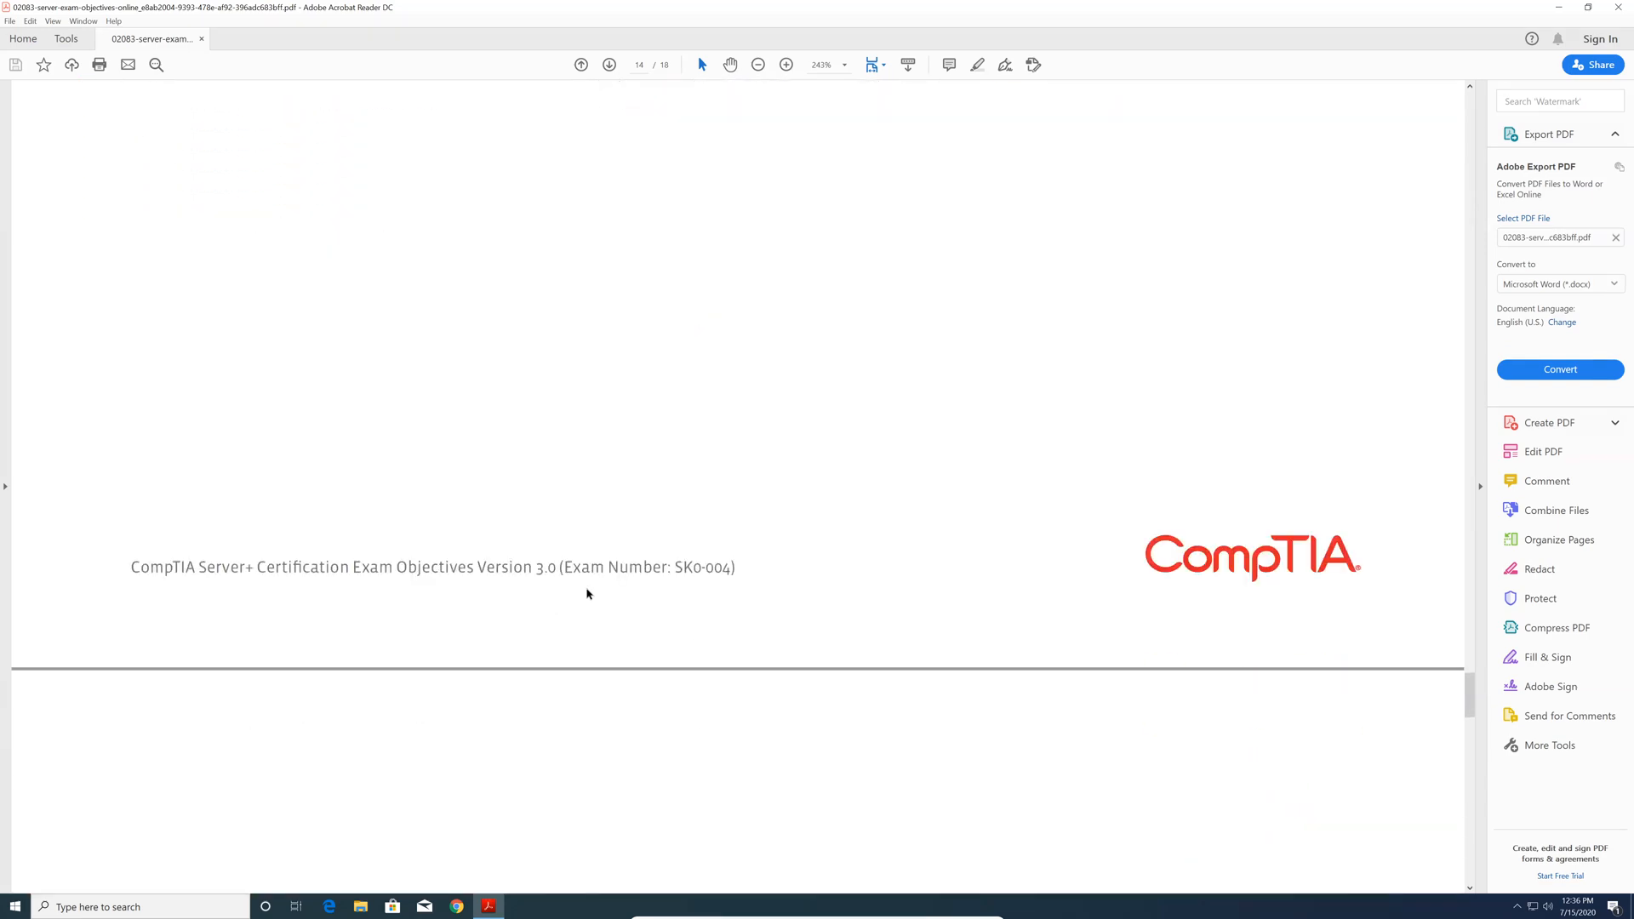
scroll("down", 3)
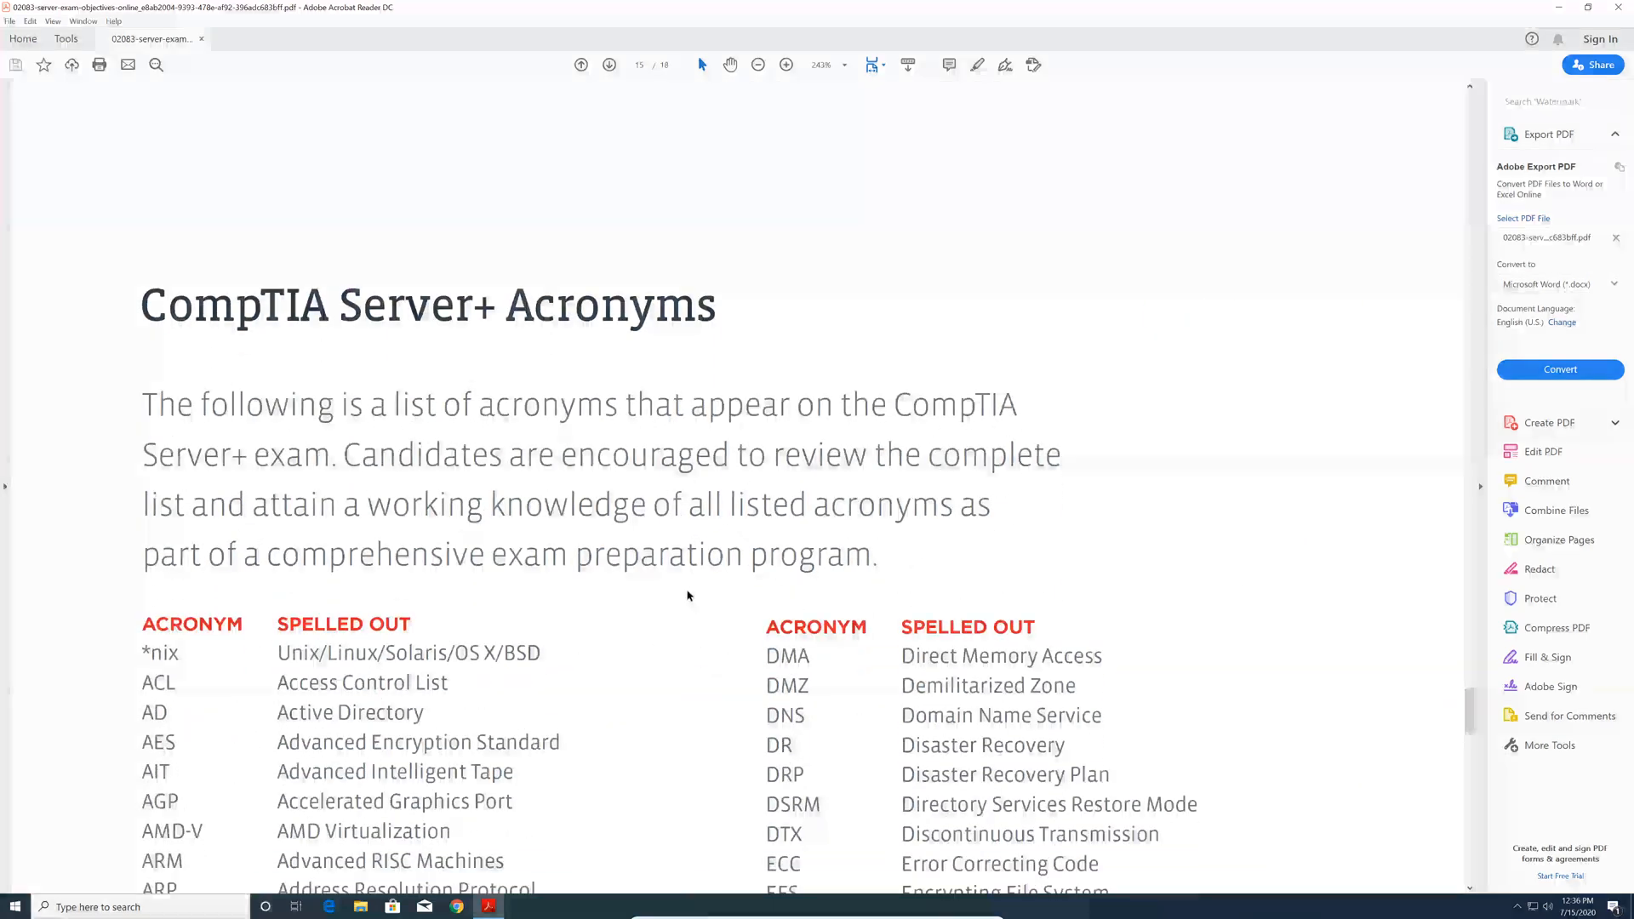
scroll("down", 3)
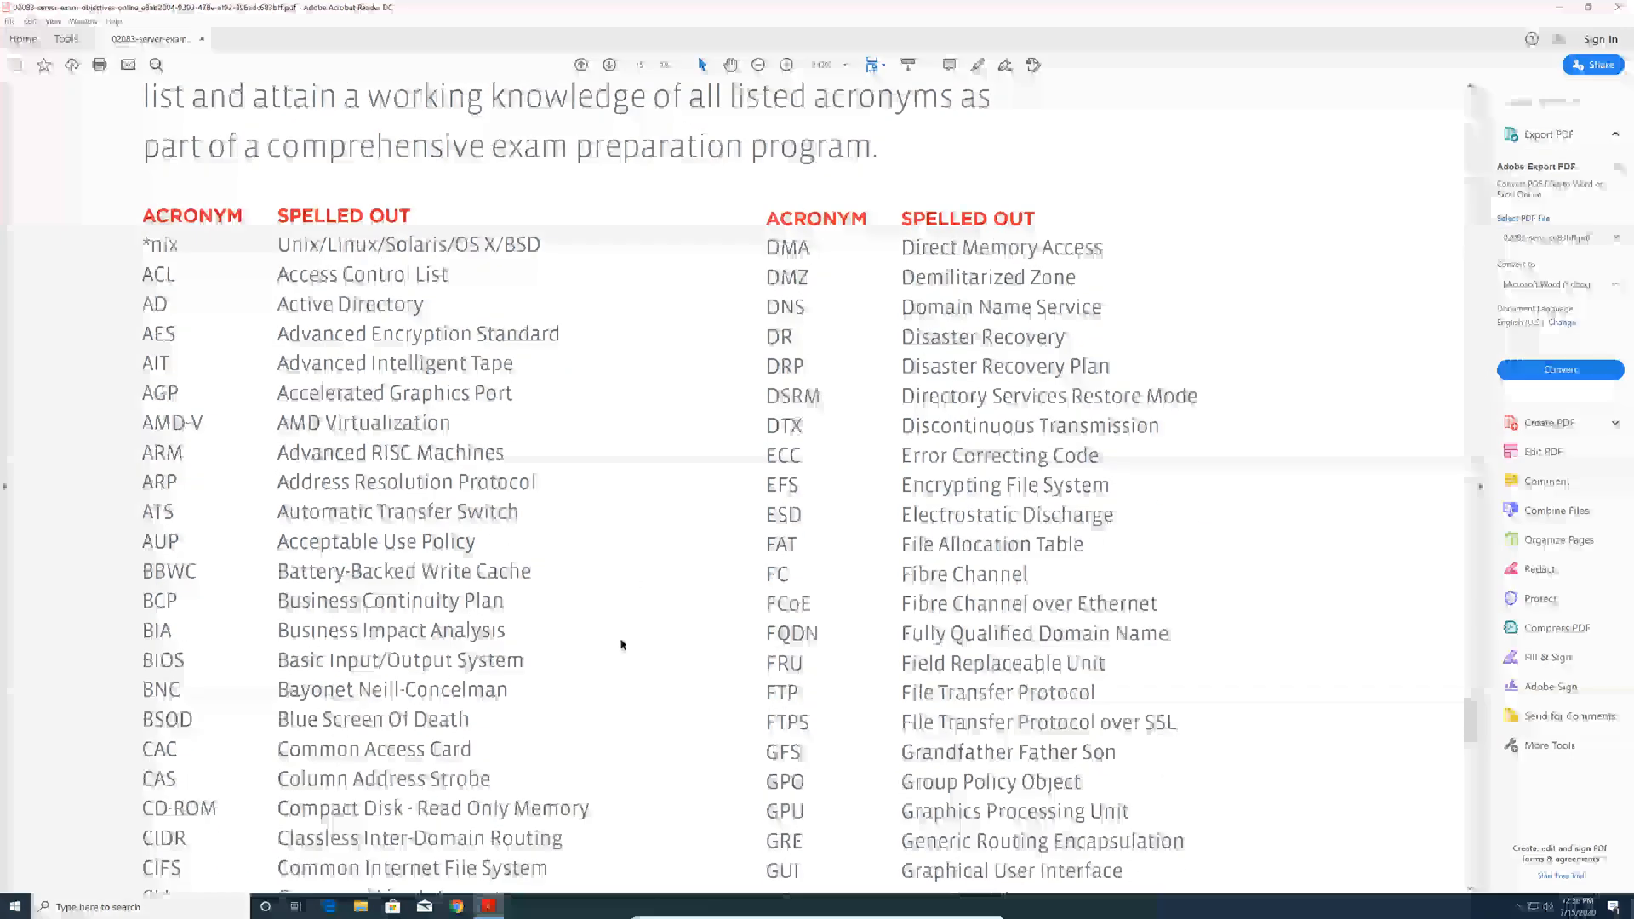
scroll("down", 3)
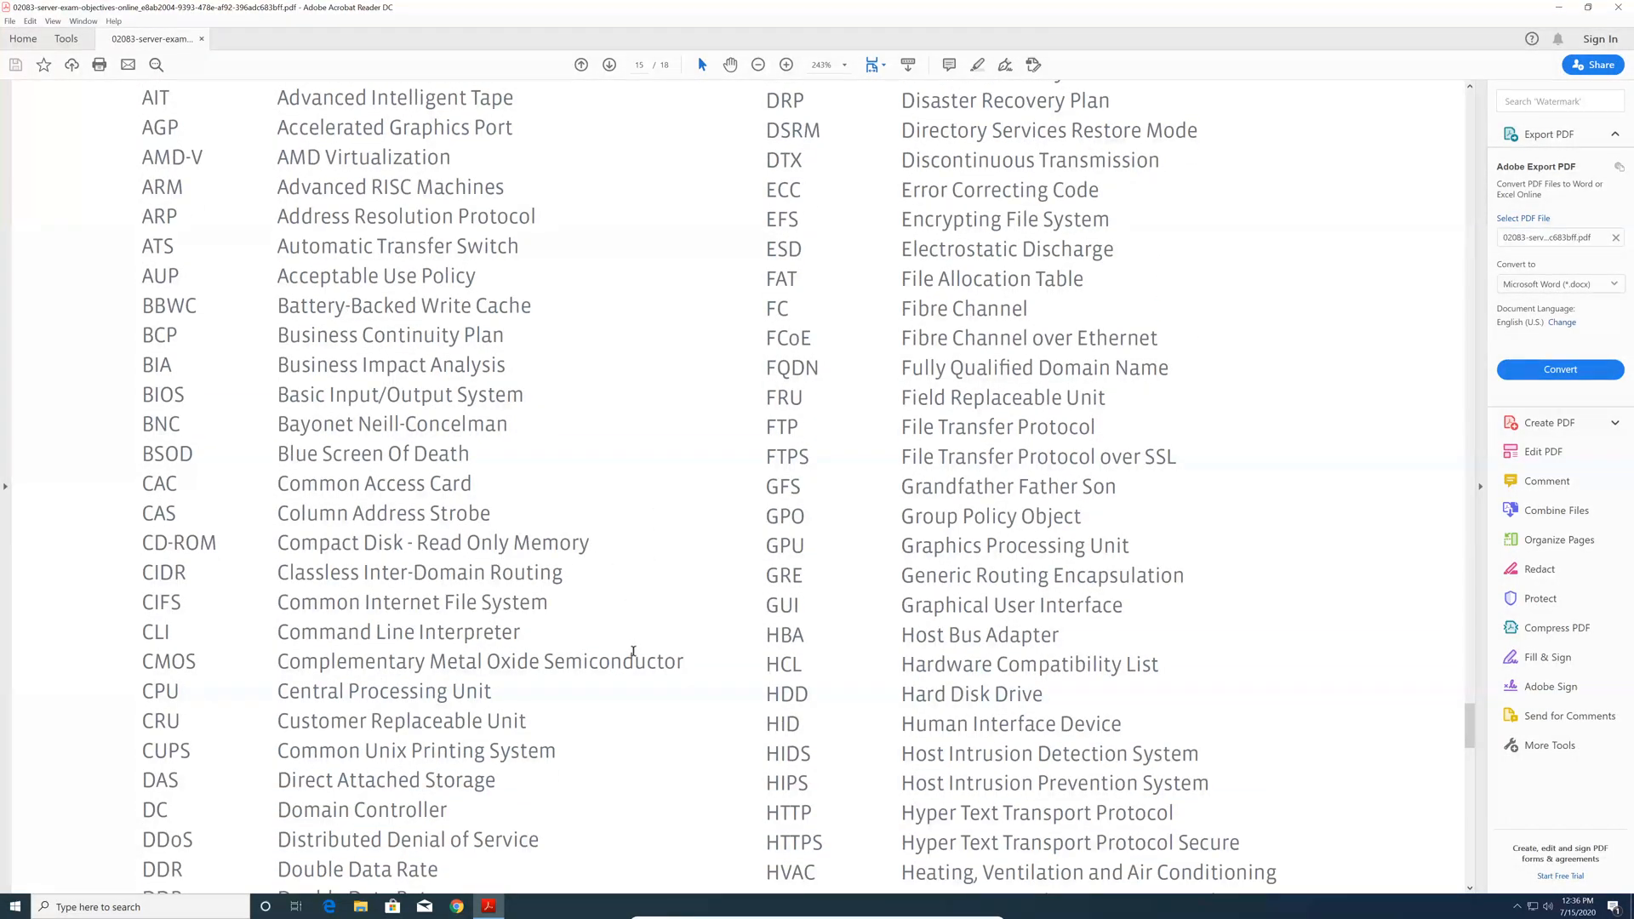
mouse_move(754, 500)
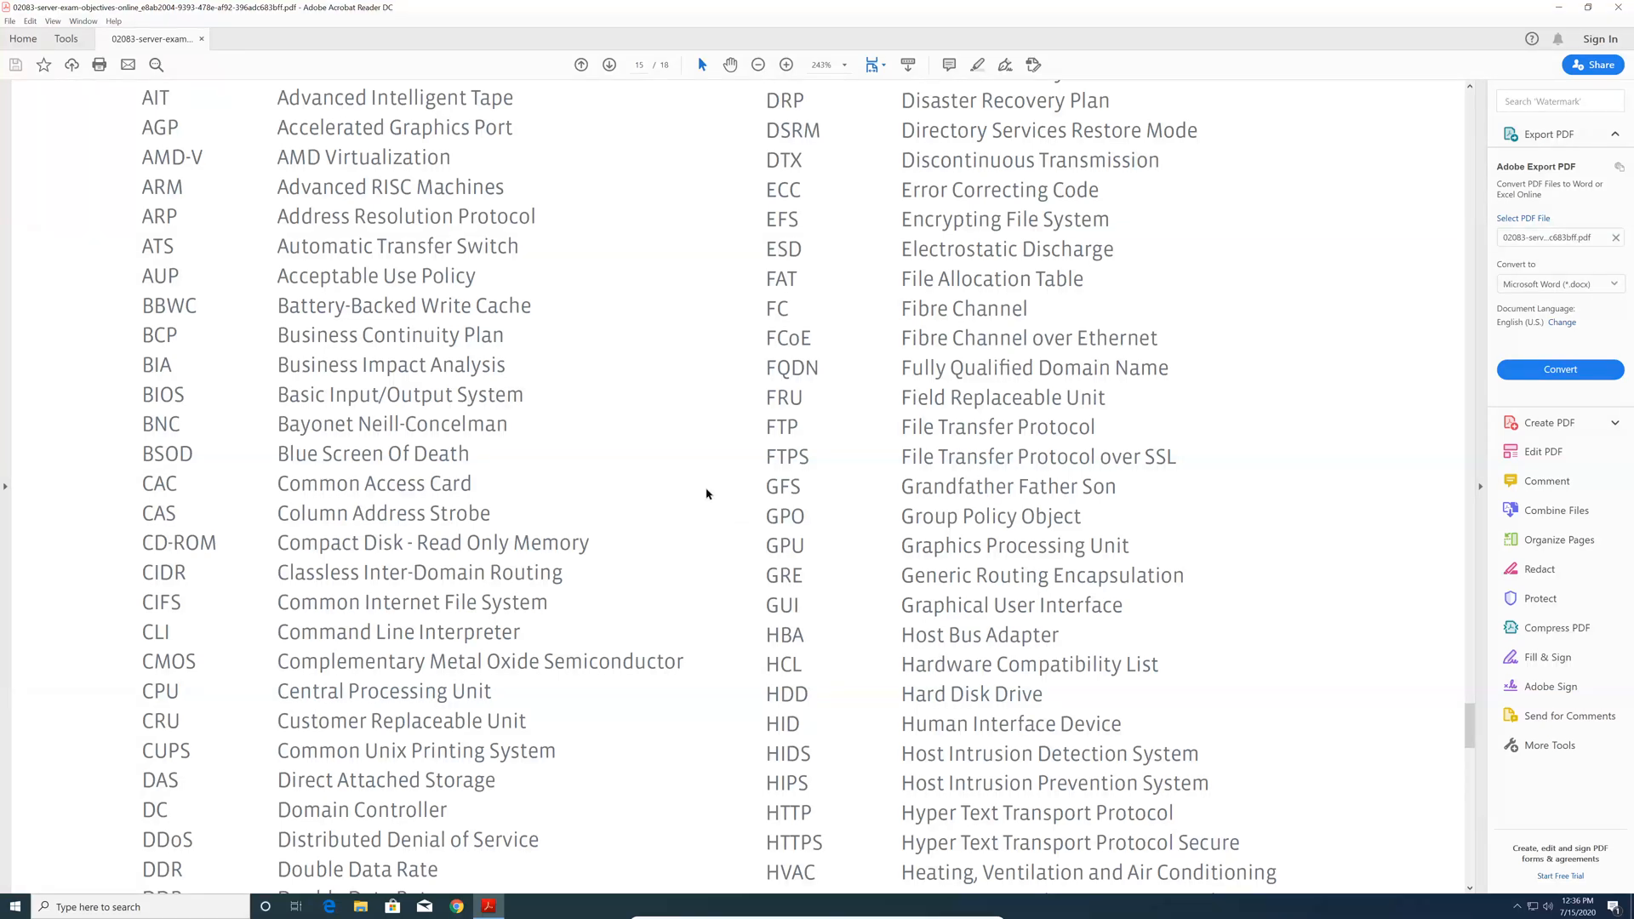
mouse_move(1120, 493)
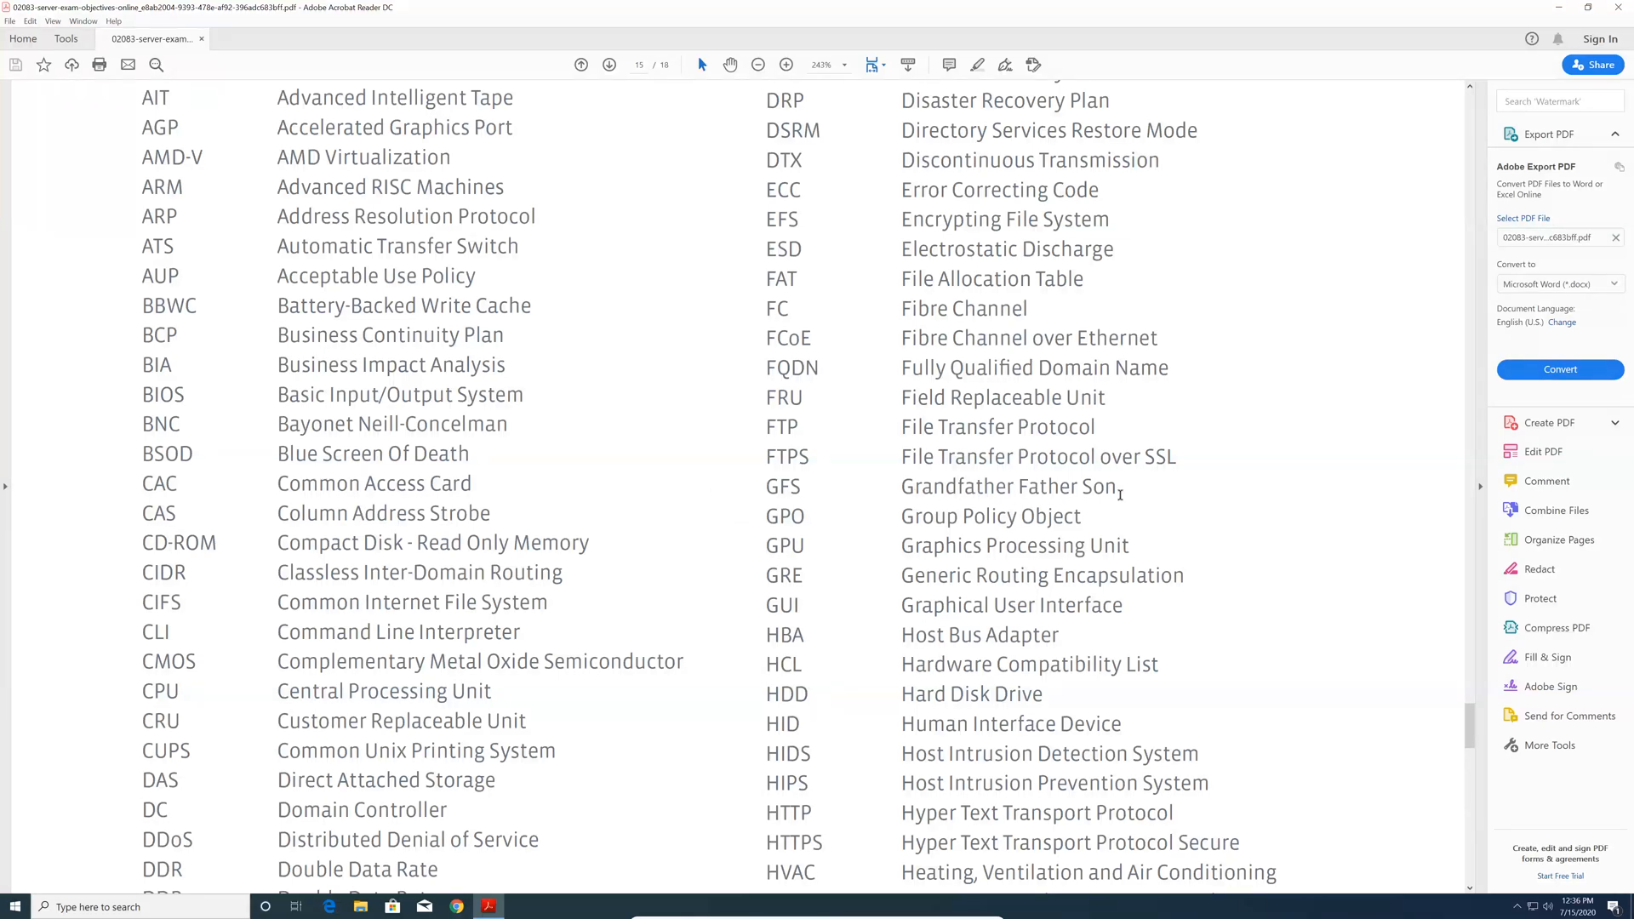
mouse_move(800, 577)
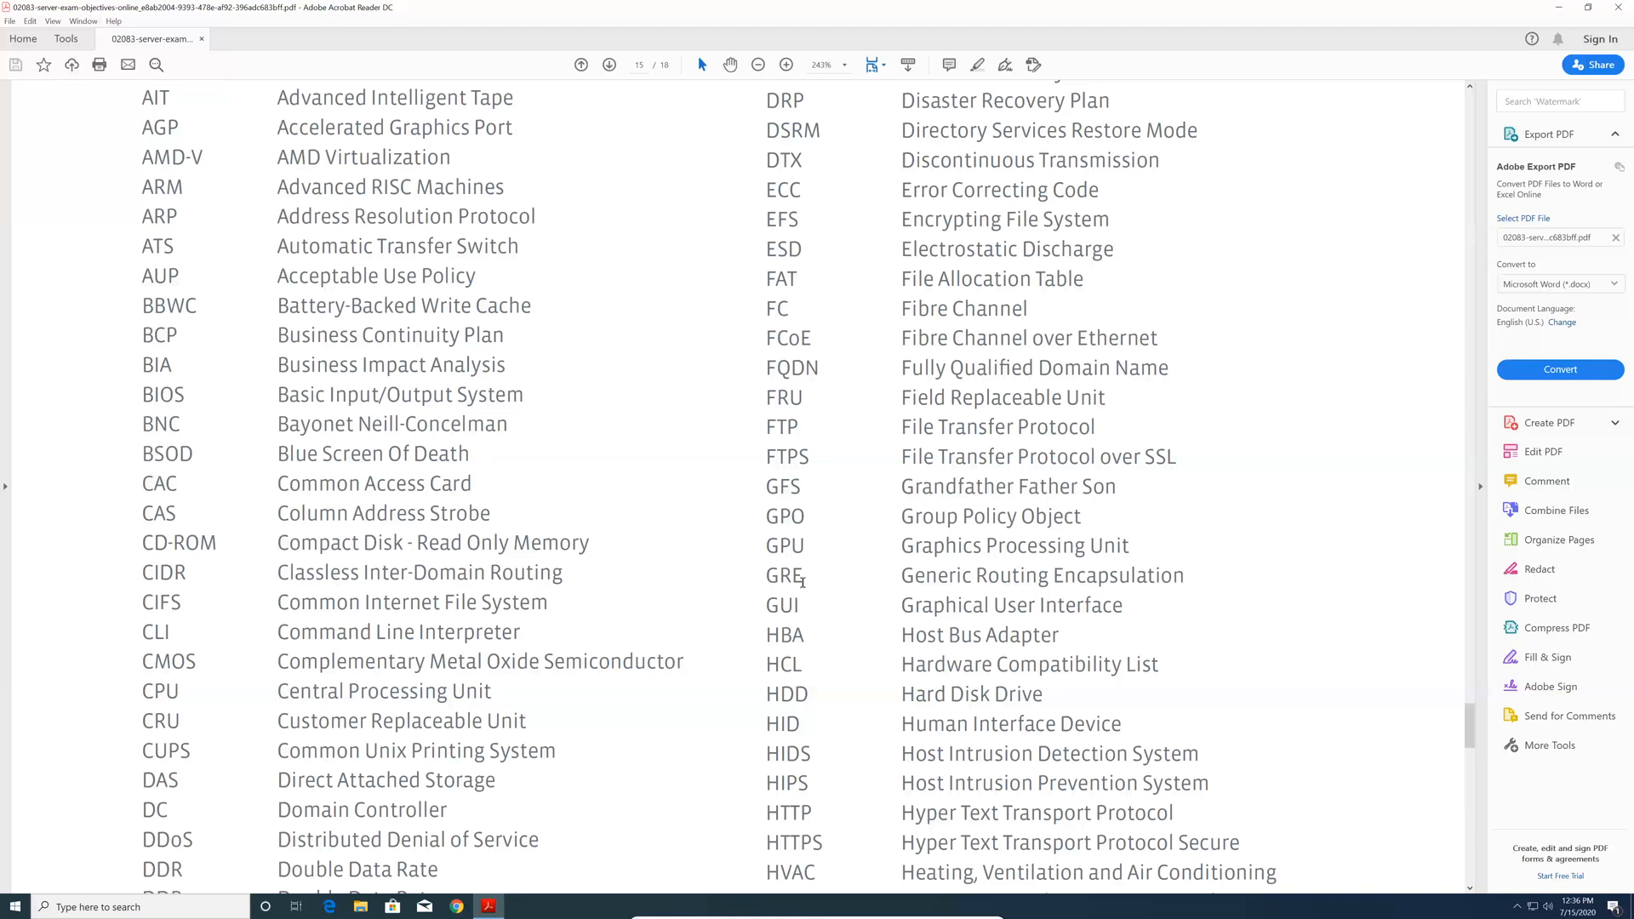
scroll("up", 3)
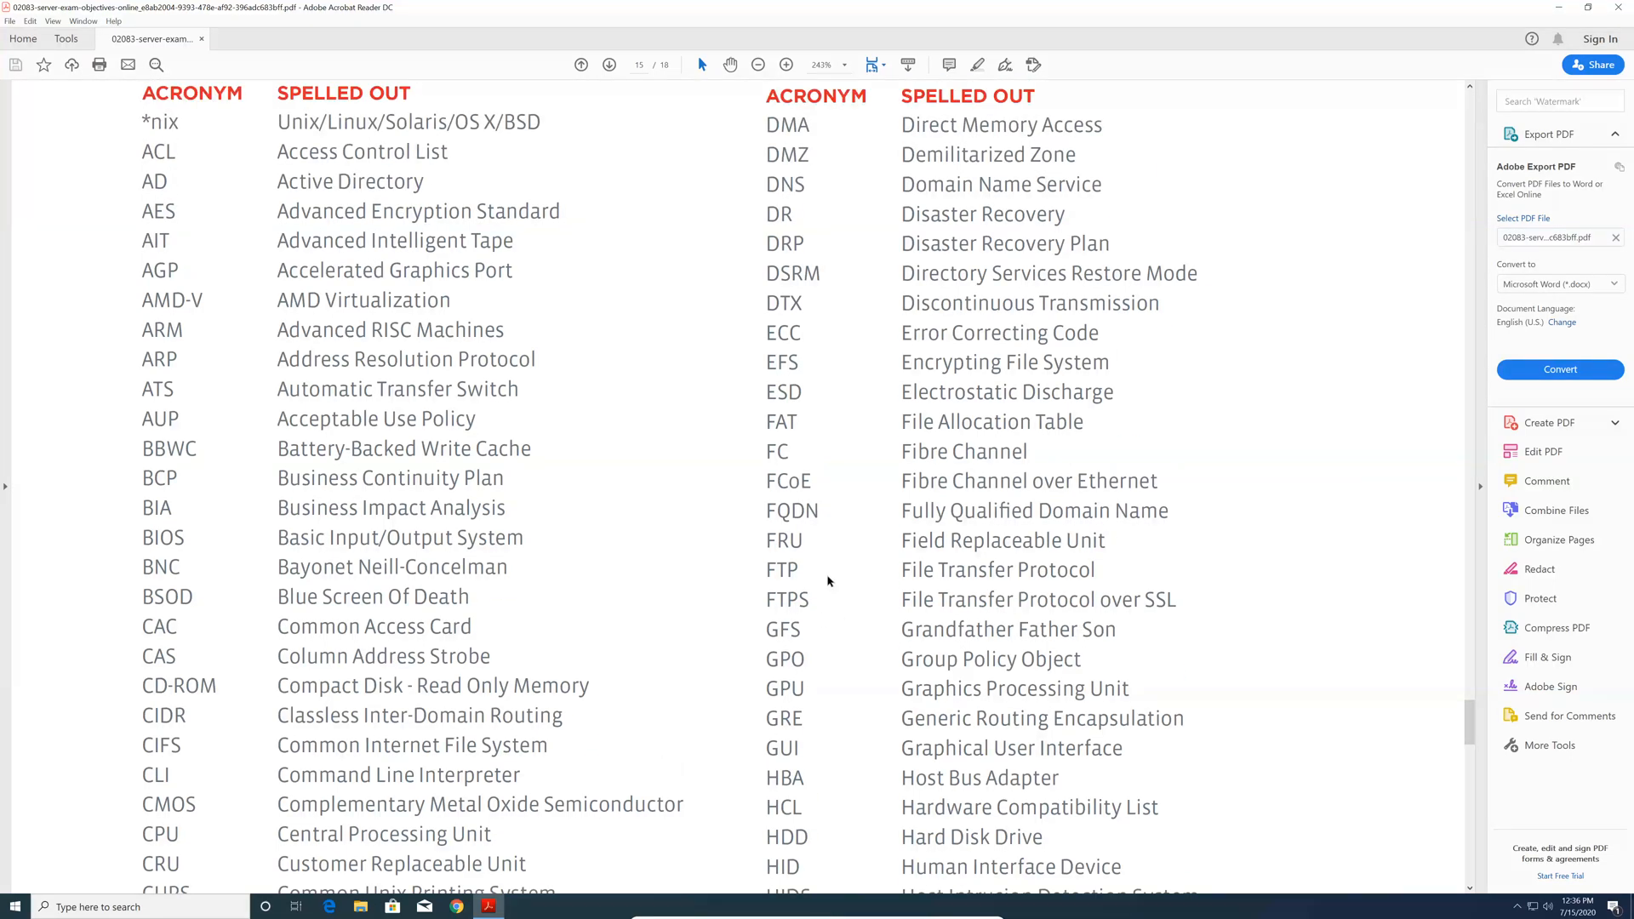
scroll("up", 3)
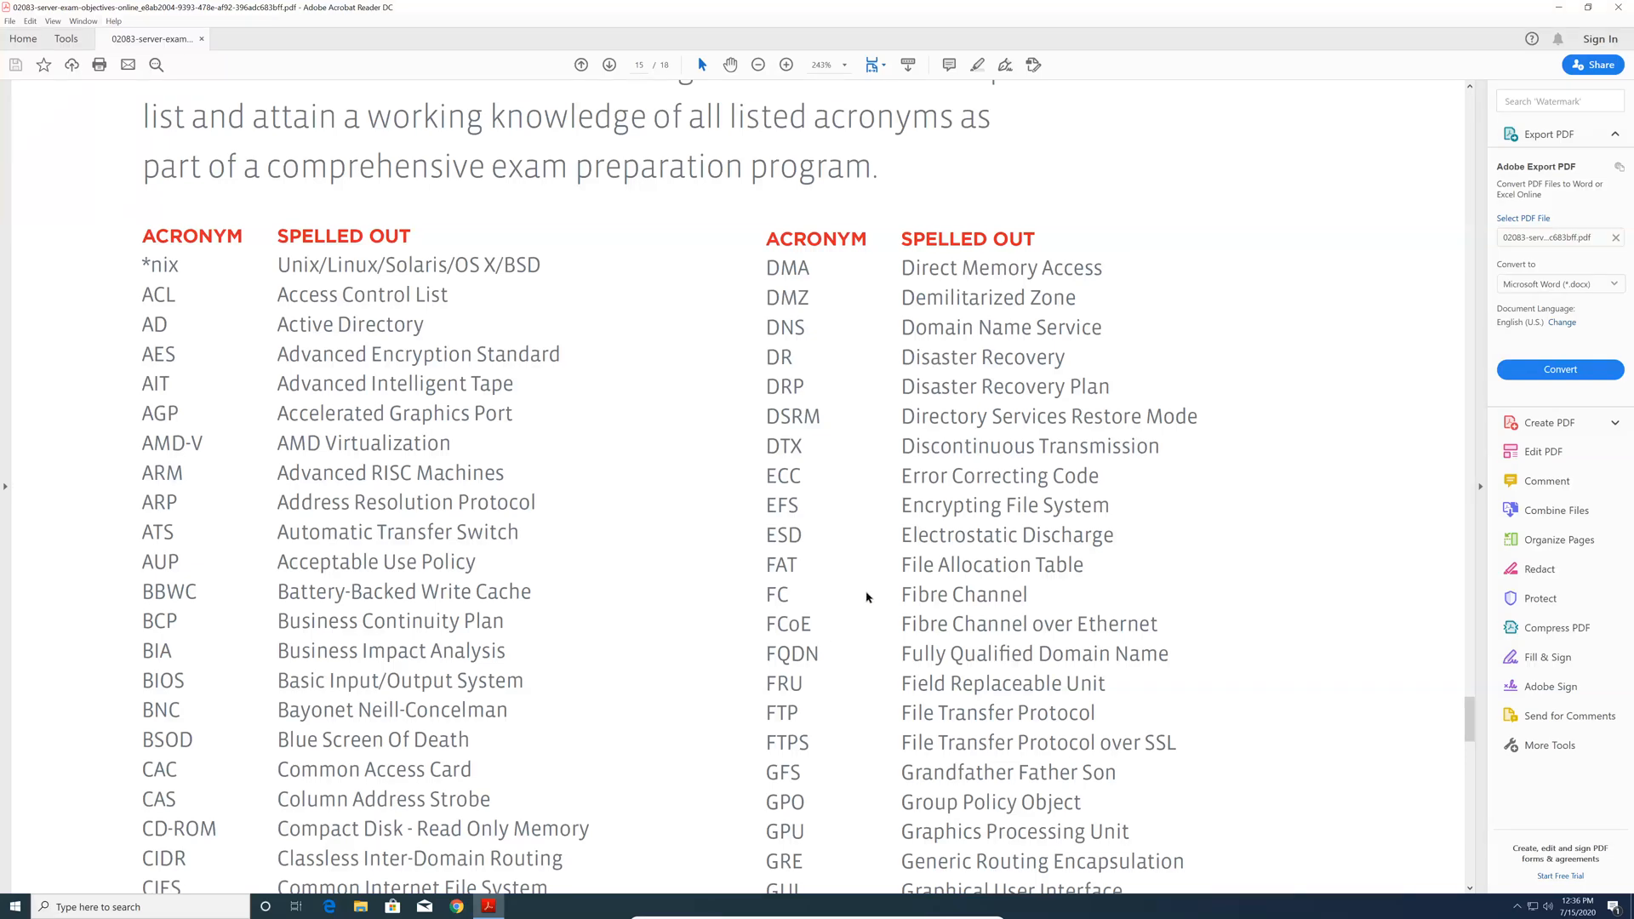
Step: Scroll through pages 16–17 to the final acronym, ZFS
scroll("down", 3)
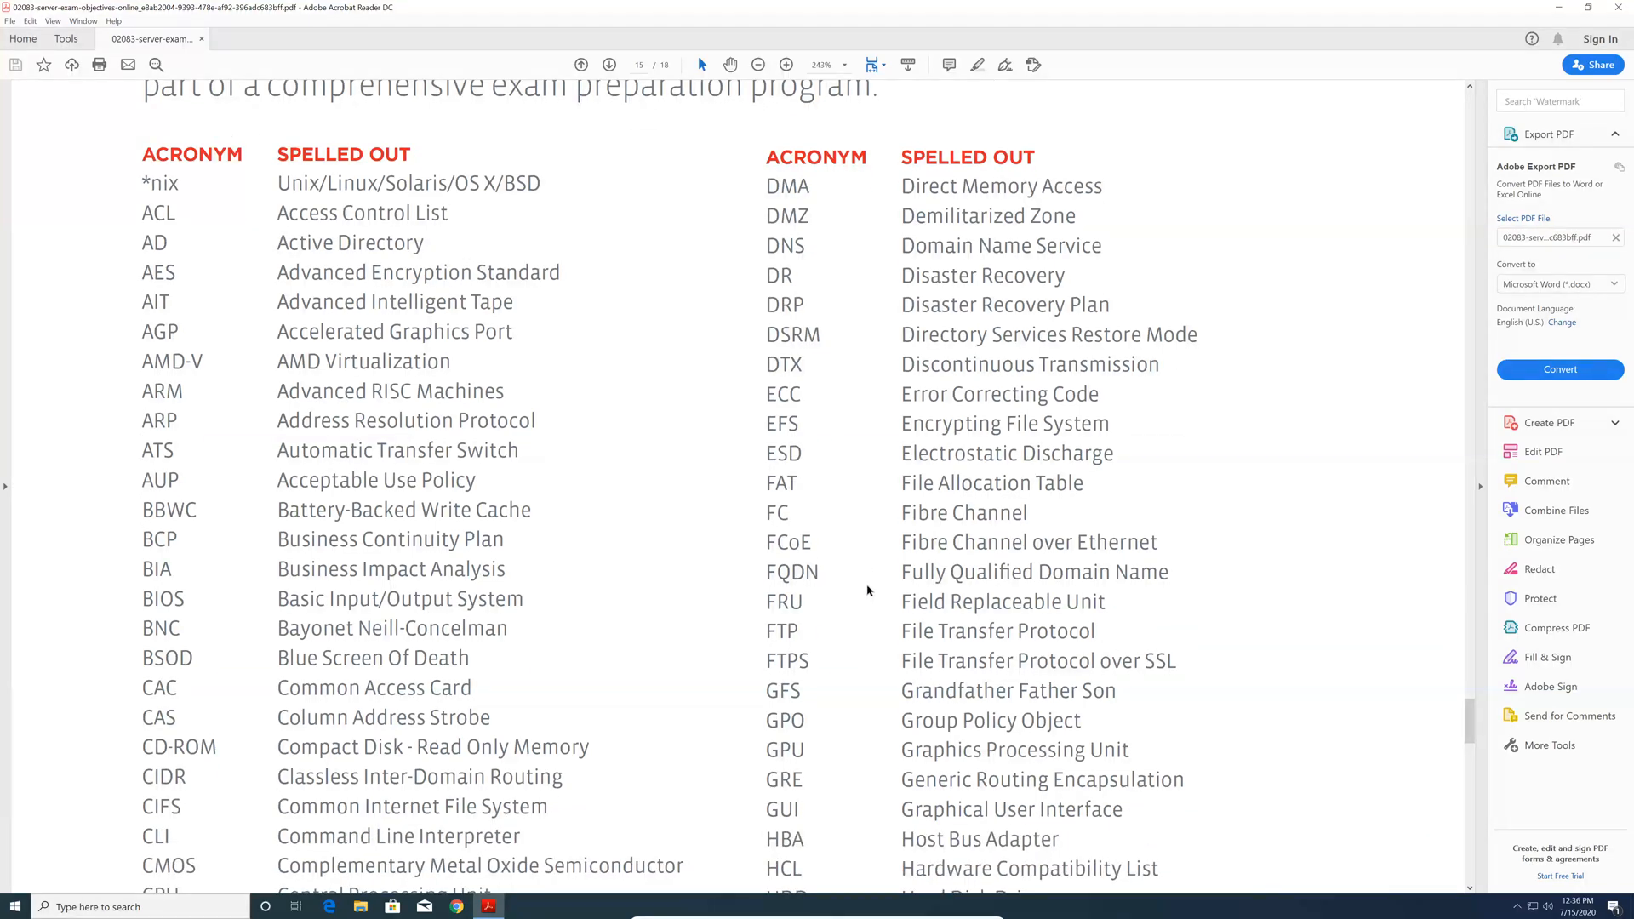
scroll("down", 3)
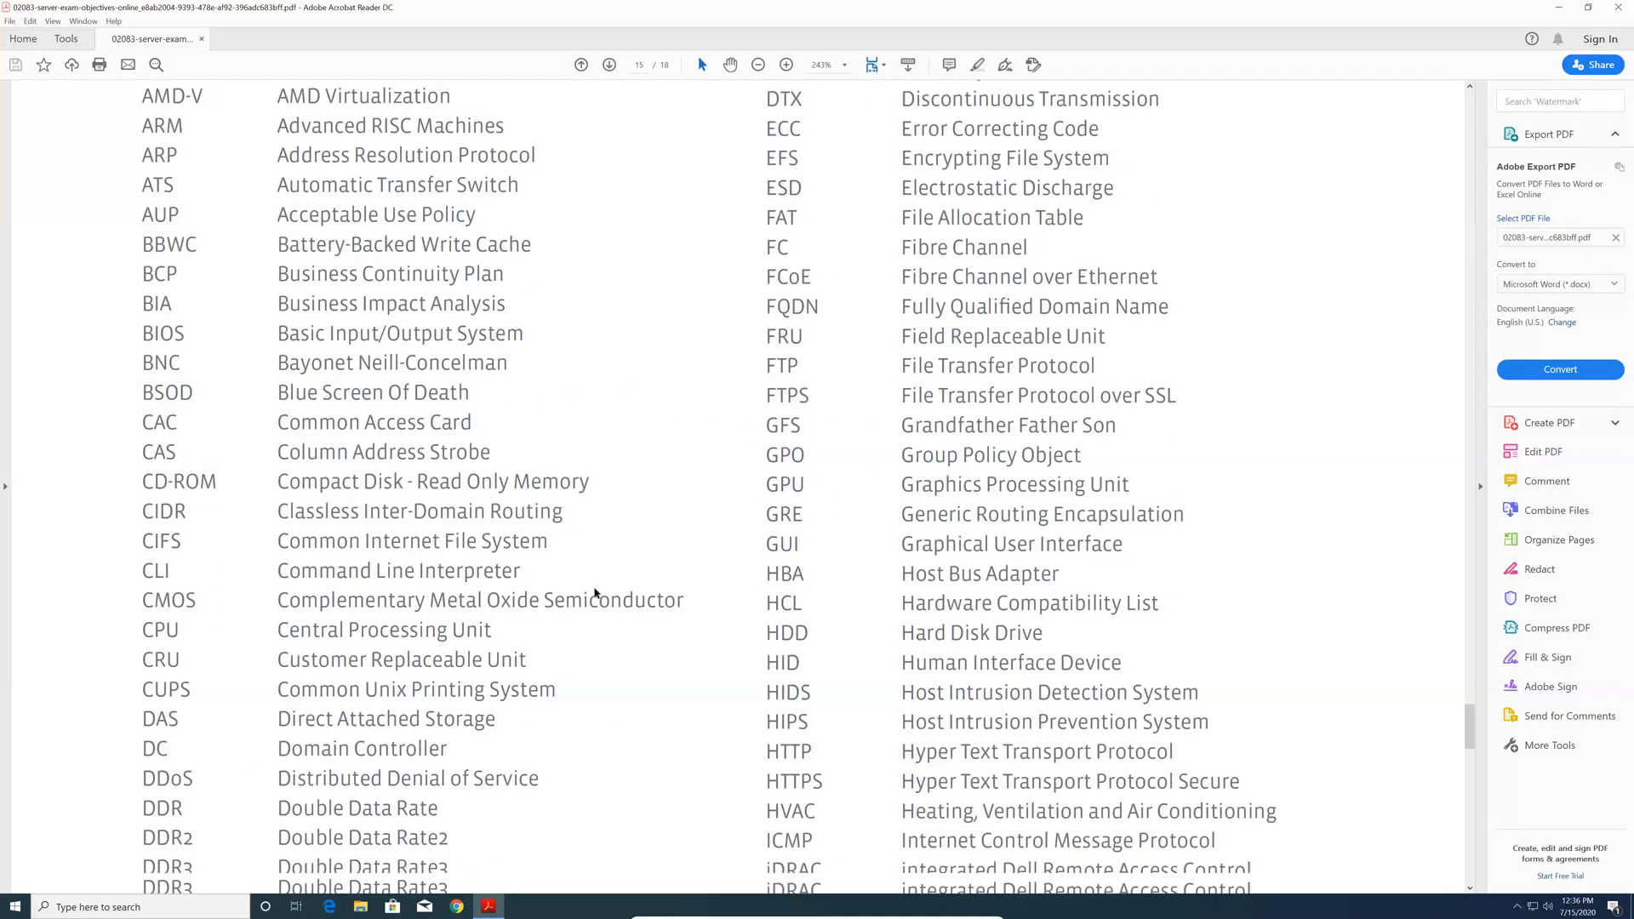
scroll("down", 3)
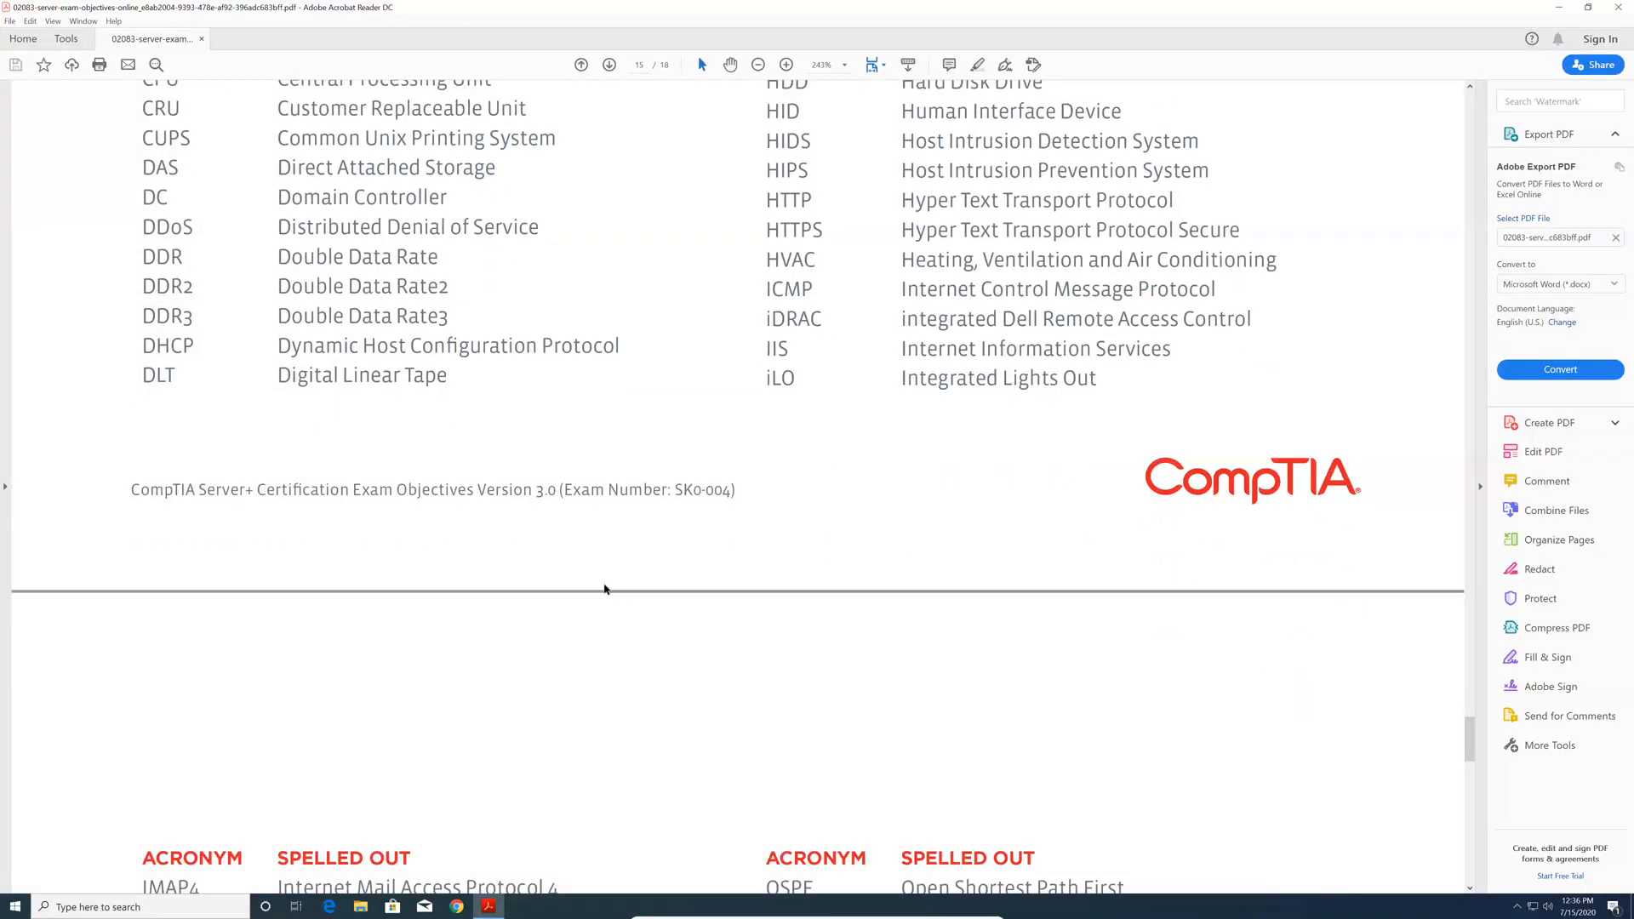
scroll("down", 3)
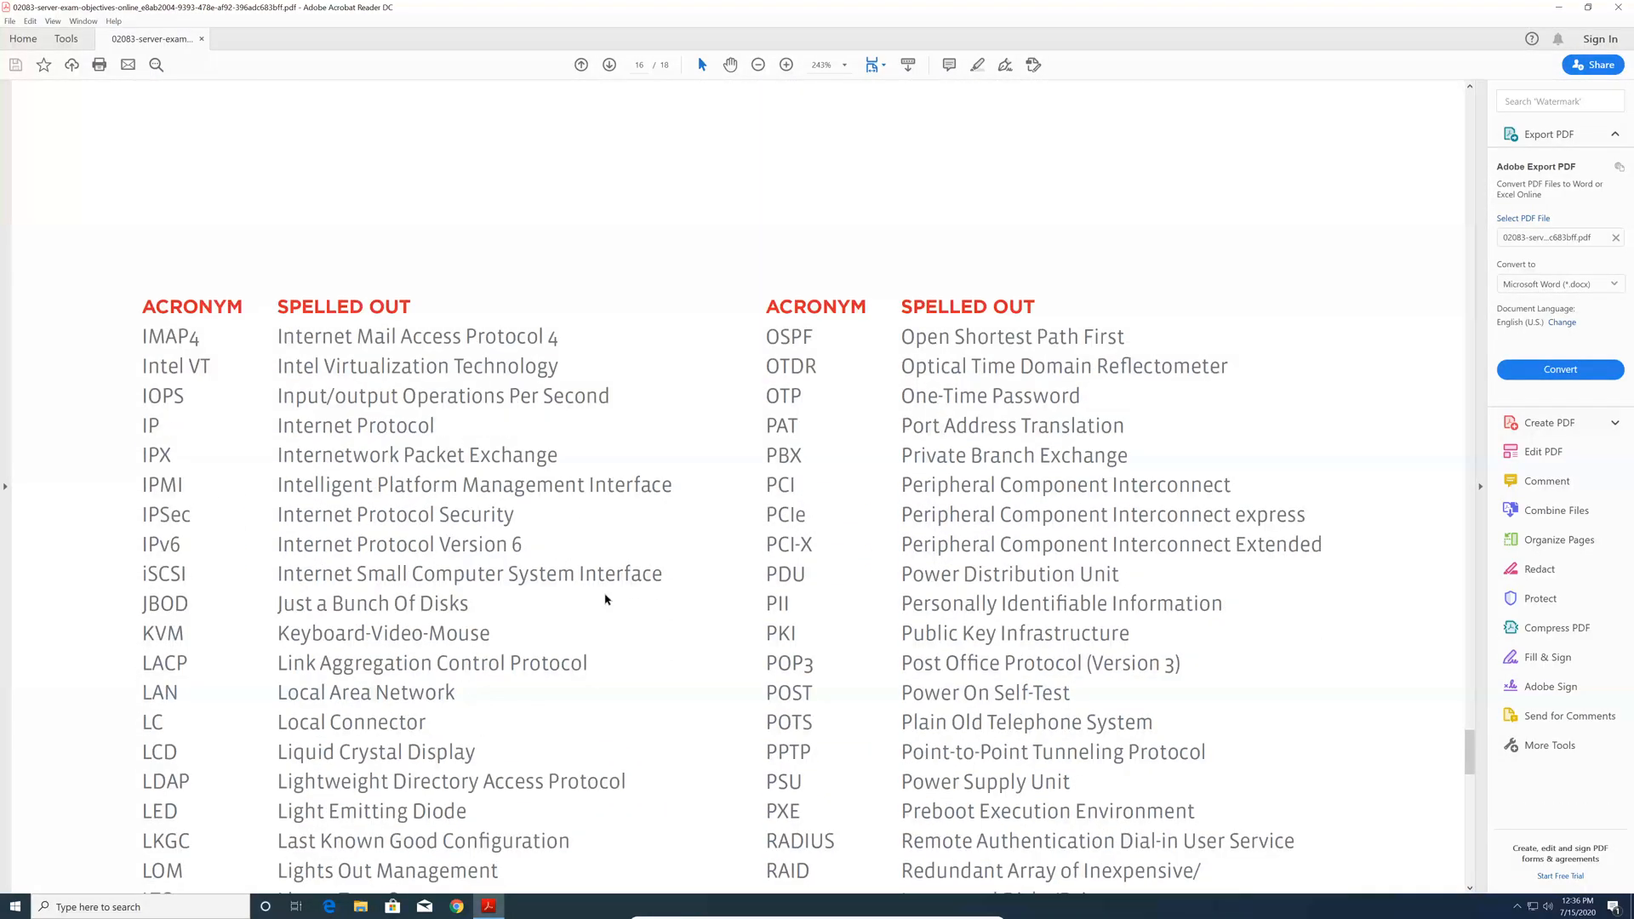
scroll("down", 3)
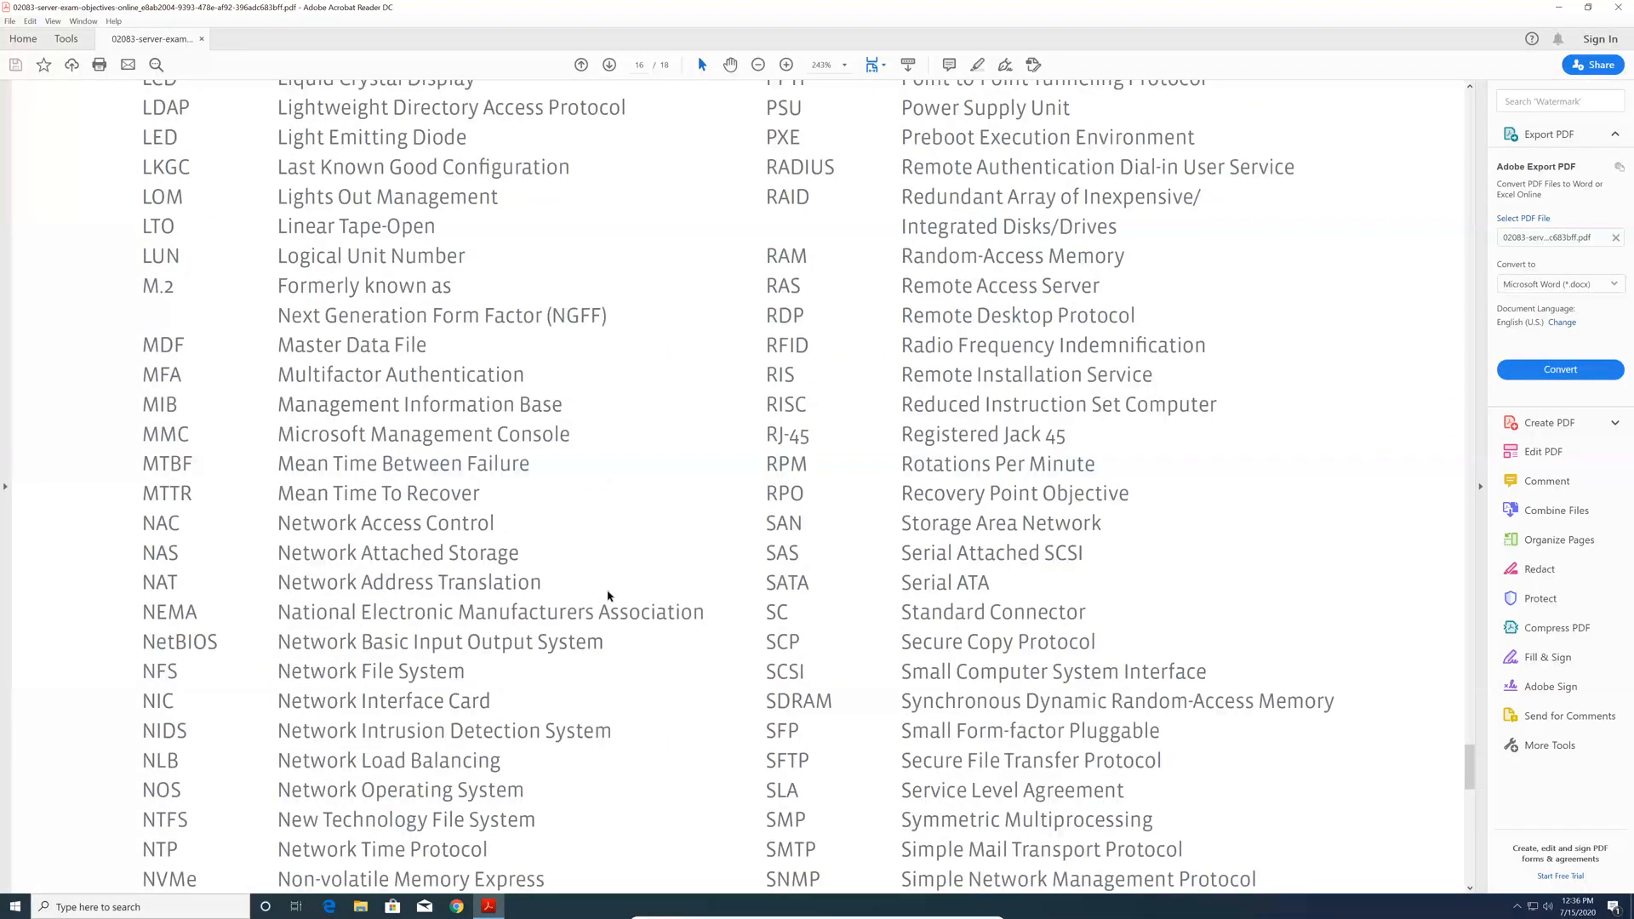
scroll("down", 3)
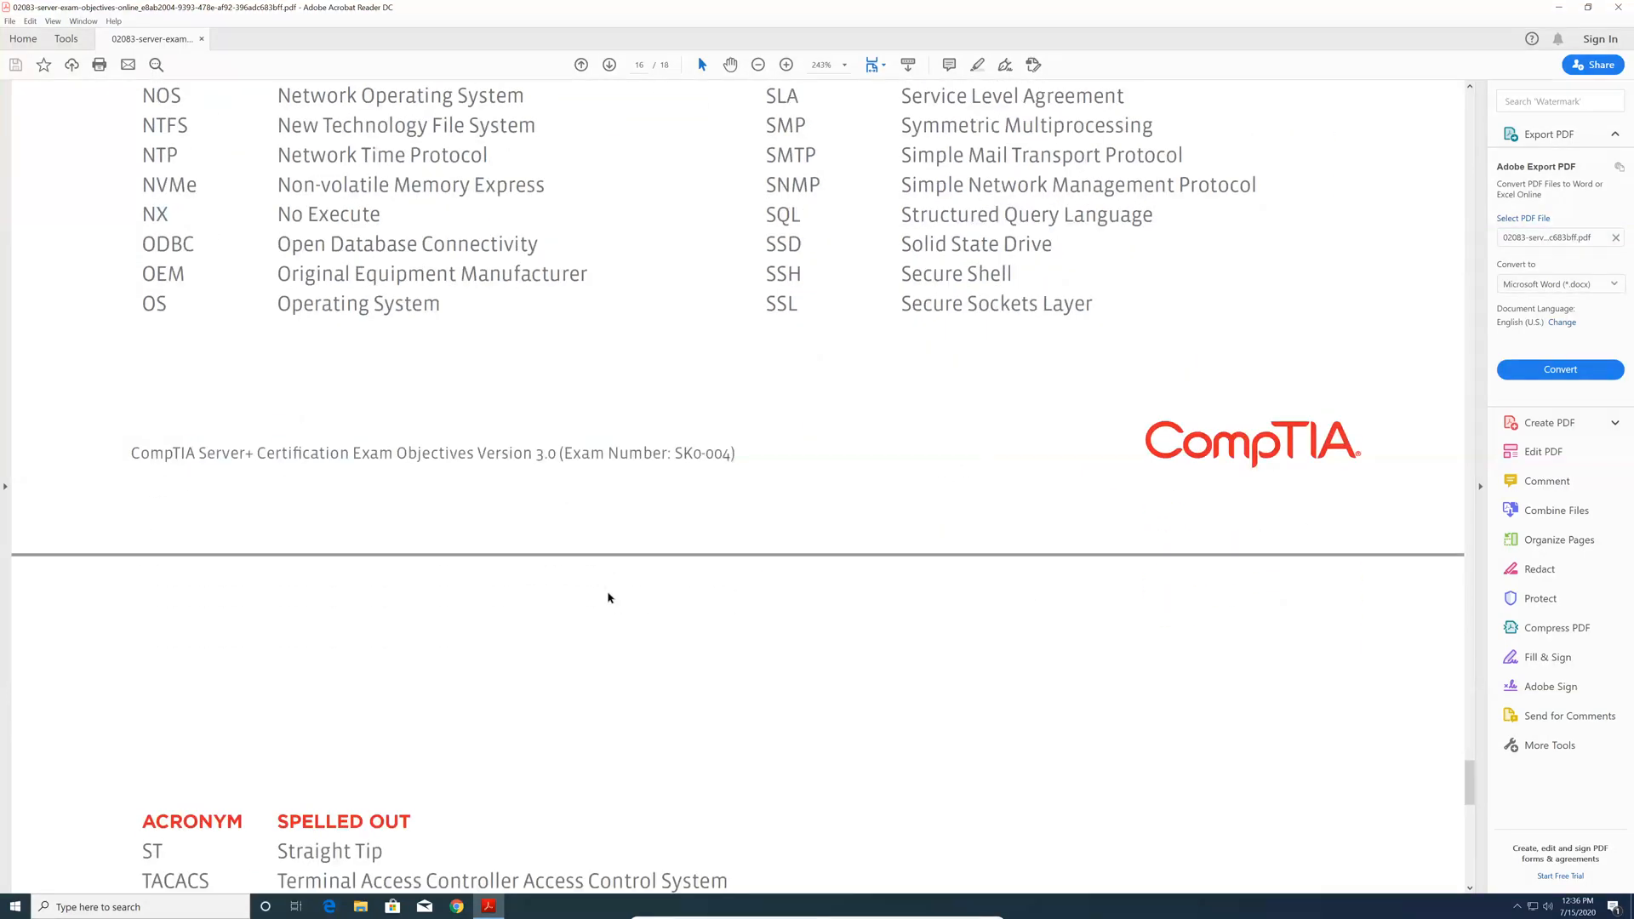
scroll("down", 3)
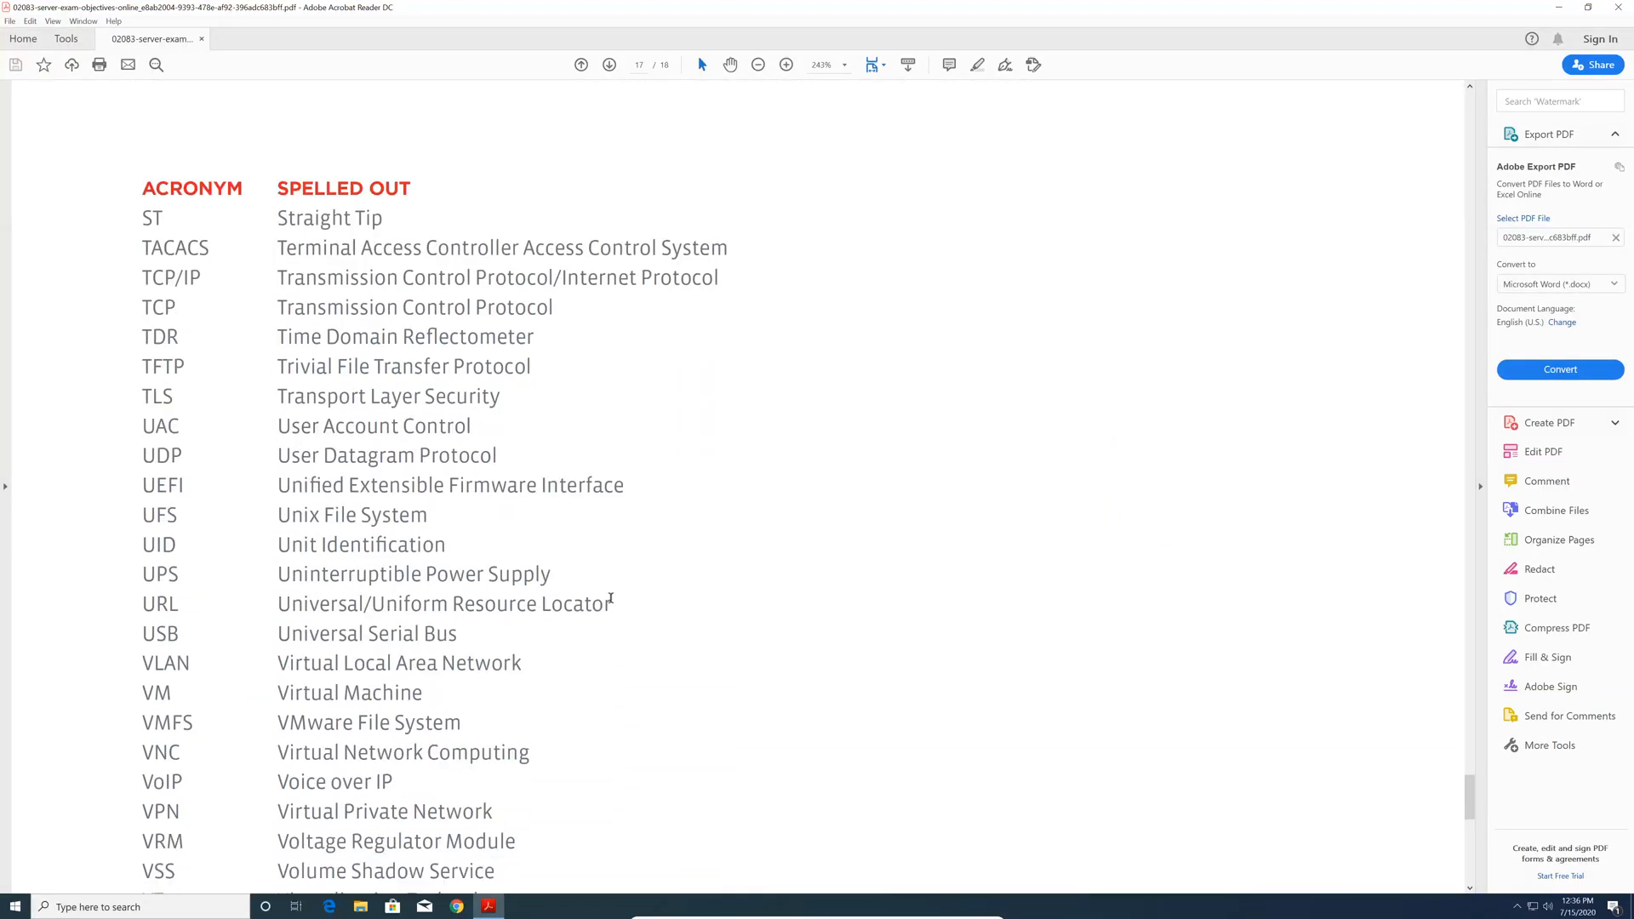
scroll("down", 3)
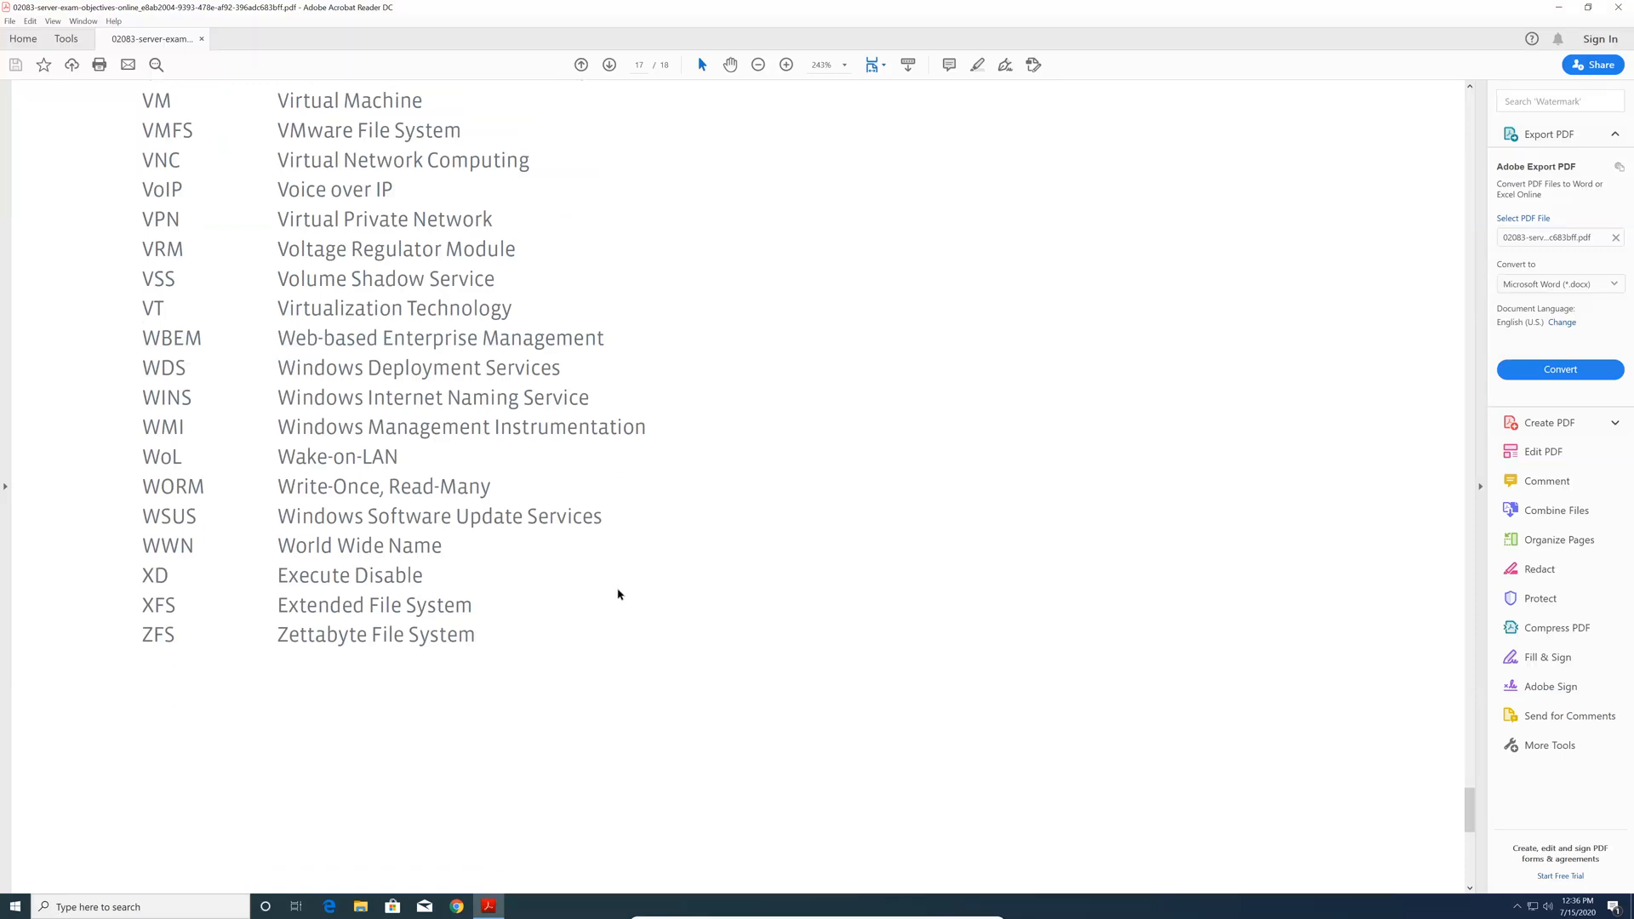
scroll("up", 3)
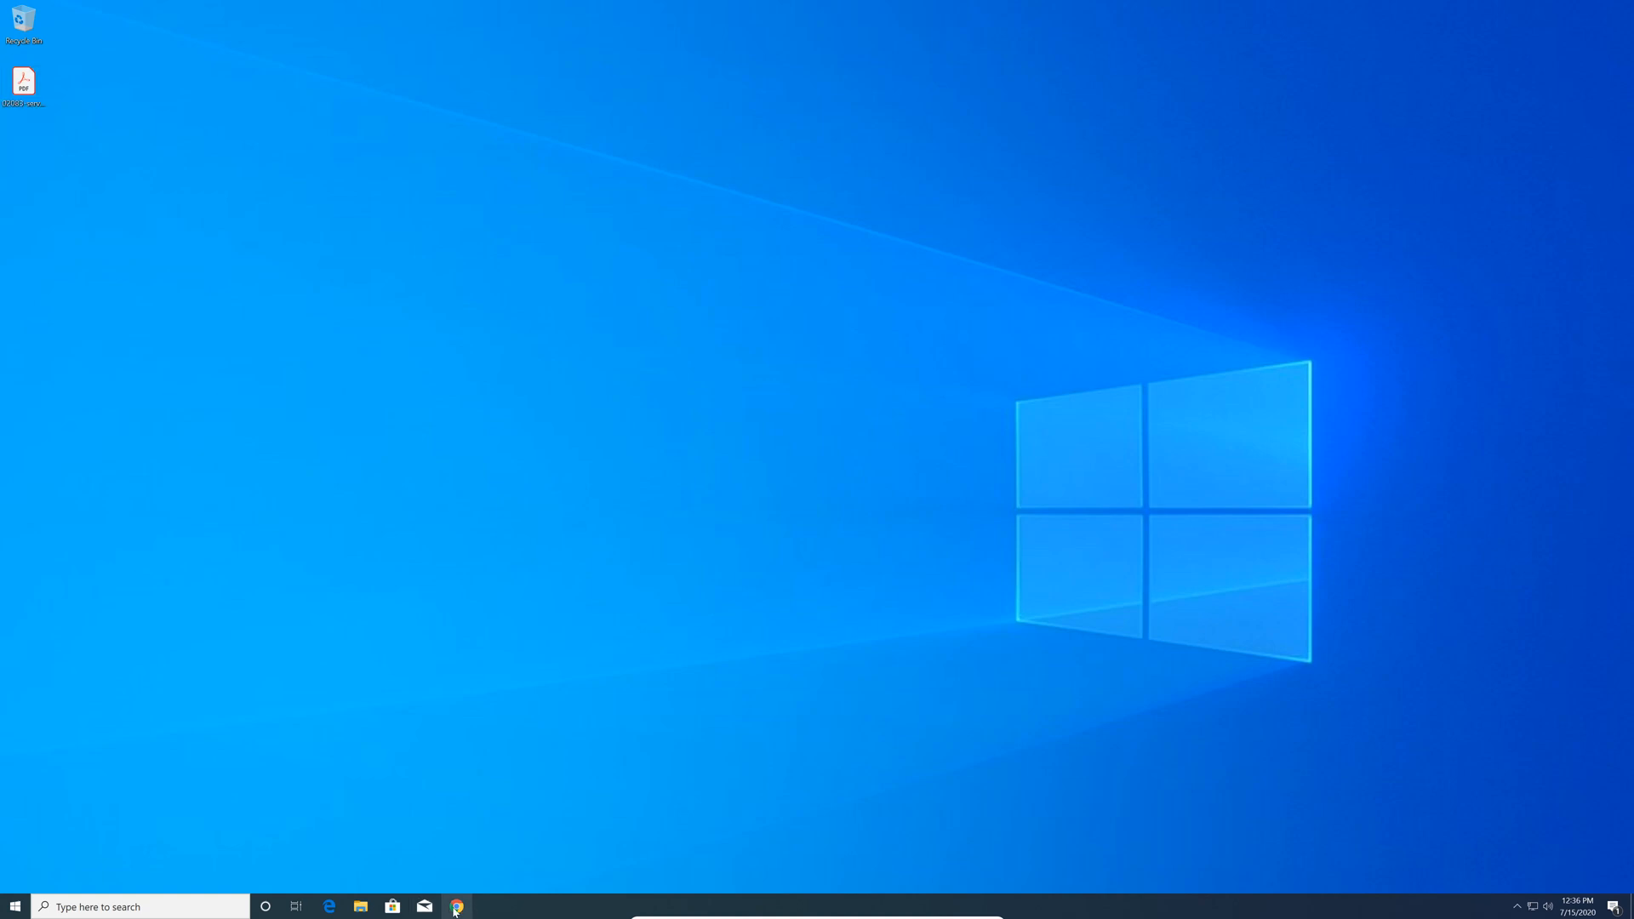
Step: Launch Chrome, go to Amazon and search for 'comptia server+ sk0-004' books
left_click(456, 906)
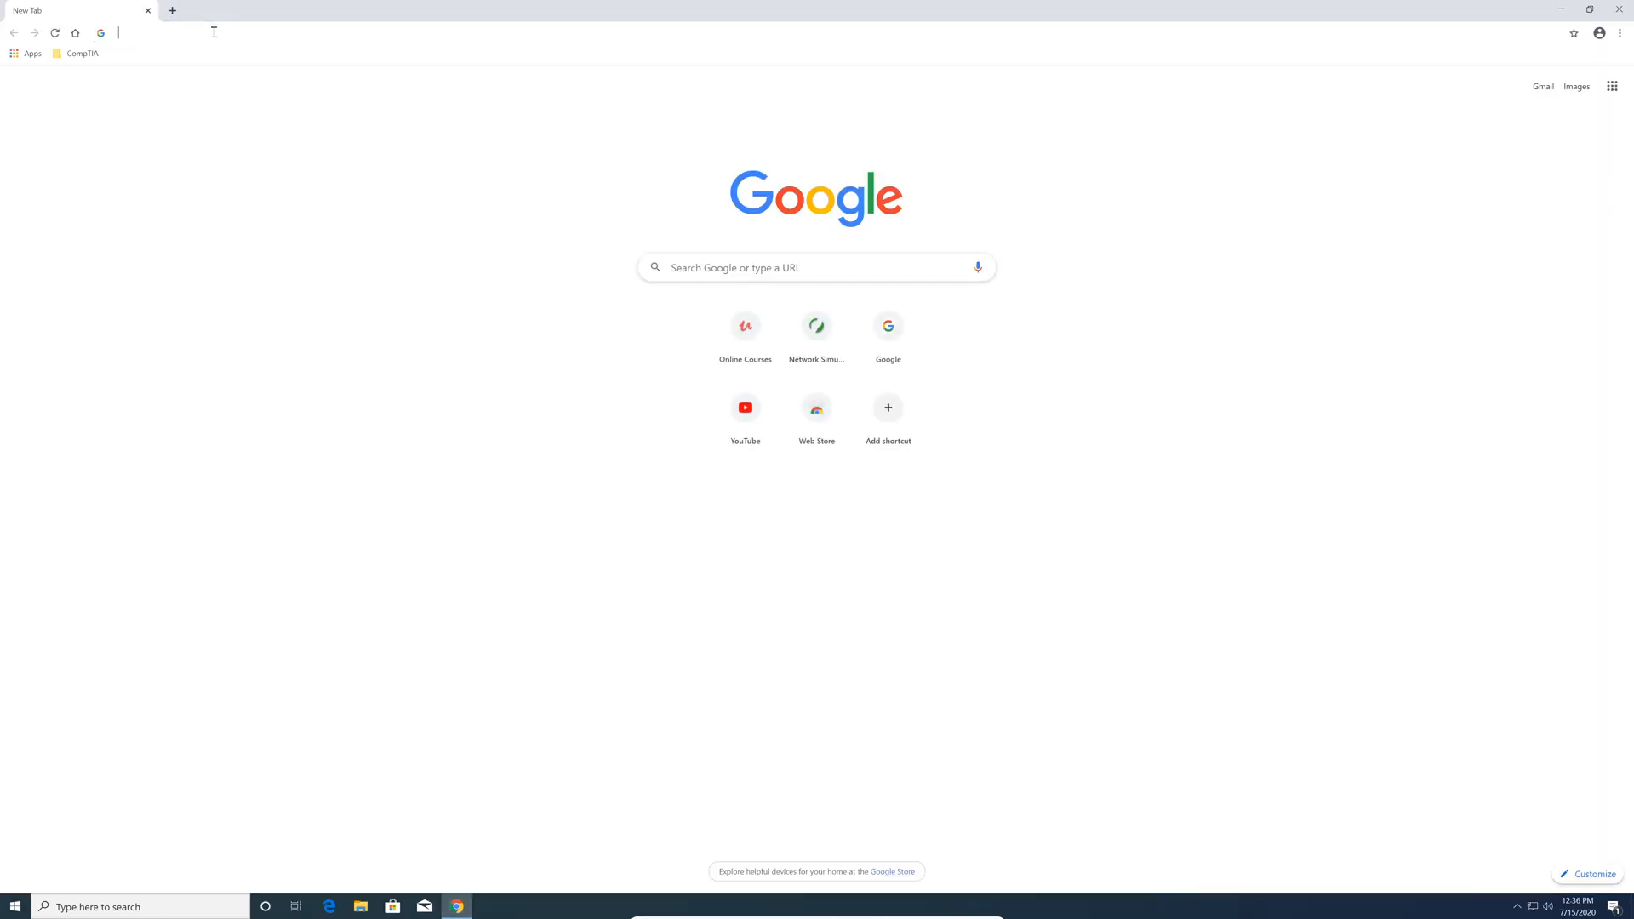
type("amazon.")
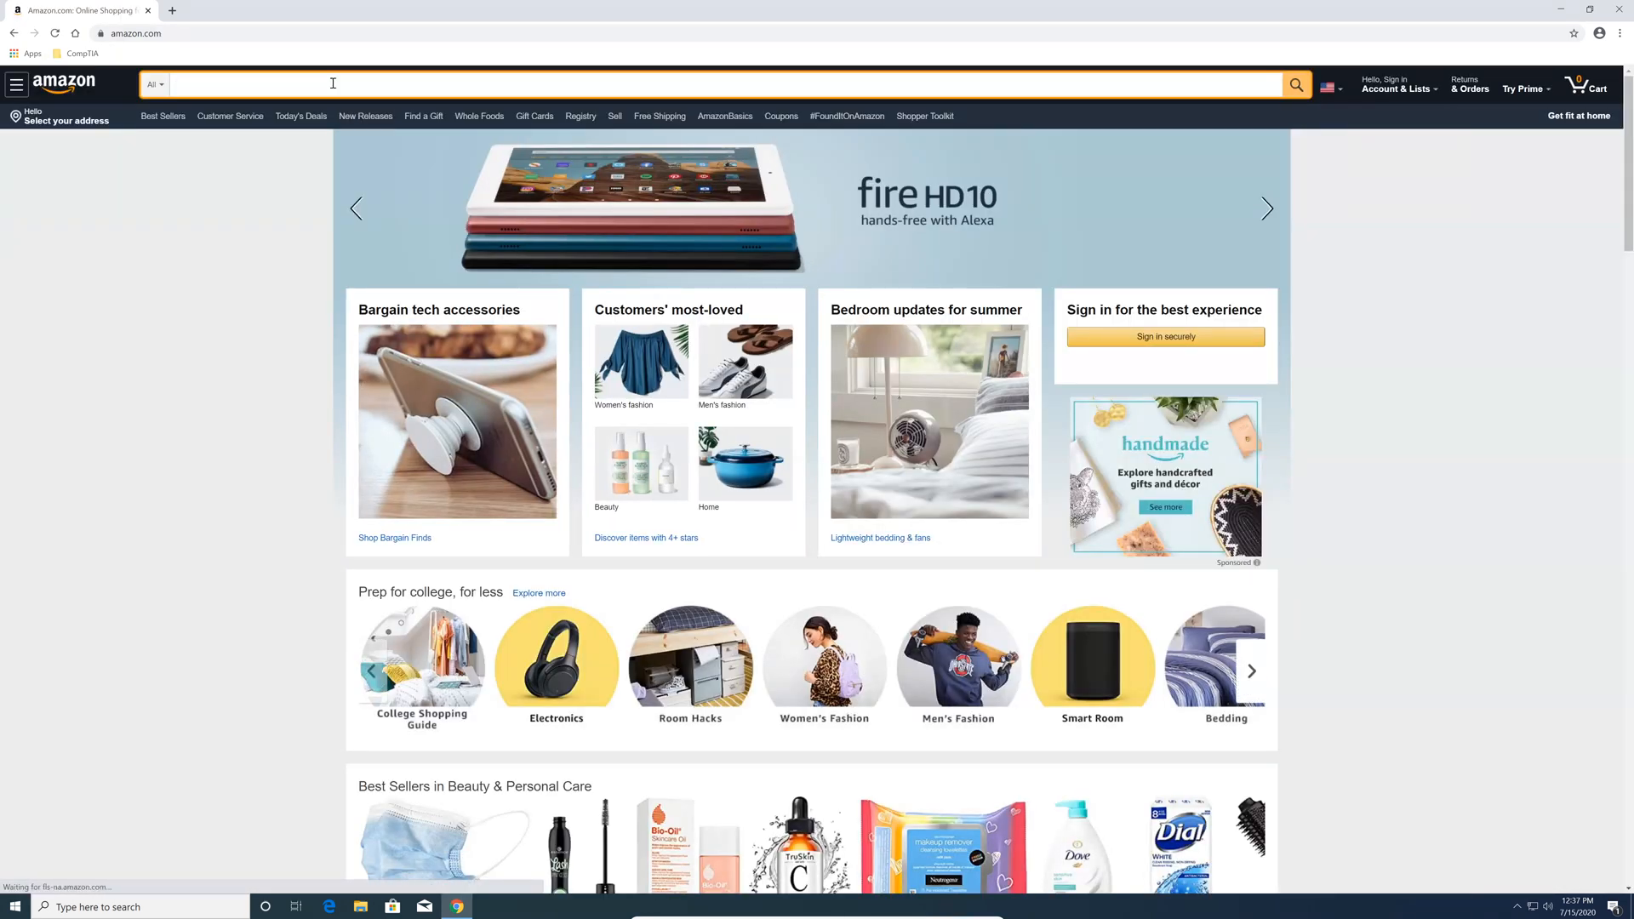
type("comptia server")
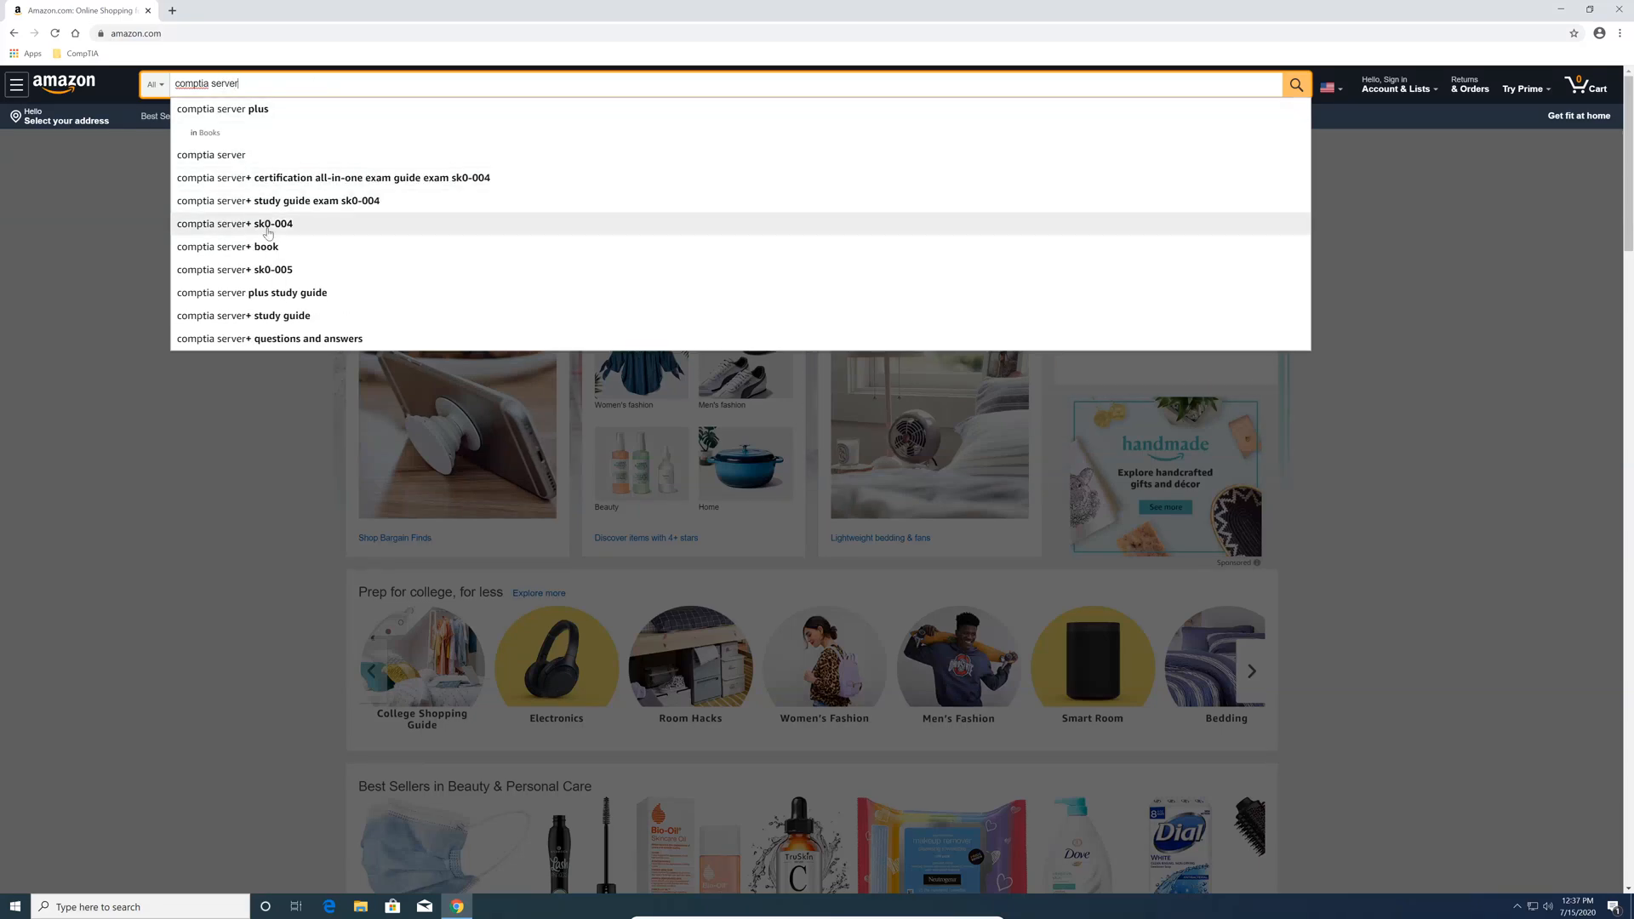
left_click(235, 223)
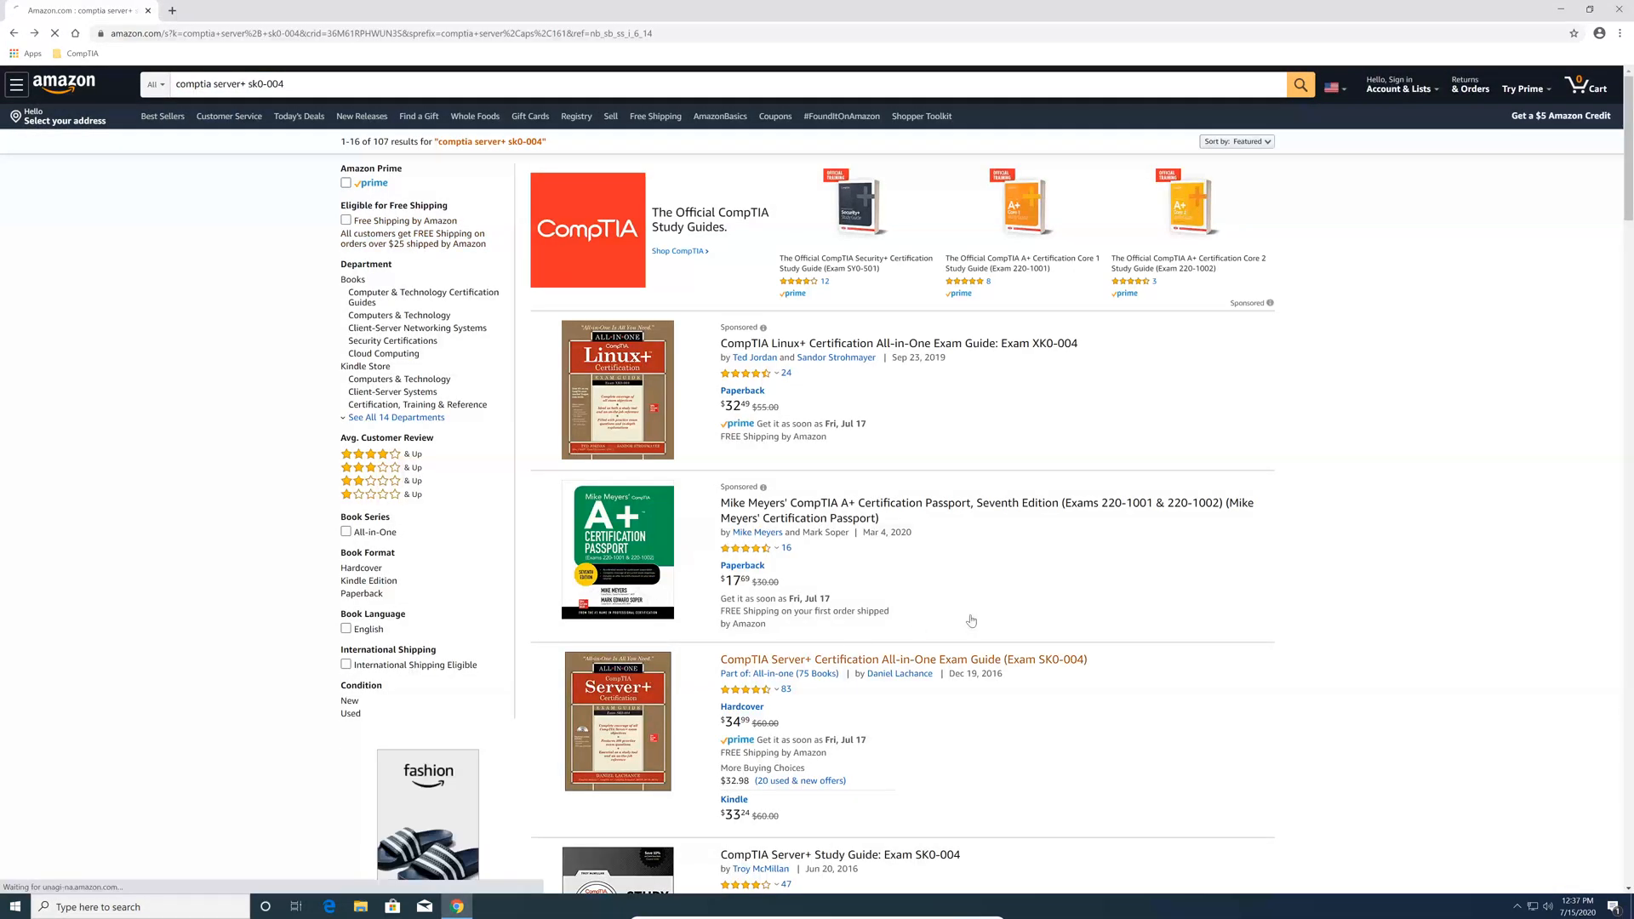
Step: Open the CompTIA Server+ Certification All-in-One Exam Guide (SK0-004) listing
left_click(899, 658)
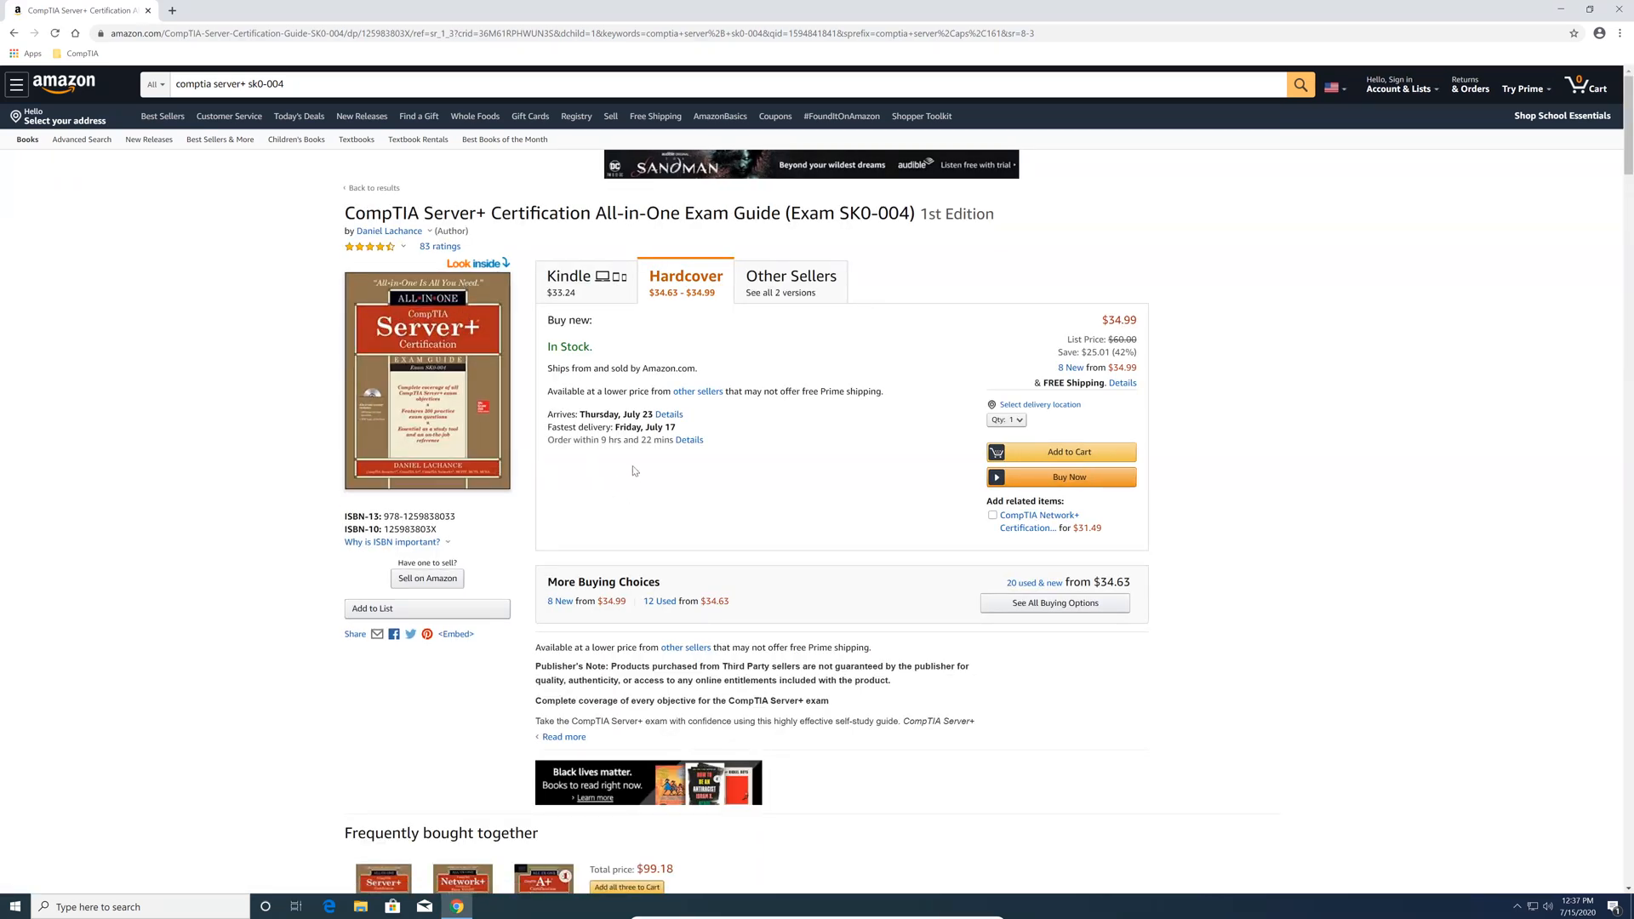
mouse_move(611, 482)
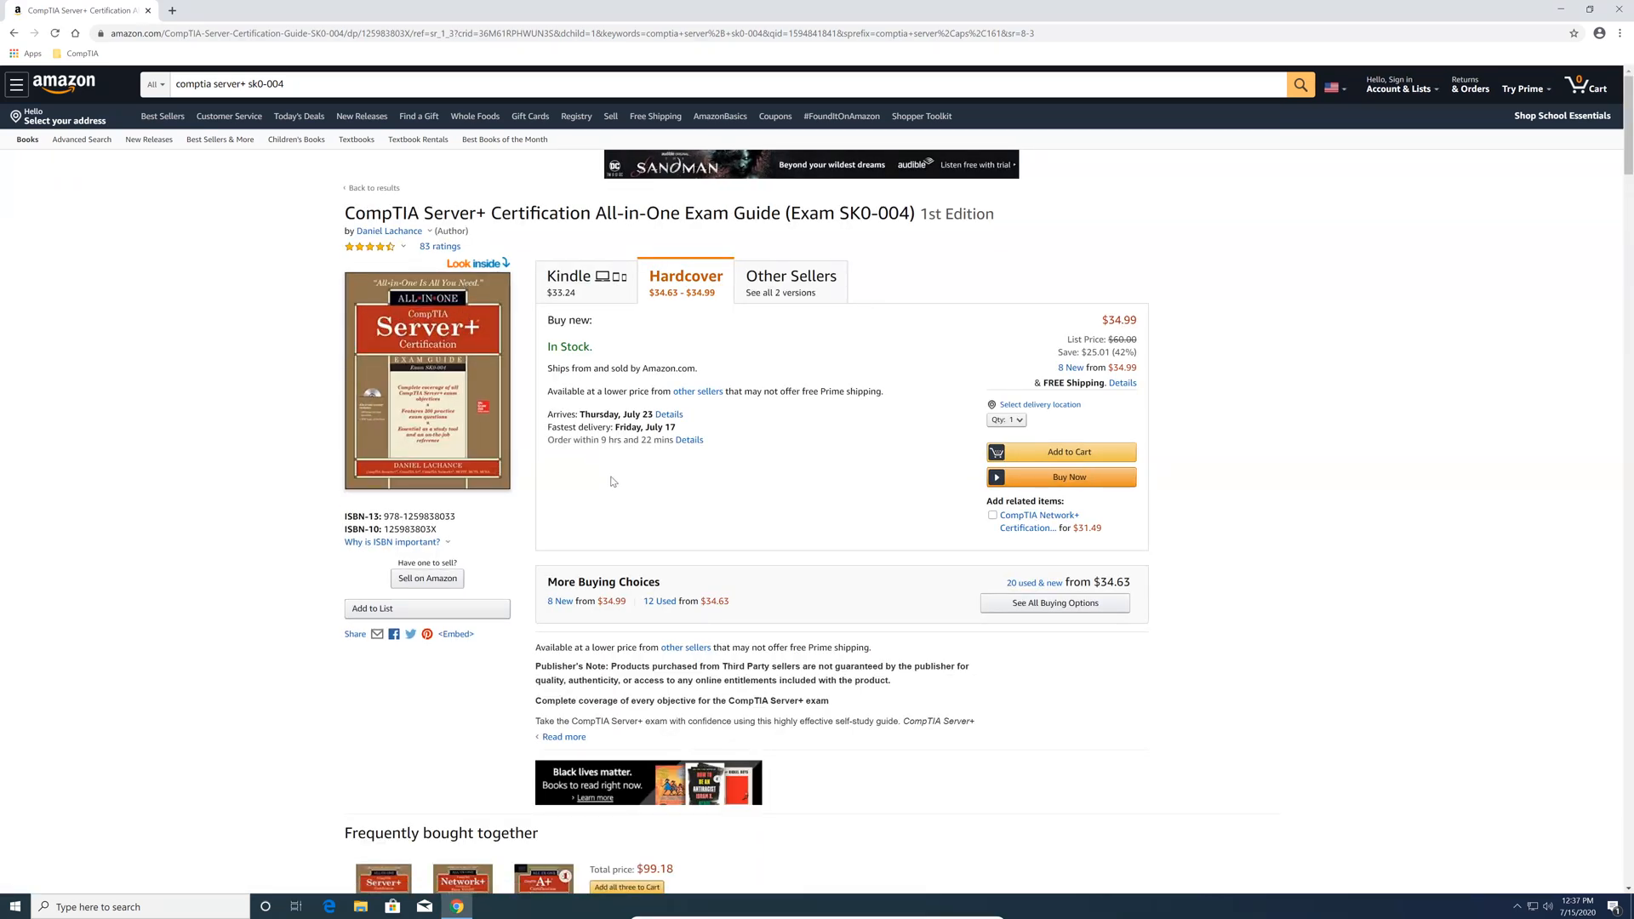
mouse_move(577, 518)
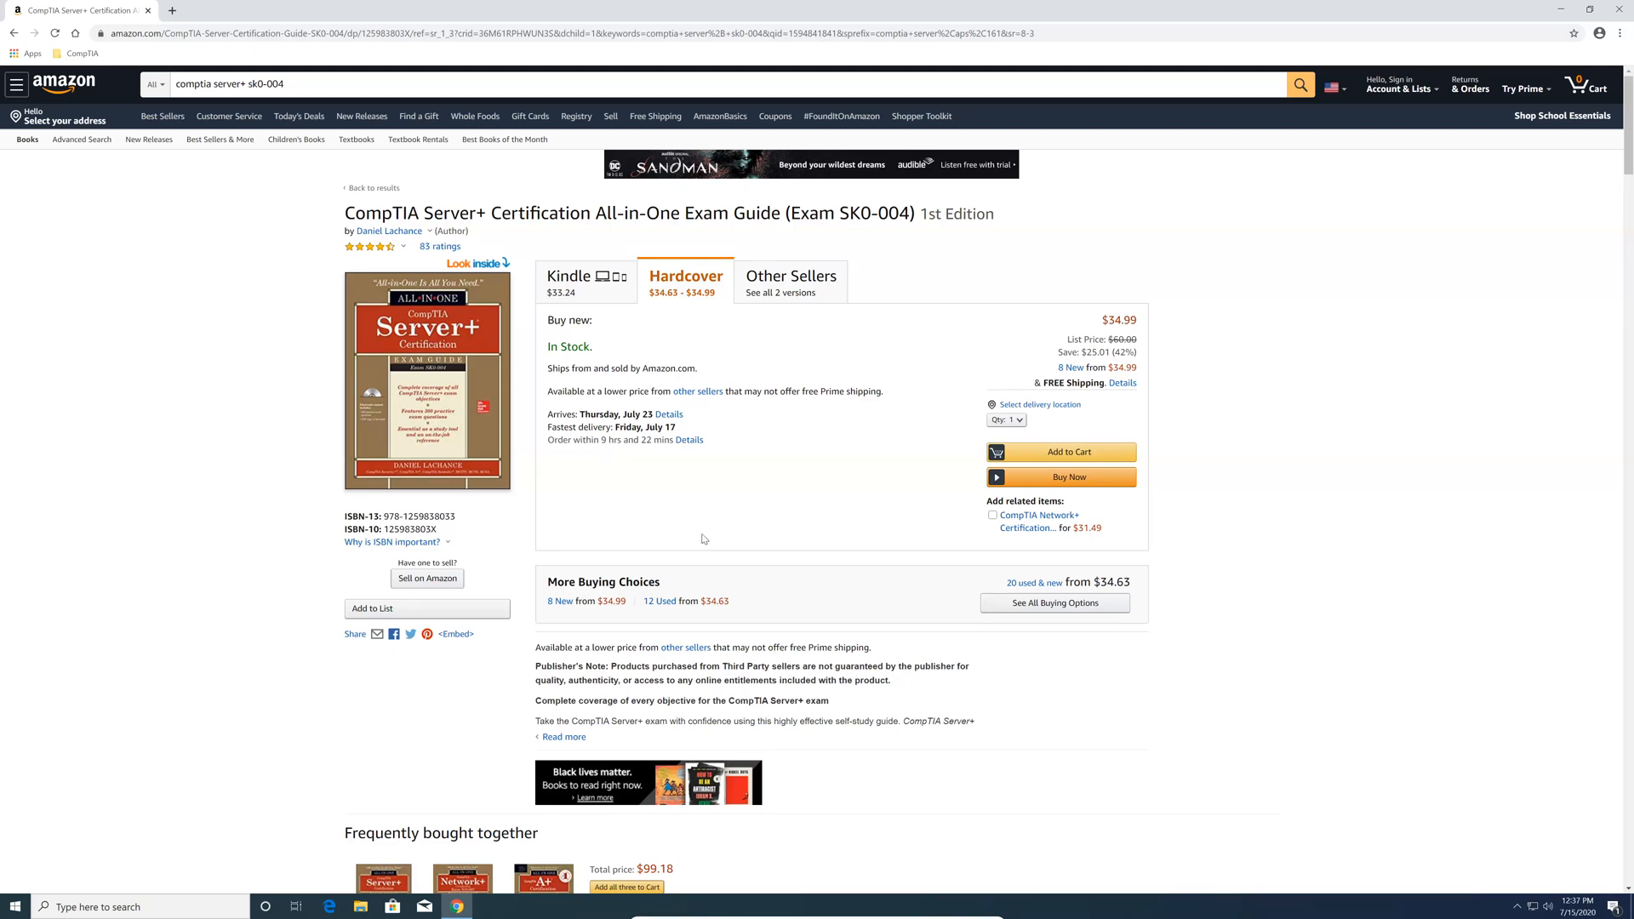
Step: Scroll past Product details to the customer reviews, rated 4.5 out of 5 from 83 ratings
scroll("down", 3)
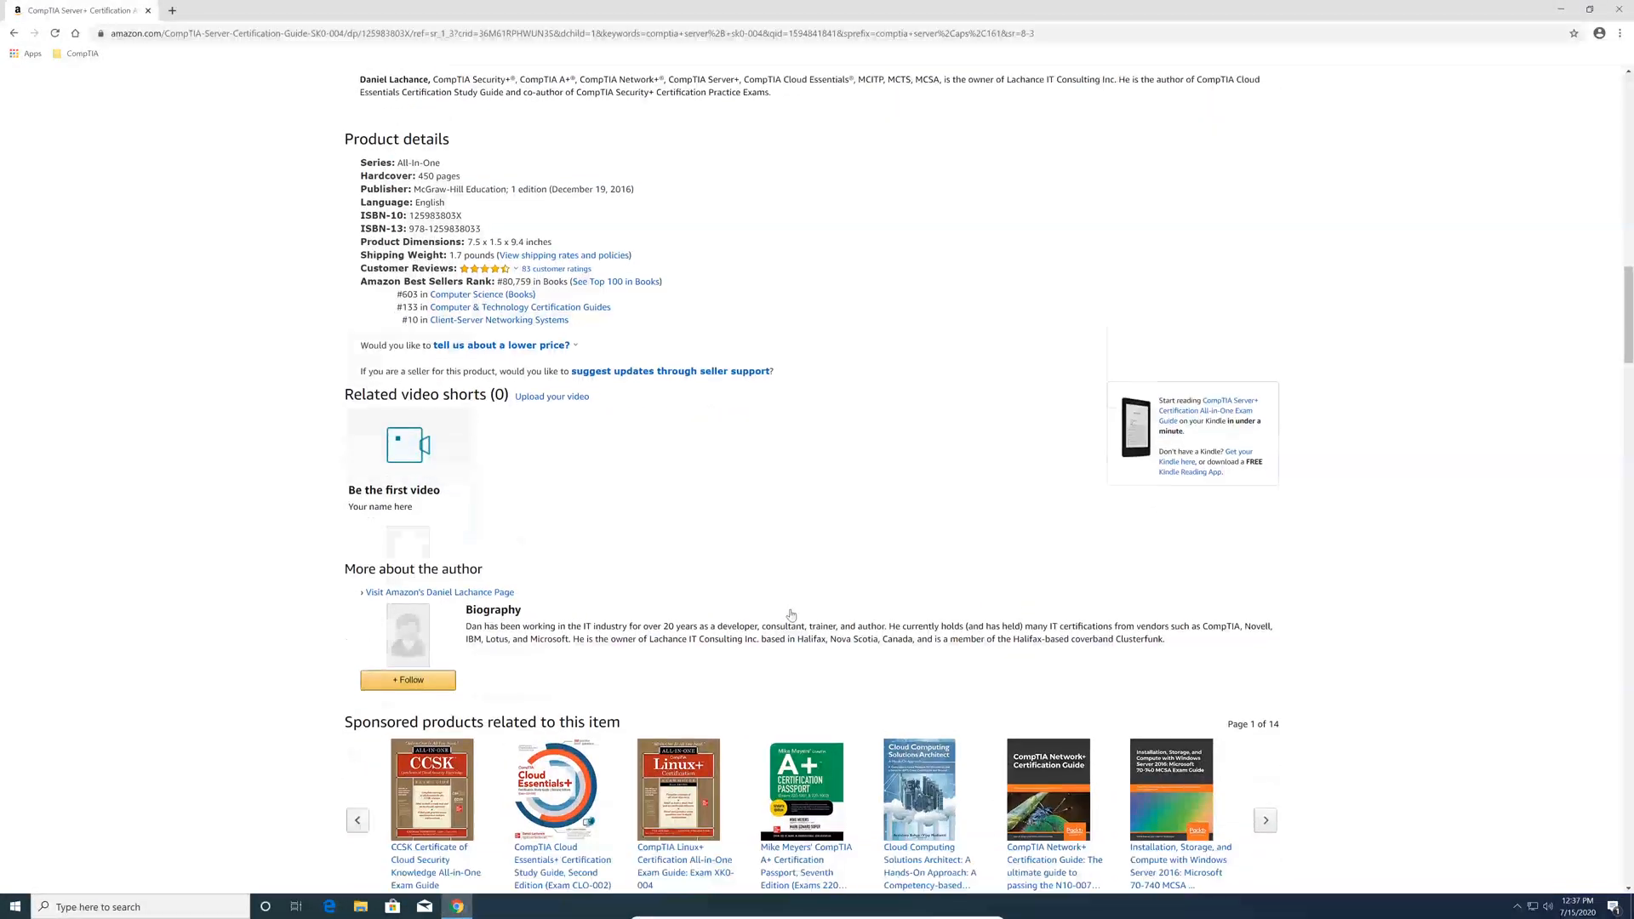
scroll("down", 3)
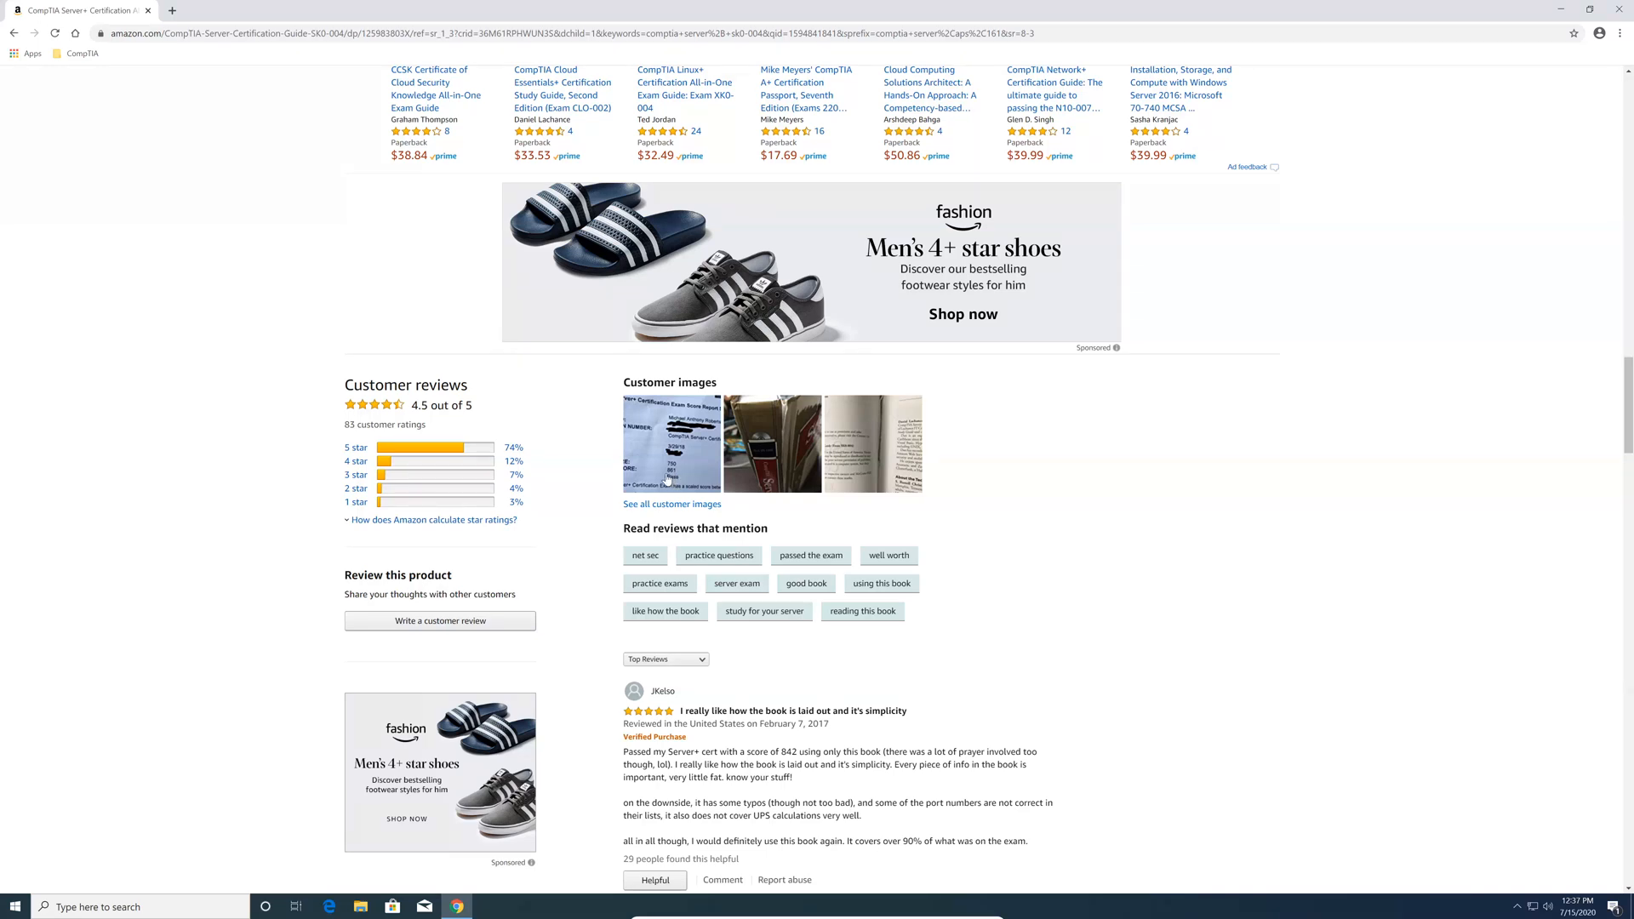
mouse_move(972, 681)
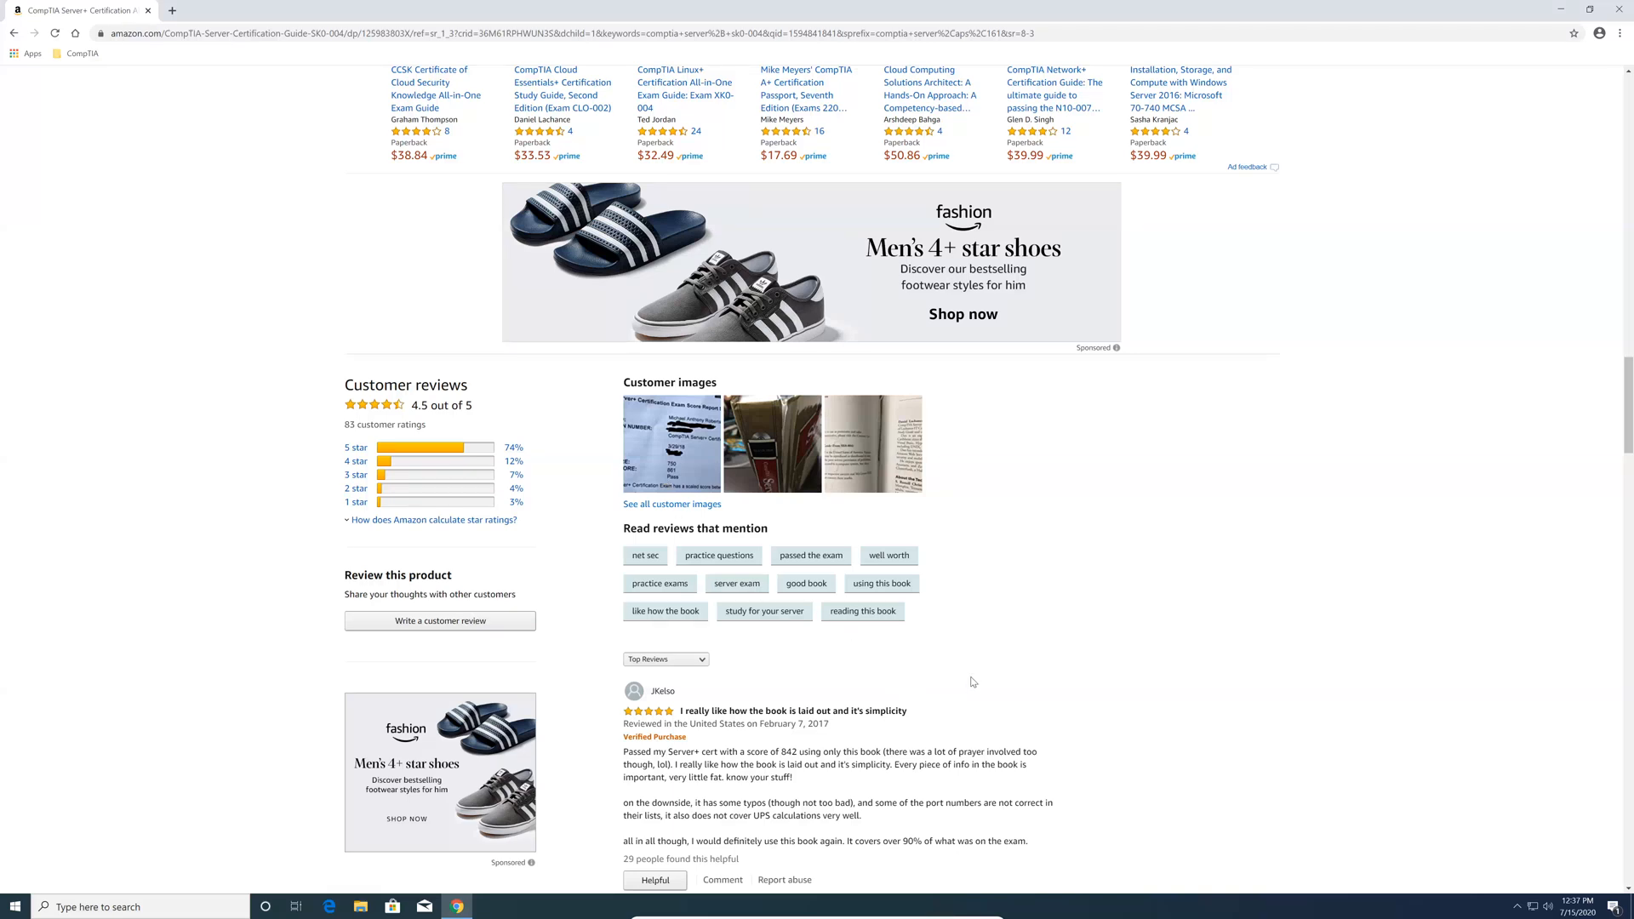
mouse_move(925, 666)
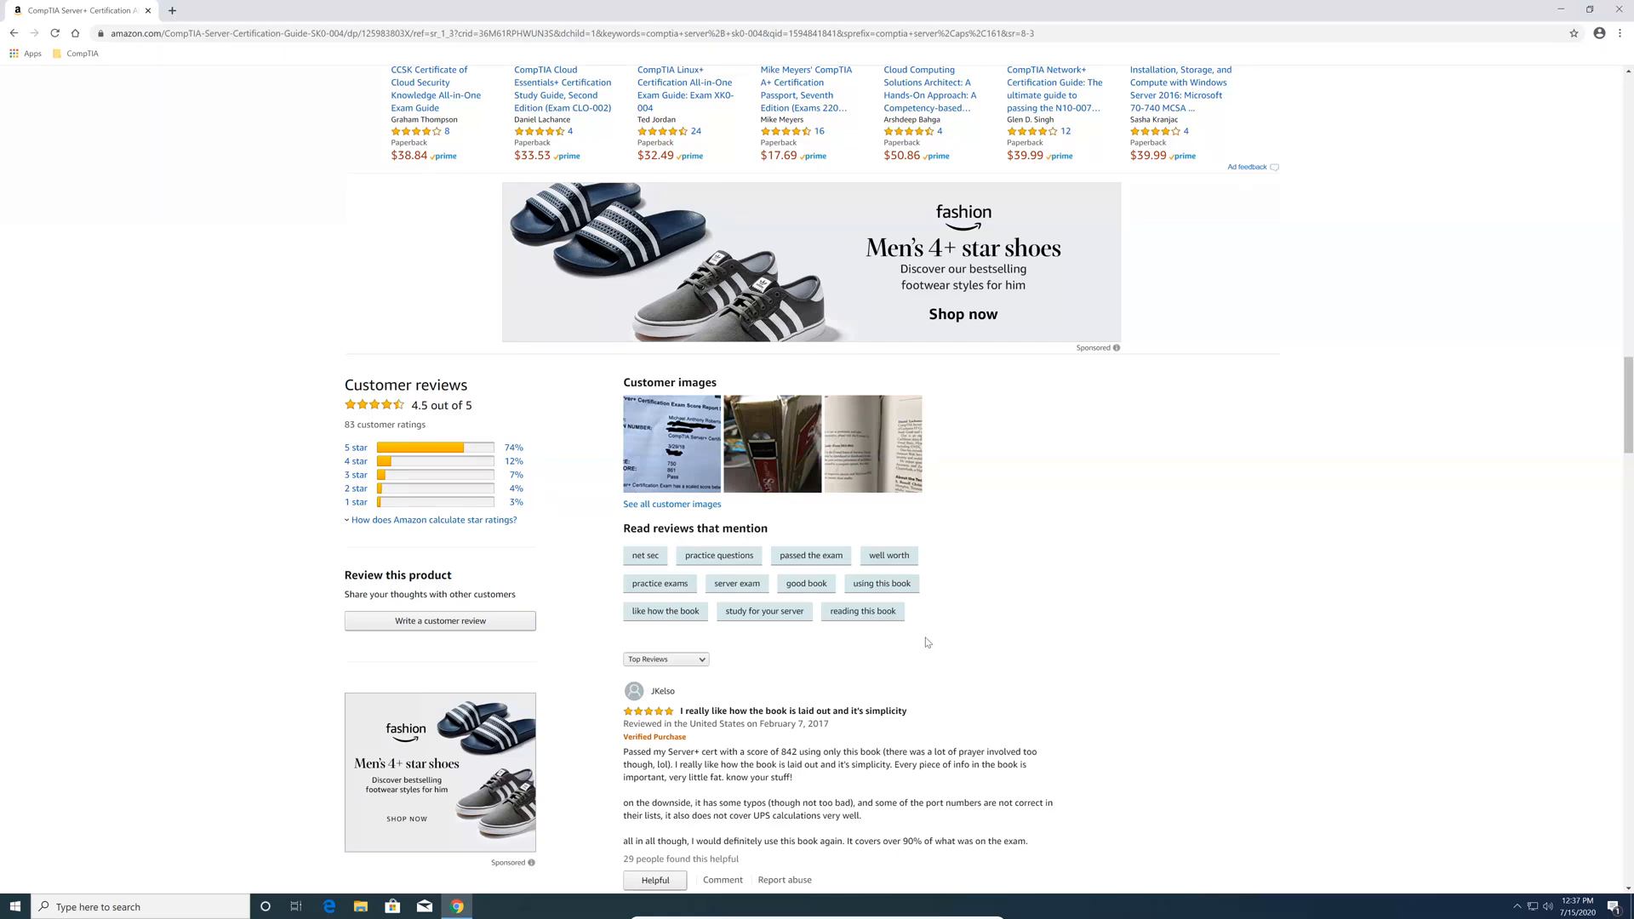
mouse_move(907, 647)
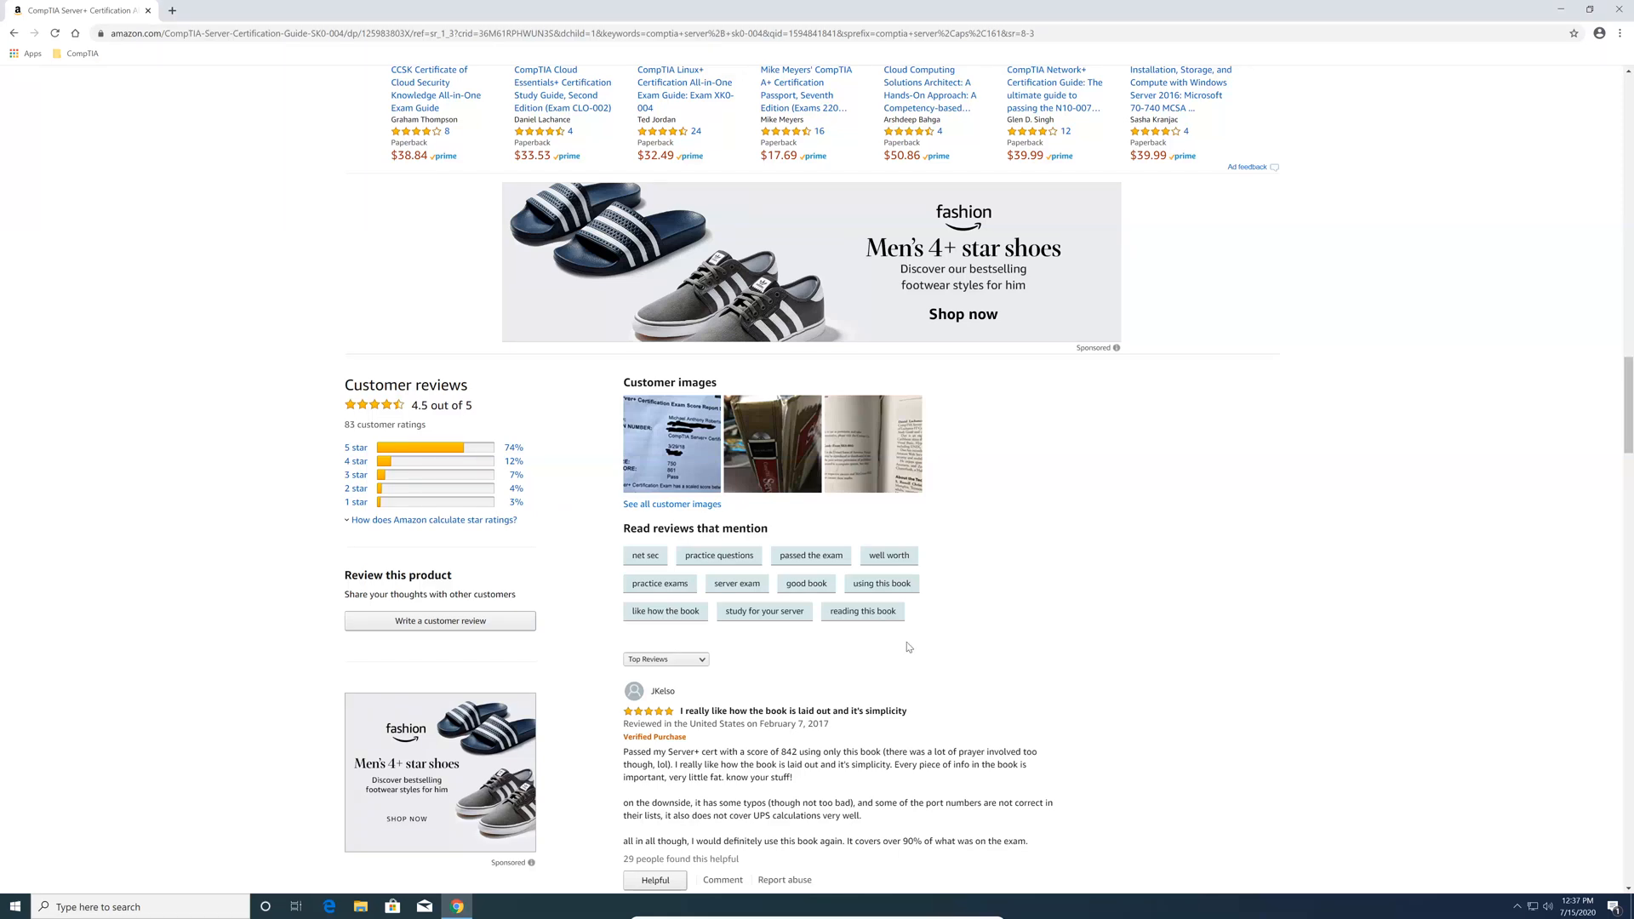